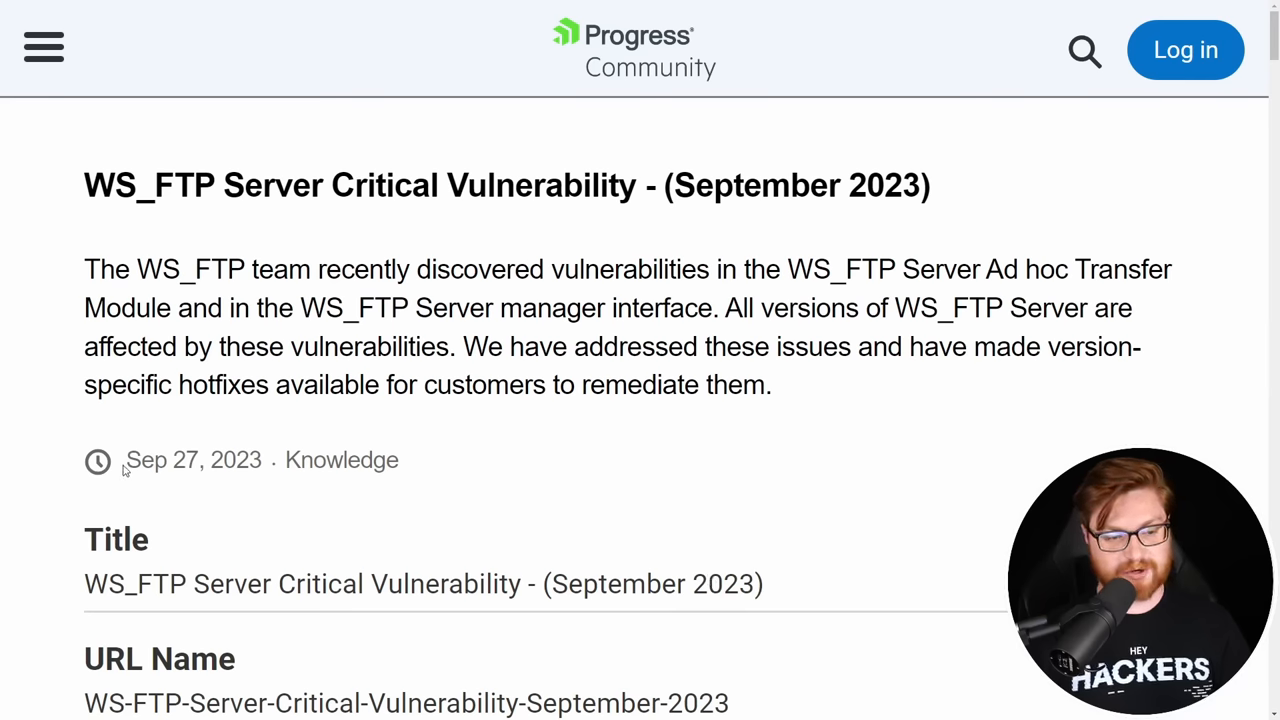
pyautogui.moveTo(303, 336)
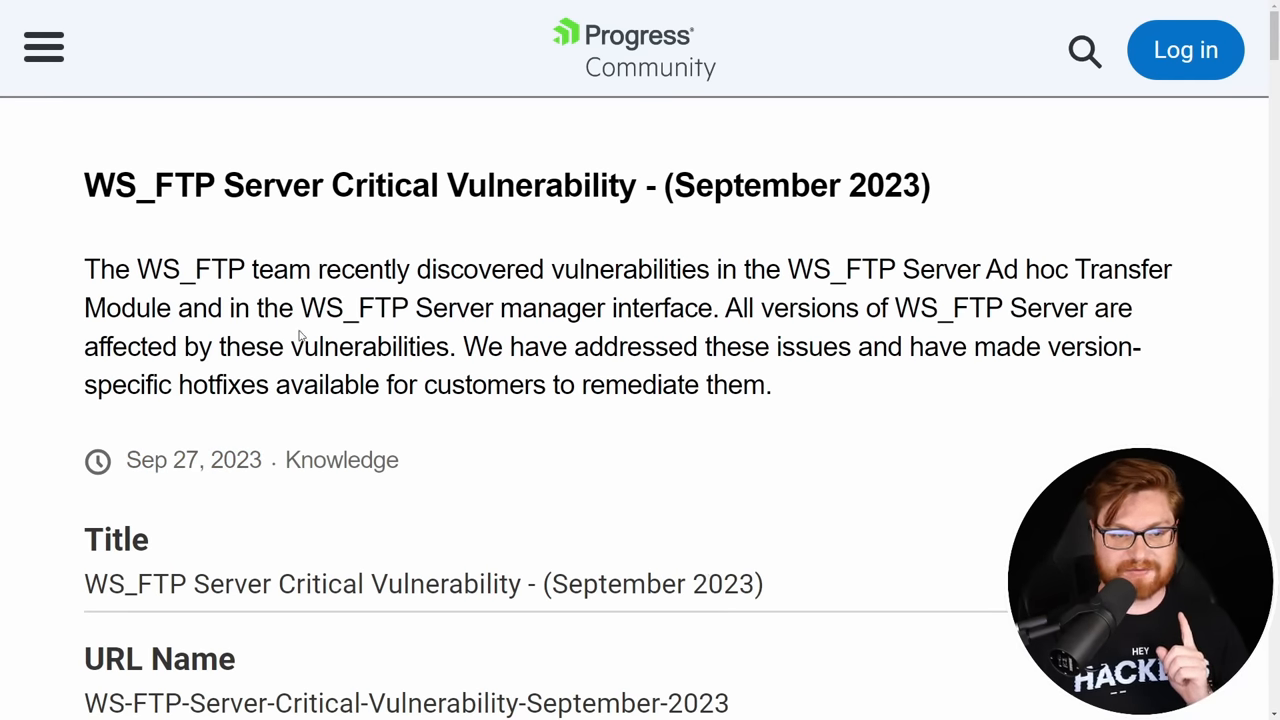
pyautogui.moveTo(790, 268)
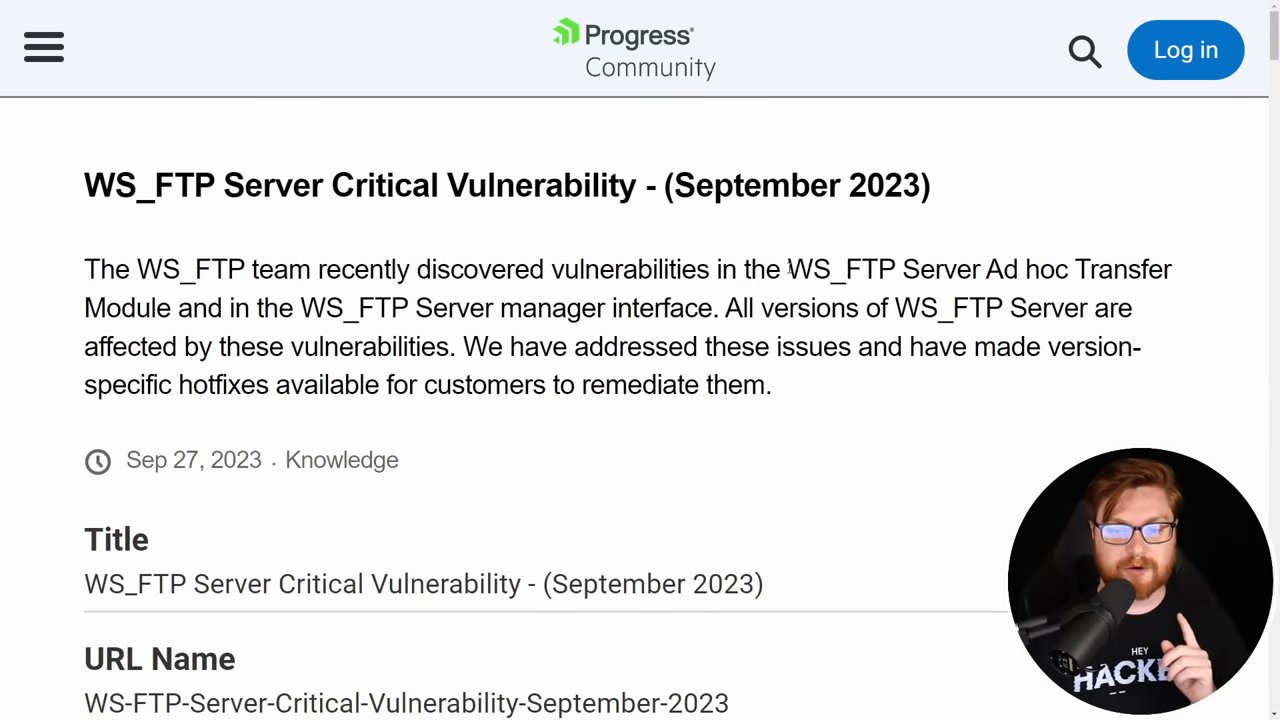
# - Highlight the '.NET deserialization vulnerability' and remote command execution phrases in the CVE-2023-40044 entry
pyautogui.moveTo(788, 270); pyautogui.dragTo(960, 270)
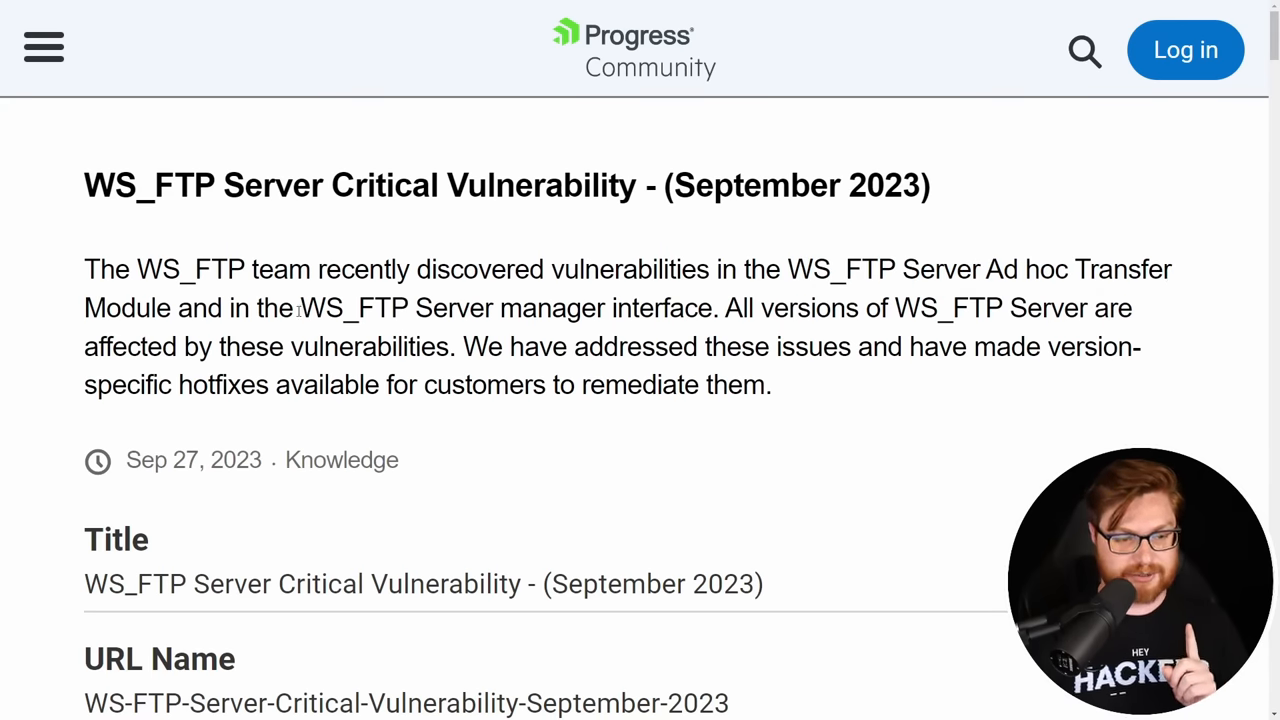
pyautogui.moveTo(300, 308); pyautogui.dragTo(568, 308)
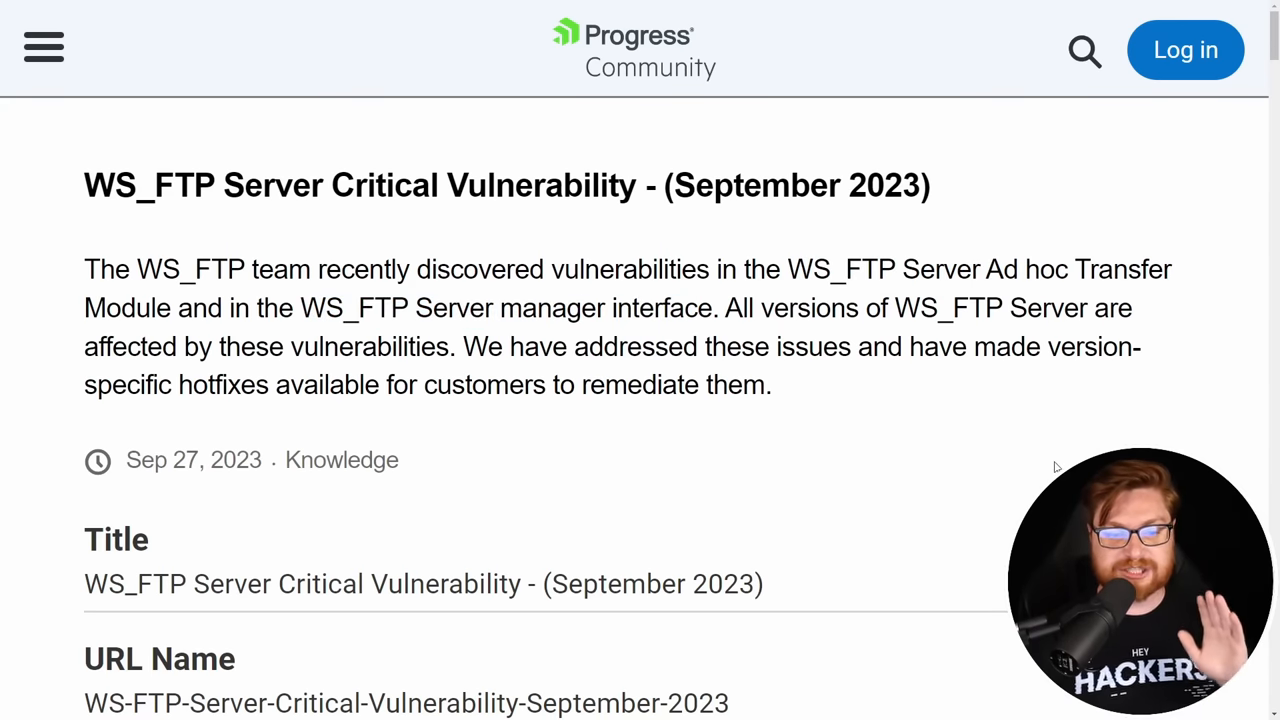
pyautogui.scroll(-3)
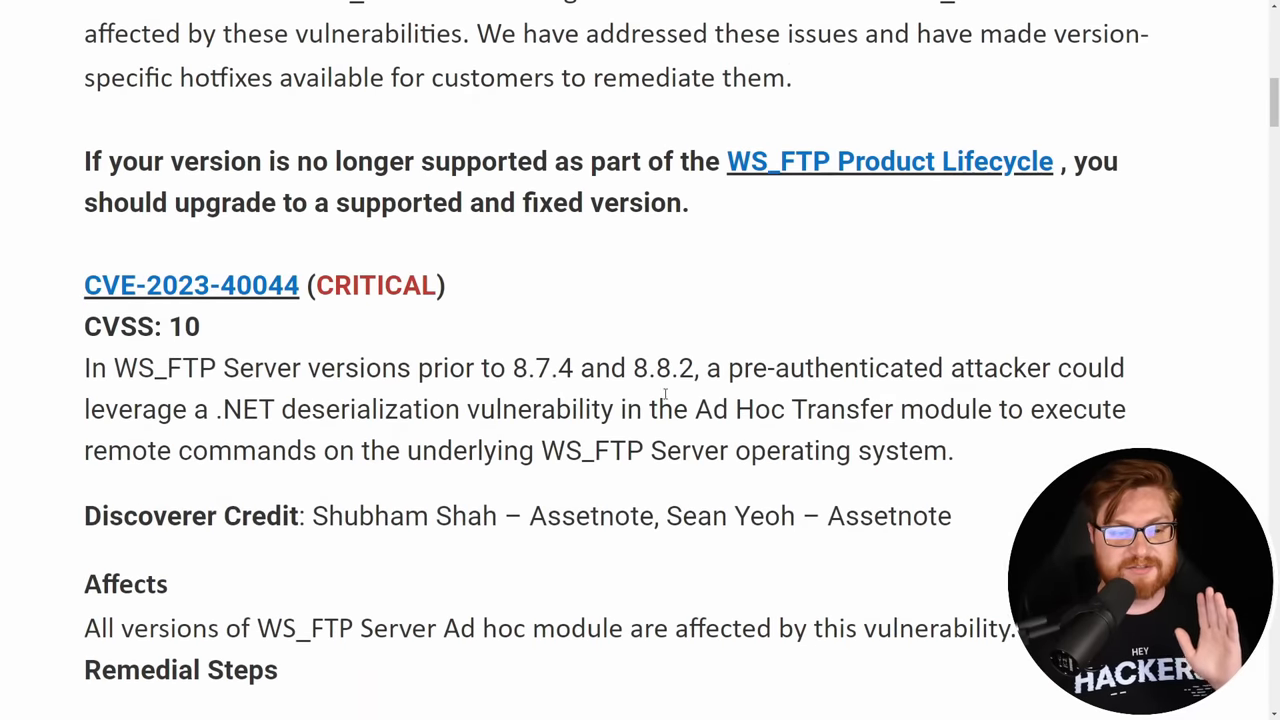
pyautogui.doubleClick(191, 285)
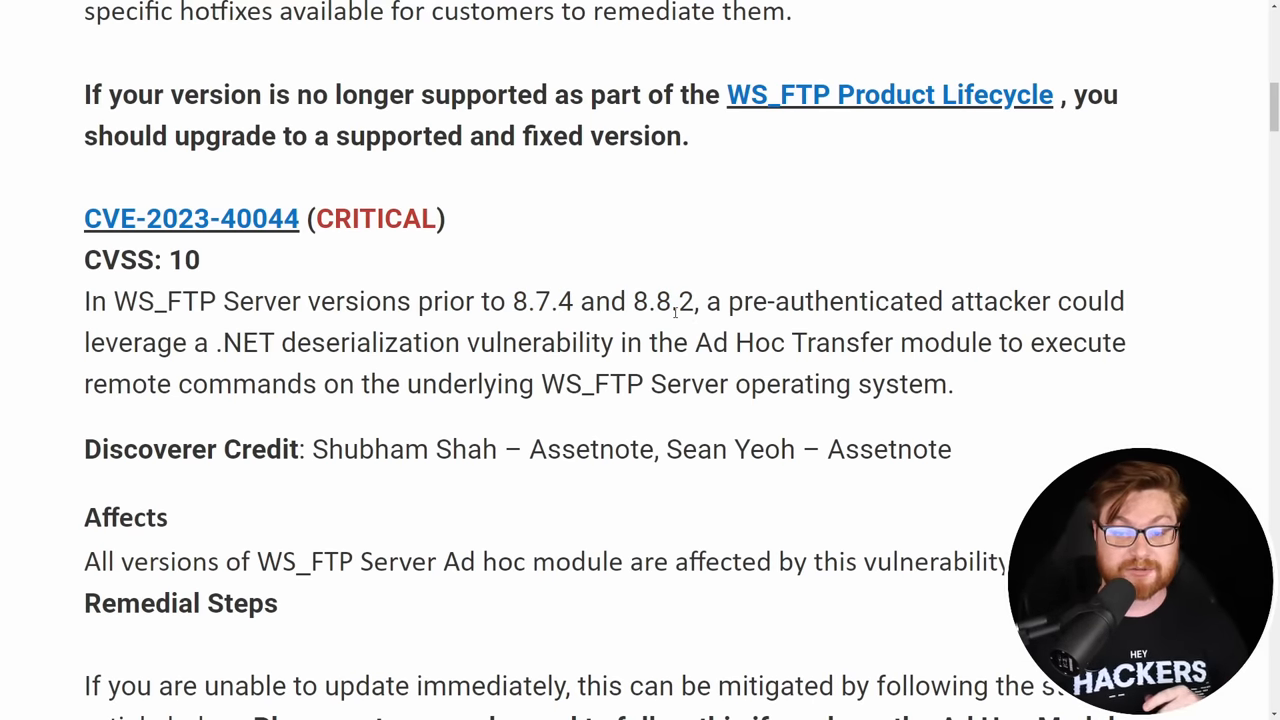
pyautogui.doubleClick(834, 301)
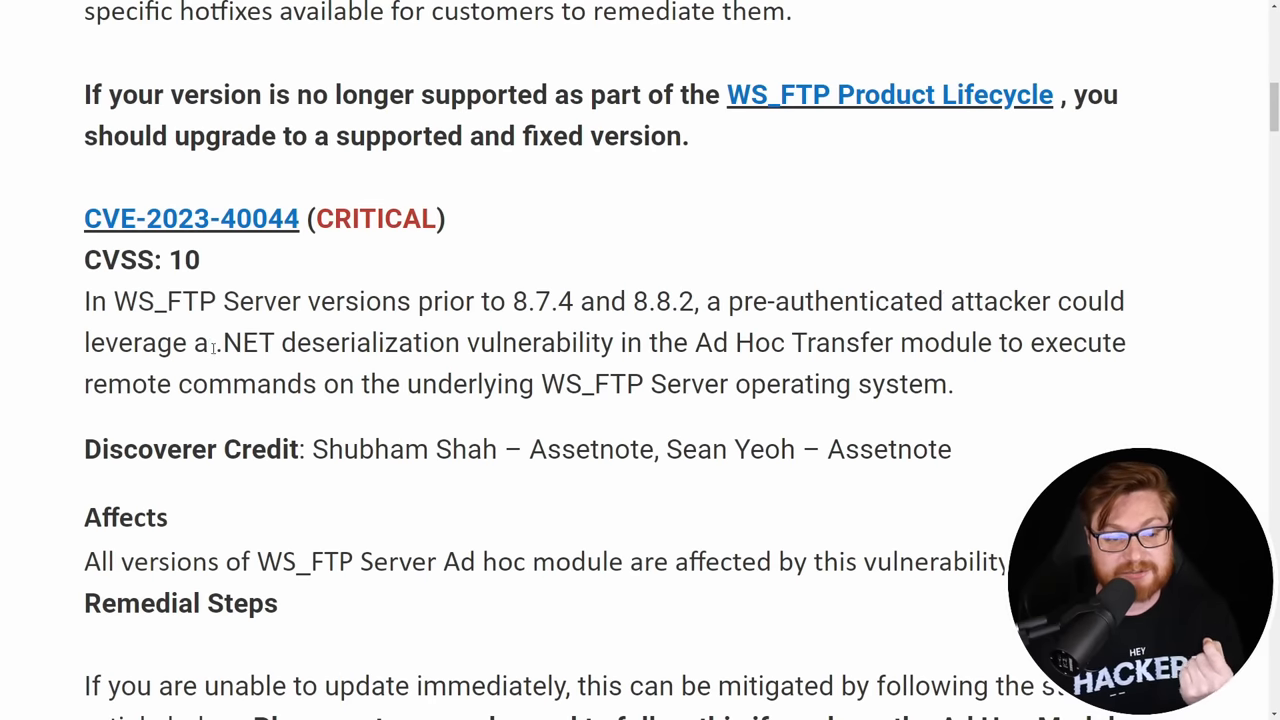
pyautogui.moveTo(210, 342); pyautogui.dragTo(610, 342)
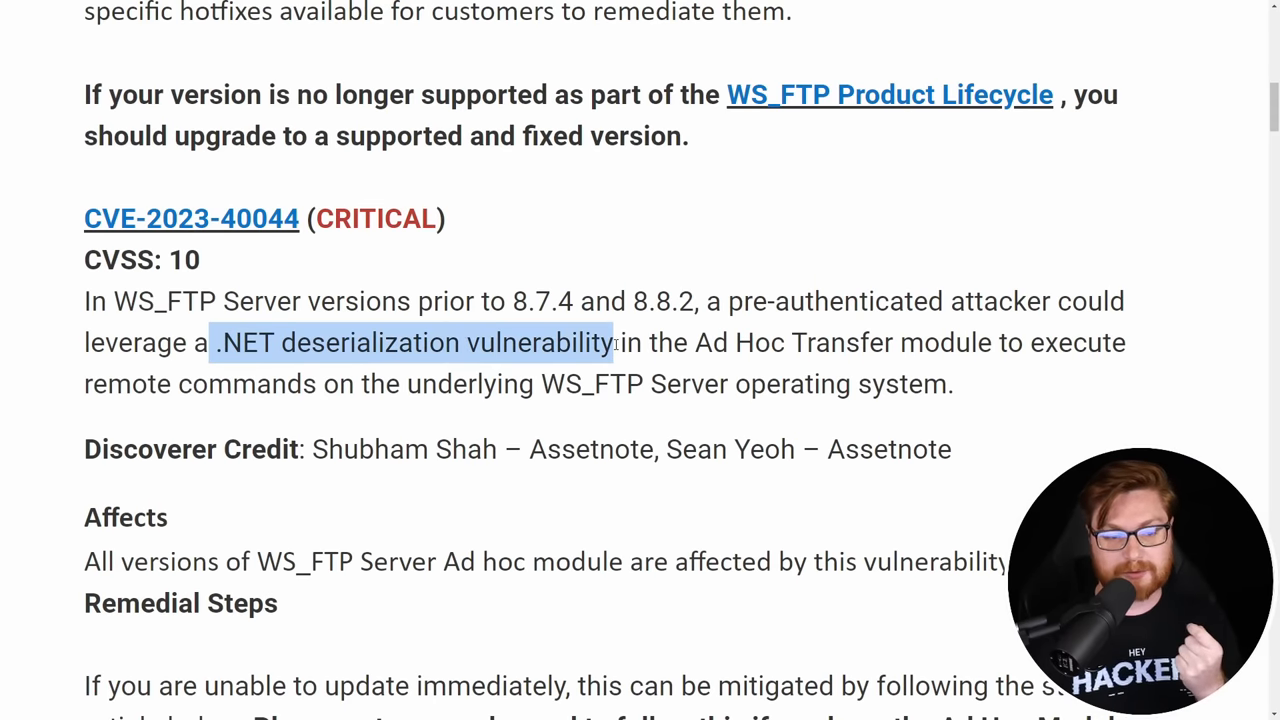
pyautogui.click(1024, 345)
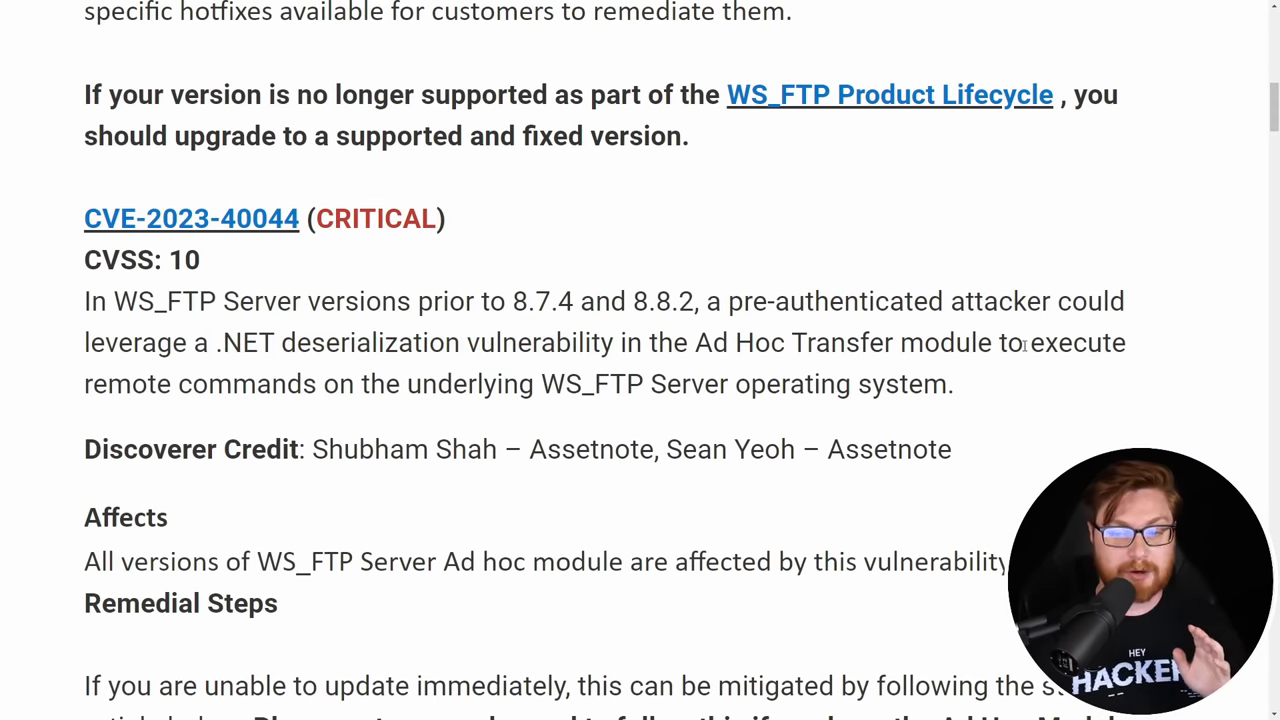
pyautogui.moveTo(1025, 342); pyautogui.dragTo(955, 384)
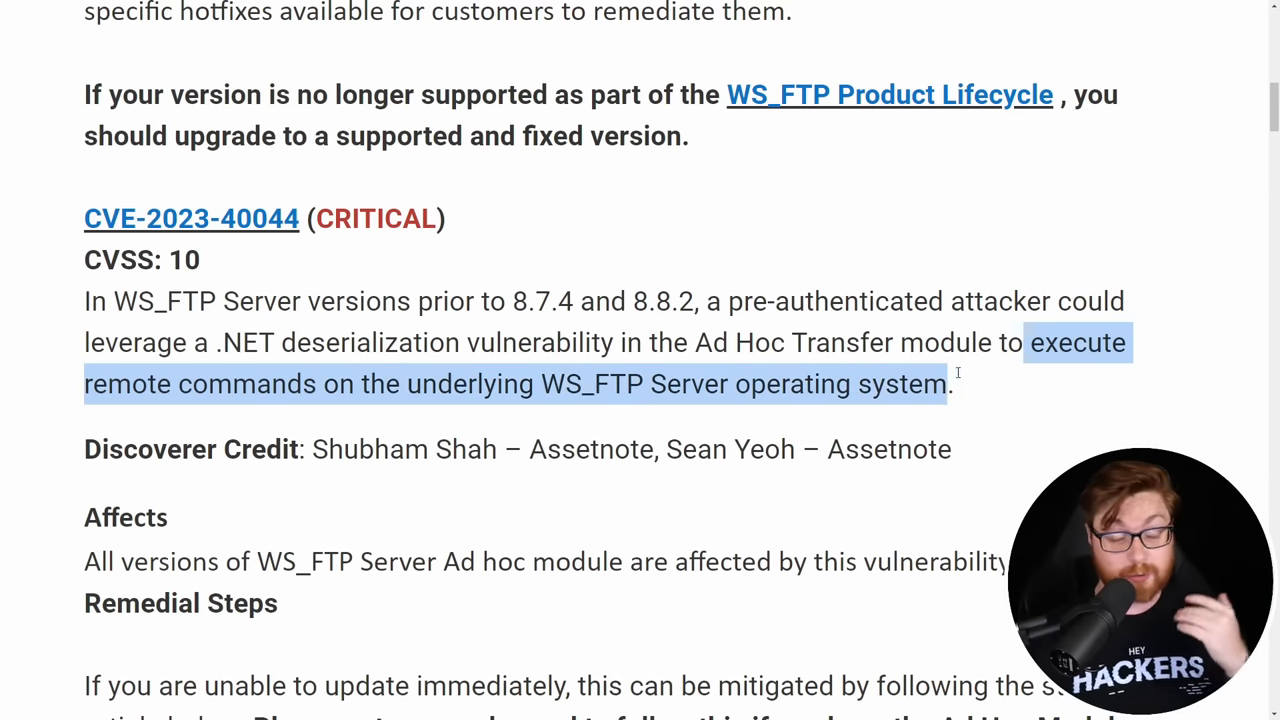
# - Scroll past the remaining CVE entries to the advisory's upgrade-to-8.8.2 Solution section
pyautogui.scroll(-3)
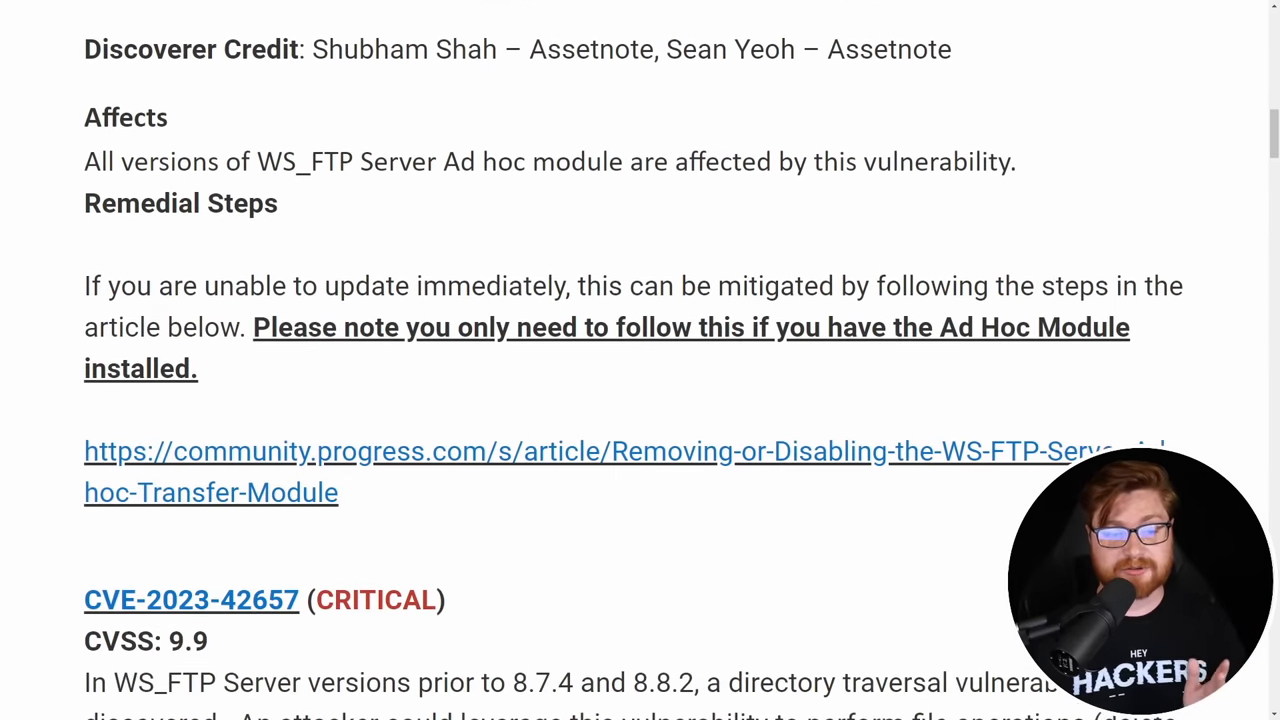
pyautogui.scroll(-3)
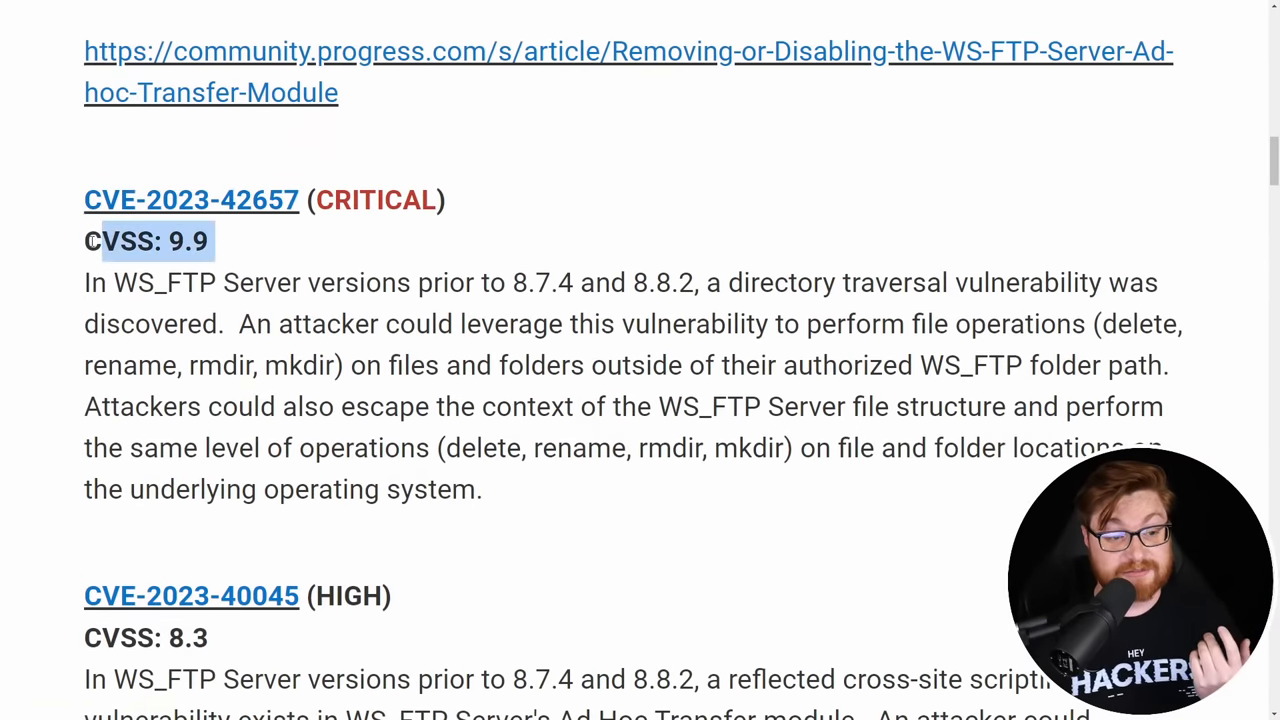
pyautogui.scroll(-3)
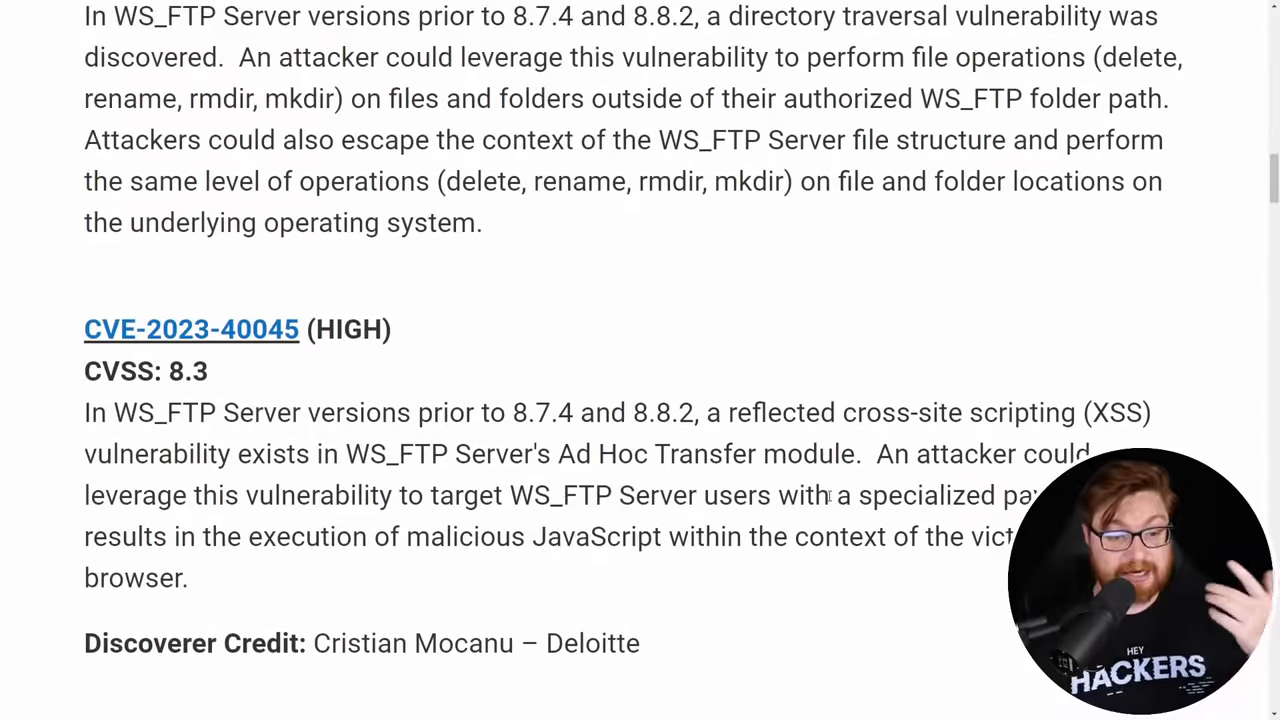
pyautogui.scroll(-3)
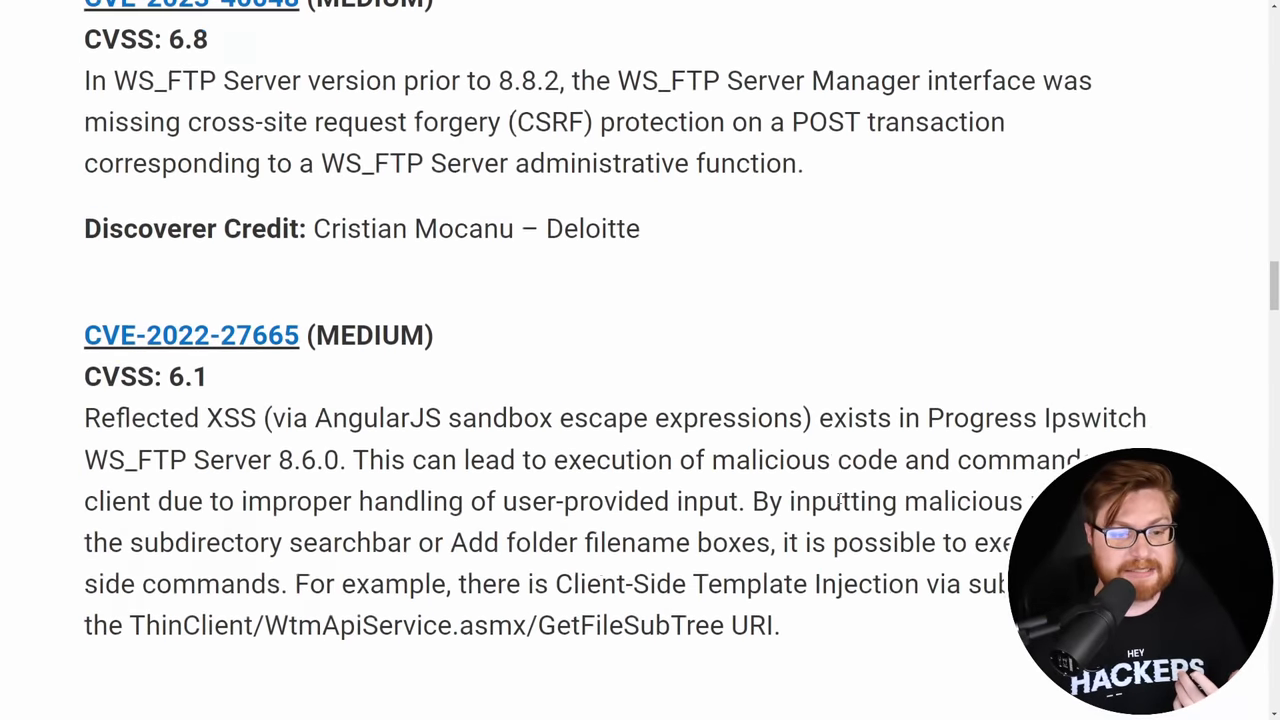
pyautogui.scroll(-3)
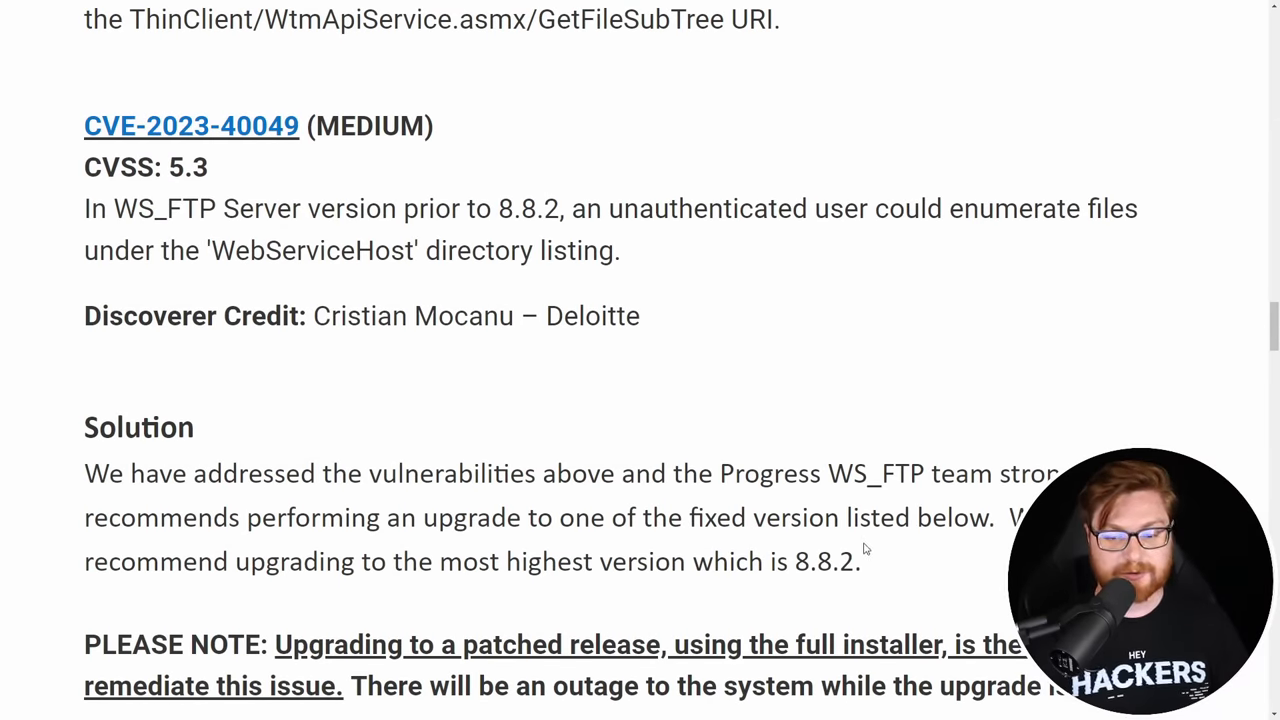
pyautogui.scroll(-3)
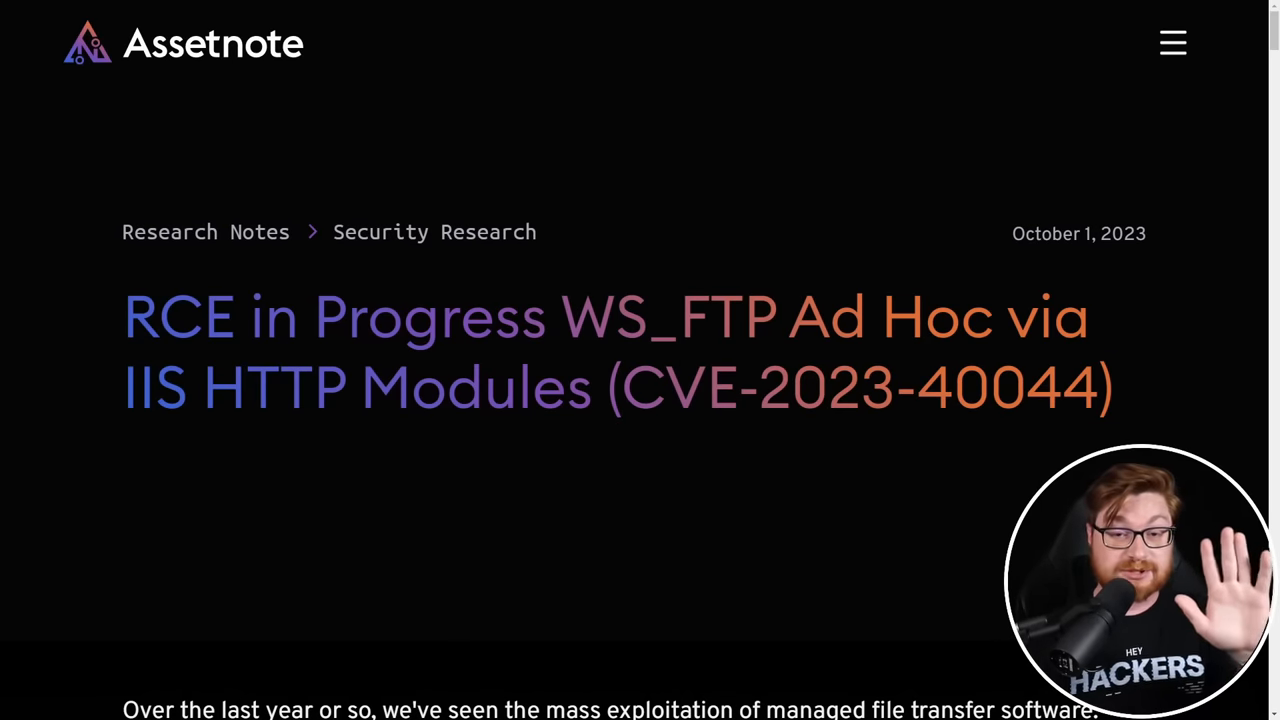
# - Read Assetnote's post from the WS_FTP background through FormStream to DeserializeProcessor code
pyautogui.scroll(-3)
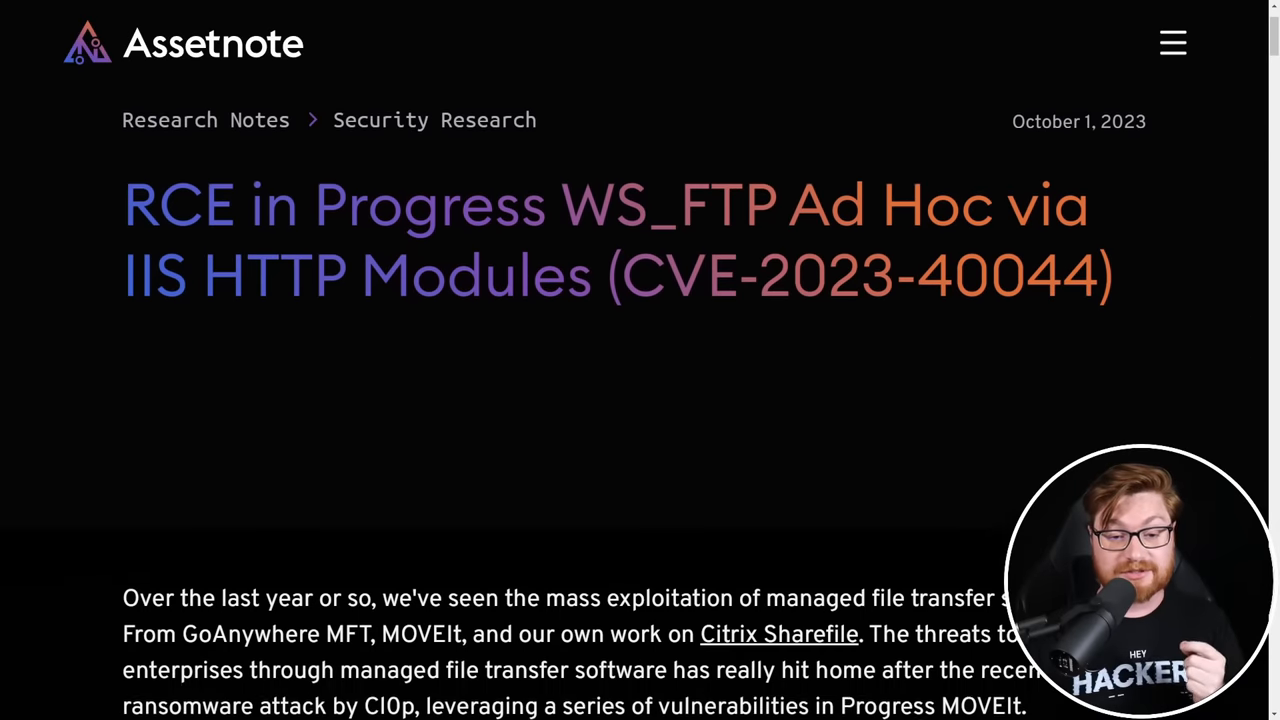
pyautogui.scroll(-3)
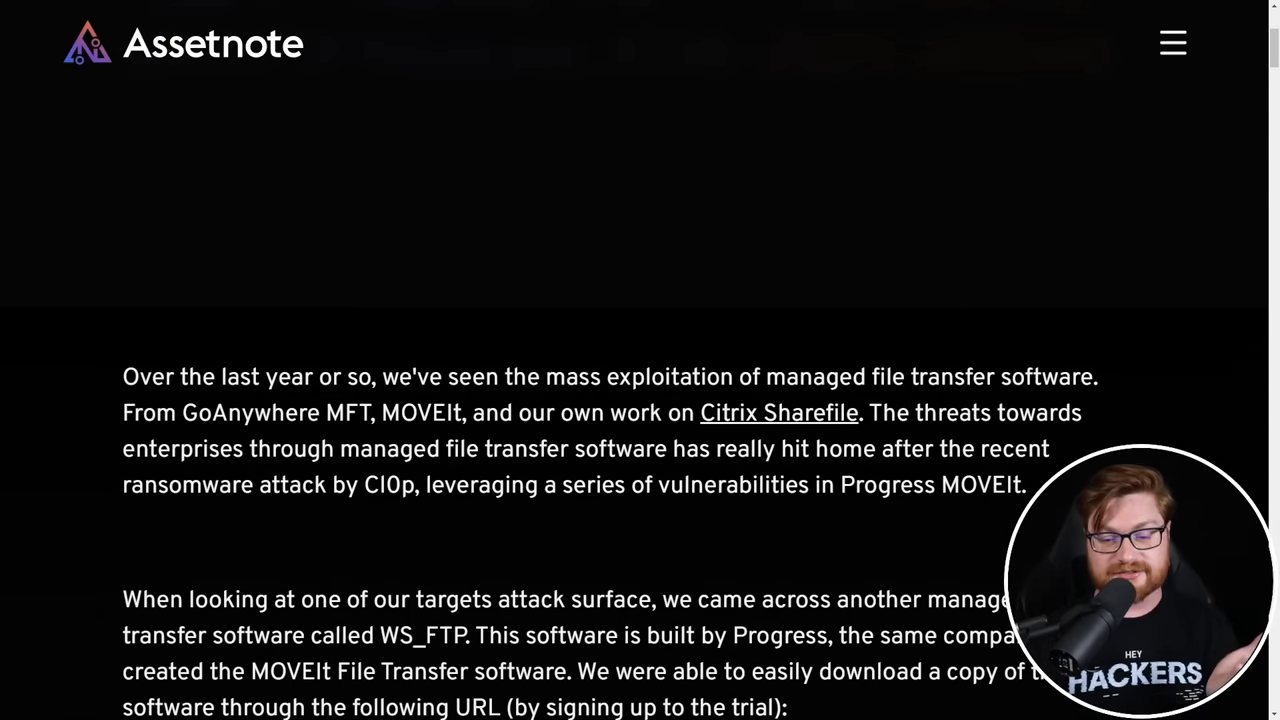
pyautogui.scroll(-3)
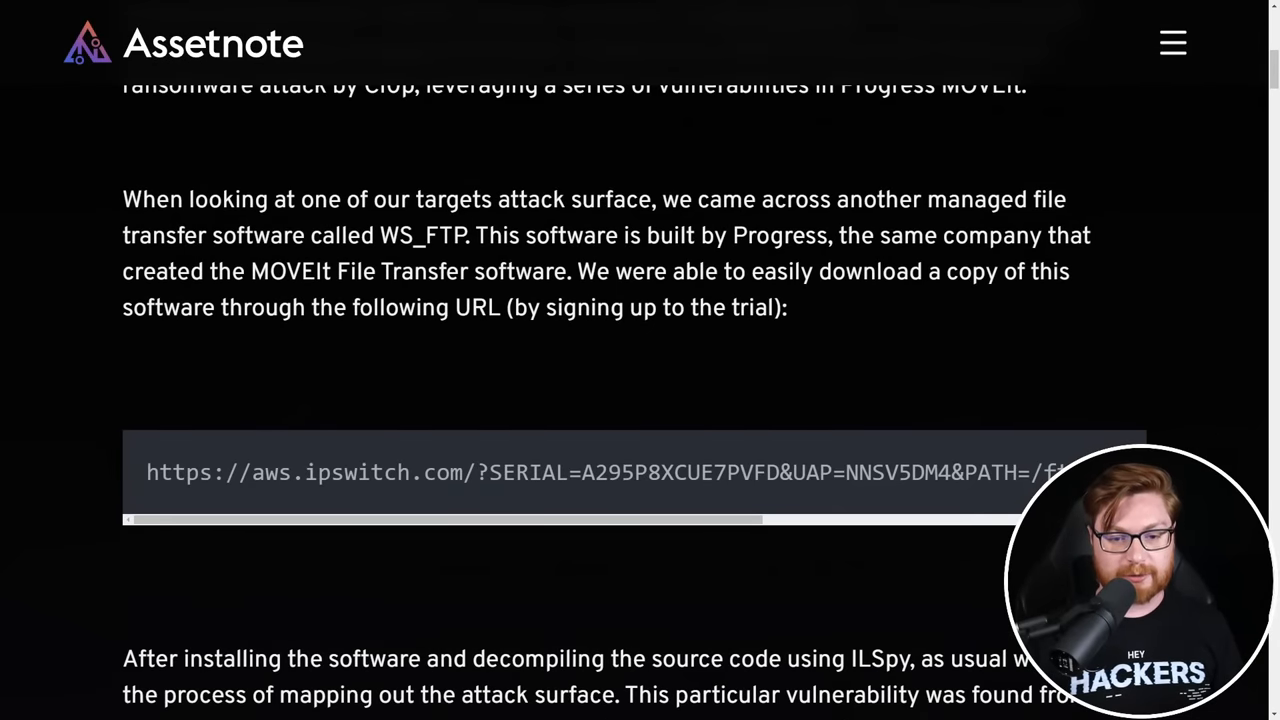
pyautogui.scroll(-3)
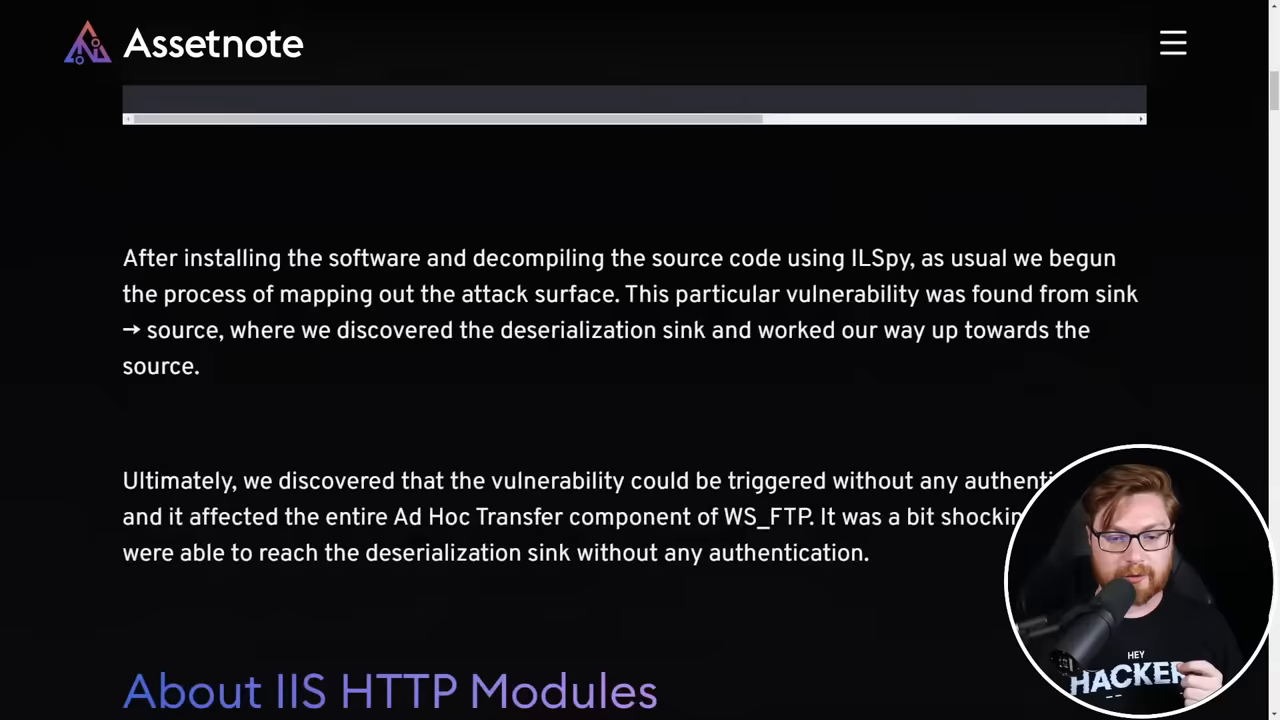
pyautogui.scroll(-3)
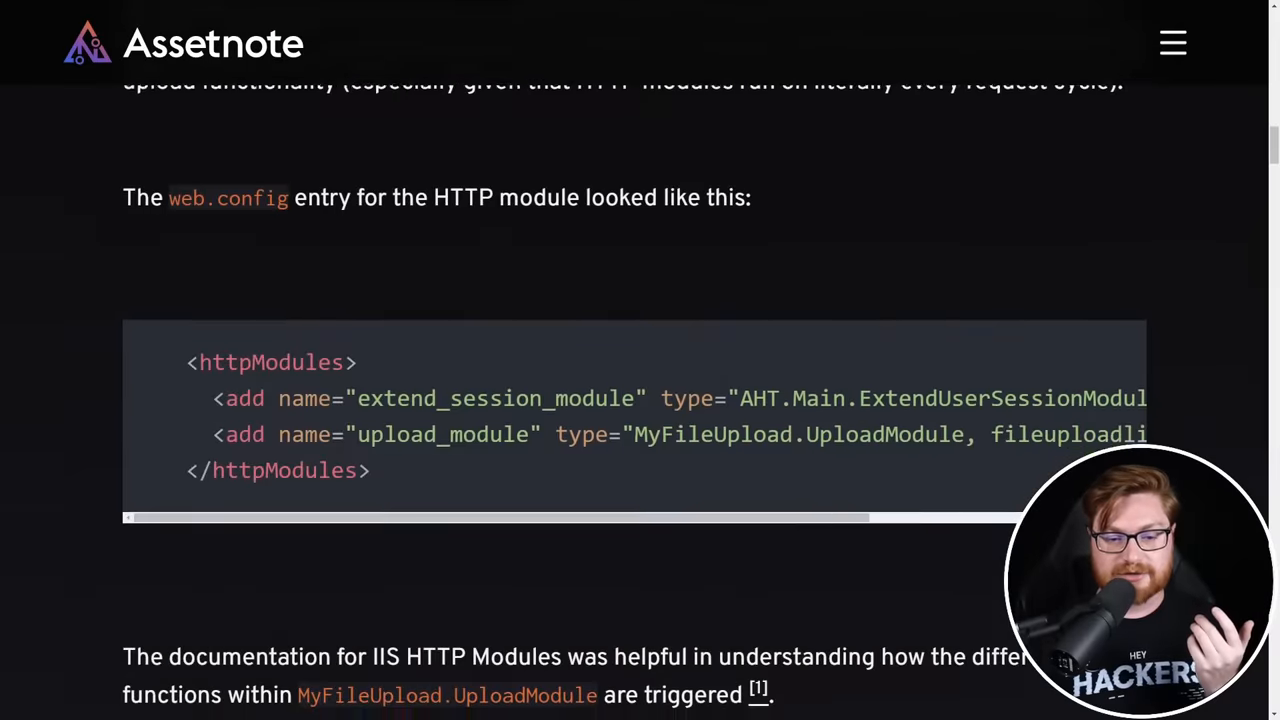
pyautogui.scroll(-3)
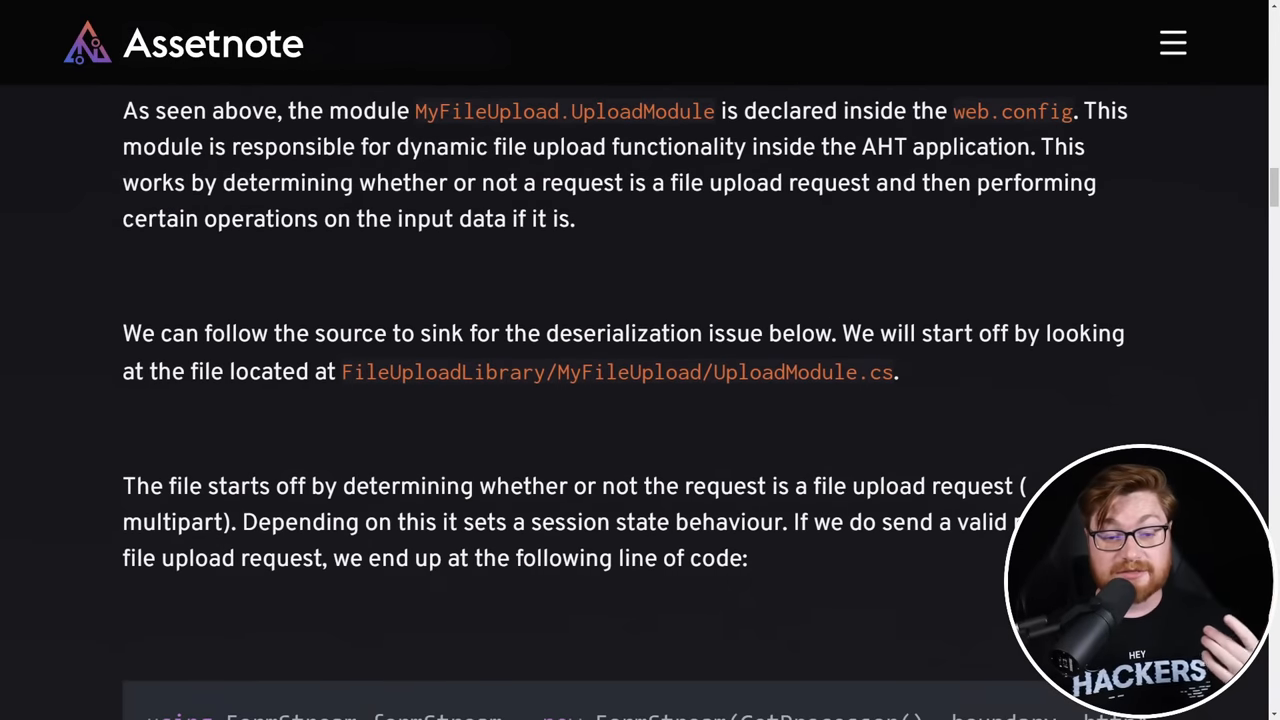
pyautogui.scroll(-3)
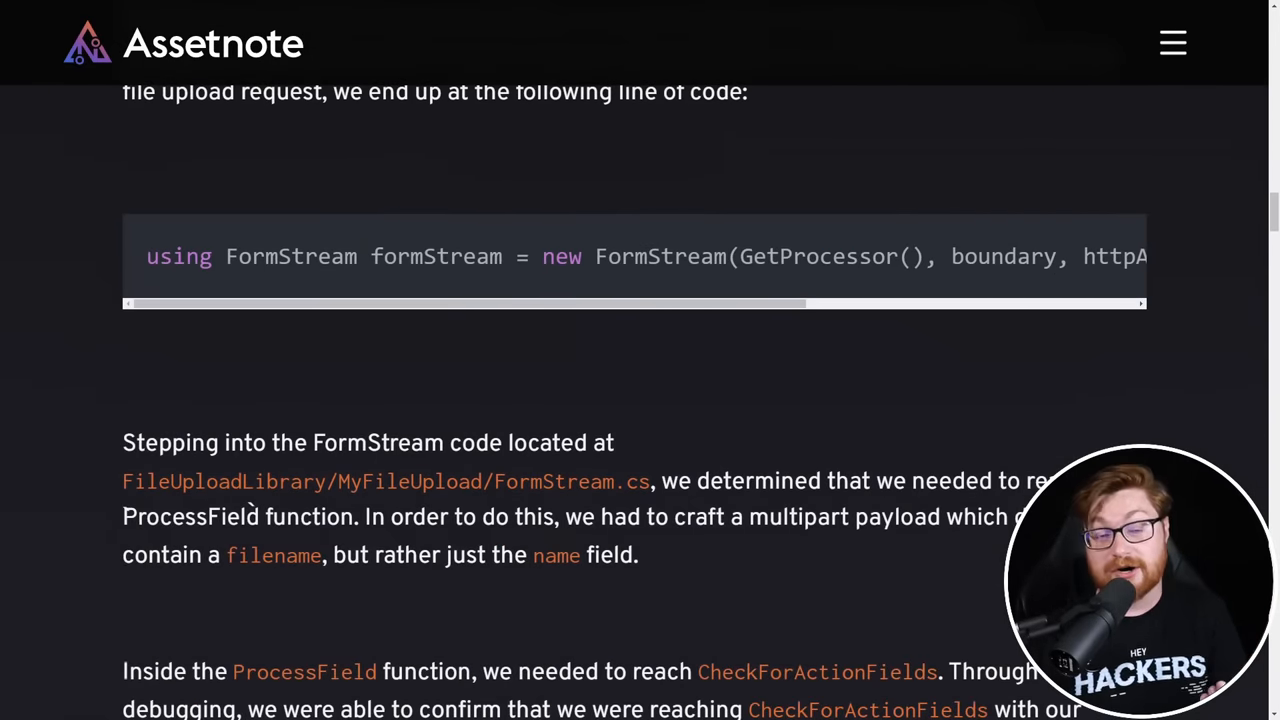
pyautogui.scroll(-3)
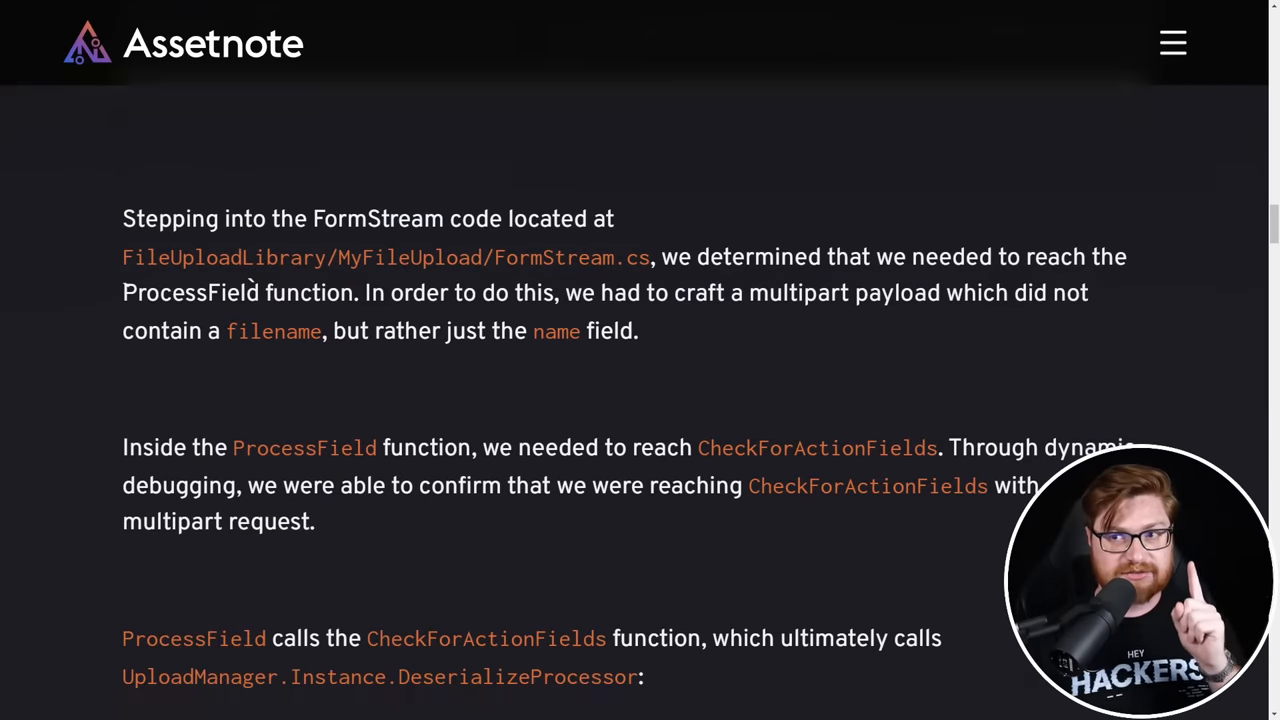
pyautogui.scroll(-3)
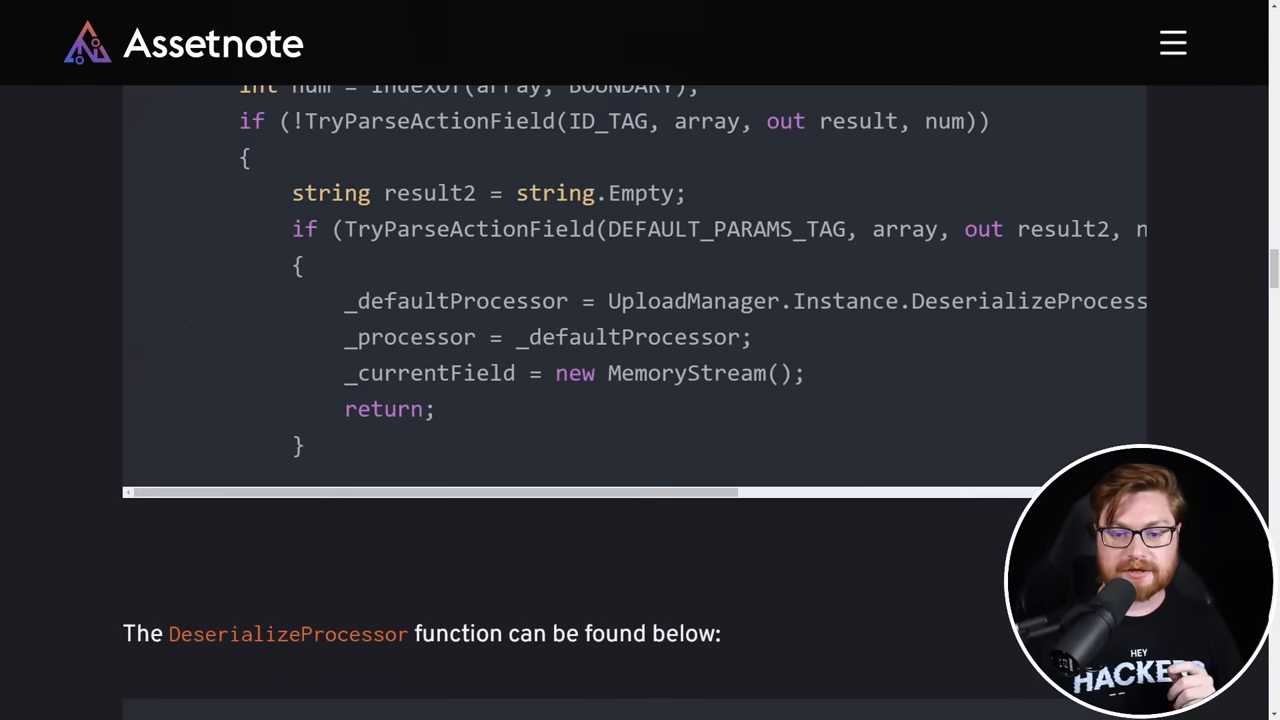
# - Highlight the long encoded upload parameter, then reach the paragraph on the cmd.exe nslookup result
pyautogui.scroll(-3)
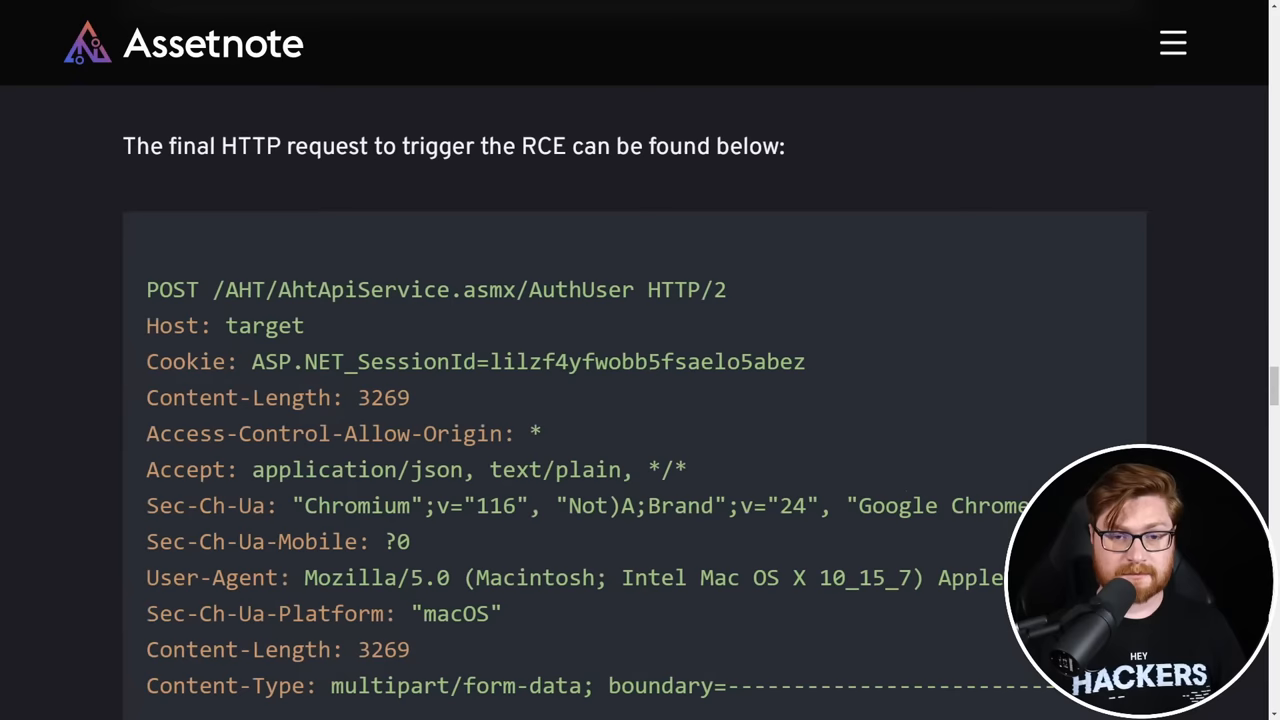
pyautogui.moveTo(122, 146); pyautogui.dragTo(492, 146)
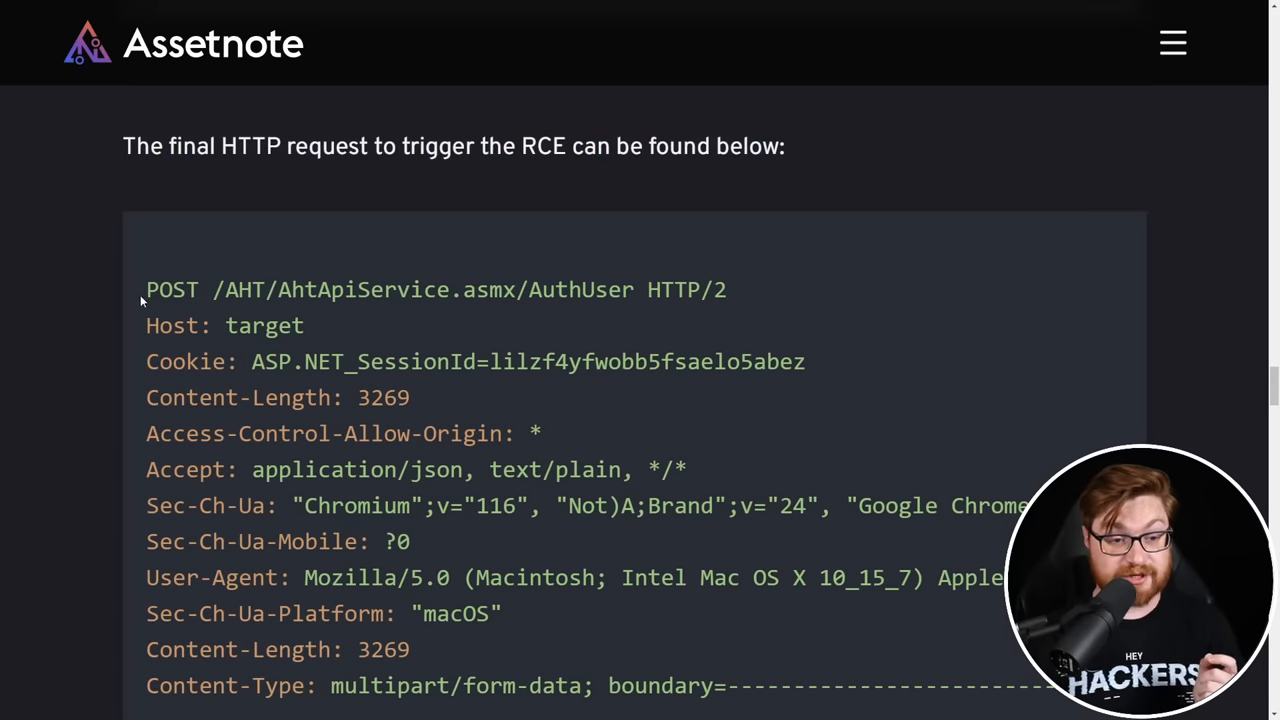
pyautogui.scroll(-3)
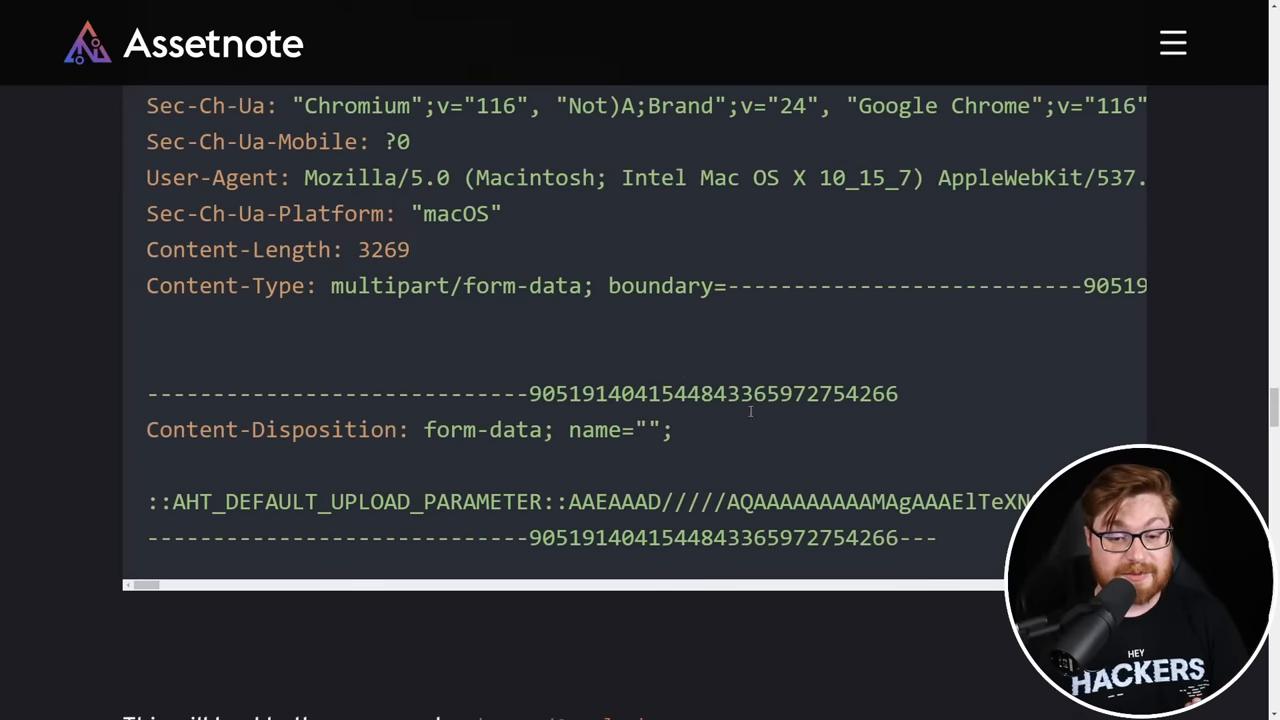
pyautogui.moveTo(146, 501); pyautogui.dragTo(415, 501)
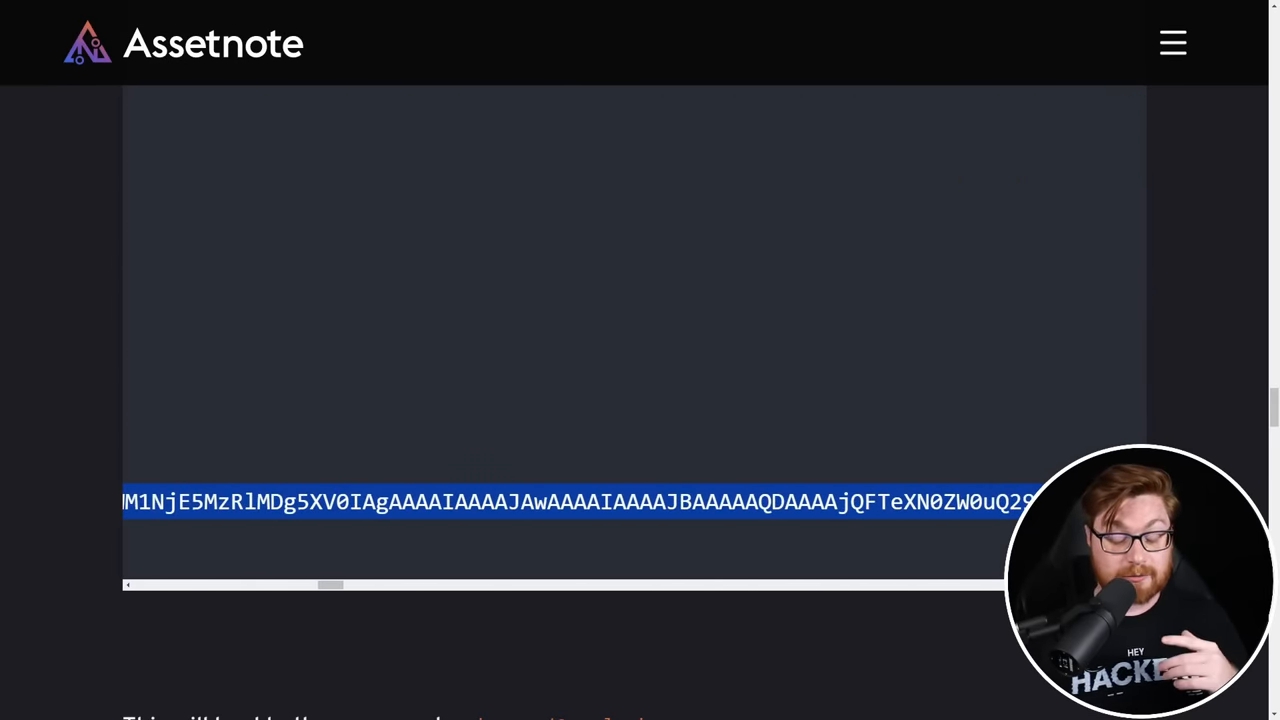
pyautogui.scroll(-3)
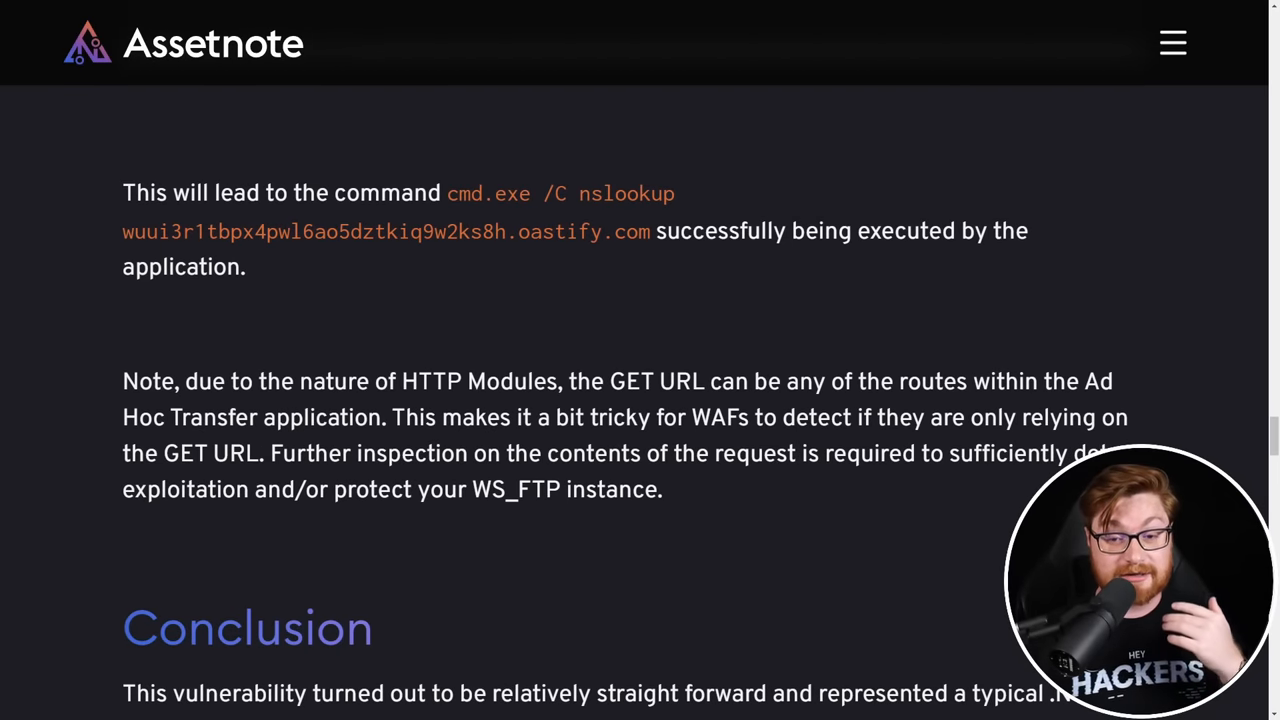
pyautogui.scroll(-3)
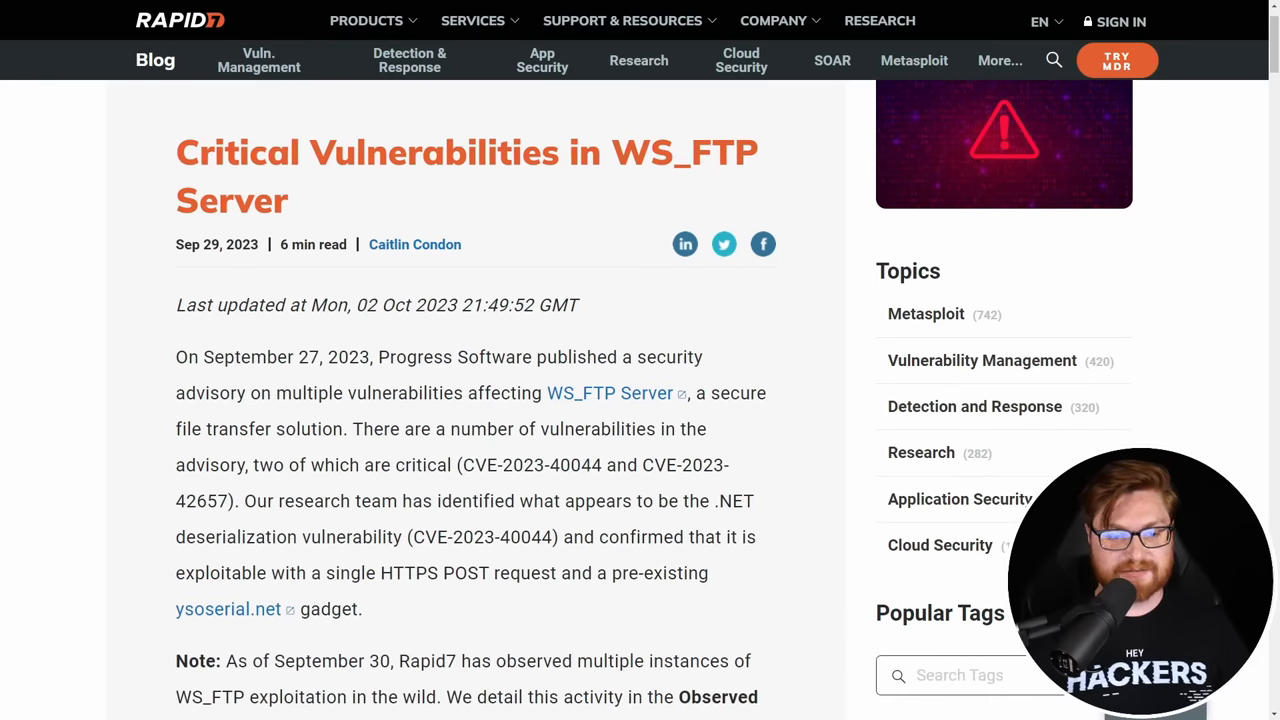
# - Scroll the Rapid7 WS_FTP post down to its Observed Attacker Behavior section
pyautogui.scroll(-3)
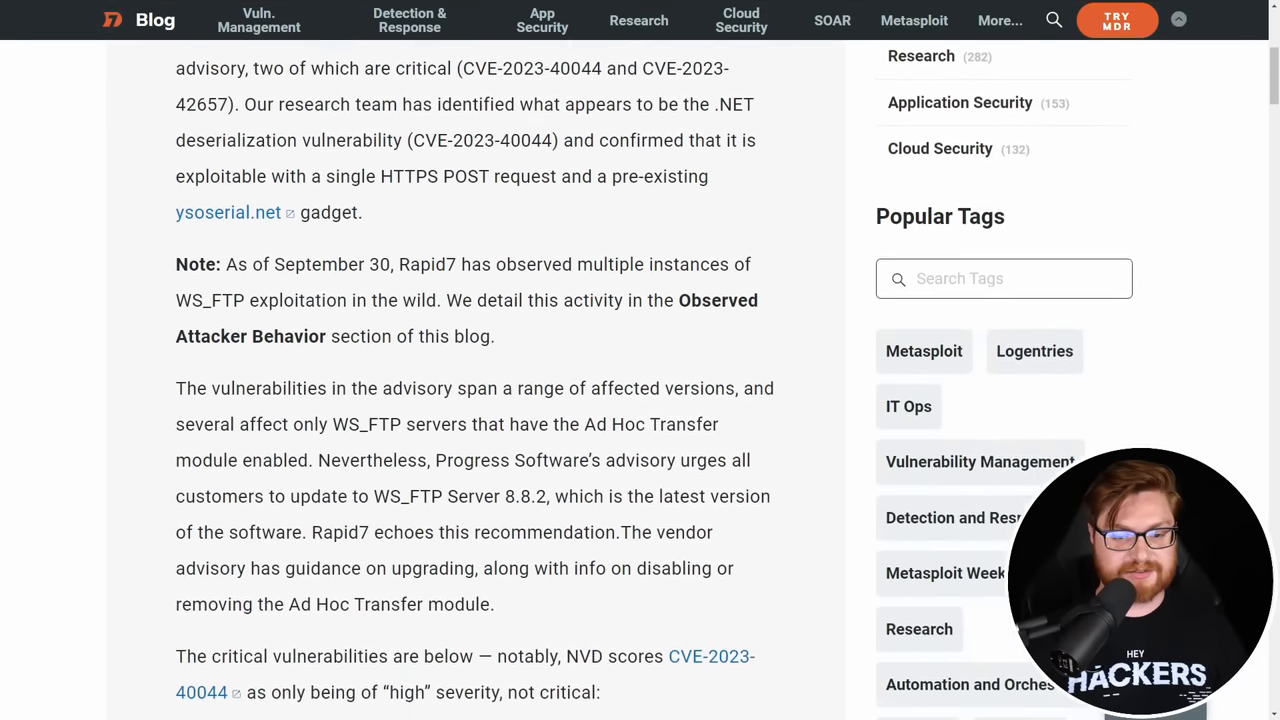
pyautogui.scroll(-3)
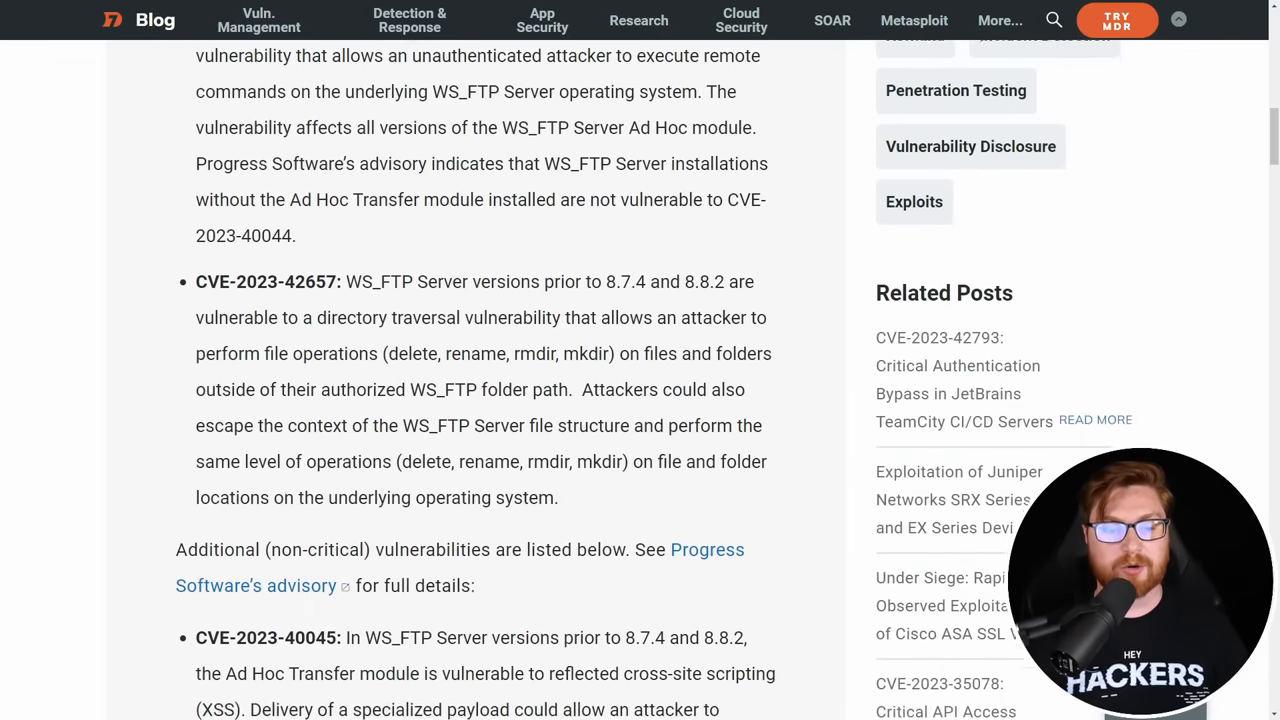
pyautogui.scroll(-3)
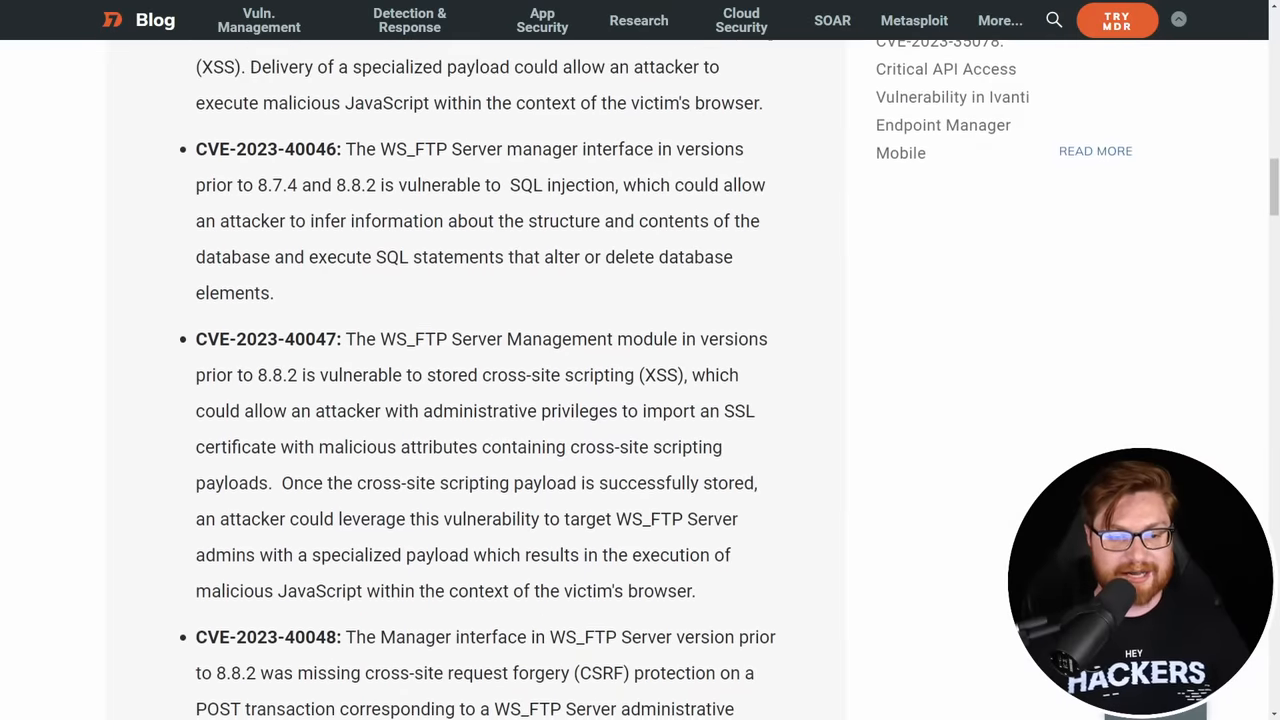
pyautogui.scroll(-3)
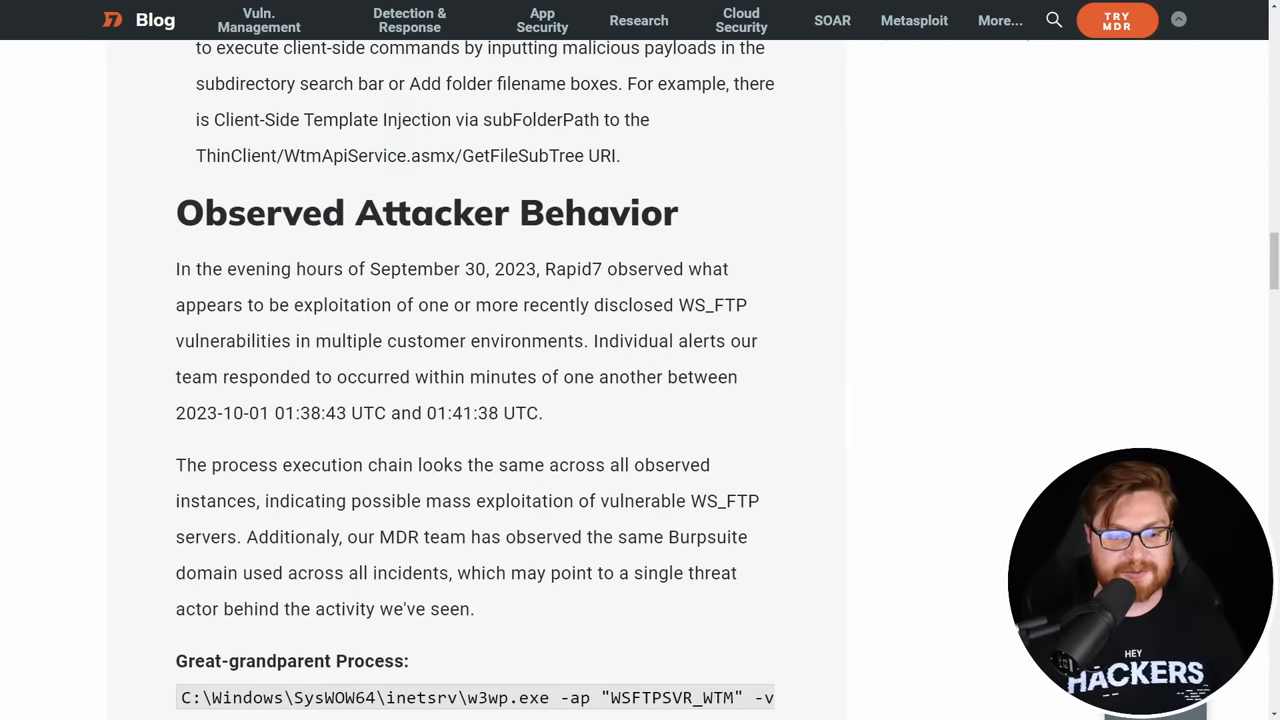
pyautogui.scroll(-3)
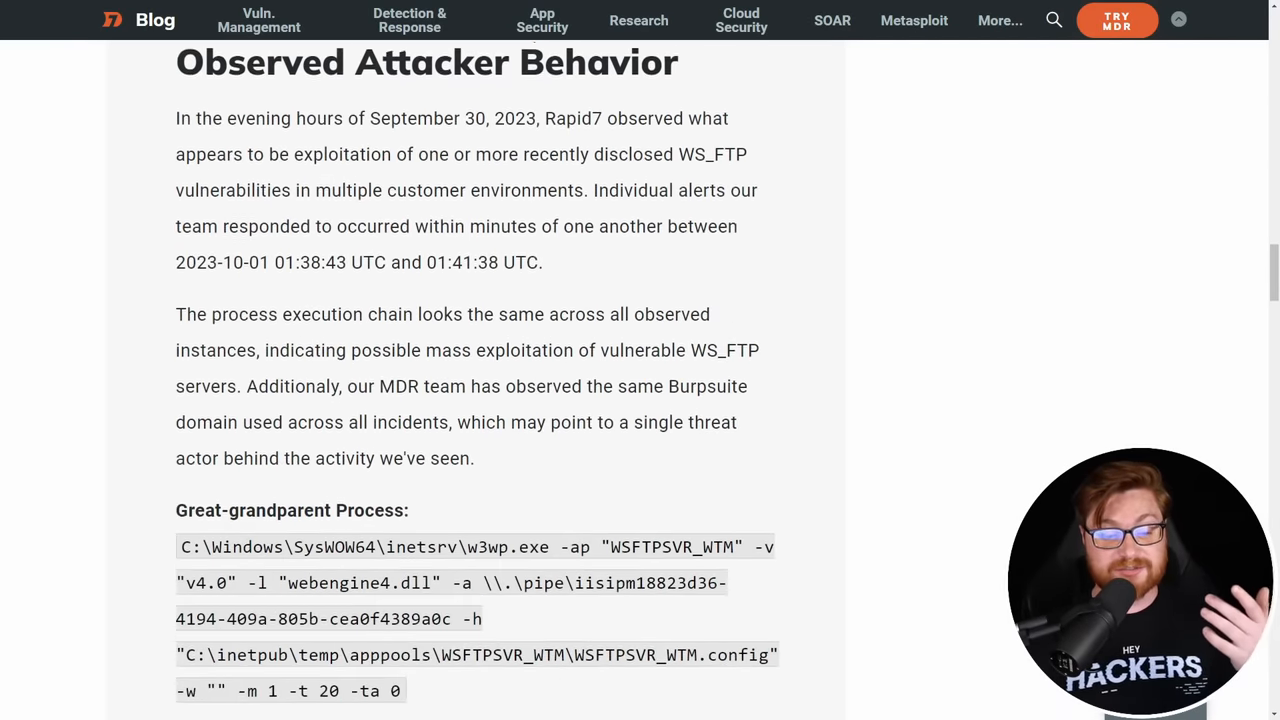
pyautogui.scroll(-3)
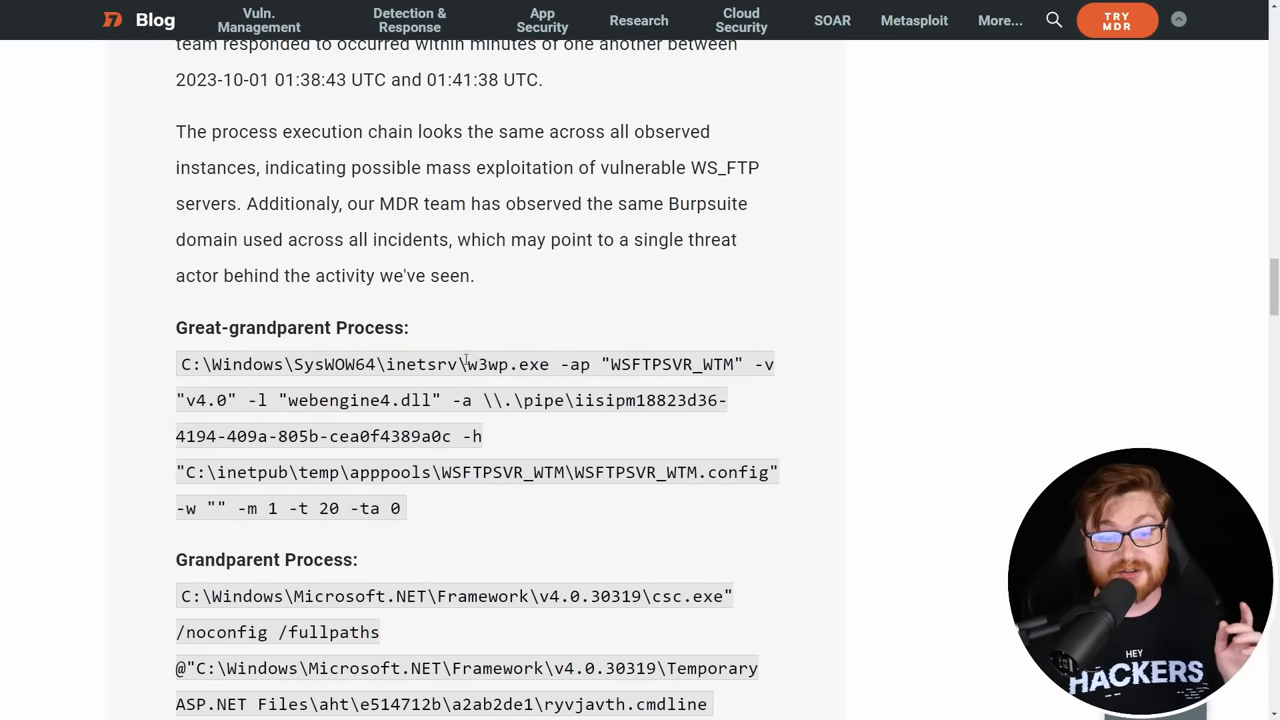
pyautogui.doubleClick(488, 364)
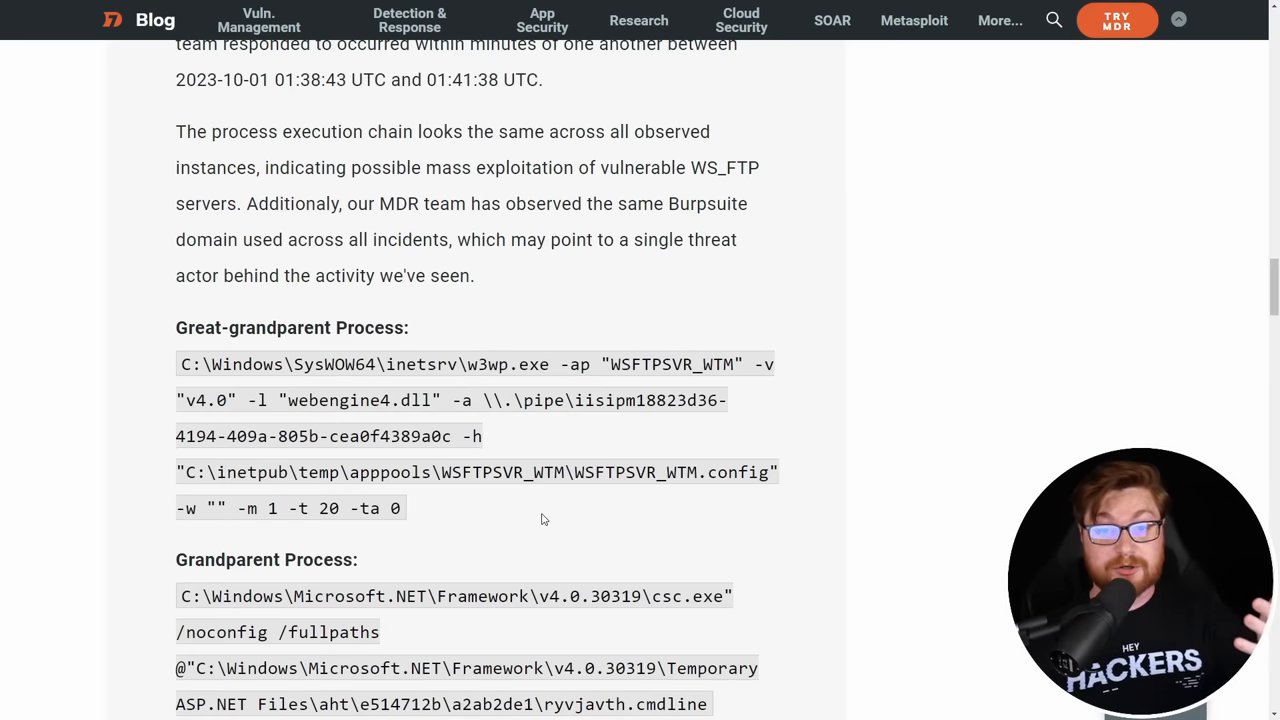
# - Highlight the csc.exe grandparent and cvtres.exe parent process entries in the chain
pyautogui.scroll(-3)
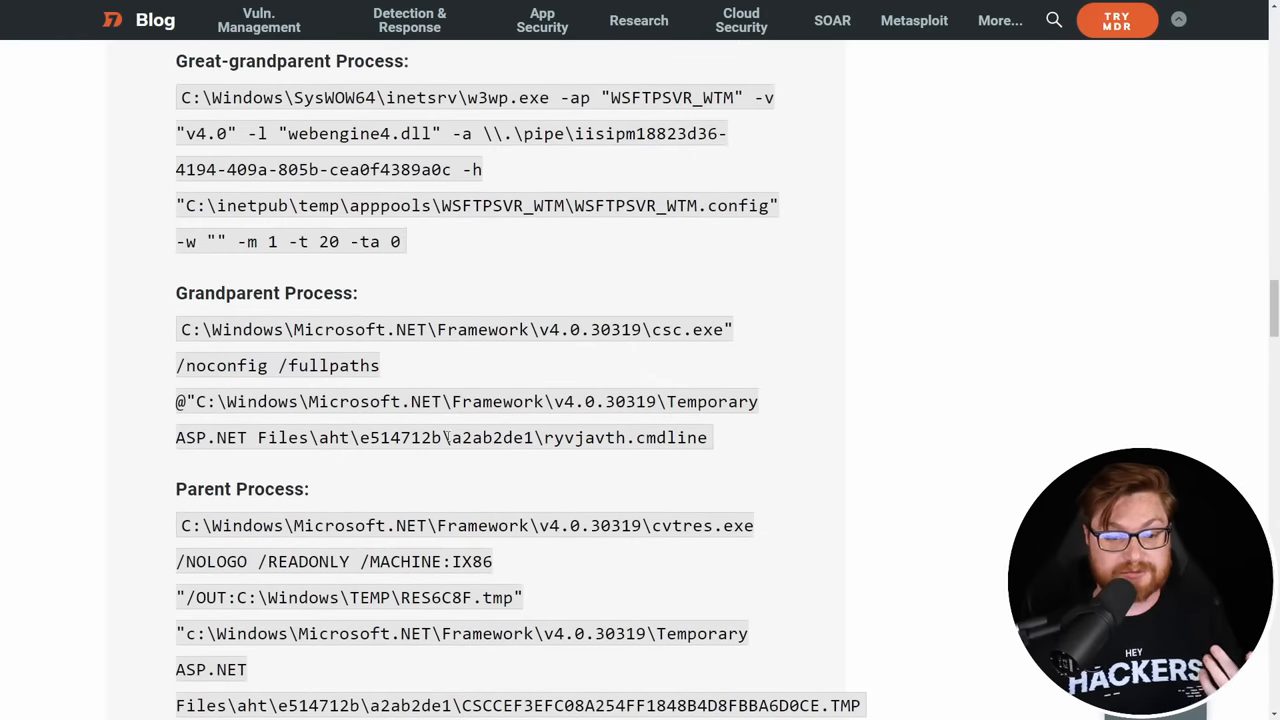
pyautogui.moveTo(176, 329); pyautogui.dragTo(379, 365)
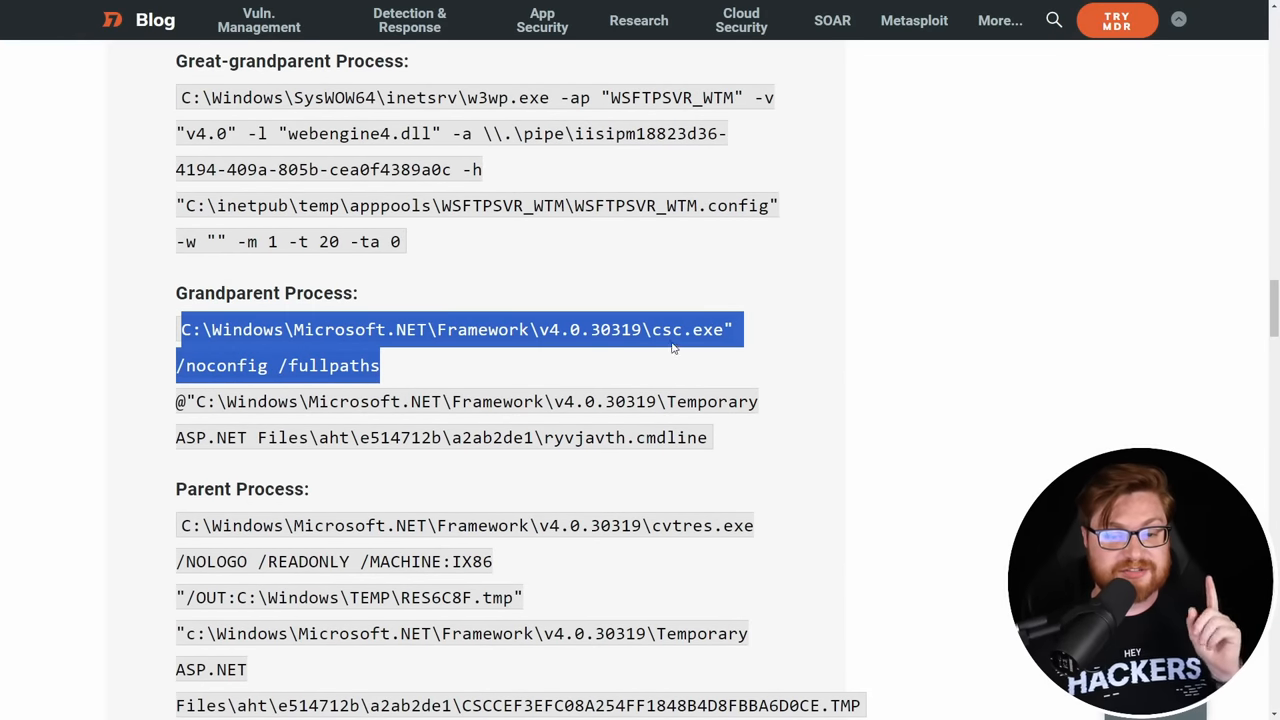
pyautogui.doubleClick(687, 329)
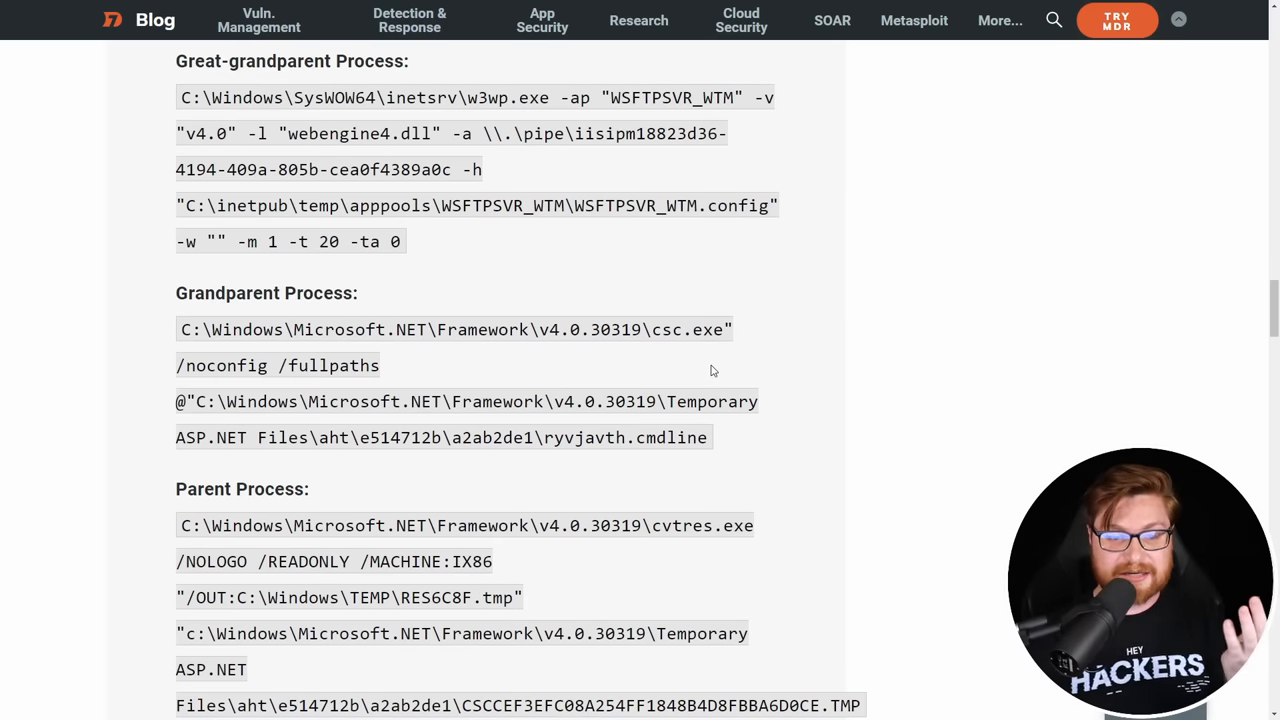
pyautogui.scroll(-3)
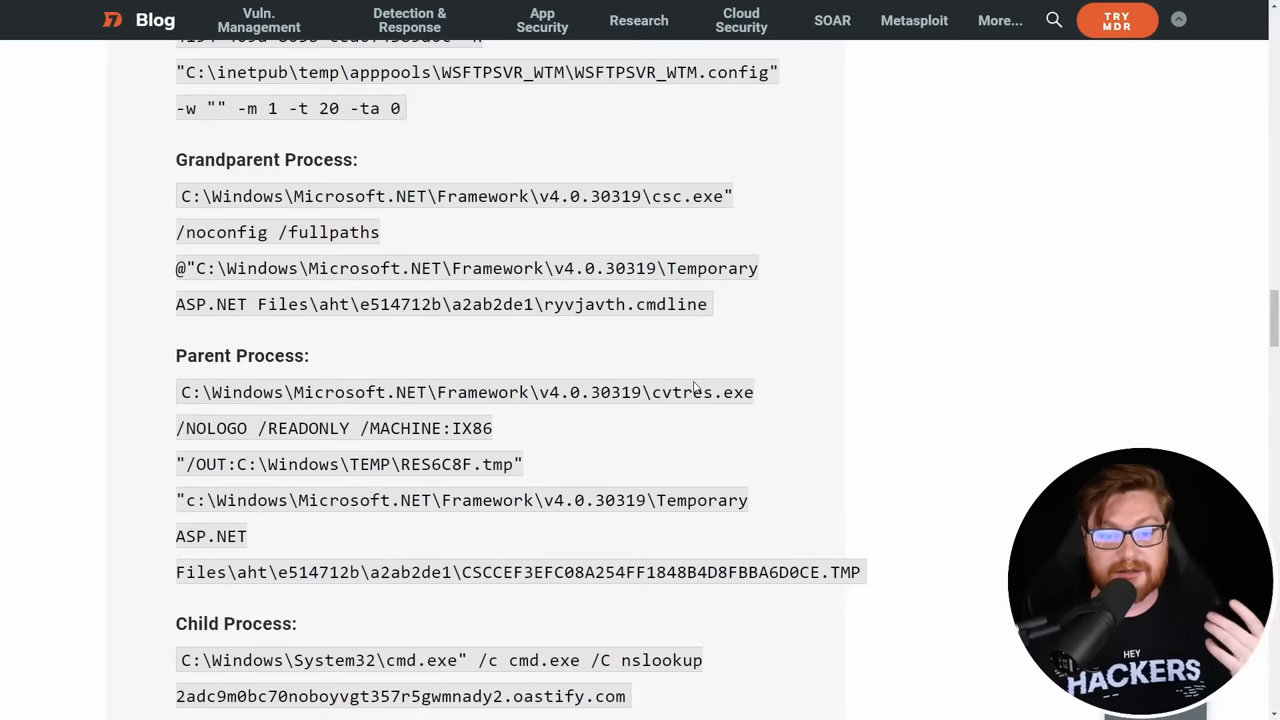
pyautogui.doubleClick(695, 325)
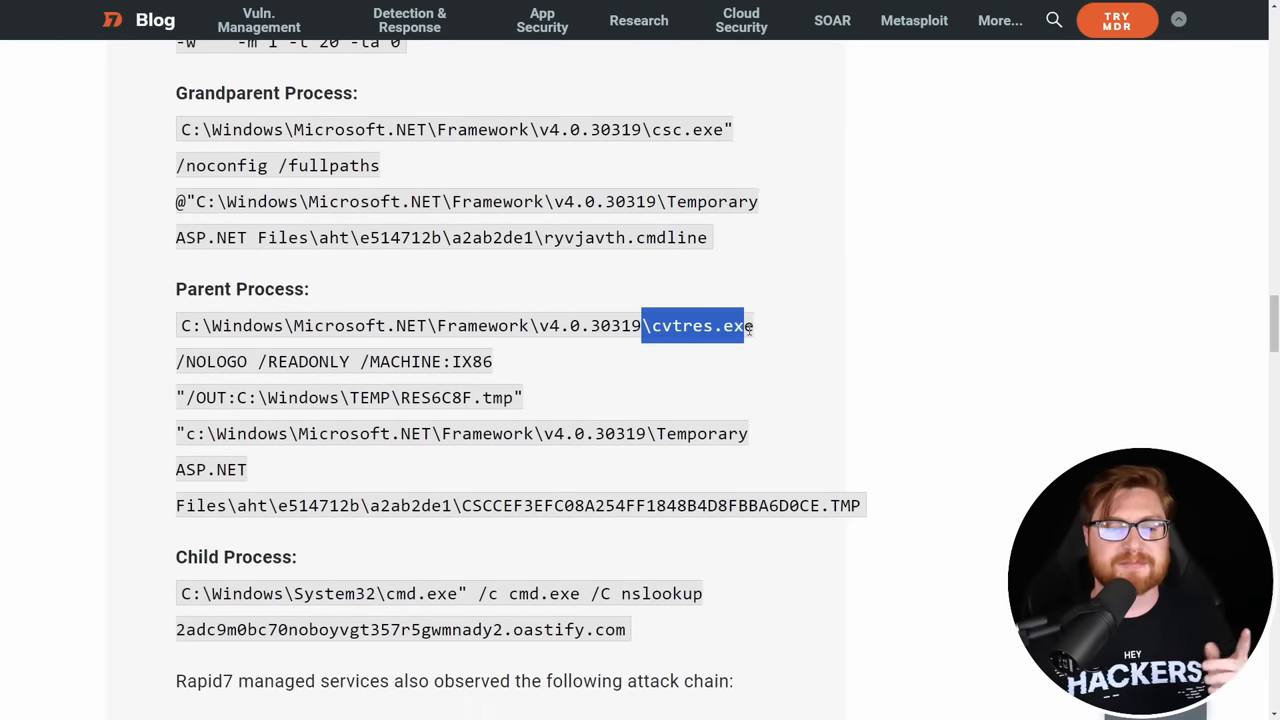
pyautogui.click(750, 370)
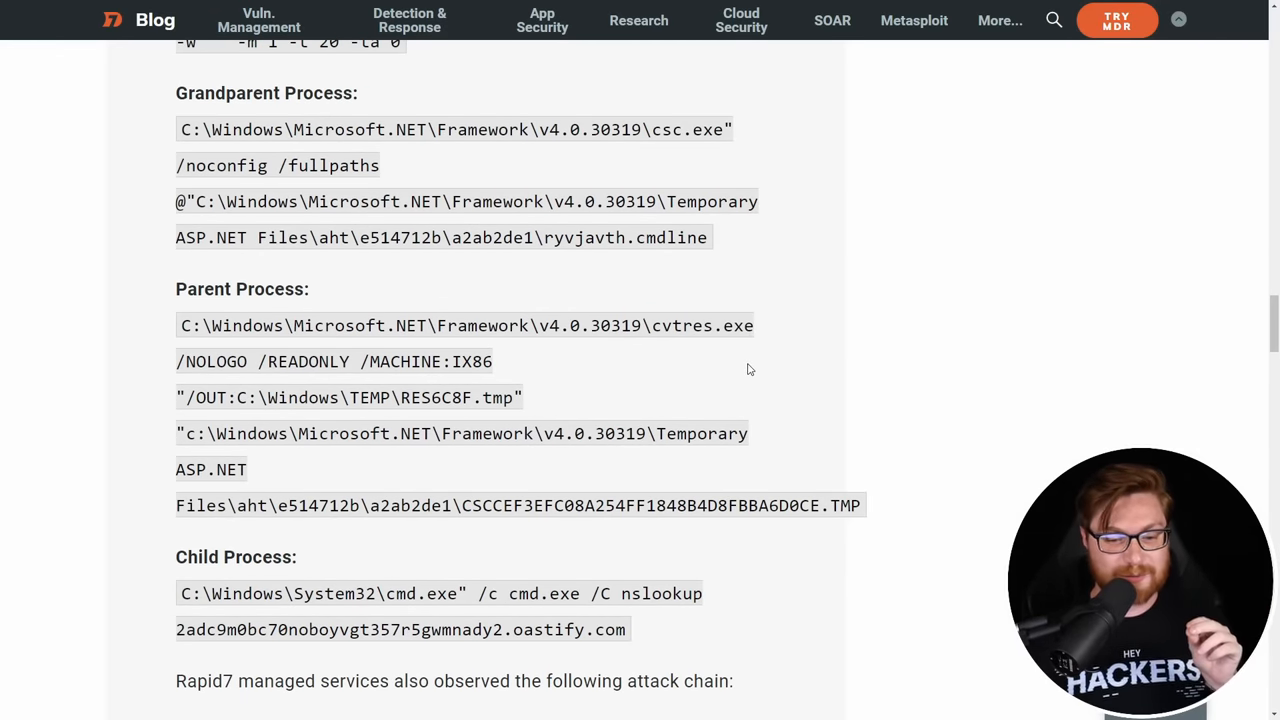
# - Highlight the cmd.exe nslookup child process, then follow the NTUSER.dll regsvr32 chain to Mitigation guidance
pyautogui.scroll(-3)
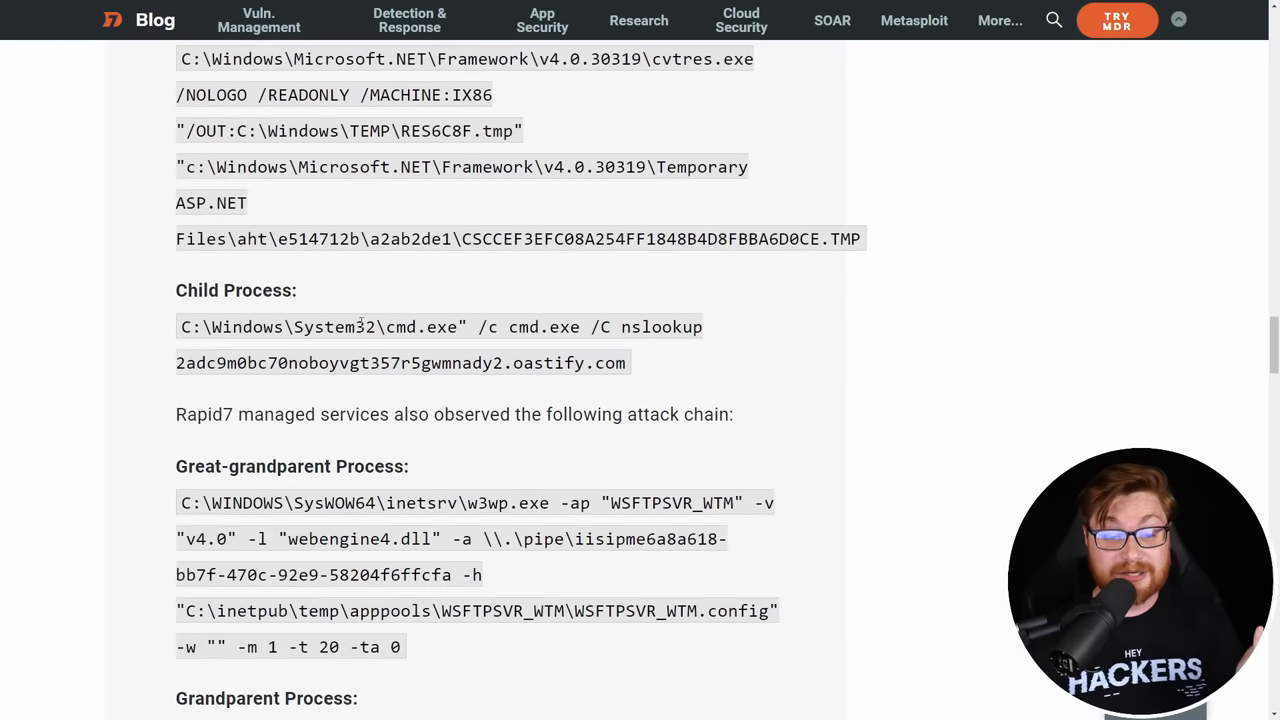
pyautogui.moveTo(176, 327); pyautogui.dragTo(627, 363)
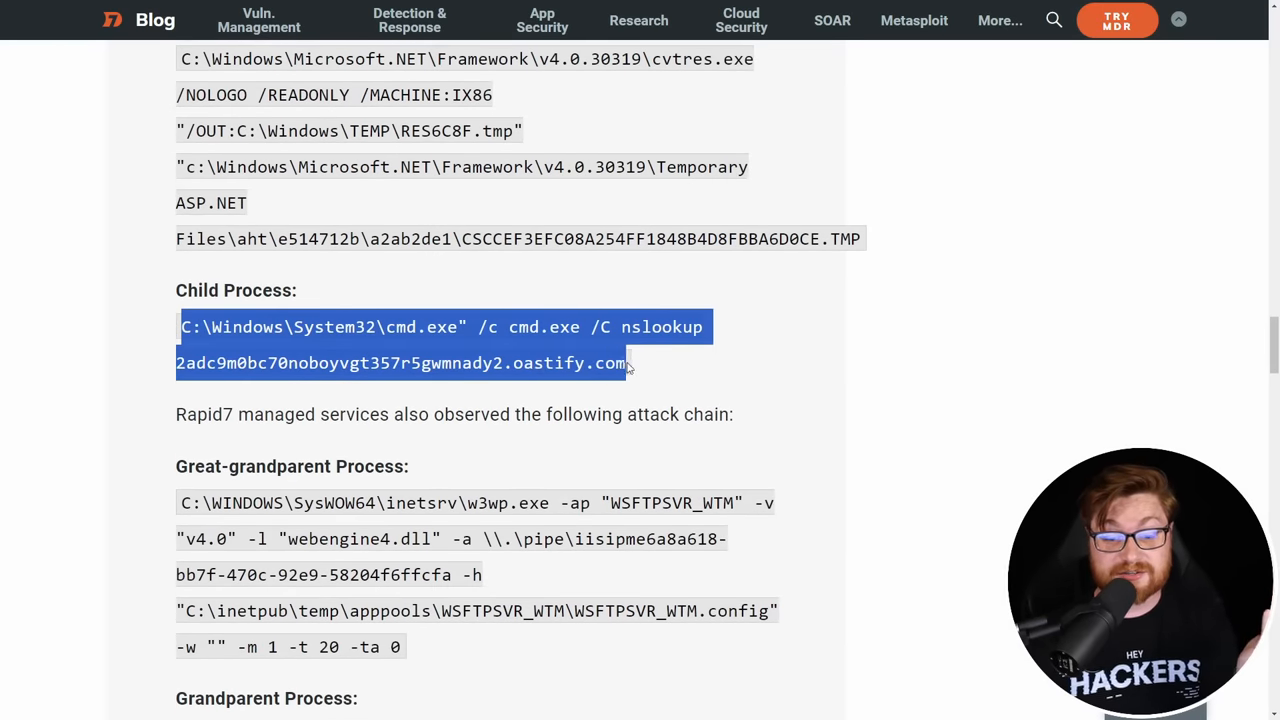
pyautogui.click(908, 421)
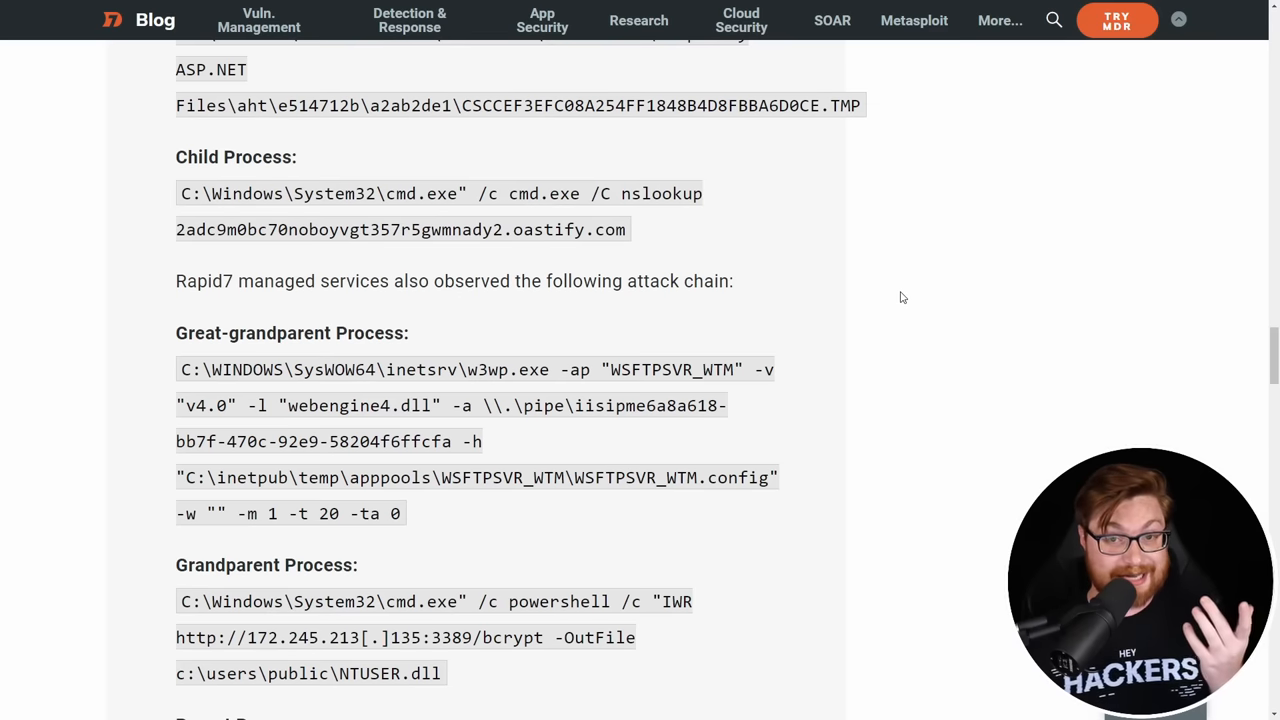
pyautogui.scroll(-3)
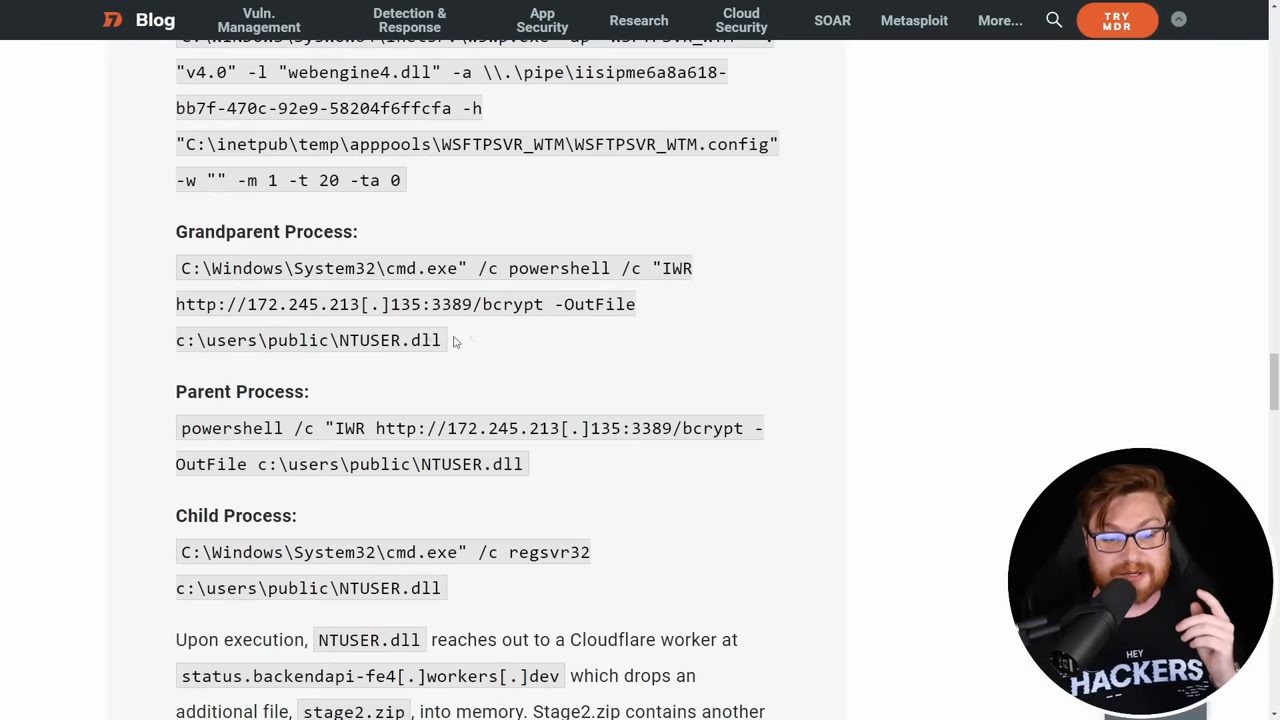
pyautogui.moveTo(492, 345)
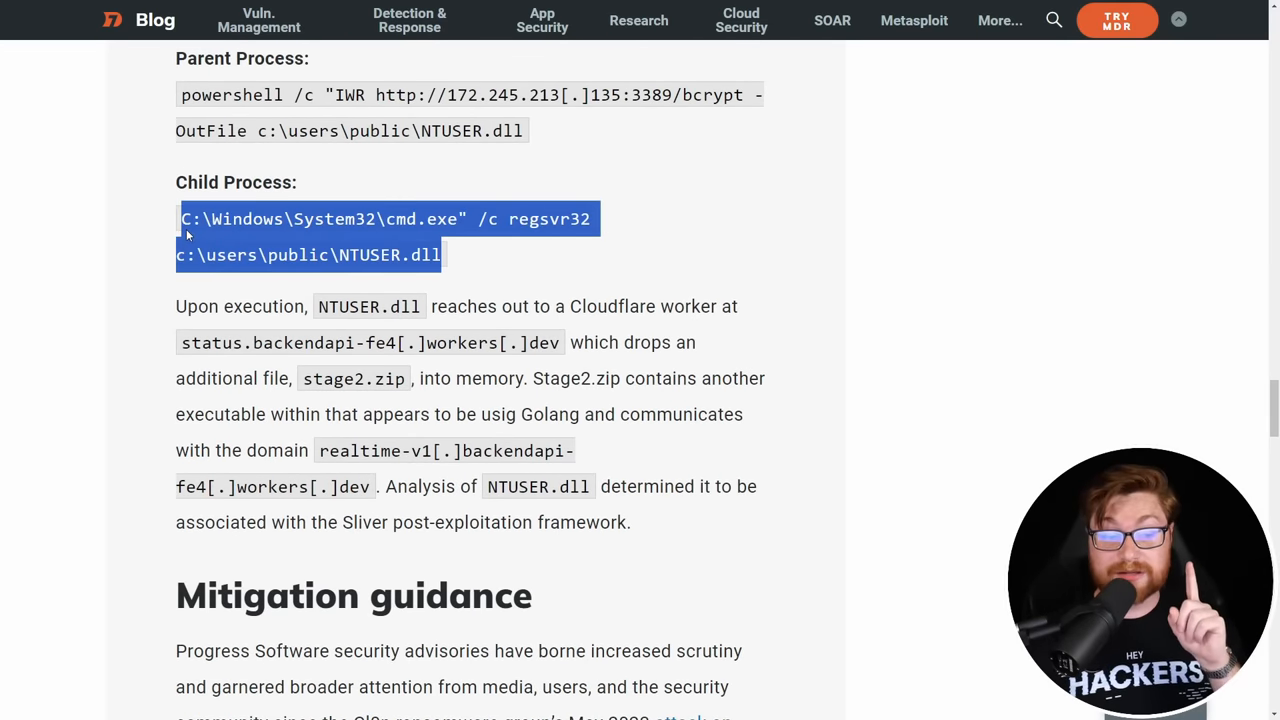
pyautogui.scroll(-3)
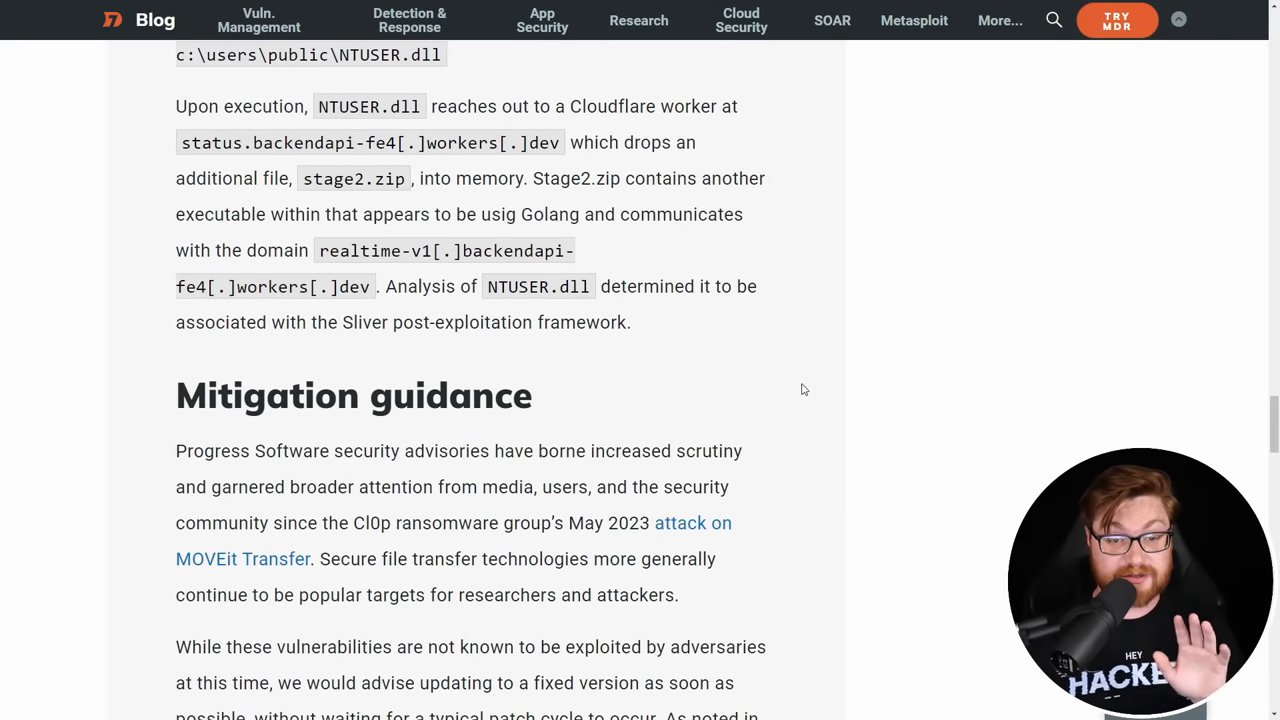
pyautogui.scroll(-3)
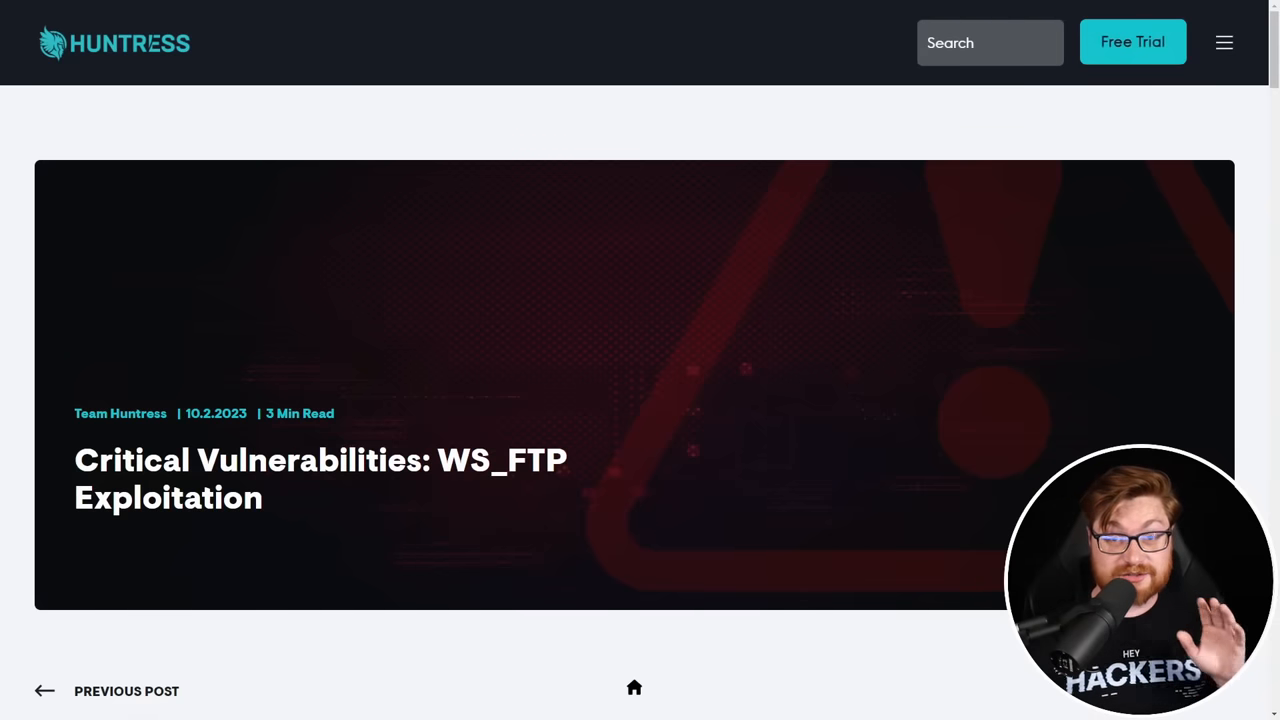
# - Scroll the Huntress post past its CVE list to the w3wp.exe PowerShell sample
pyautogui.scroll(-3)
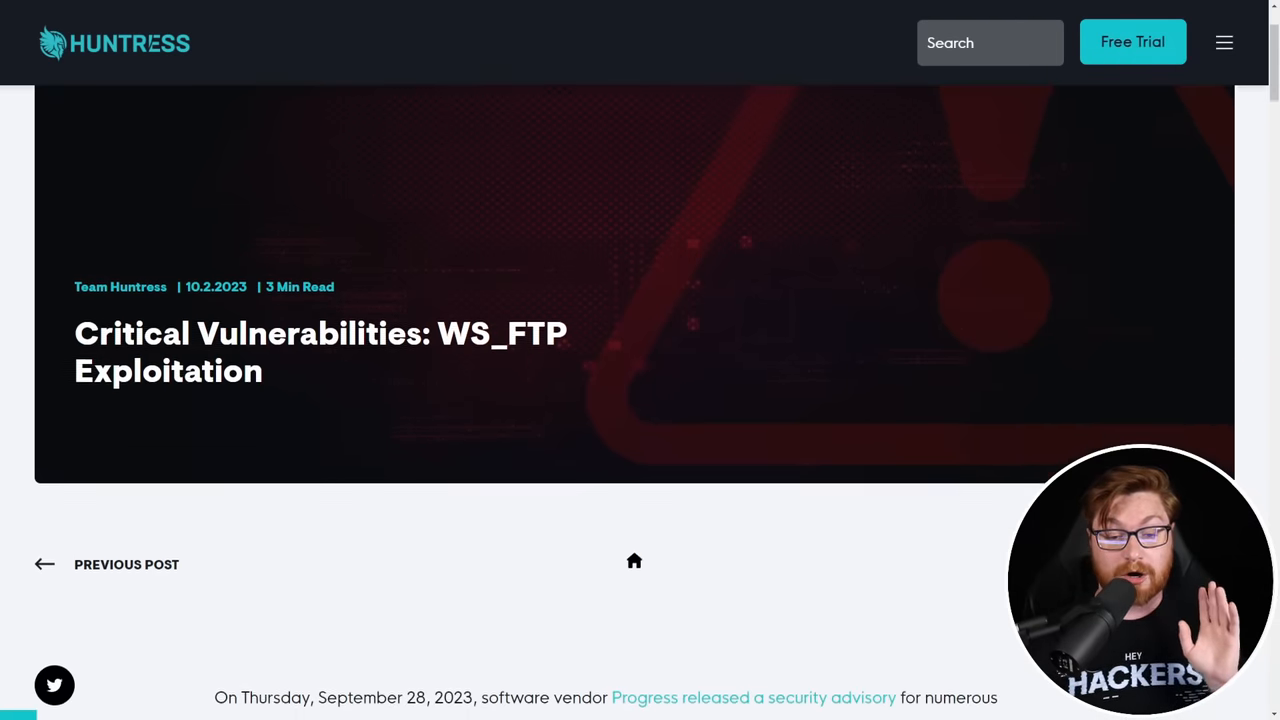
pyautogui.scroll(-3)
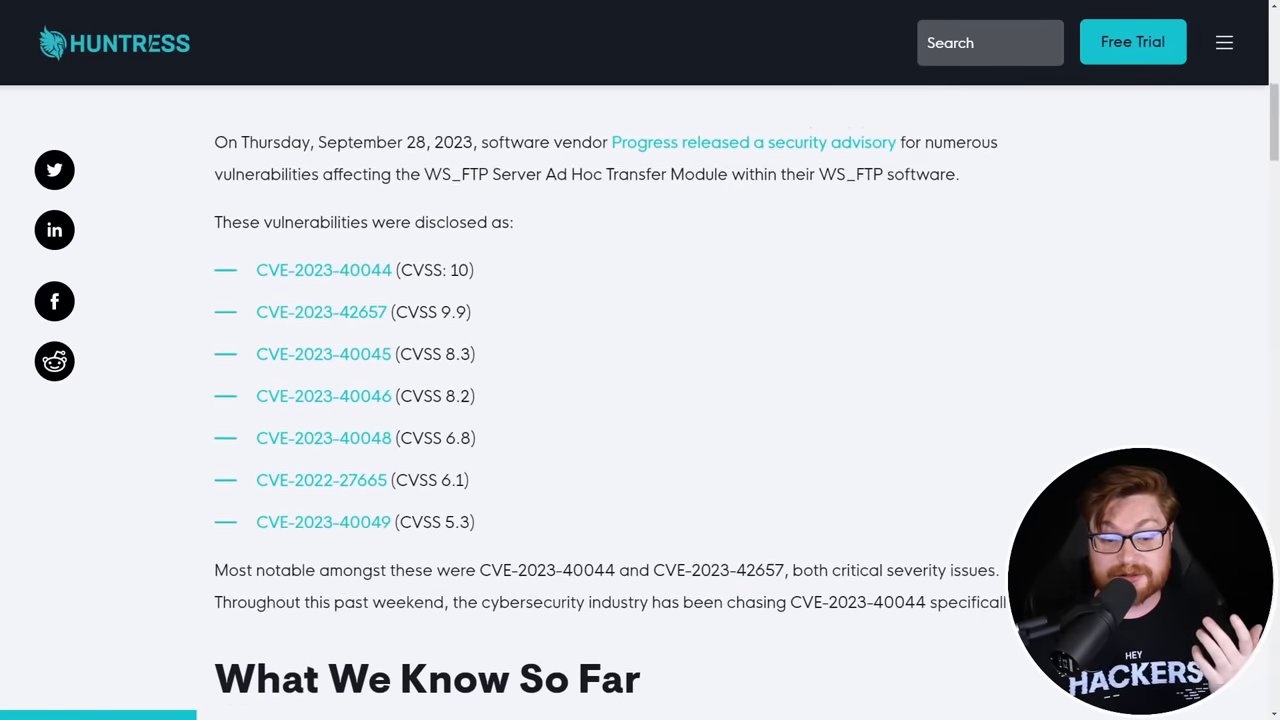
pyautogui.scroll(-3)
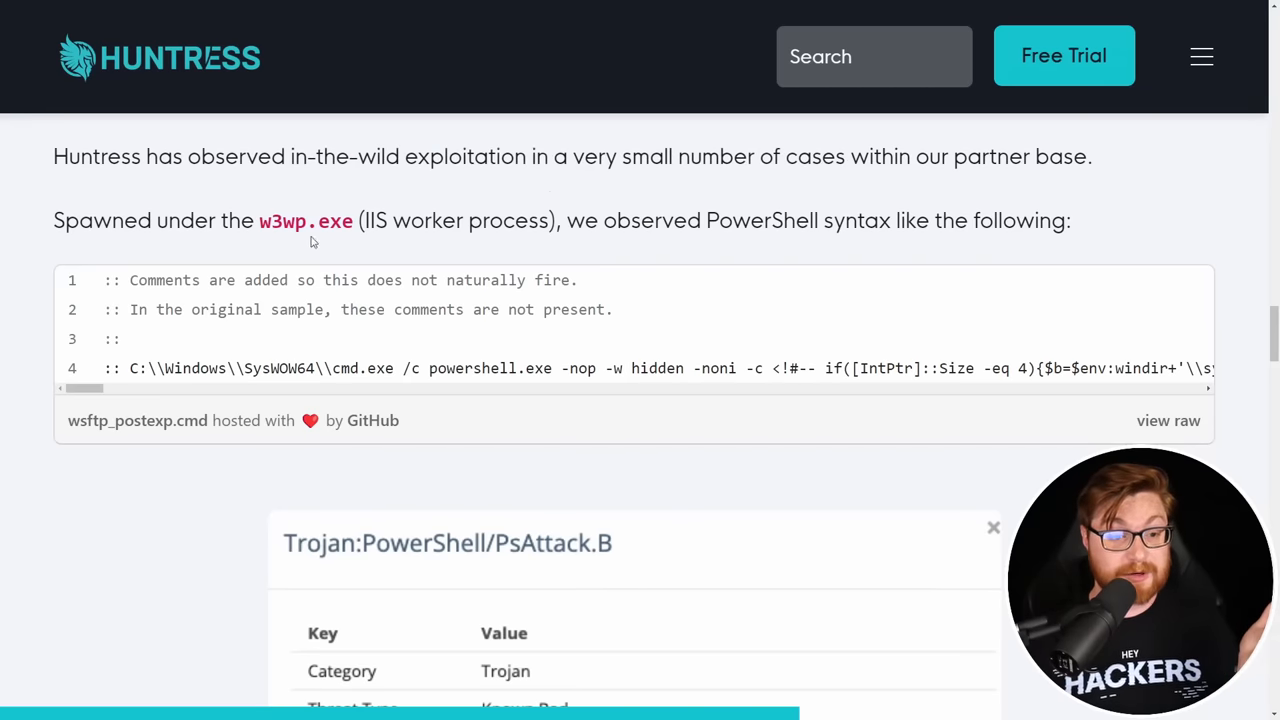
# - Highlight the PowerShell certutil command line in the Huntress sample, scrolling right to view it
pyautogui.moveTo(130, 368); pyautogui.dragTo(735, 368)
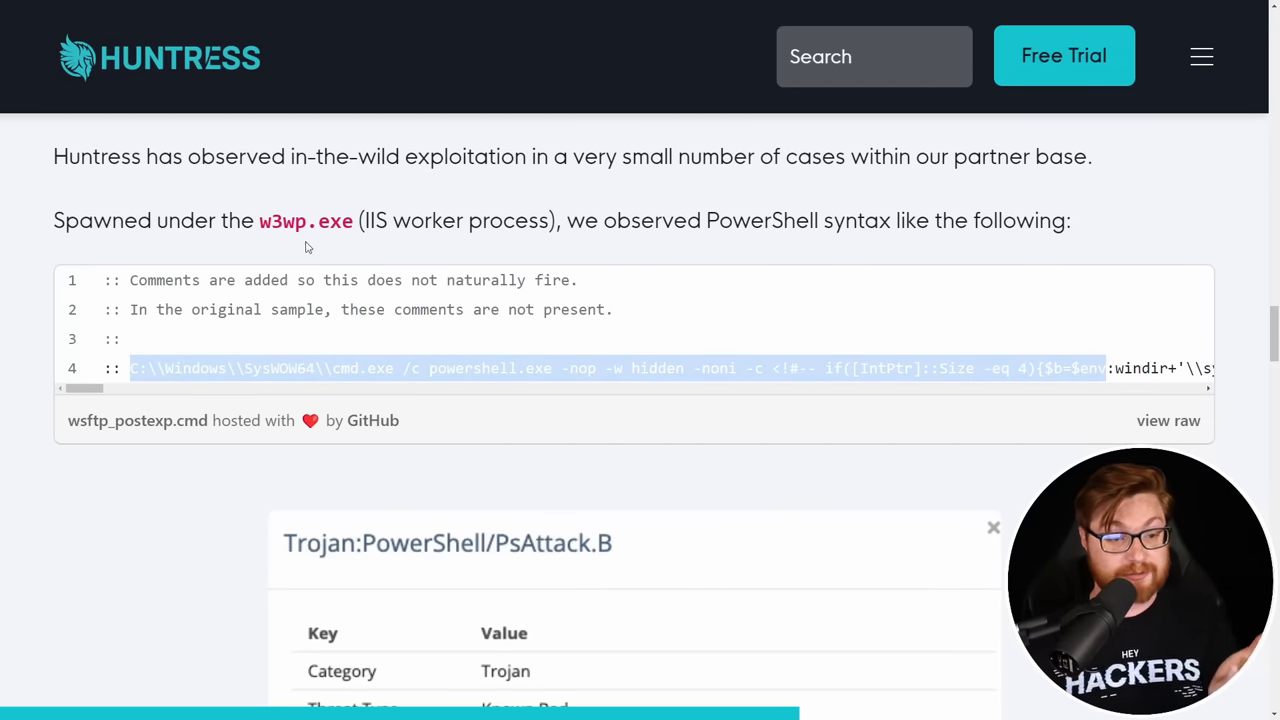
pyautogui.scroll(-3)
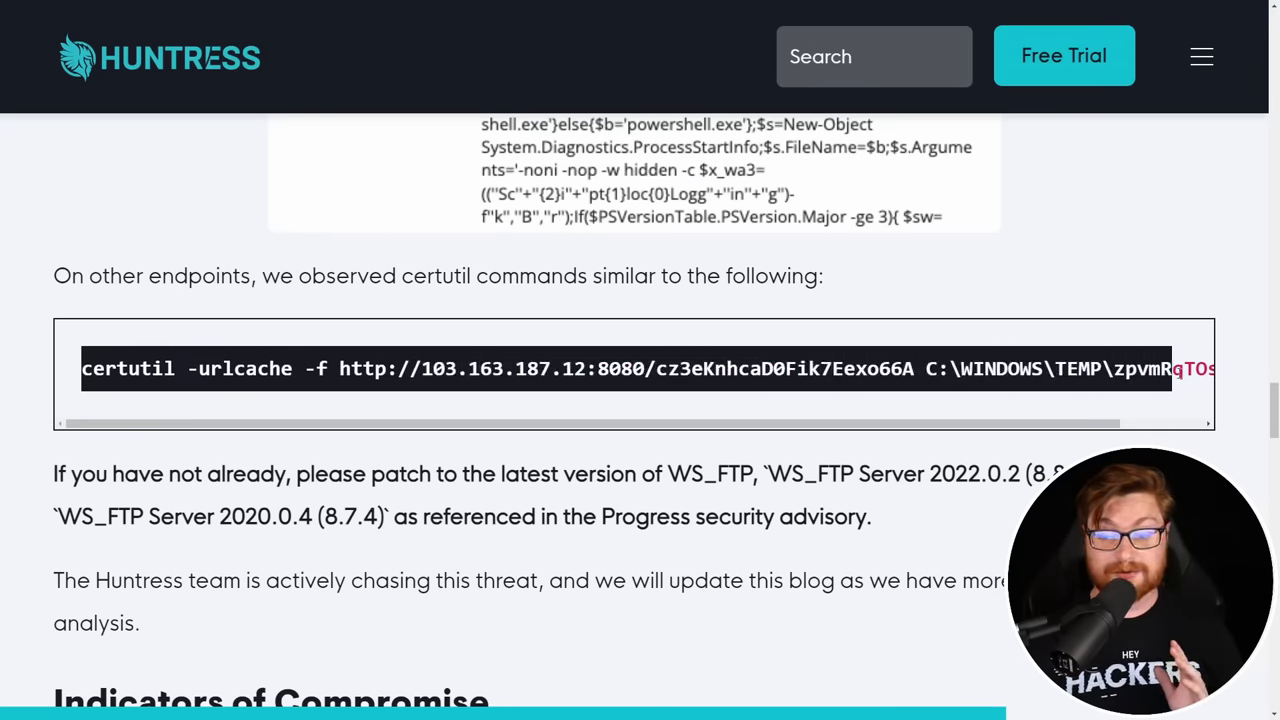
pyautogui.hscroll(3)
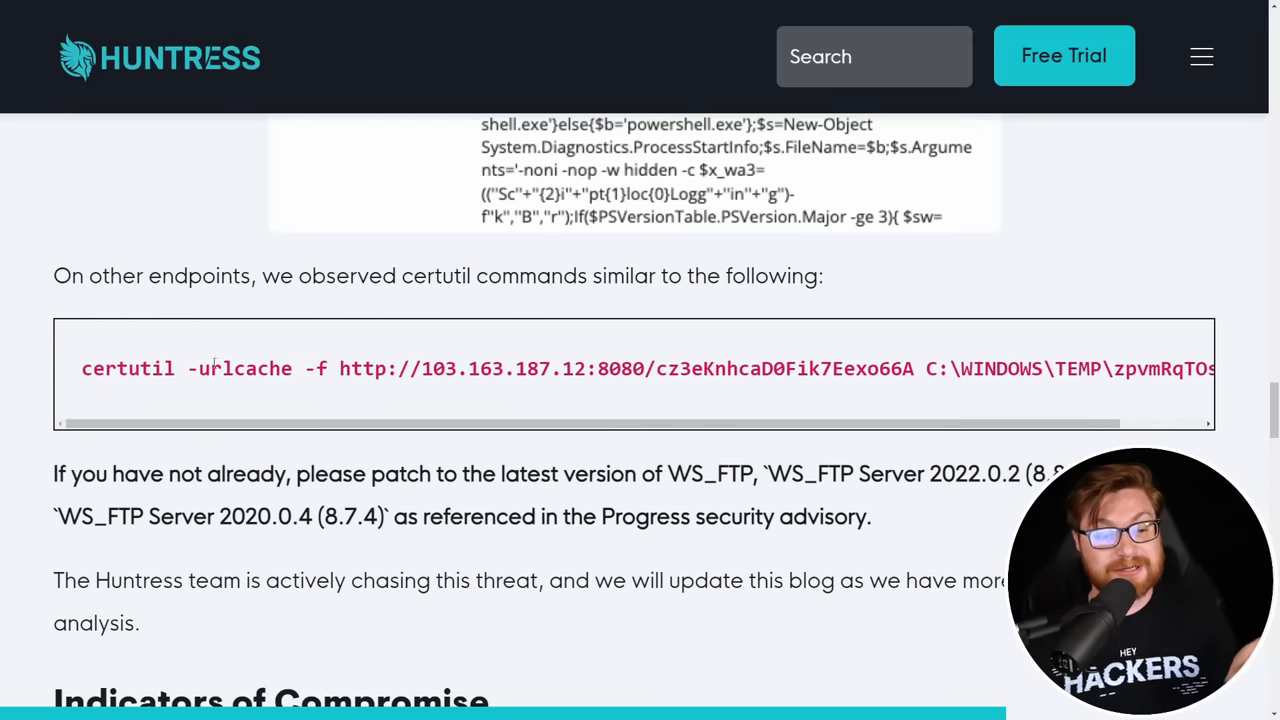
pyautogui.doubleClick(127, 369)
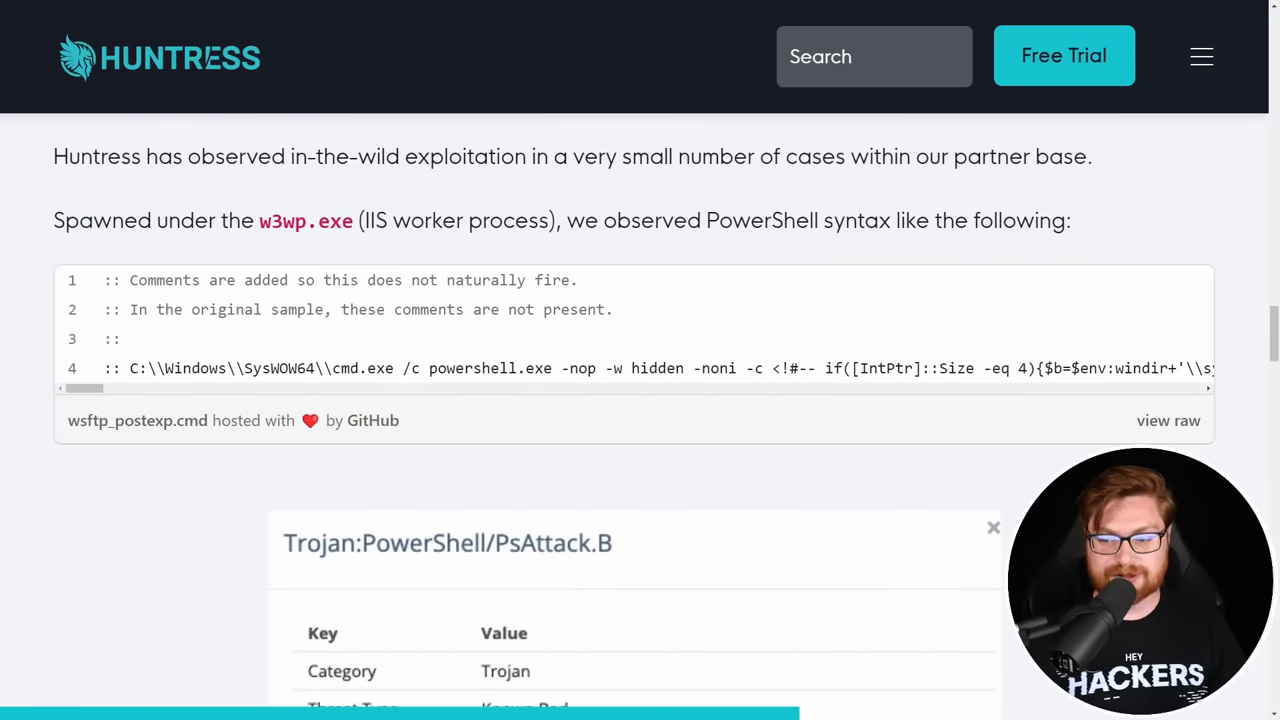
pyautogui.moveTo(131, 368); pyautogui.dragTo(268, 368)
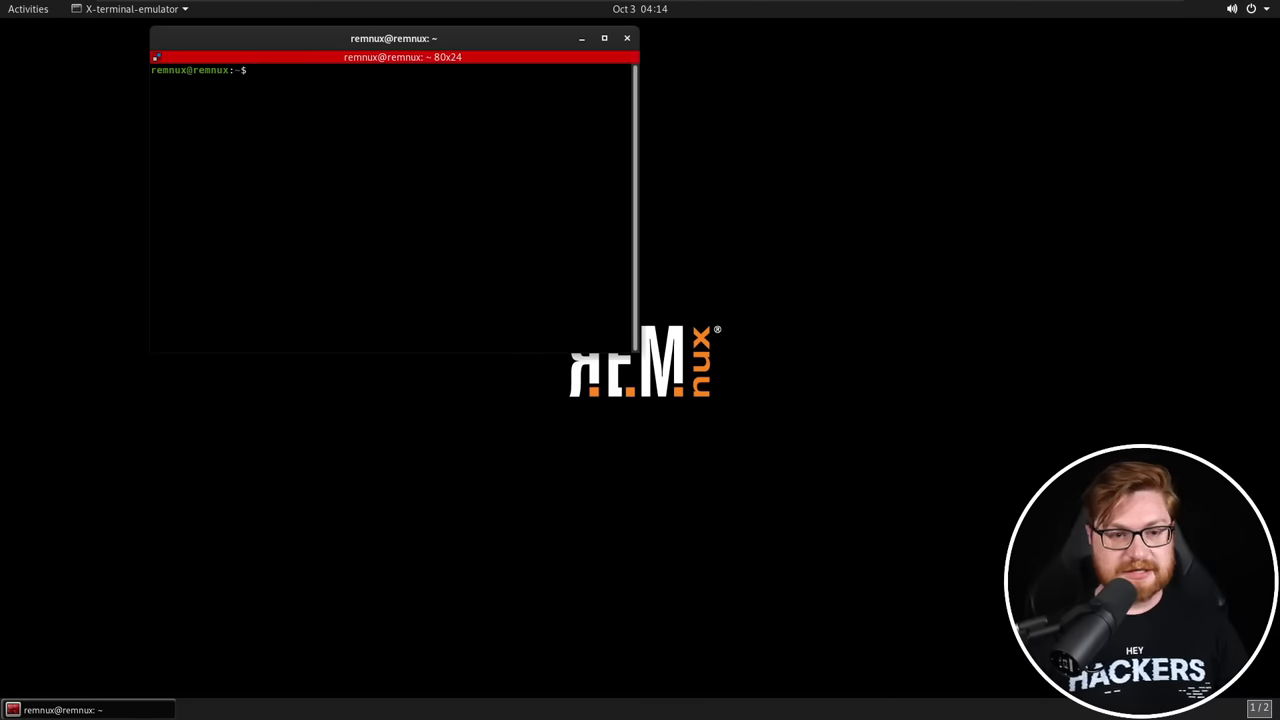
# - Maximize the terminal, create and enter a wsftp folder, and open original.cmd with subl
pyautogui.click(604, 38)
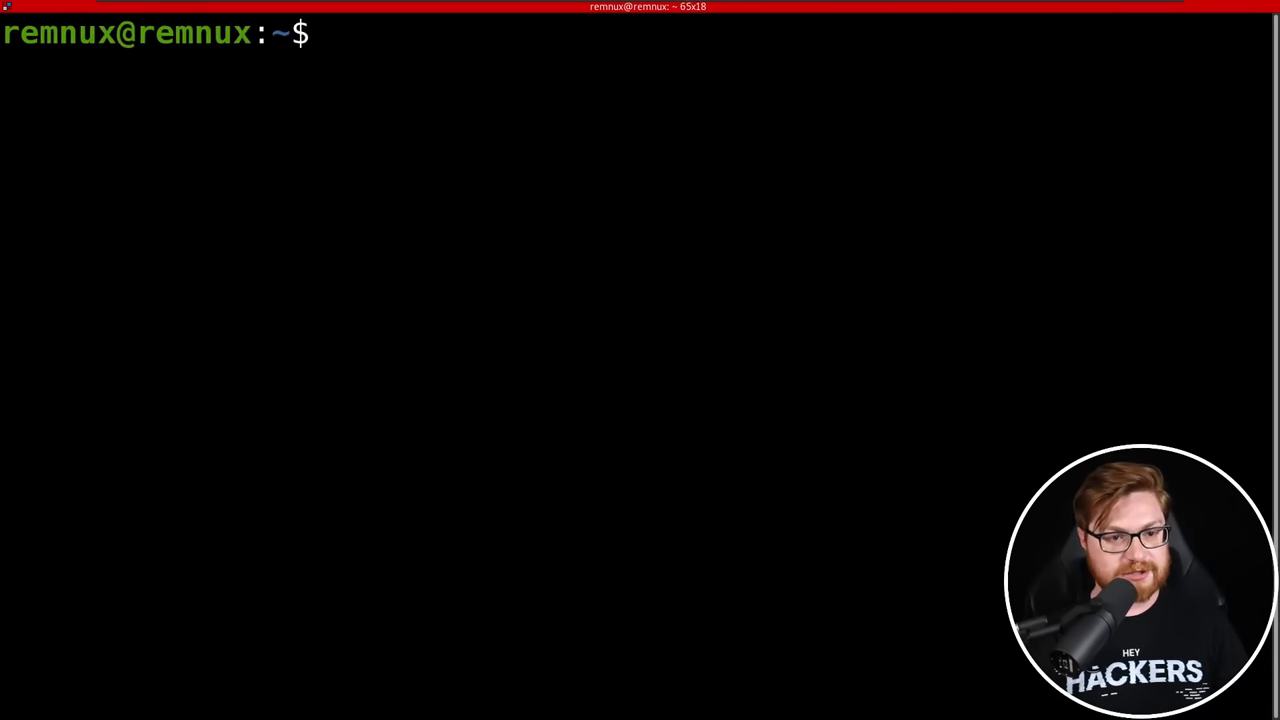
pyautogui.write('mnux@remnux:~$ m')
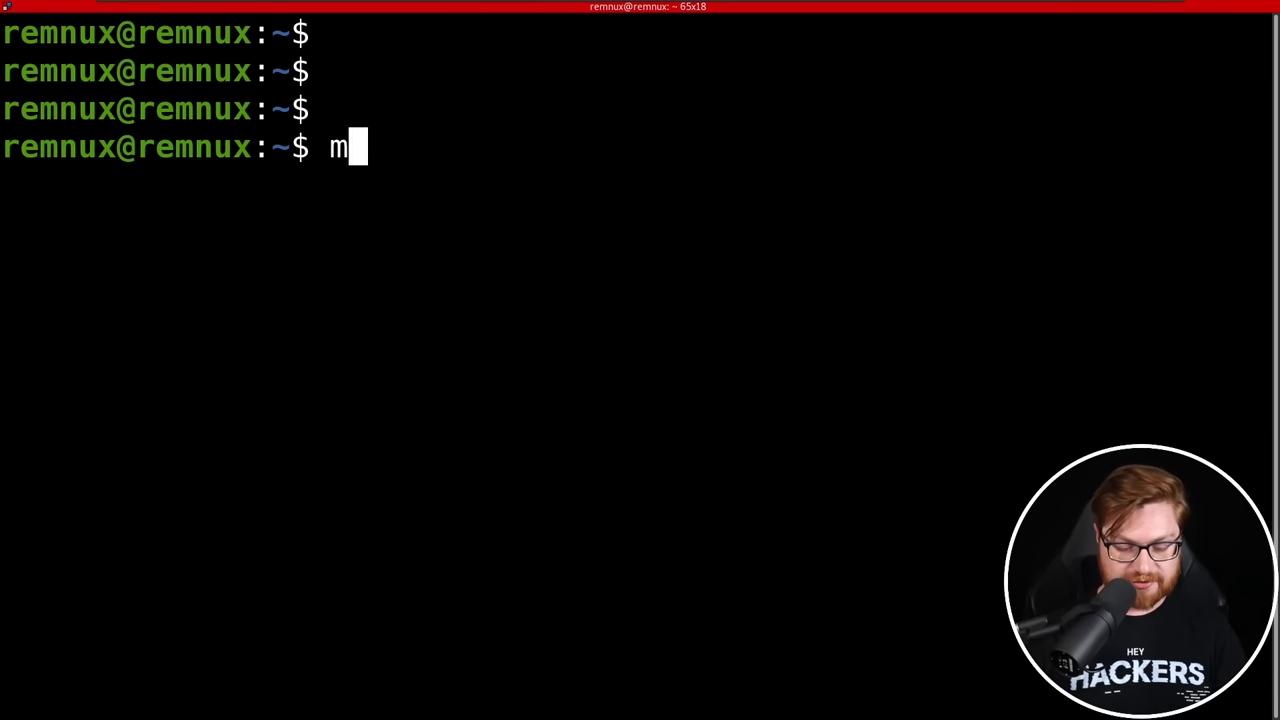
pyautogui.write('kdir wsftp')
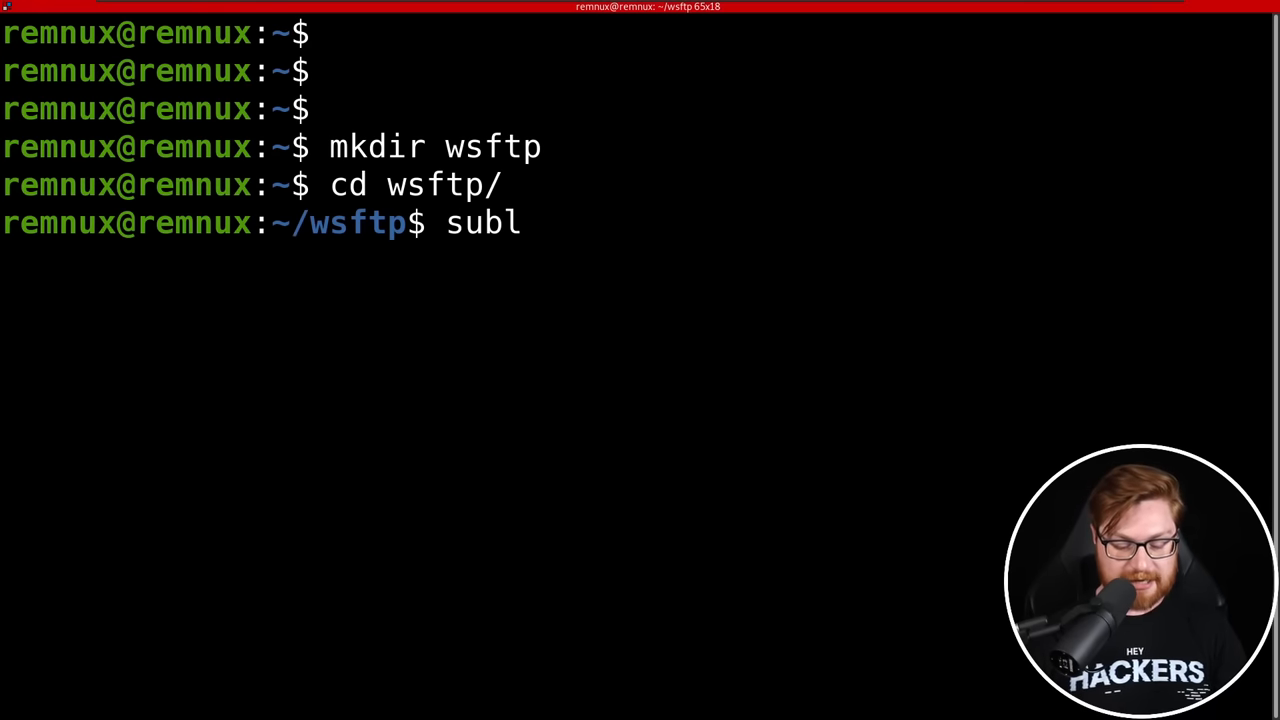
pyautogui.write('original.cmd')
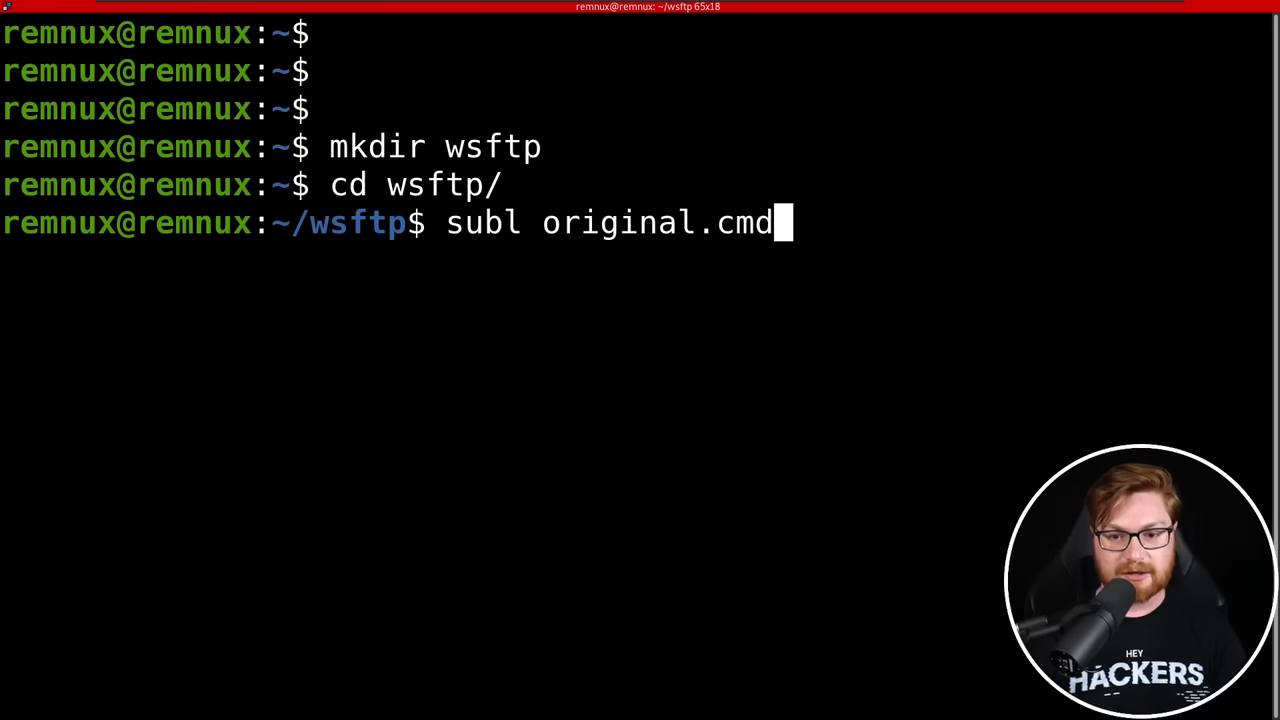
pyautogui.press('Return')
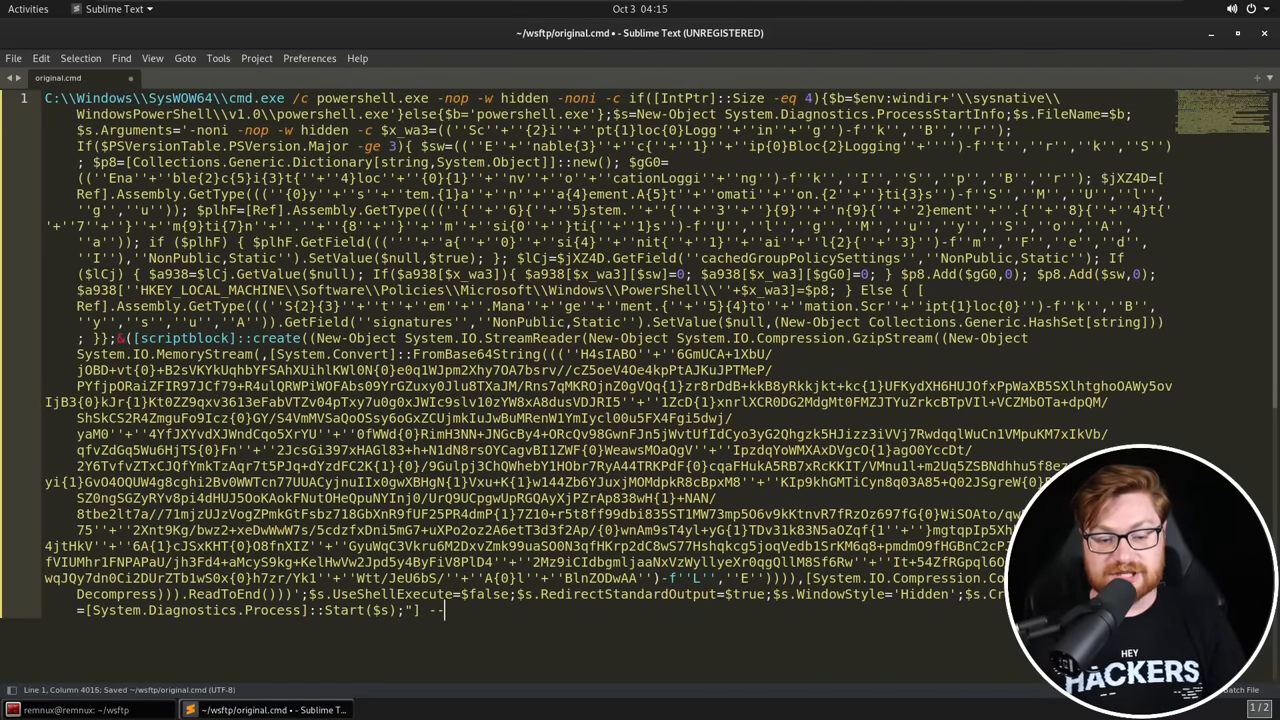
# - Enlarge the payload text in original.cmd for easier reading
pyautogui.press('BackSpace')
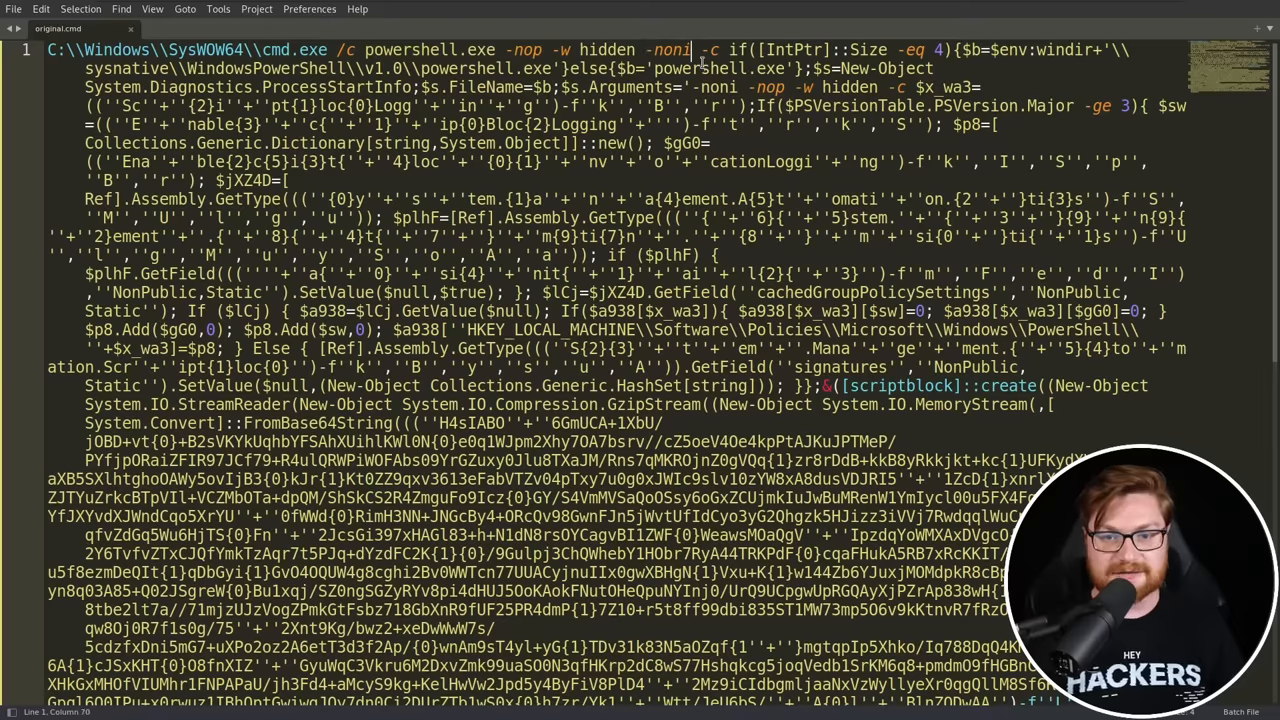
# - Split the long command and save its PowerShell part as cleaning.ps1 in wsftp
pyautogui.click(340, 50)
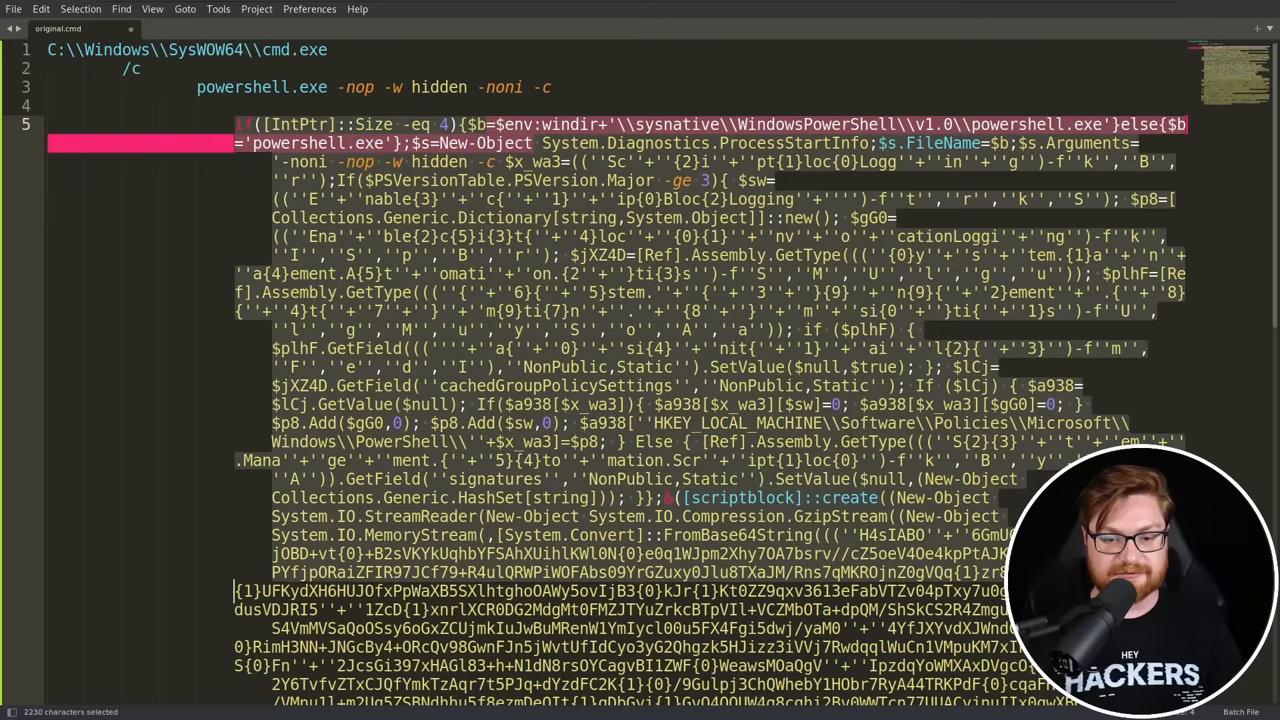
pyautogui.scroll(-3)
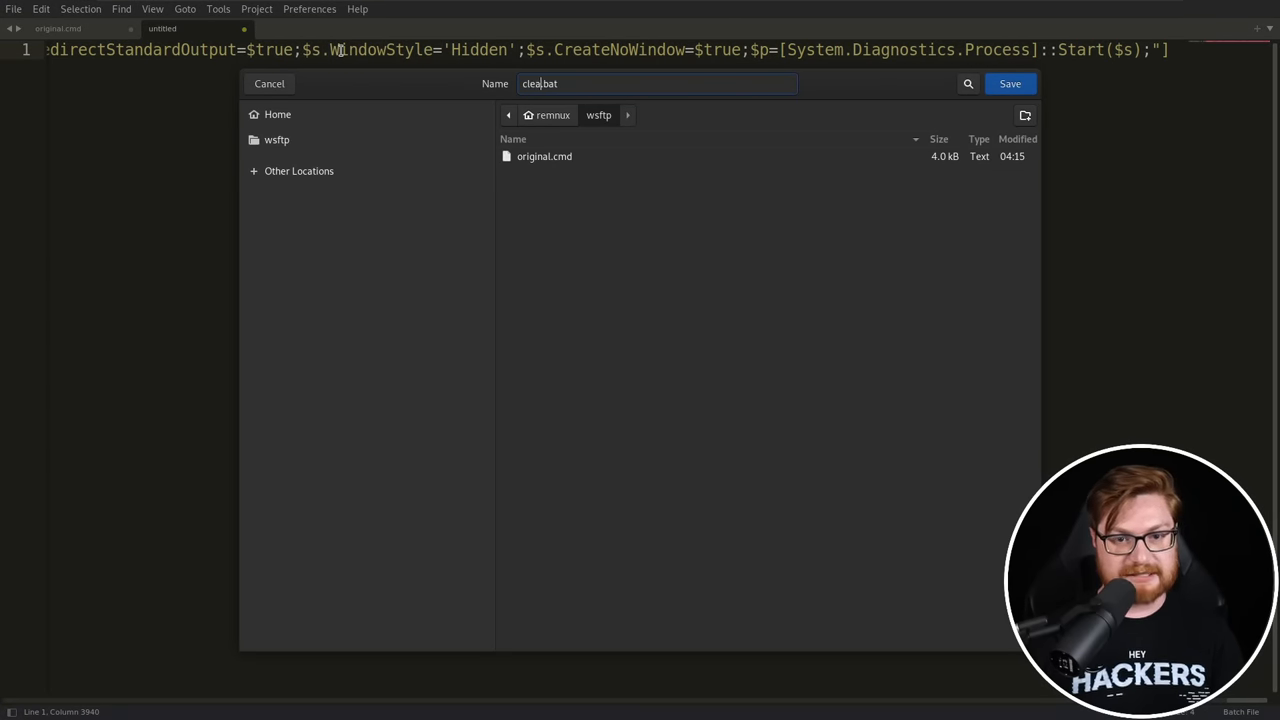
pyautogui.write('cleaning.ps1')
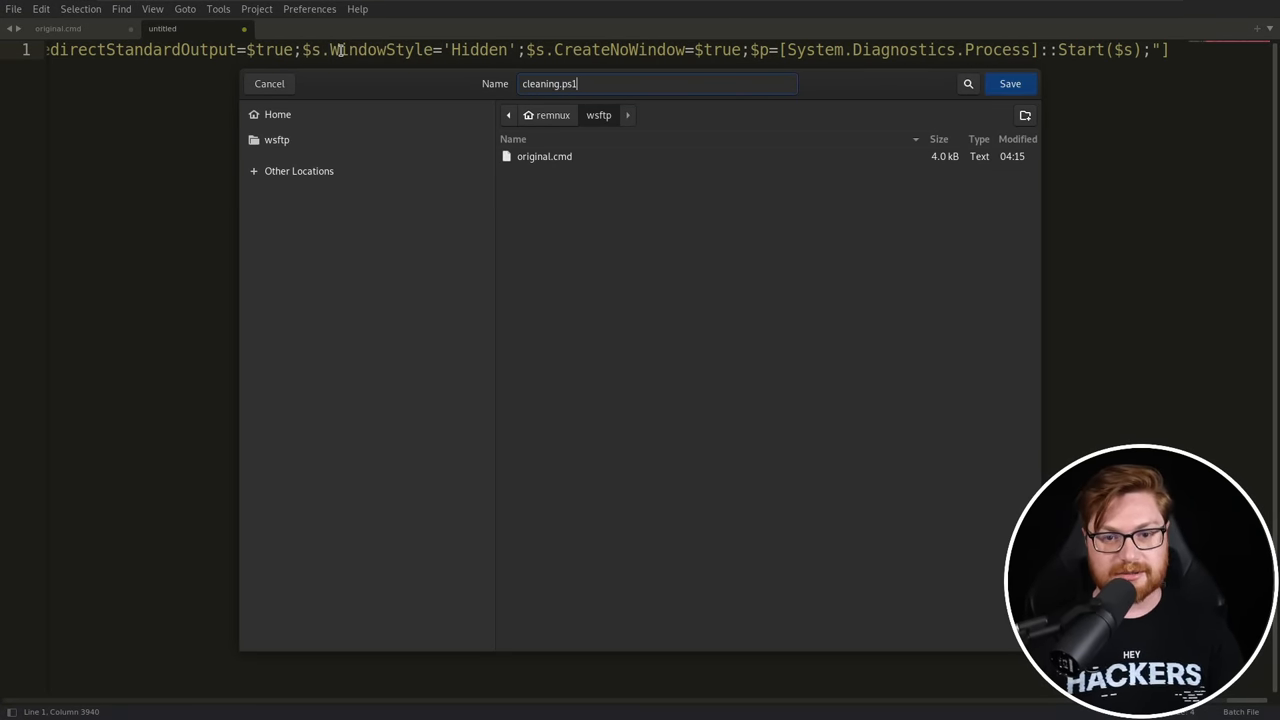
pyautogui.click(1010, 83)
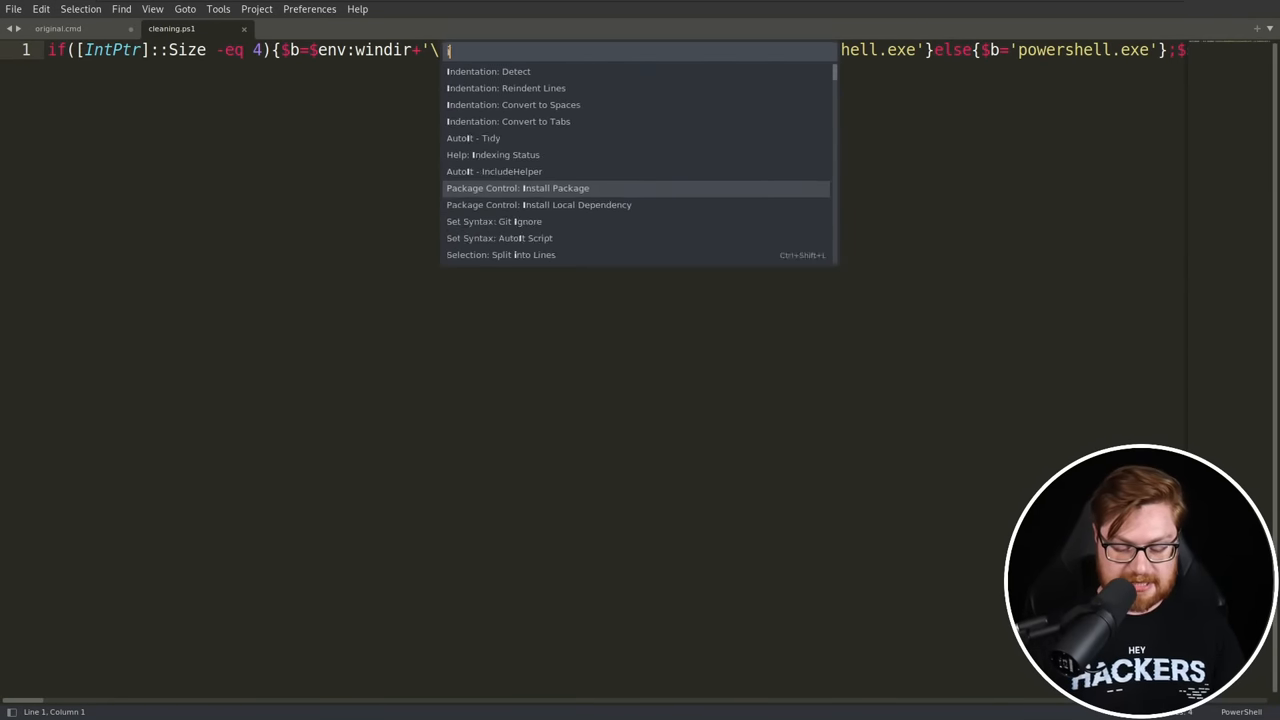
# - Set cleaning.ps1's syntax highlighting to PowerShell from the Command Palette
pyautogui.write('install')
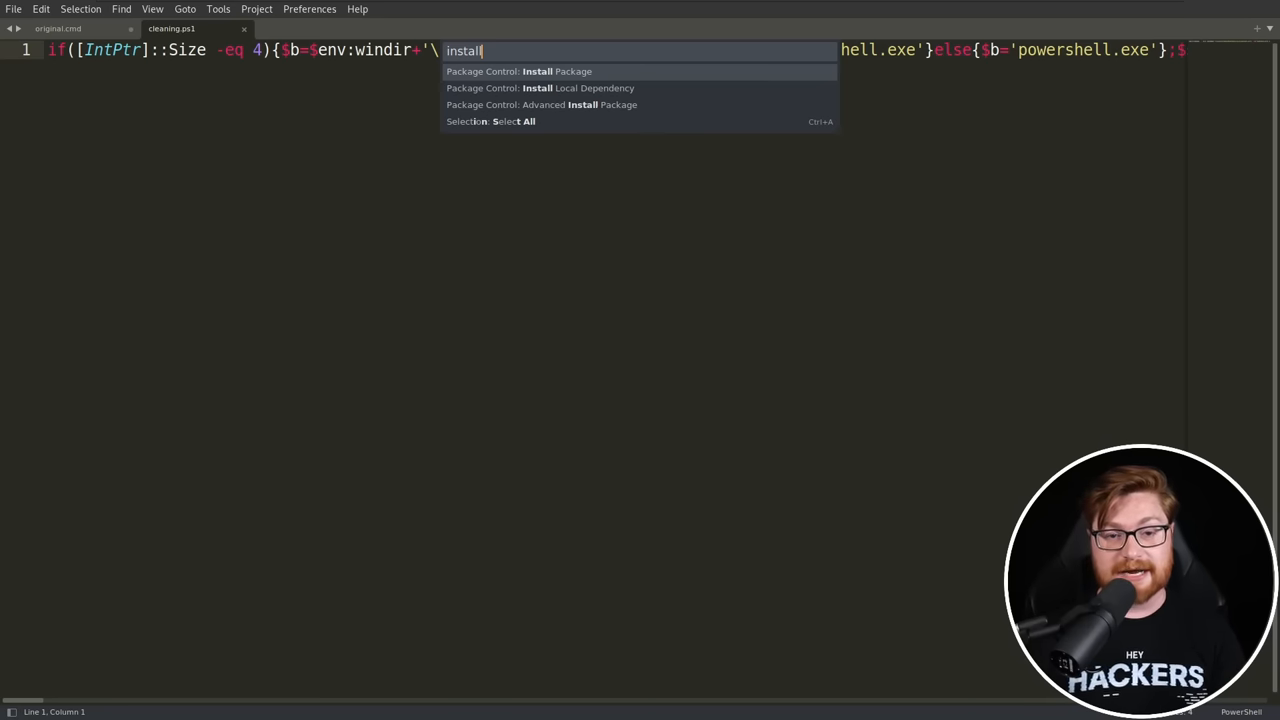
pyautogui.write('powe')
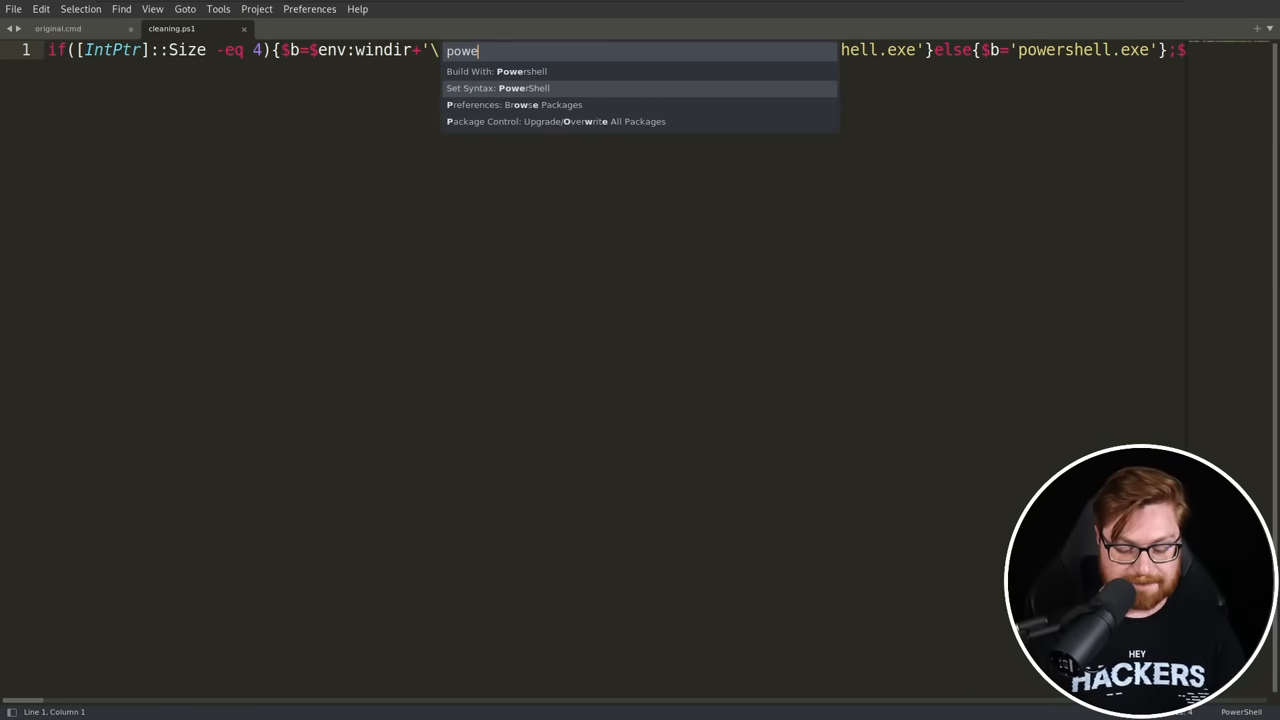
pyautogui.write('rshell')
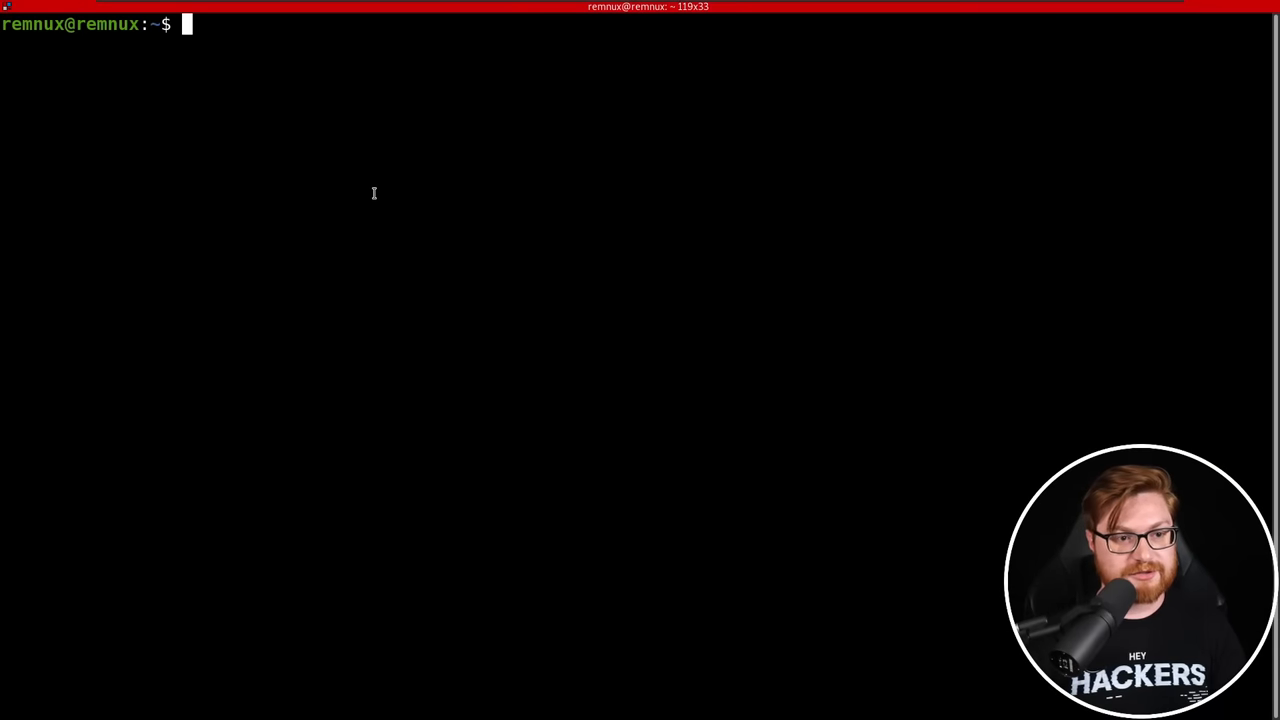
# - Type pwsh in the terminal and return to cleaning.ps1 in Sublime Text
pyautogui.write('pwsh')
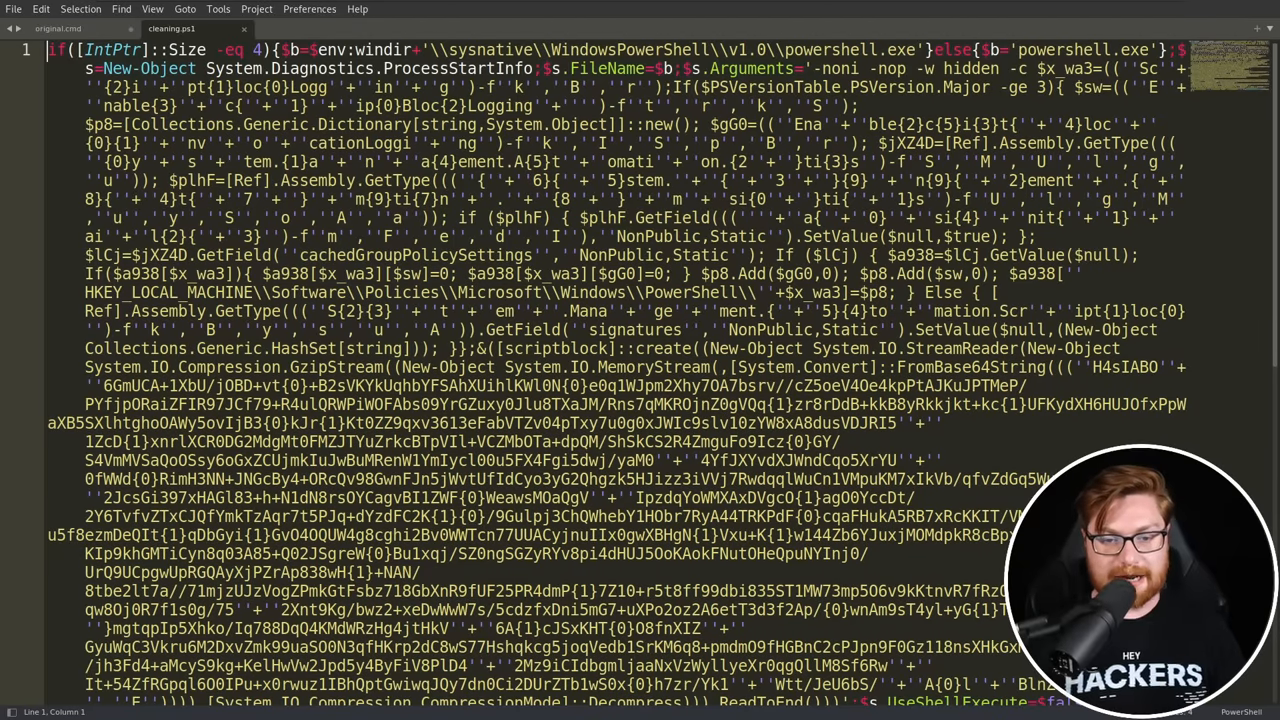
# - Regex-replace all 26 semicolons with ;\n and save cleaning.ps1
pyautogui.press('ctrl+f')
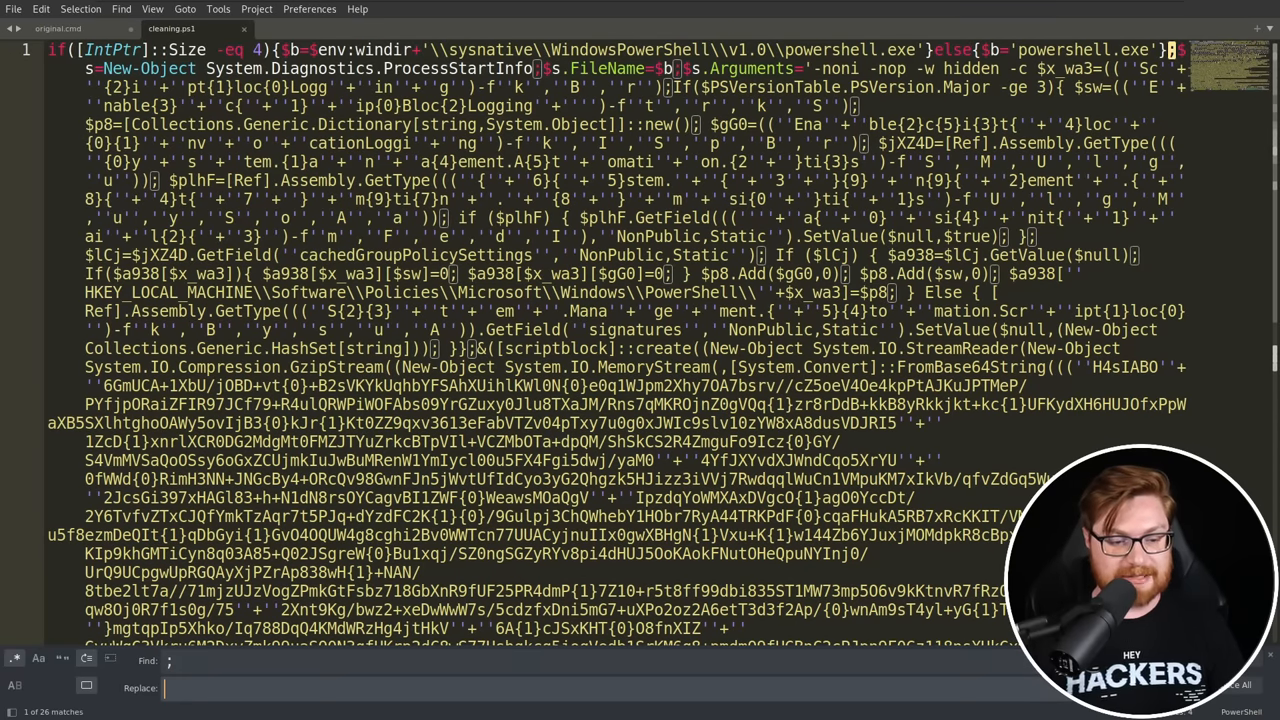
pyautogui.write(';\\n')
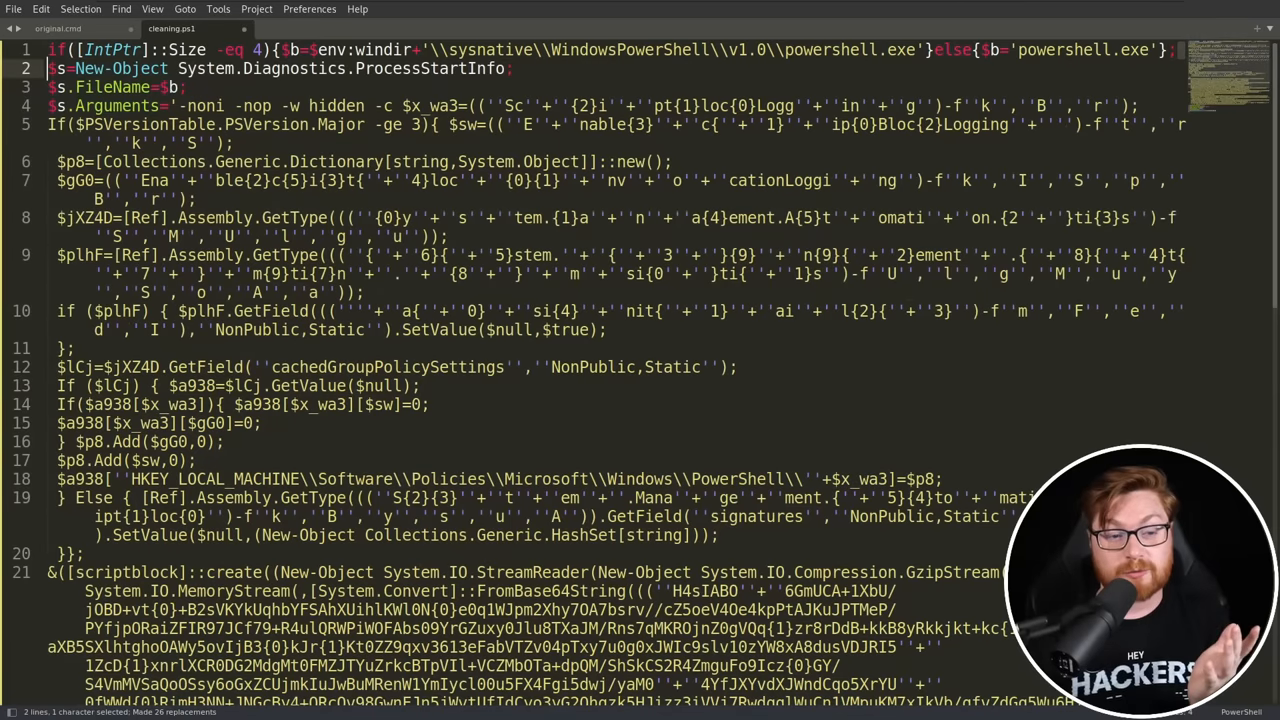
pyautogui.press('ctrl+s')
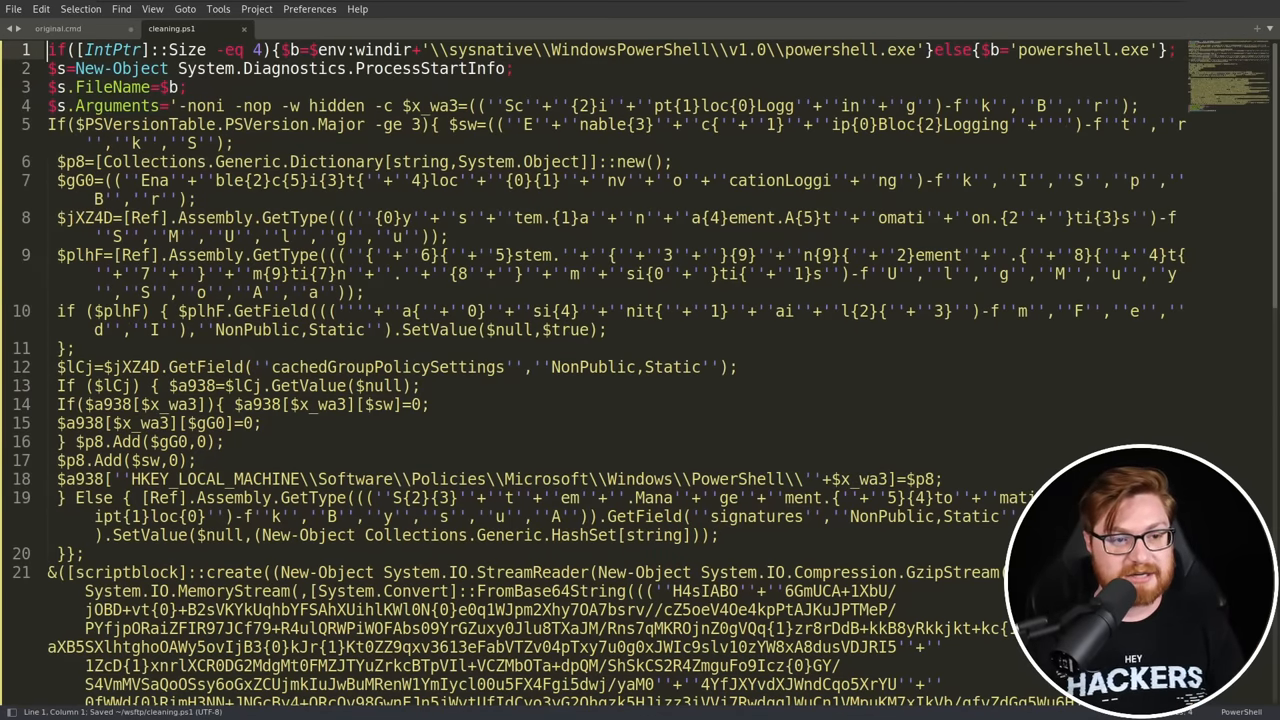
# - Expand cleaning.ps1's opening if/else onto indented lines, with blank lines between statements
pyautogui.scroll(-3)
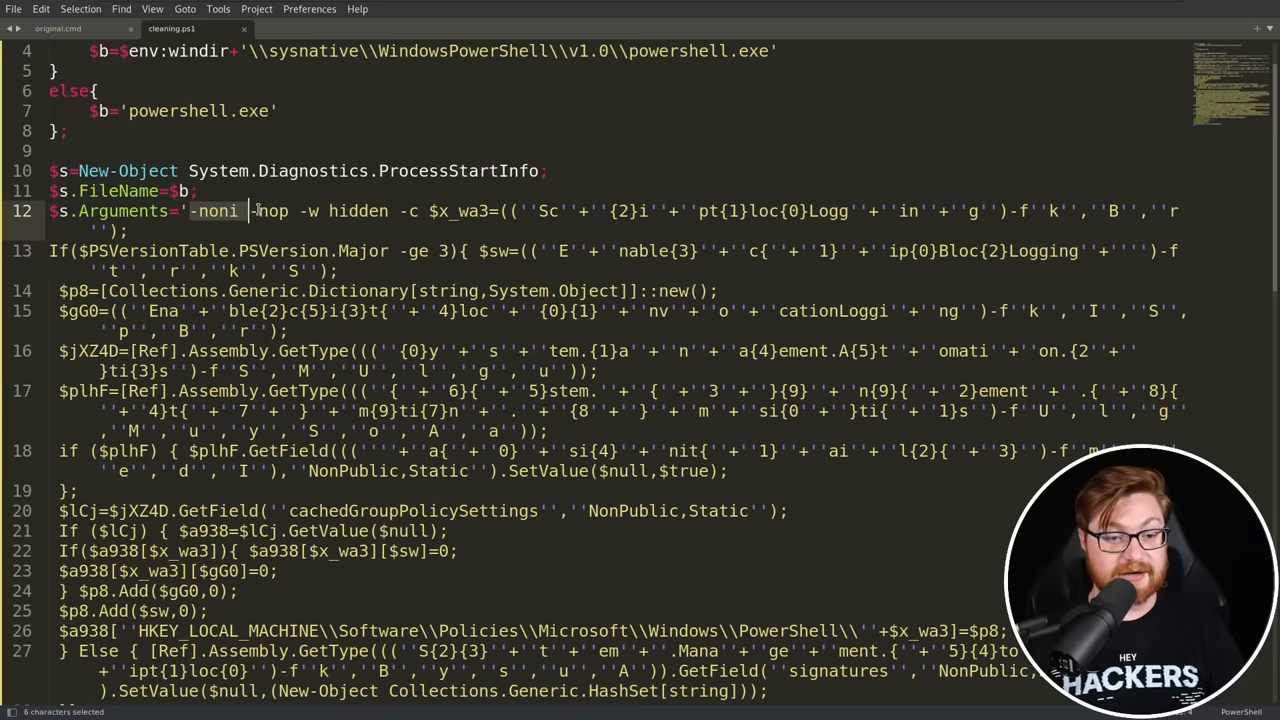
# - Copy the code from $x_wa3 through the scriptblock into a new file named stage2.ps1
pyautogui.moveTo(250, 211); pyautogui.dragTo(413, 211)
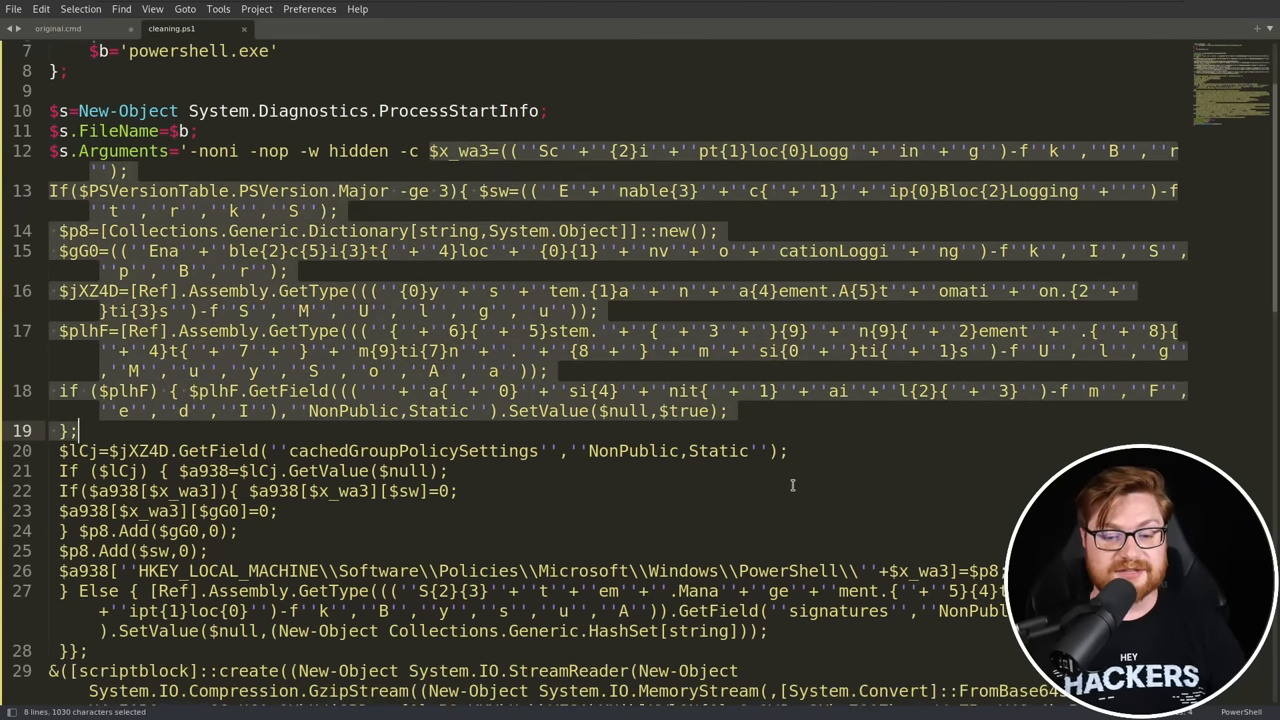
pyautogui.scroll(-3)
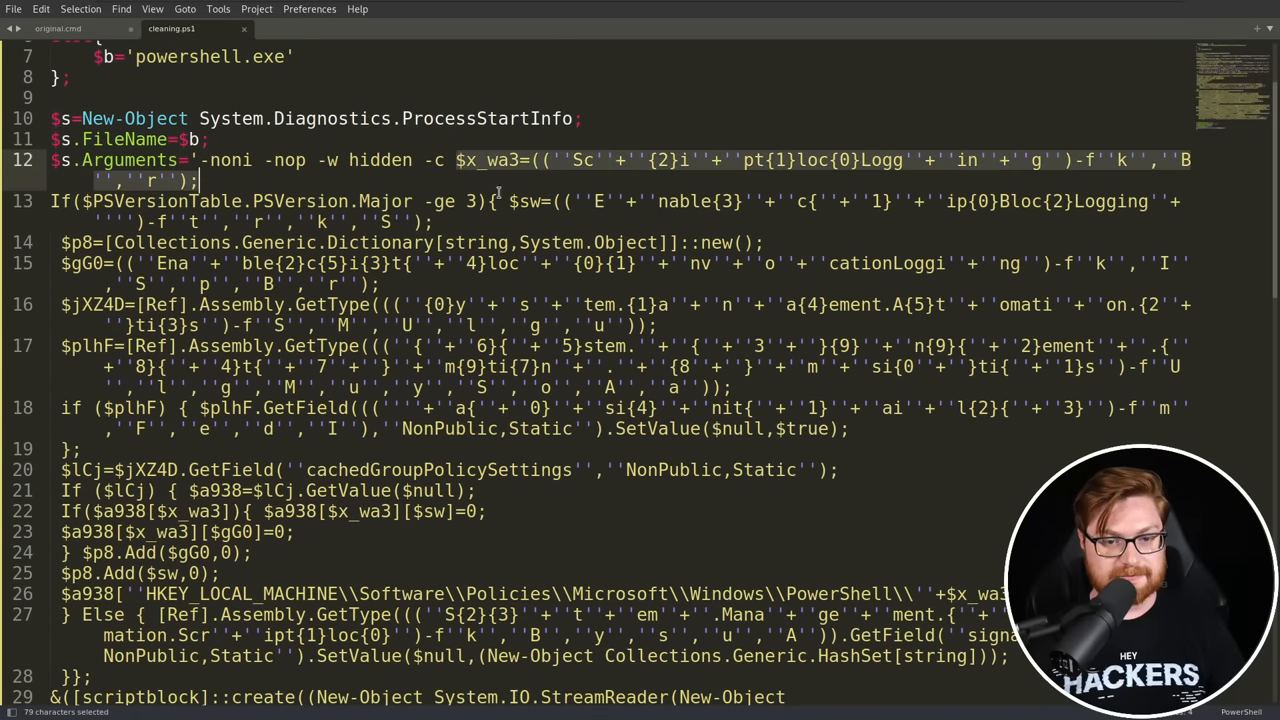
pyautogui.scroll(-3)
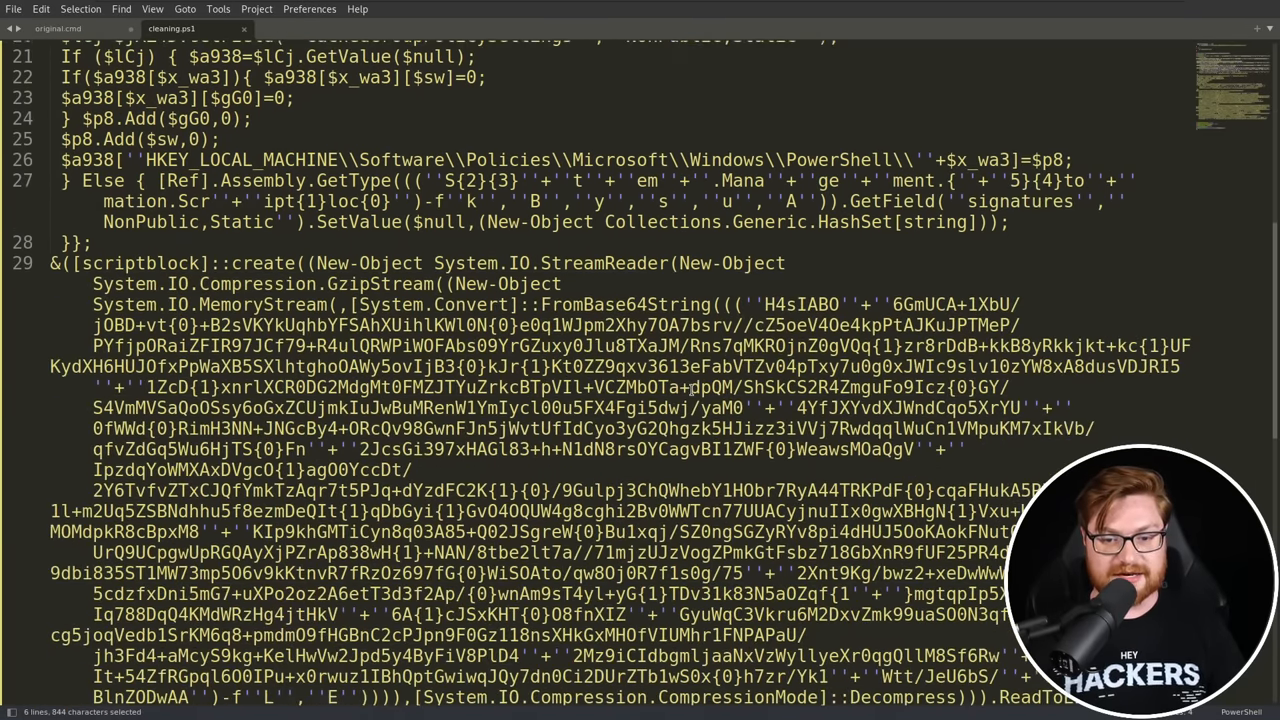
pyautogui.scroll(-3)
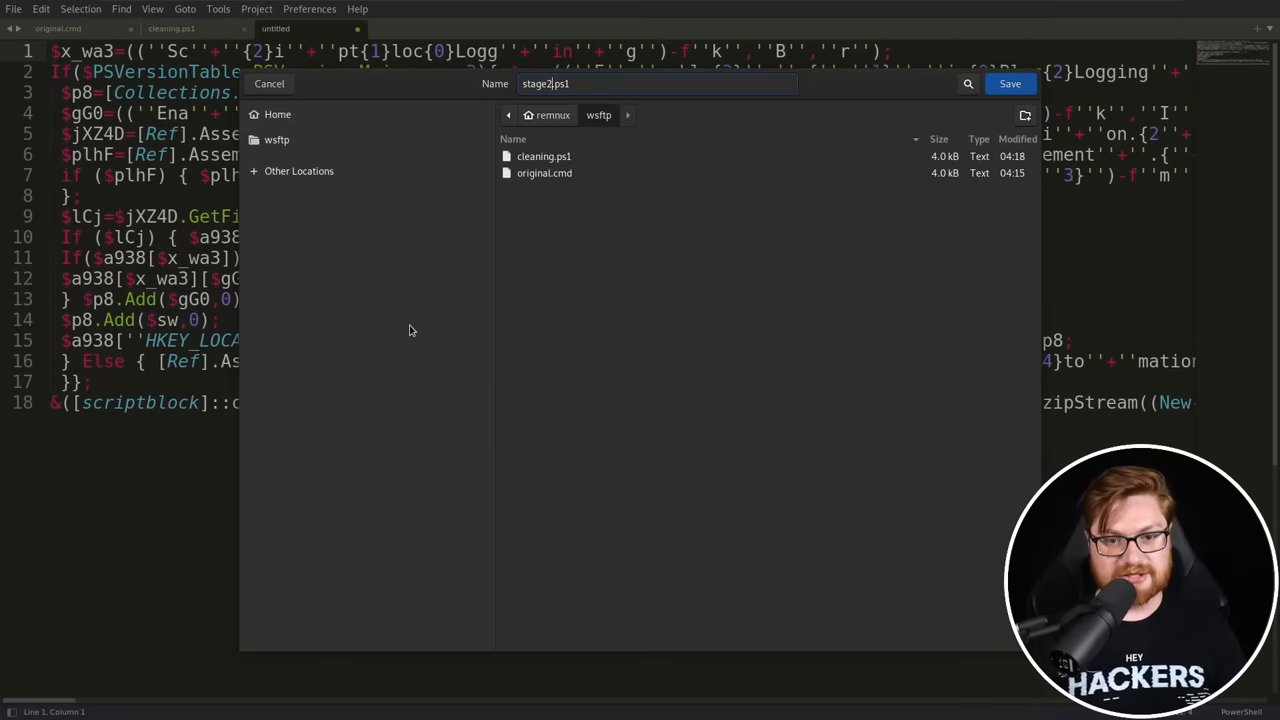
# - Save stage2.ps1 and split its logging-bypass if block into indented lines
pyautogui.click(1009, 83)
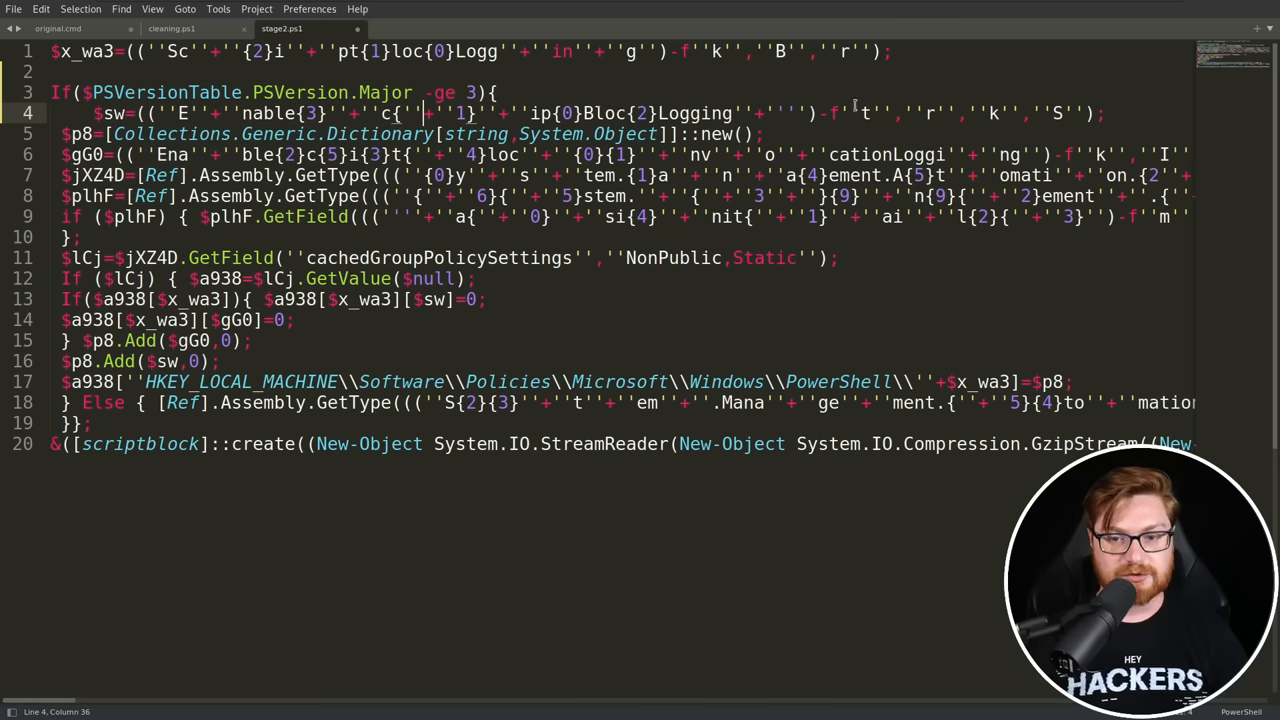
pyautogui.click(95, 134)
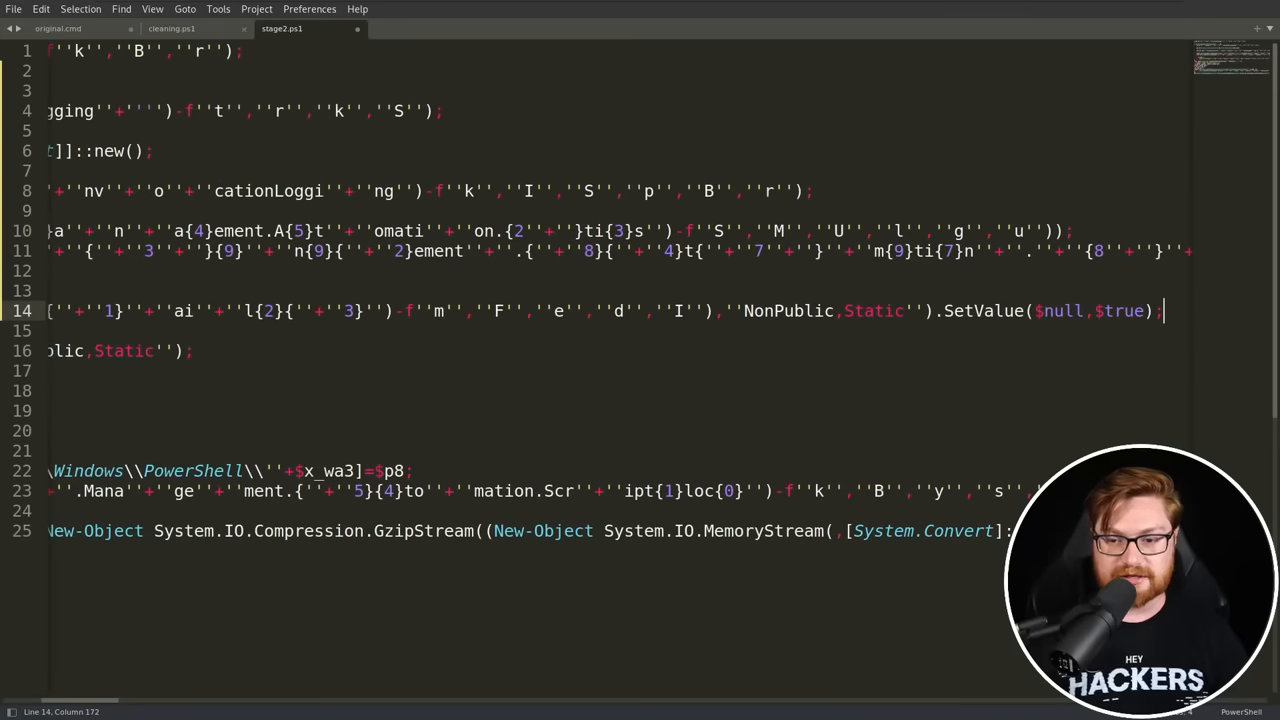
pyautogui.hscroll(-3)
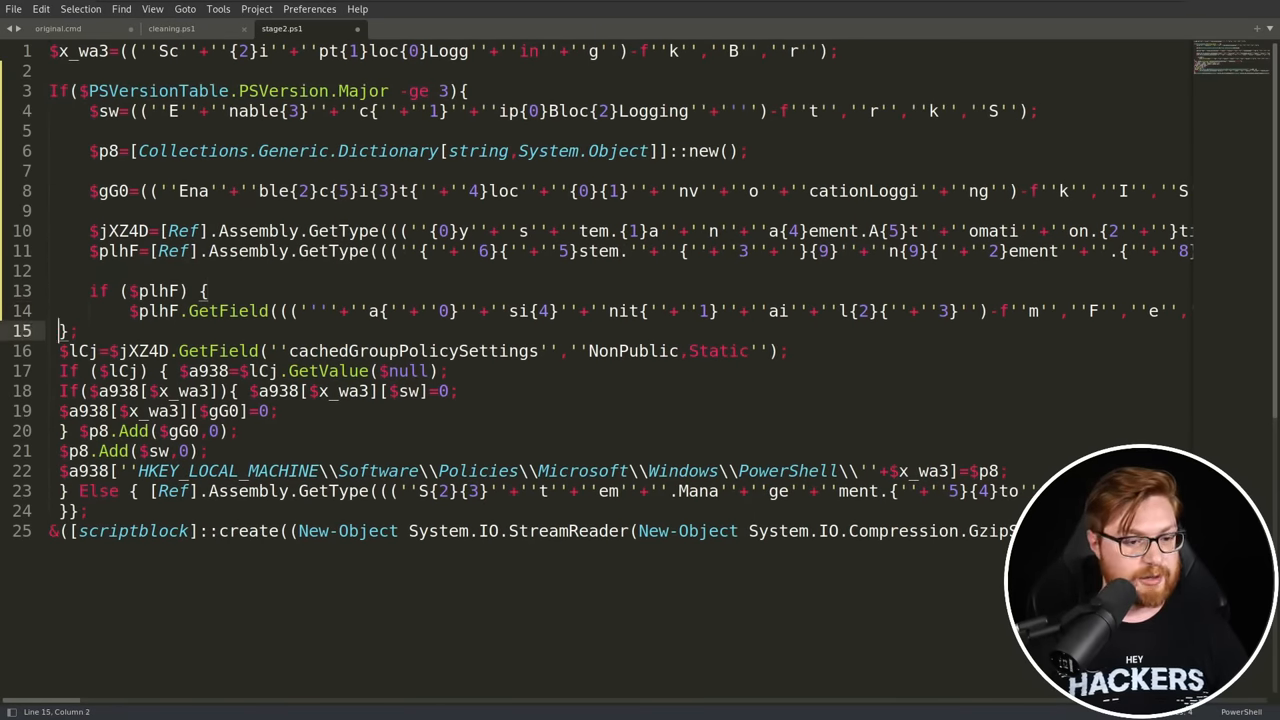
pyautogui.click(152, 9)
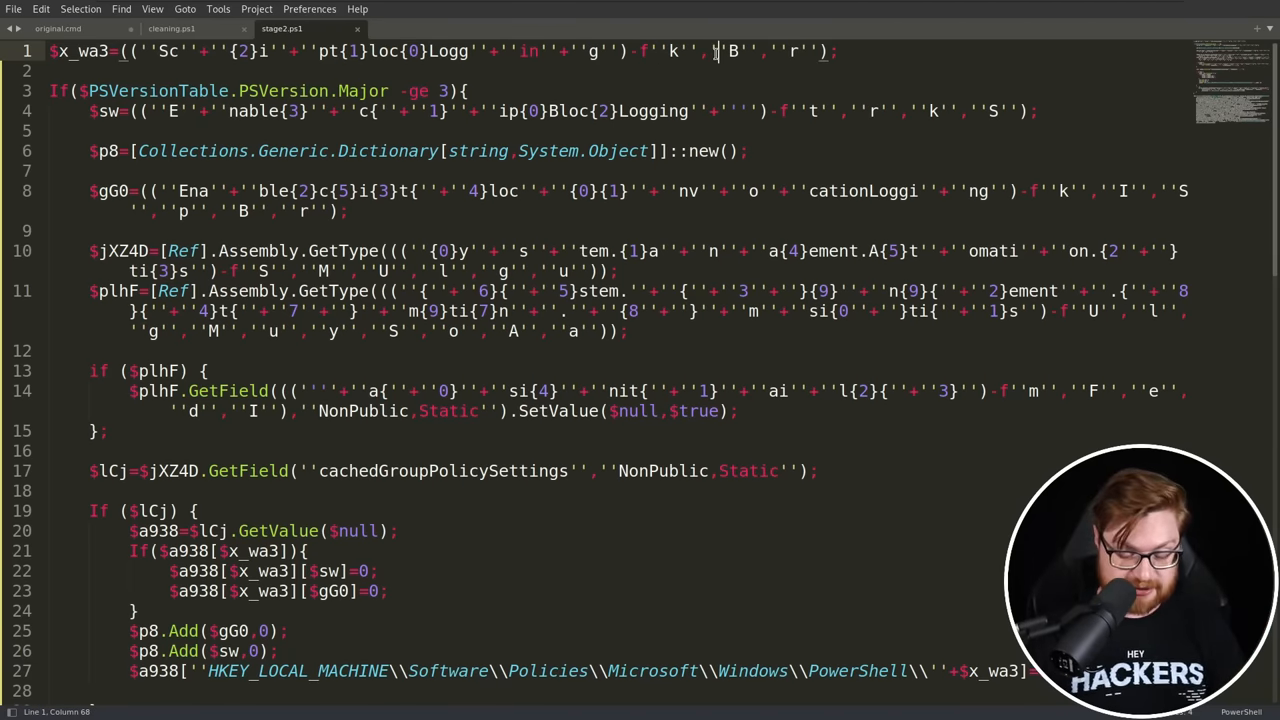
# - Collapse doubled quotes to single quotes in stage2.ps1 and copy line 1's string expression
pyautogui.press('ctrl+h')
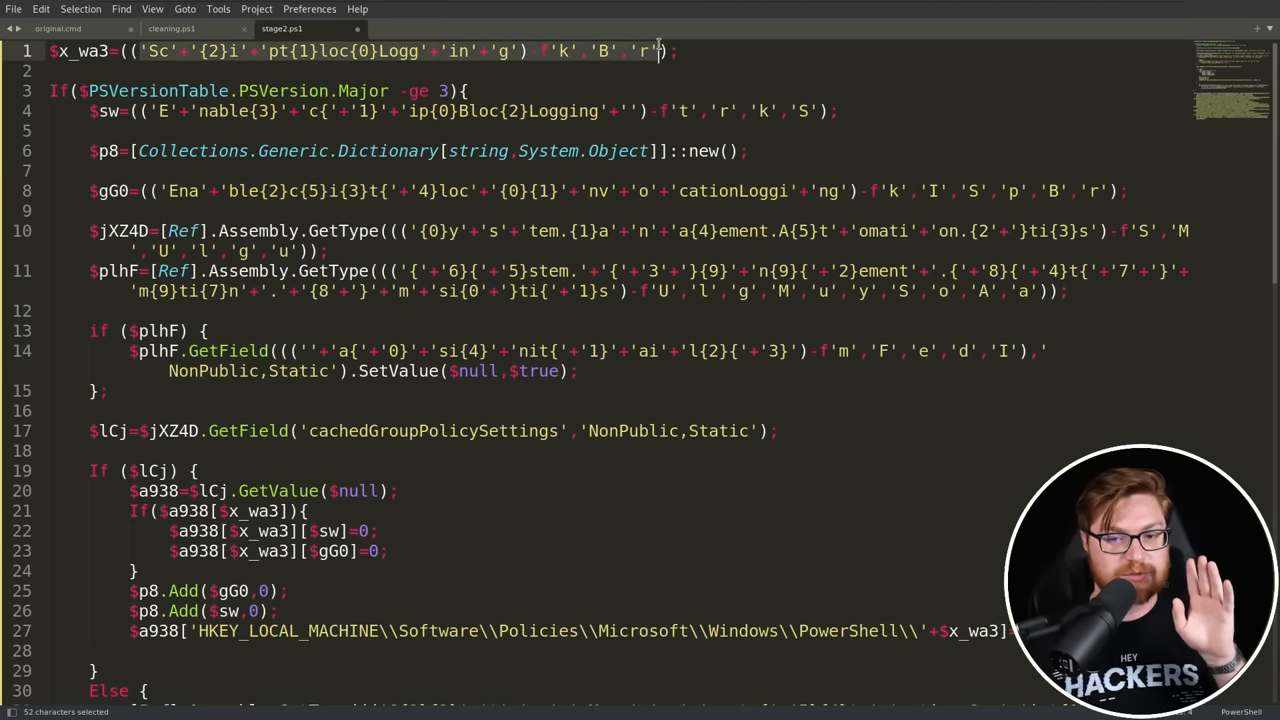
pyautogui.press('ctrl+s')
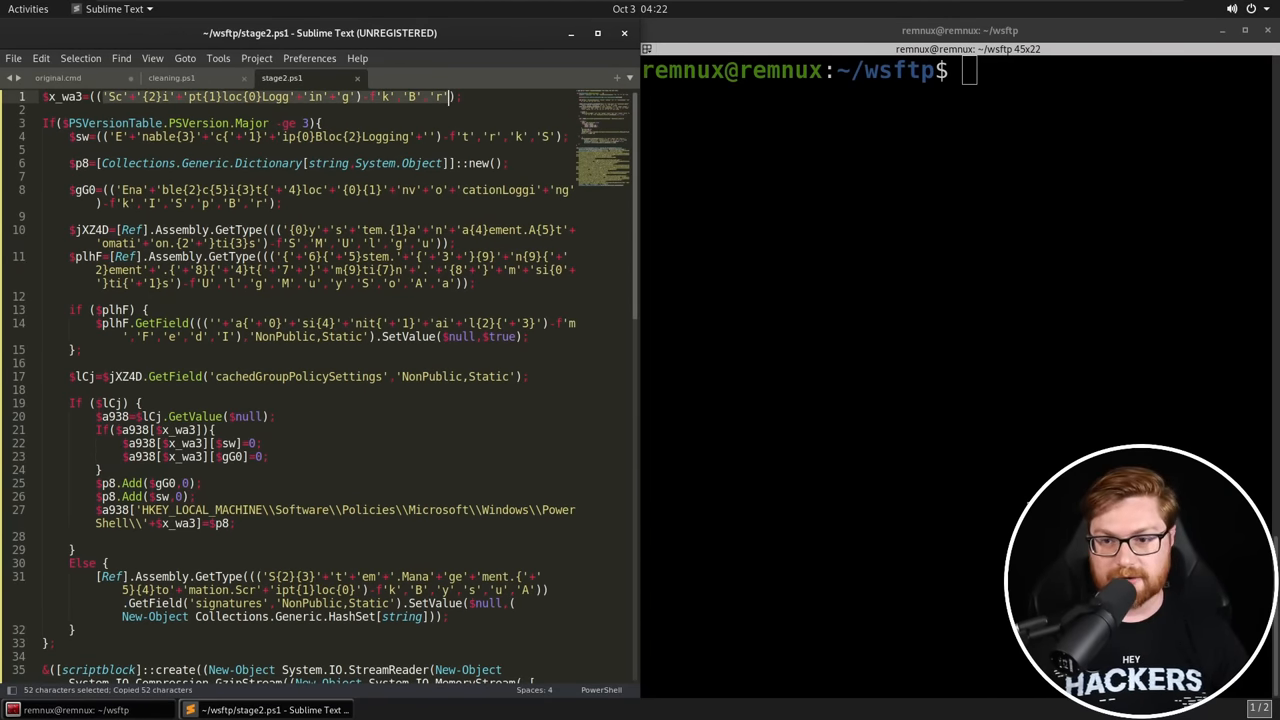
# - Evaluate obfuscated strings in pwsh and rename $x_wa3 to script_block_logging
pyautogui.write('pwsh')
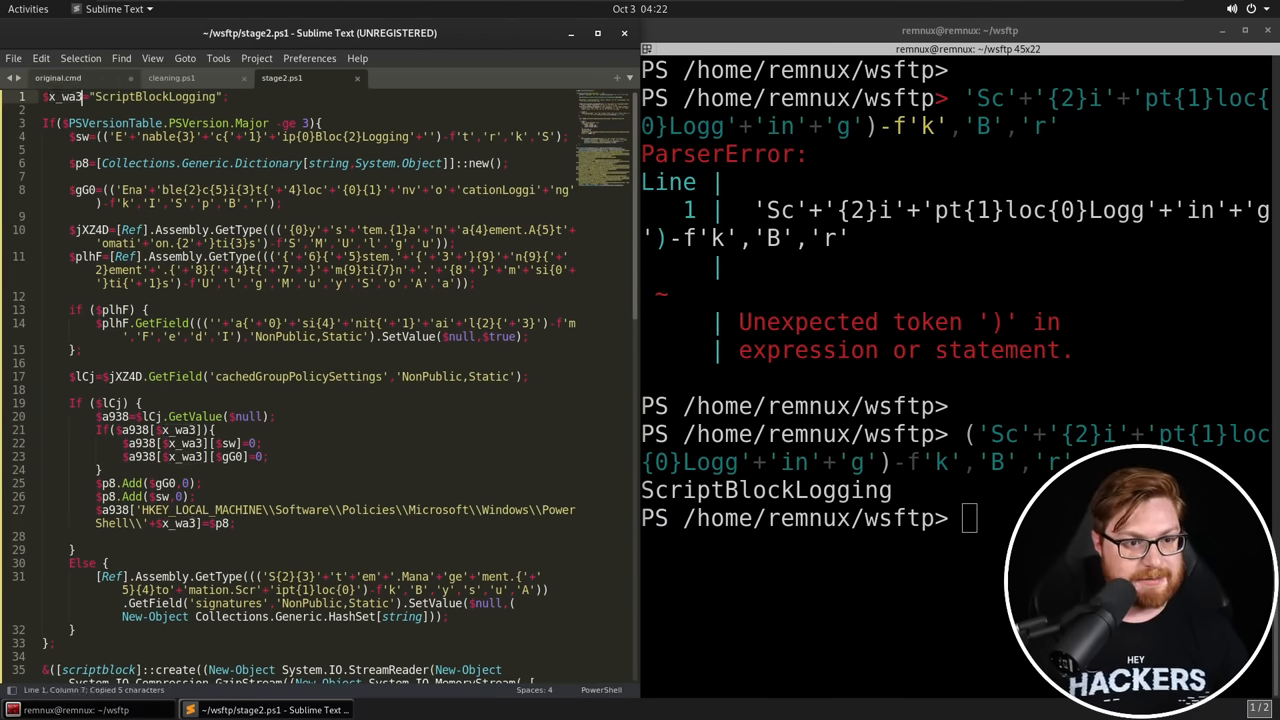
pyautogui.press('ctrl+h')
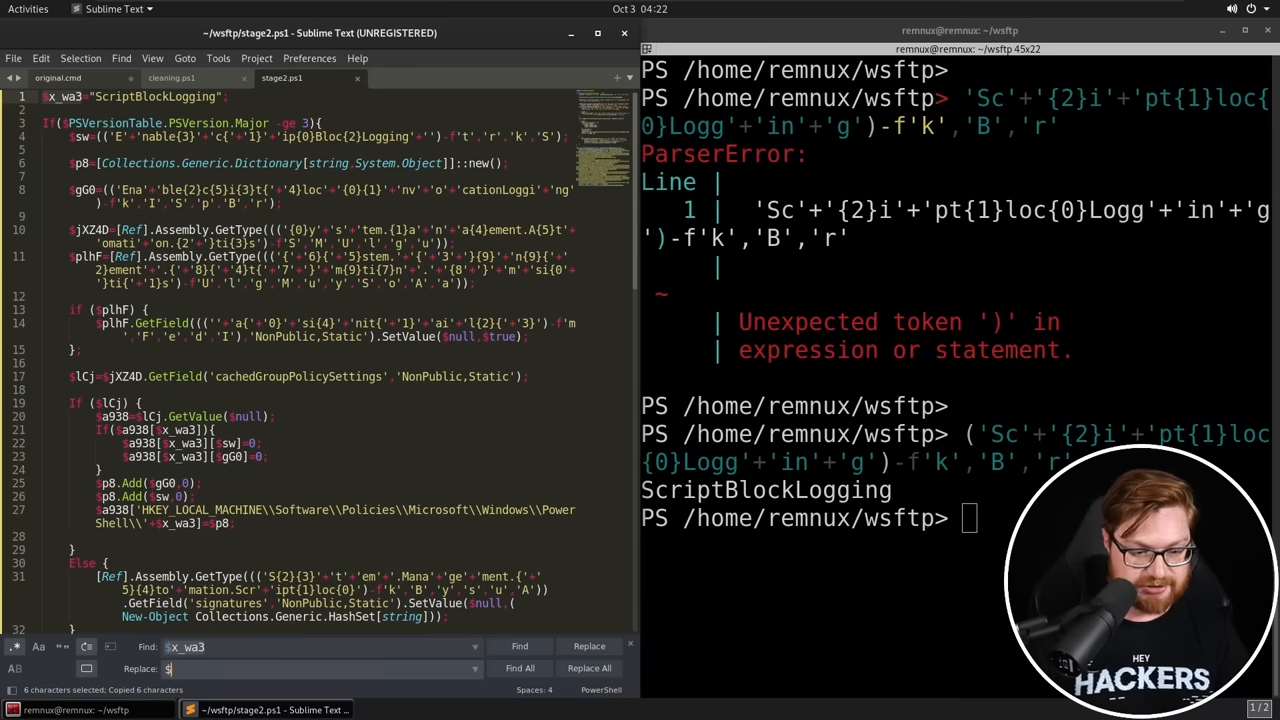
pyautogui.write('script_block_logging')
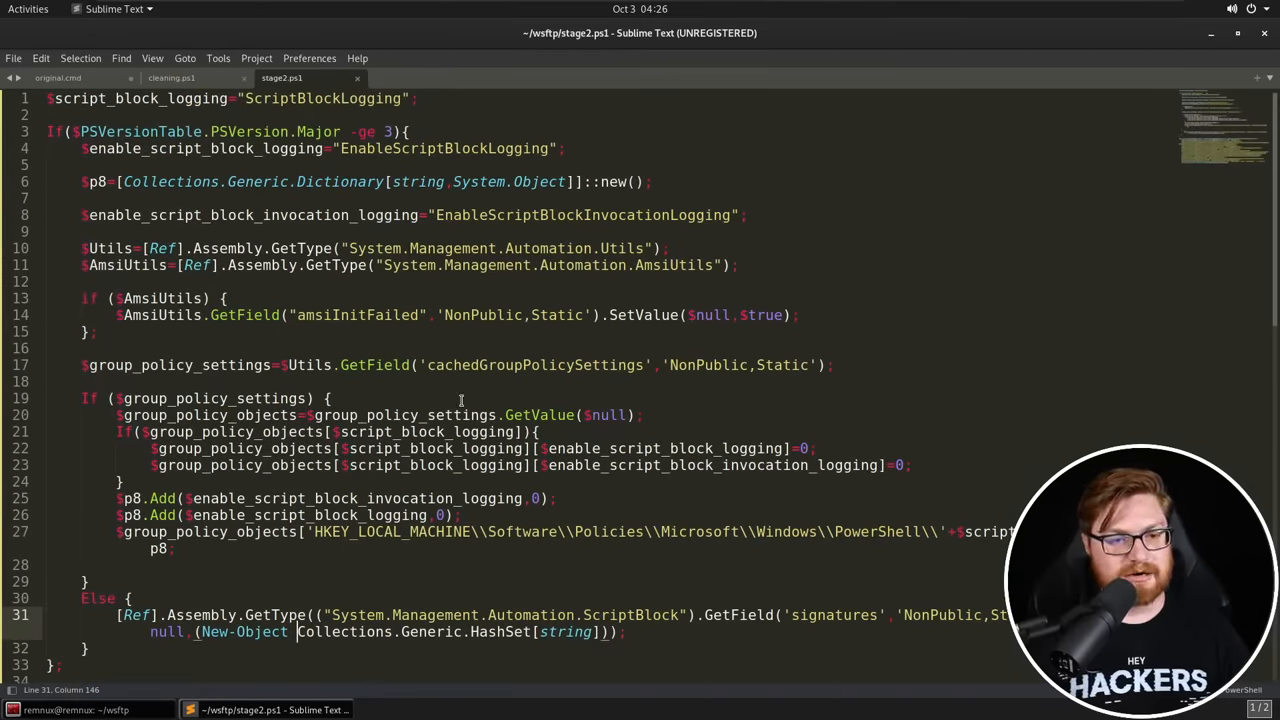
pyautogui.tripleClick(230, 98)
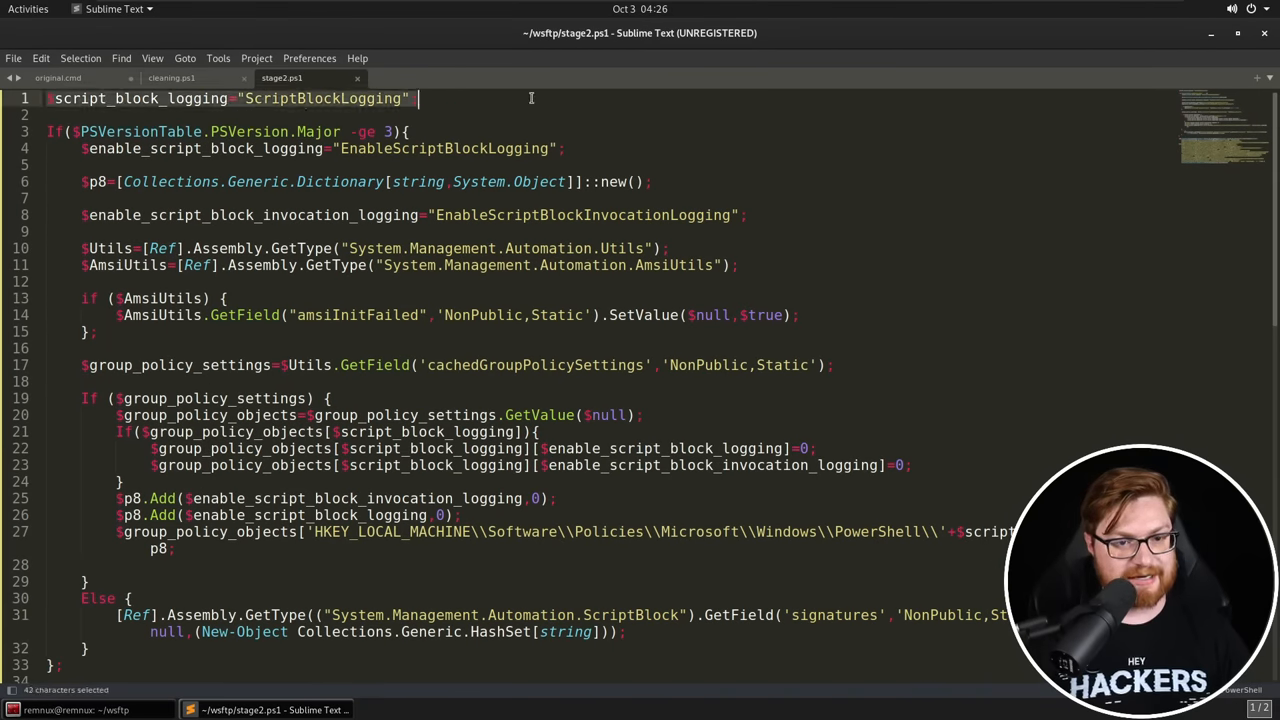
pyautogui.click(593, 248)
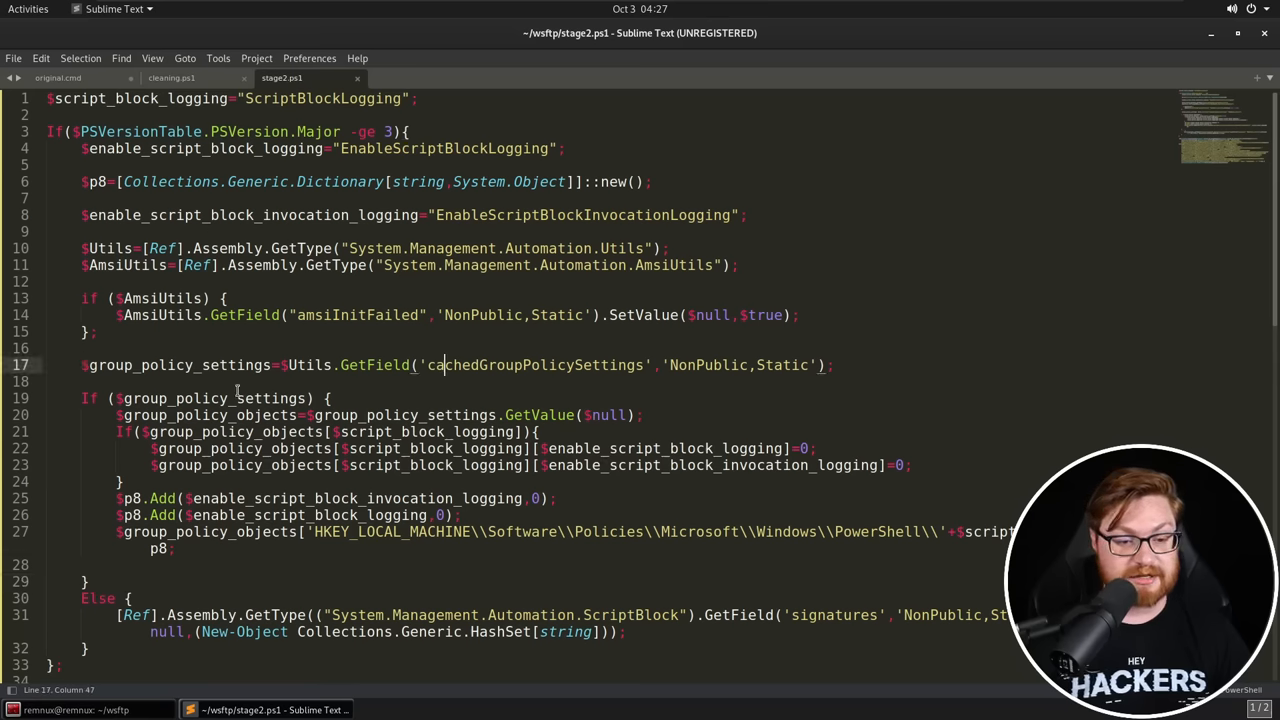
pyautogui.scroll(-3)
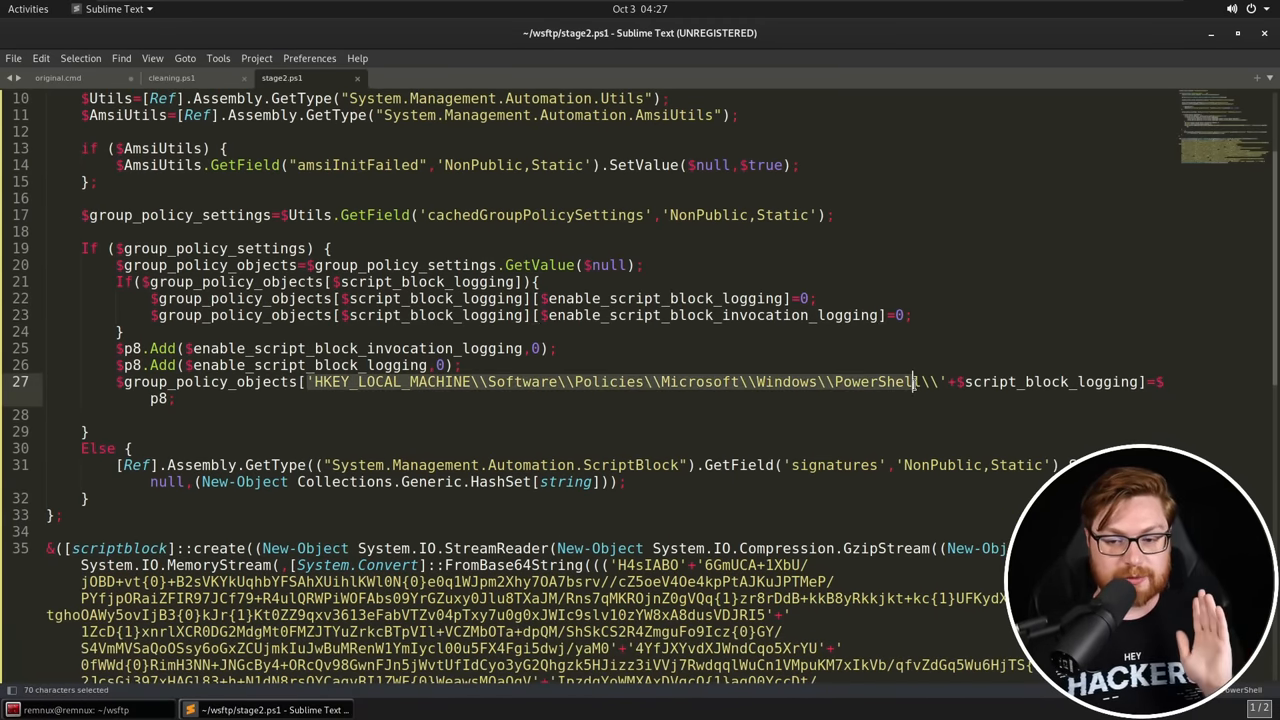
pyautogui.scroll(-3)
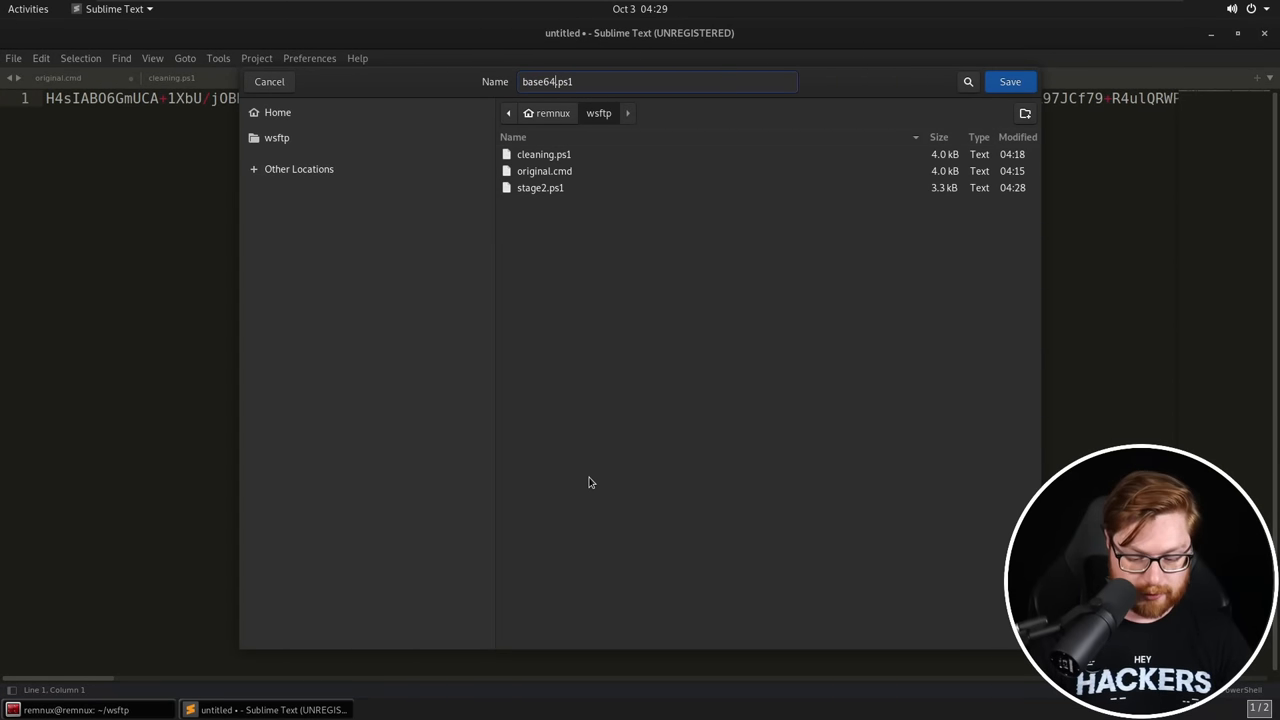
# - Paste the base64 string into a new file saved as base64_payload in wsftp
pyautogui.write('_payload.b64')
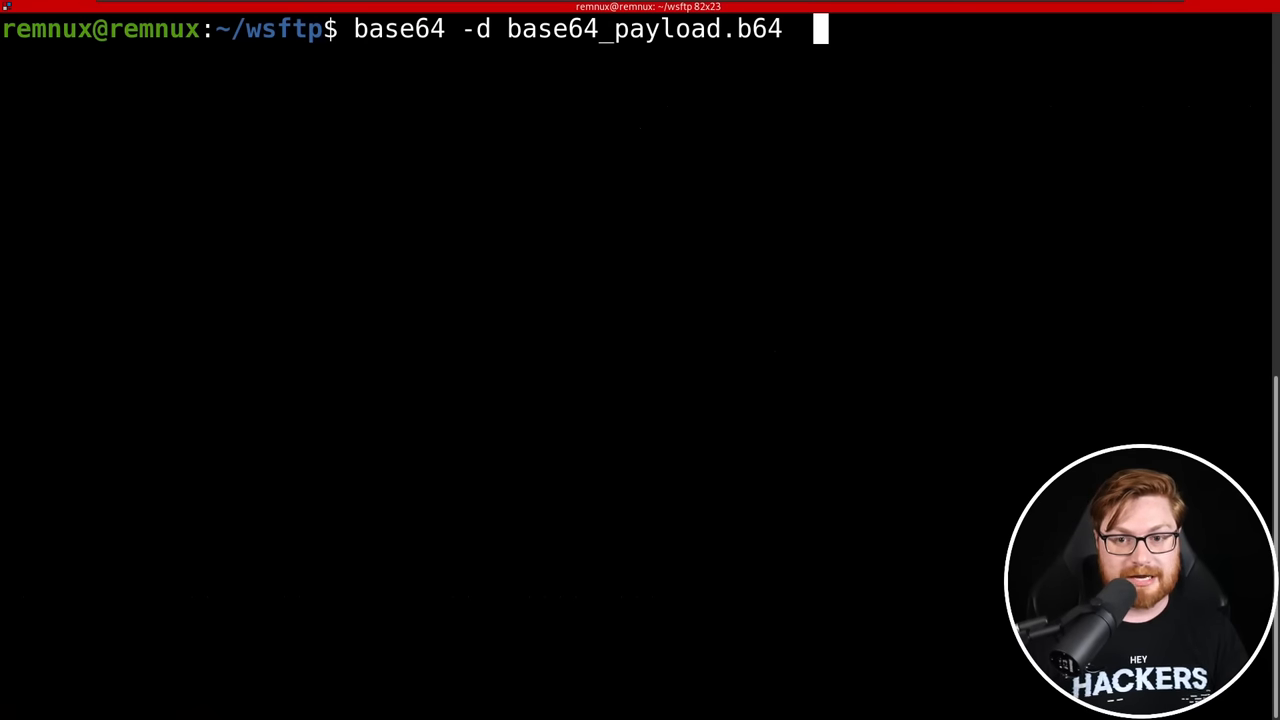
# - Decode base64_payload into powershell.gz, gunzip it, and open the resulting powershell file in Sublime
pyautogui.write('> gzio_s')
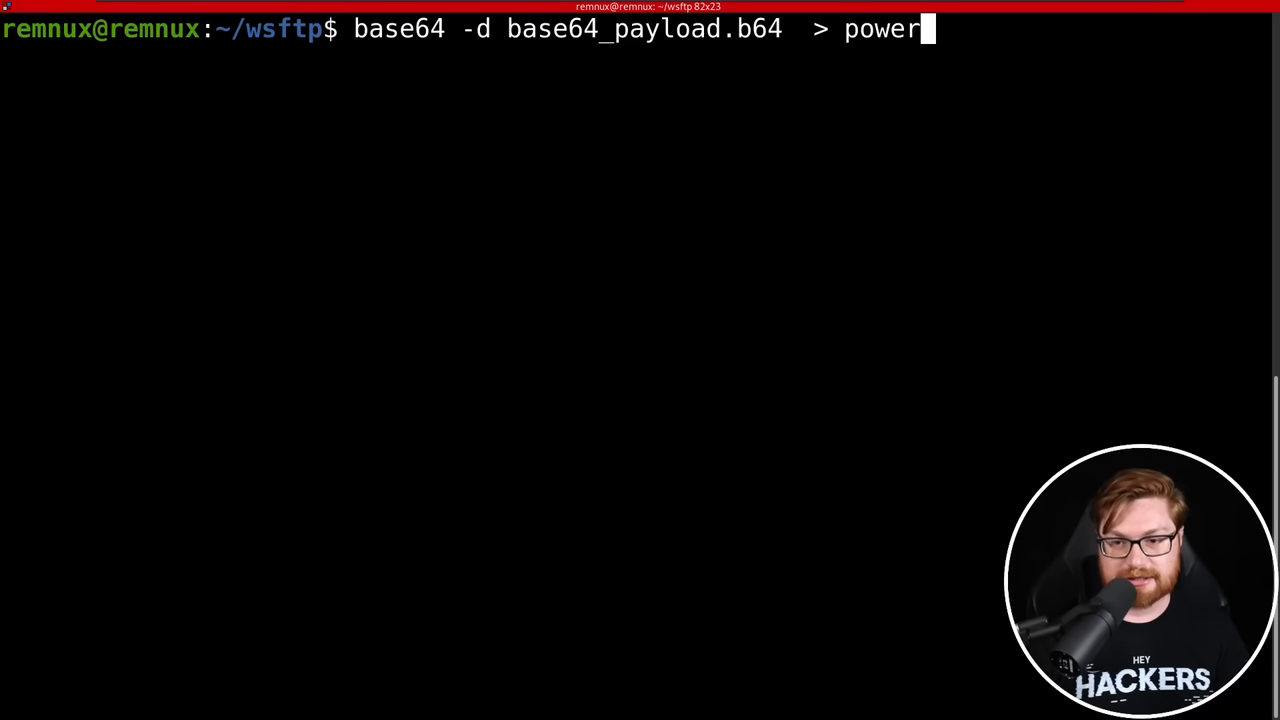
pyautogui.write('shell.gz')
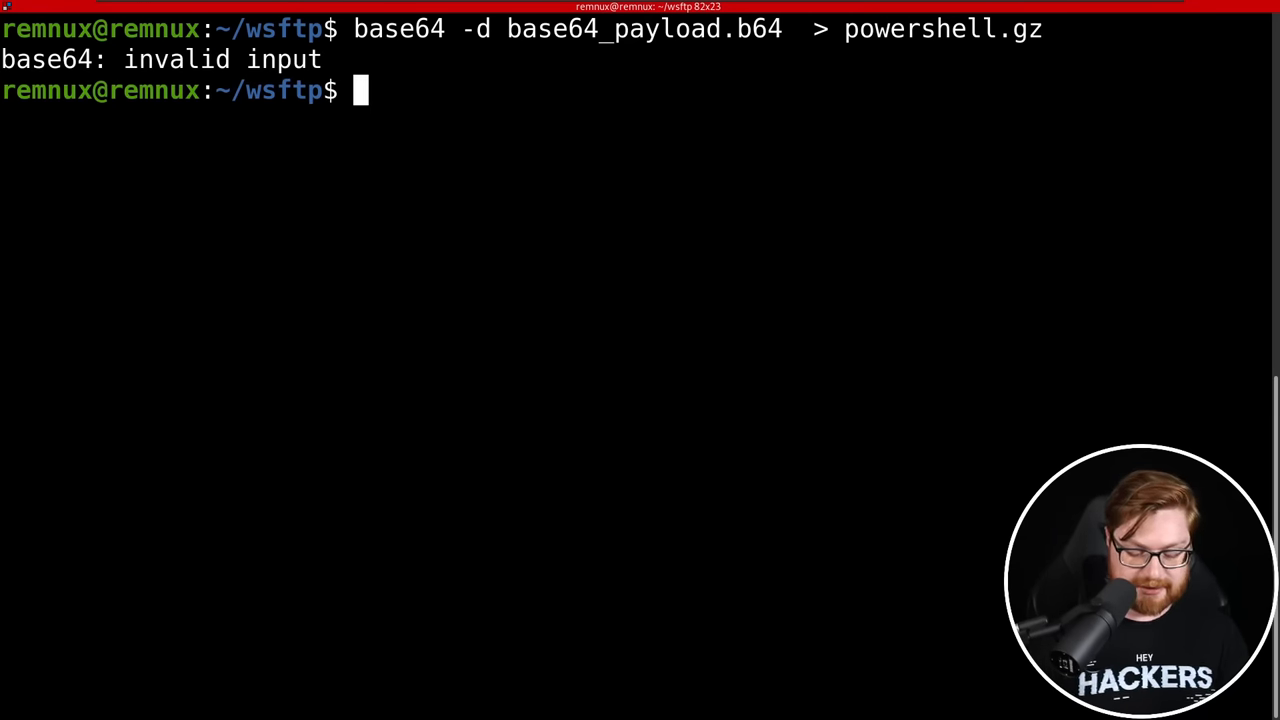
pyautogui.write('file powershell.gz')
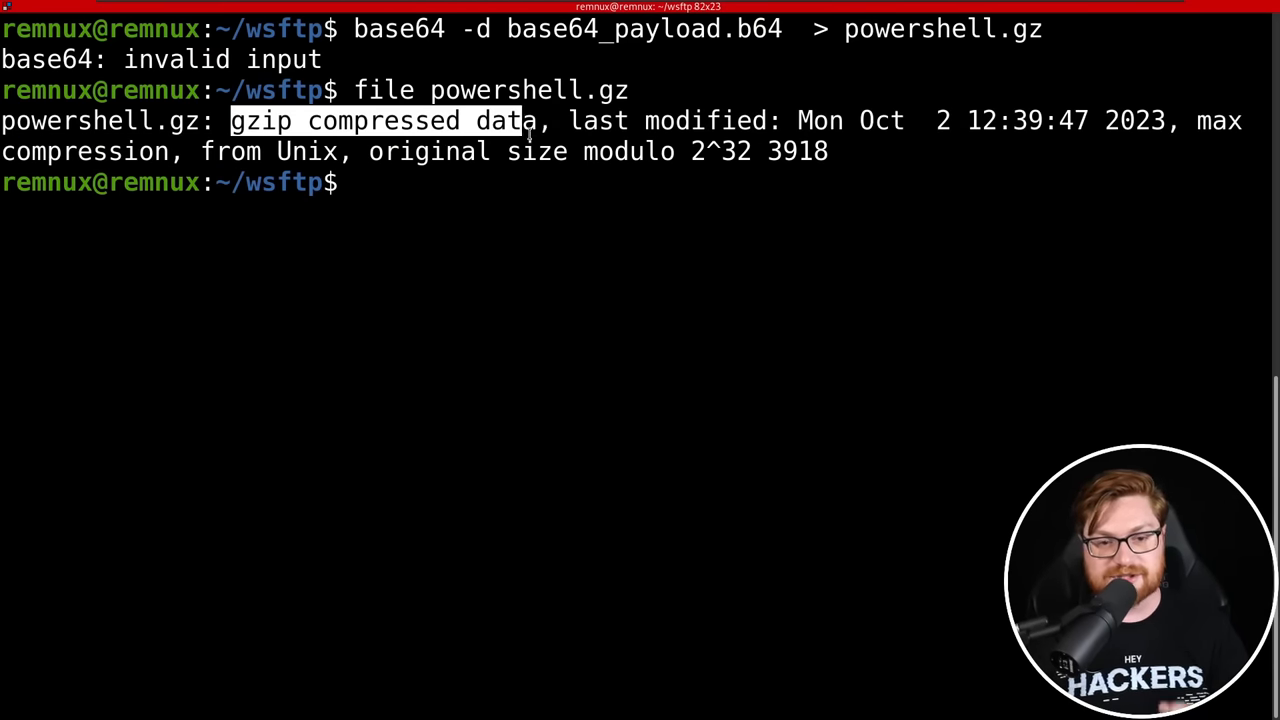
pyautogui.write('gunzip powershell.gz')
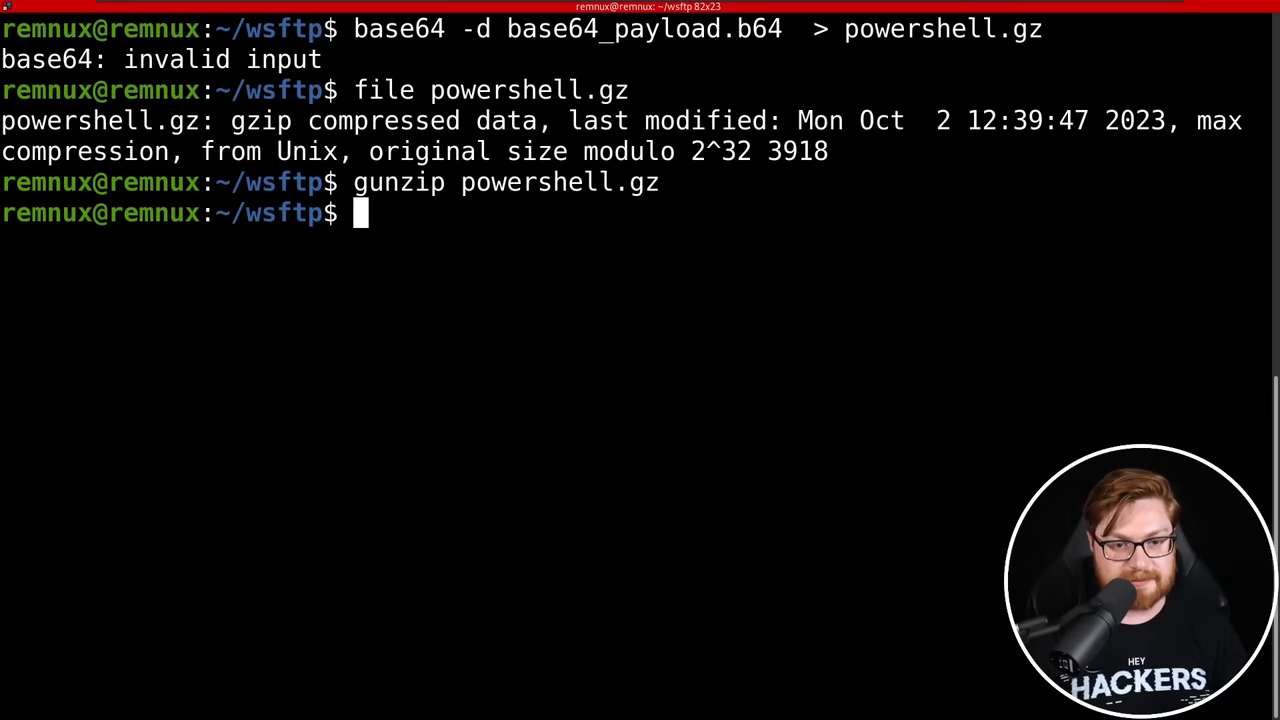
pyautogui.write('ls')
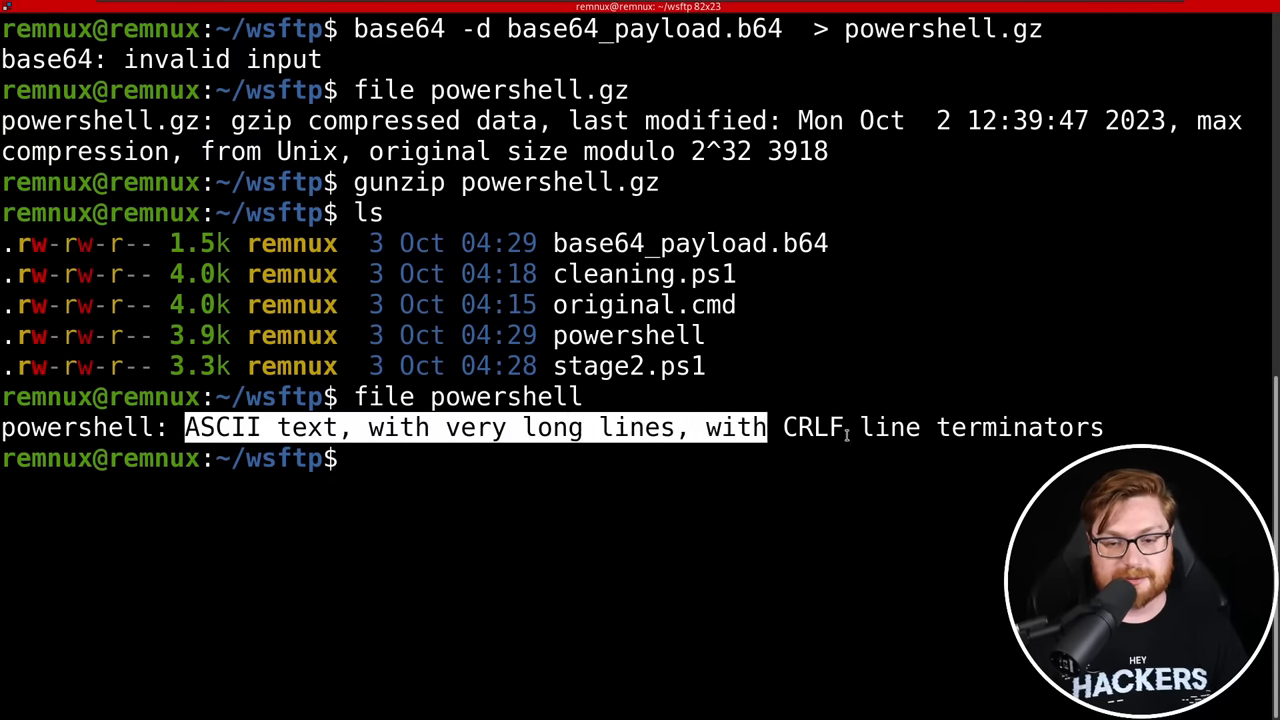
pyautogui.write('subl')
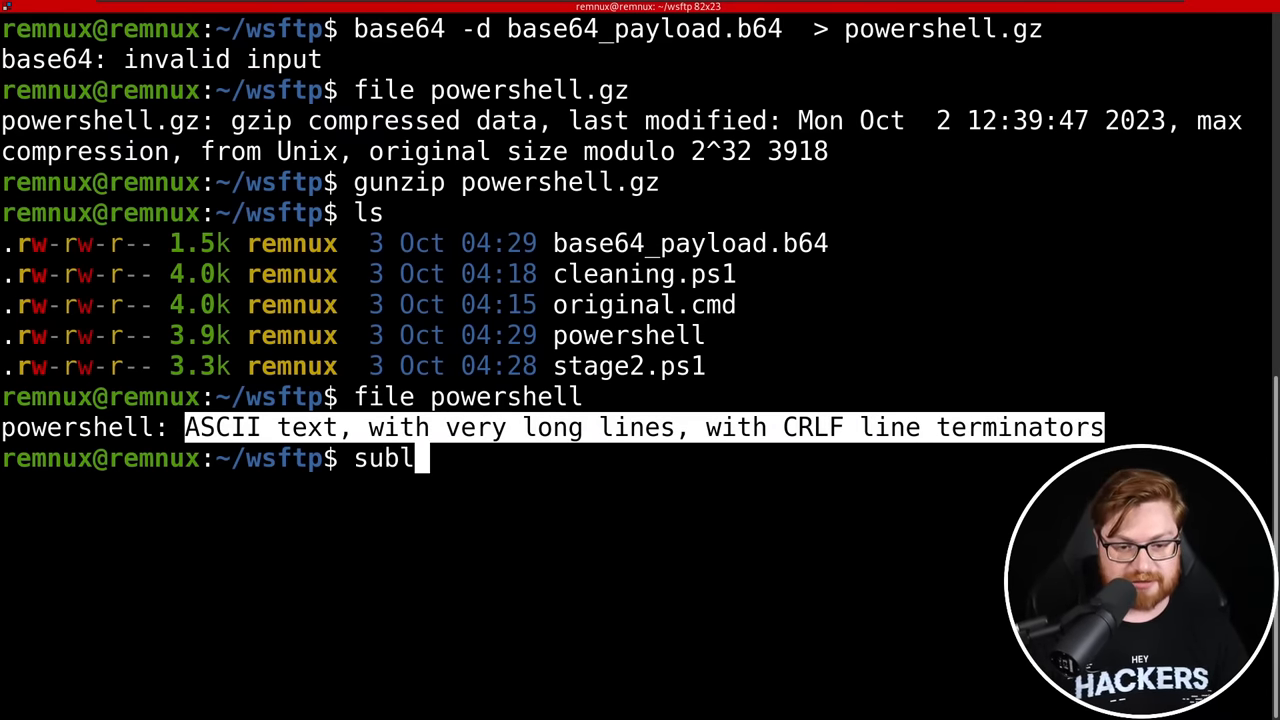
pyautogui.press('Return')
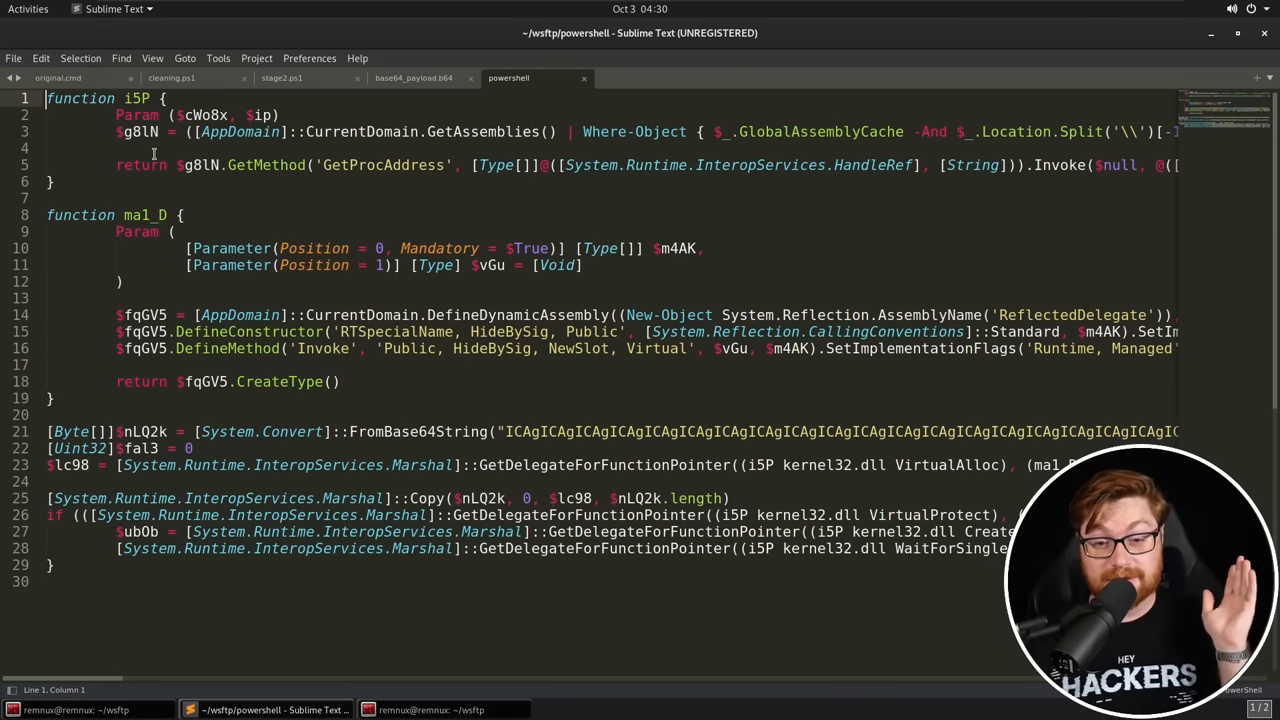
# - Wrap the decoded PowerShell script's long lines and scroll through its loader functions and byte array
pyautogui.click(152, 58)
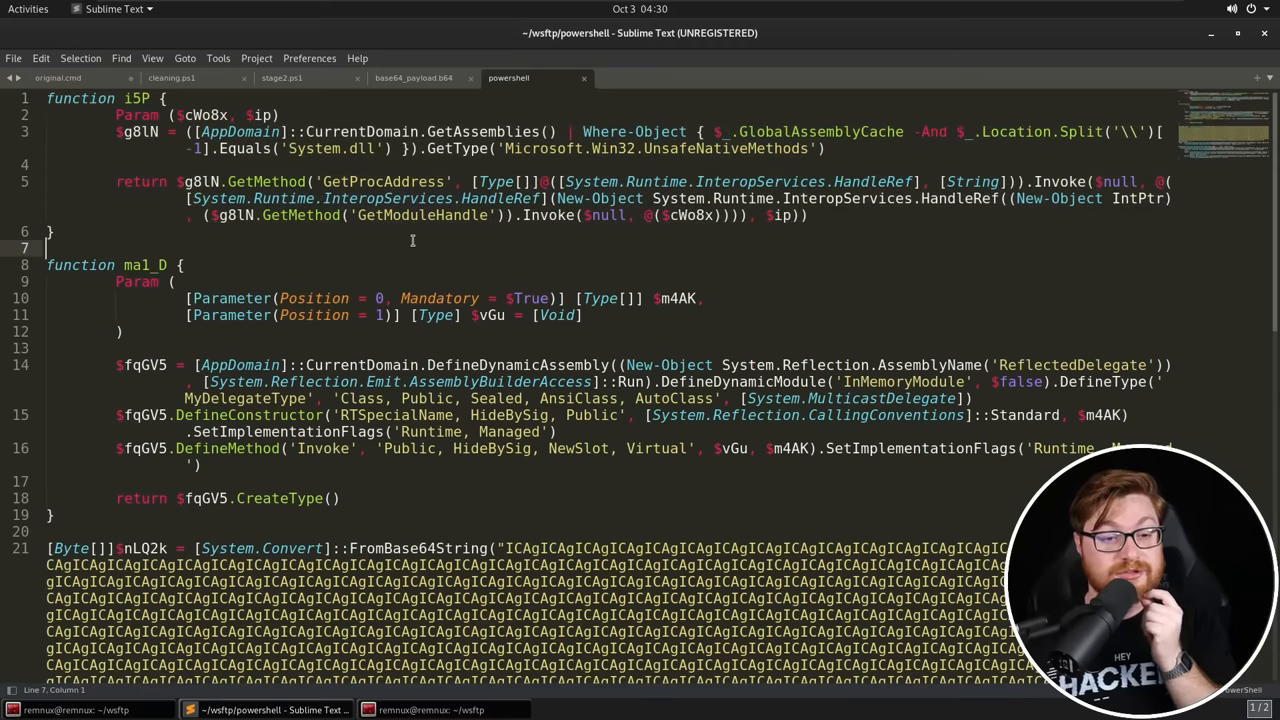
pyautogui.doubleClick(422, 215)
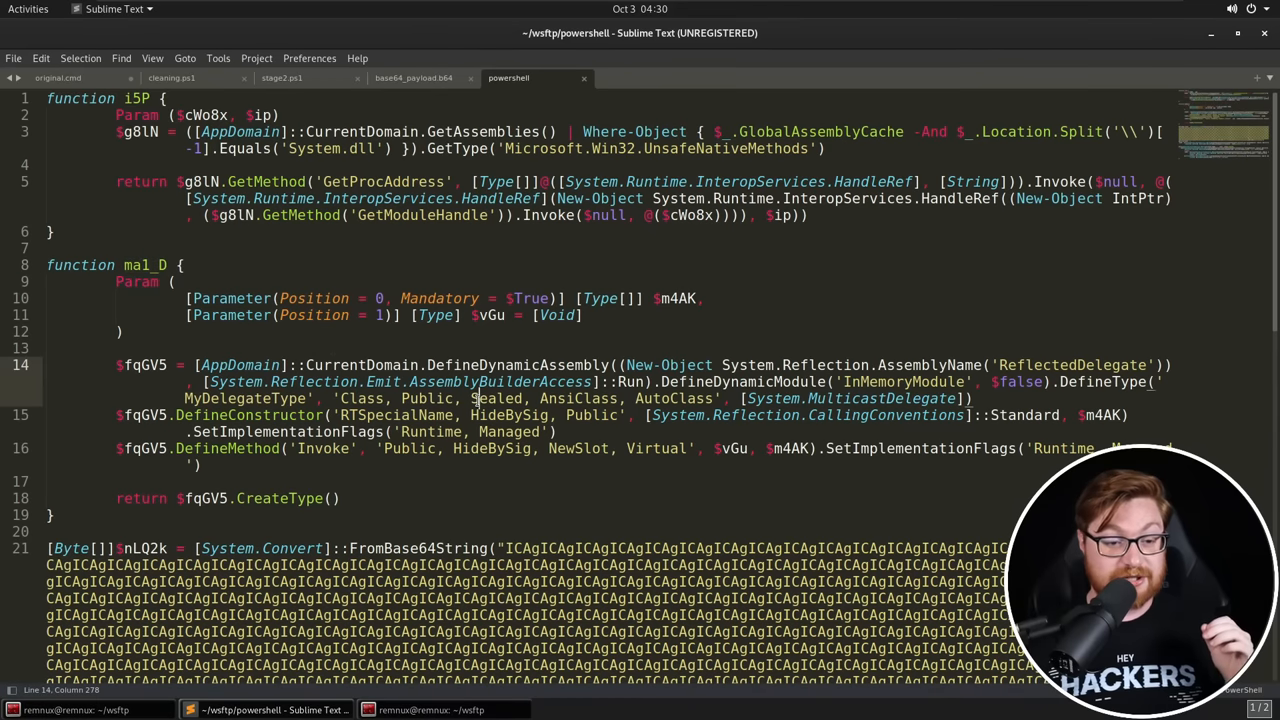
pyautogui.scroll(-3)
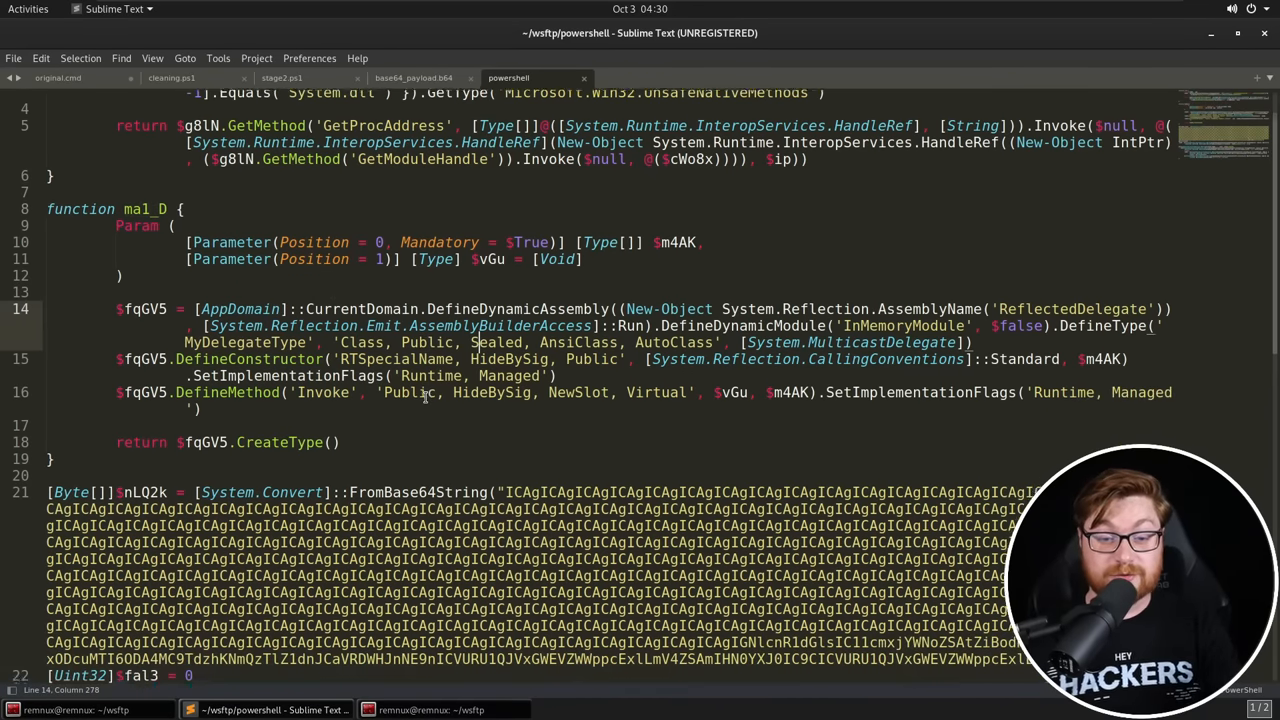
pyautogui.scroll(-3)
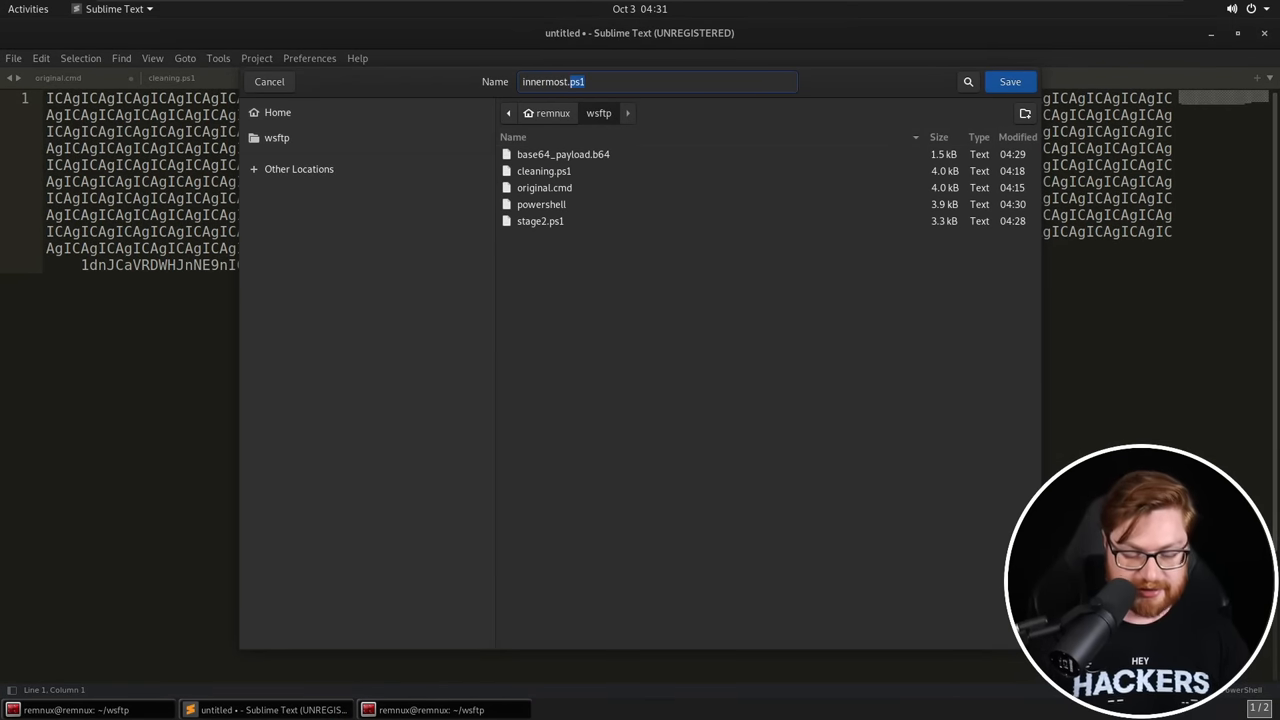
# - Save the inner Base64 string as innermost.b64 in the wsftp folder
pyautogui.click(1009, 81)
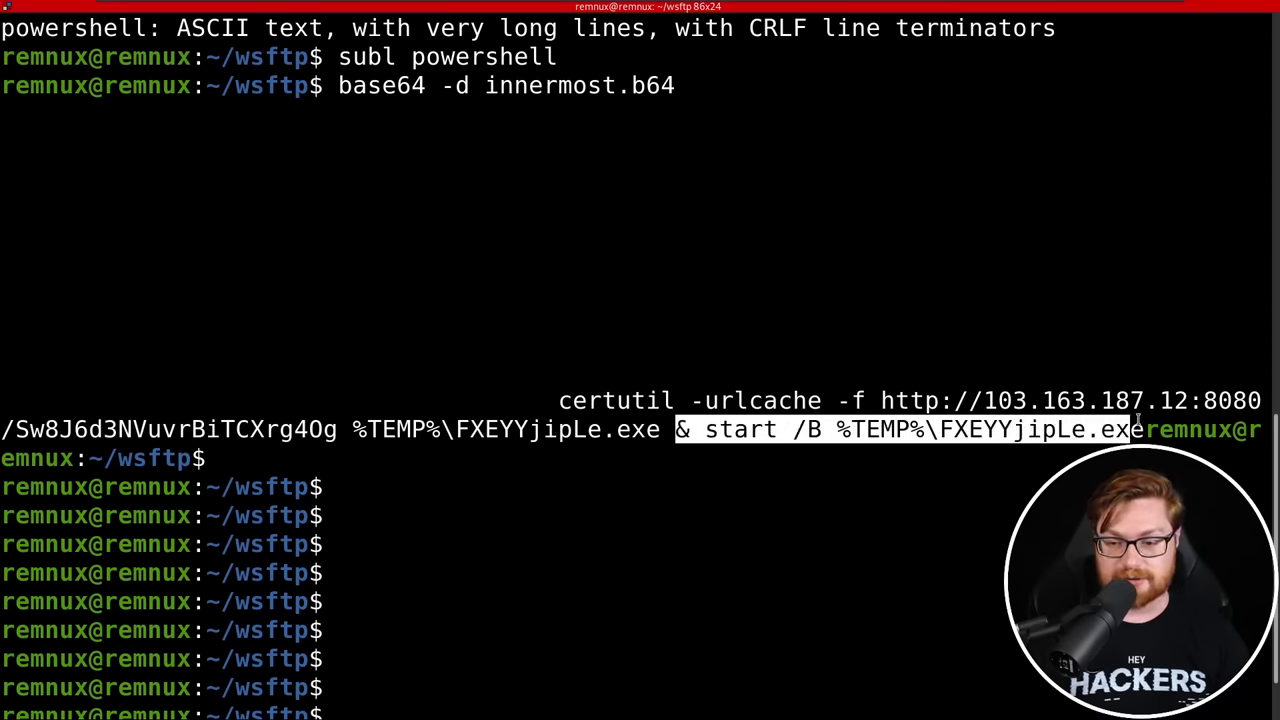
# - Open the Start menu over the terminal showing the decoded certutil command fetching FXEYYjipLe.exe
pyautogui.click(20, 704)
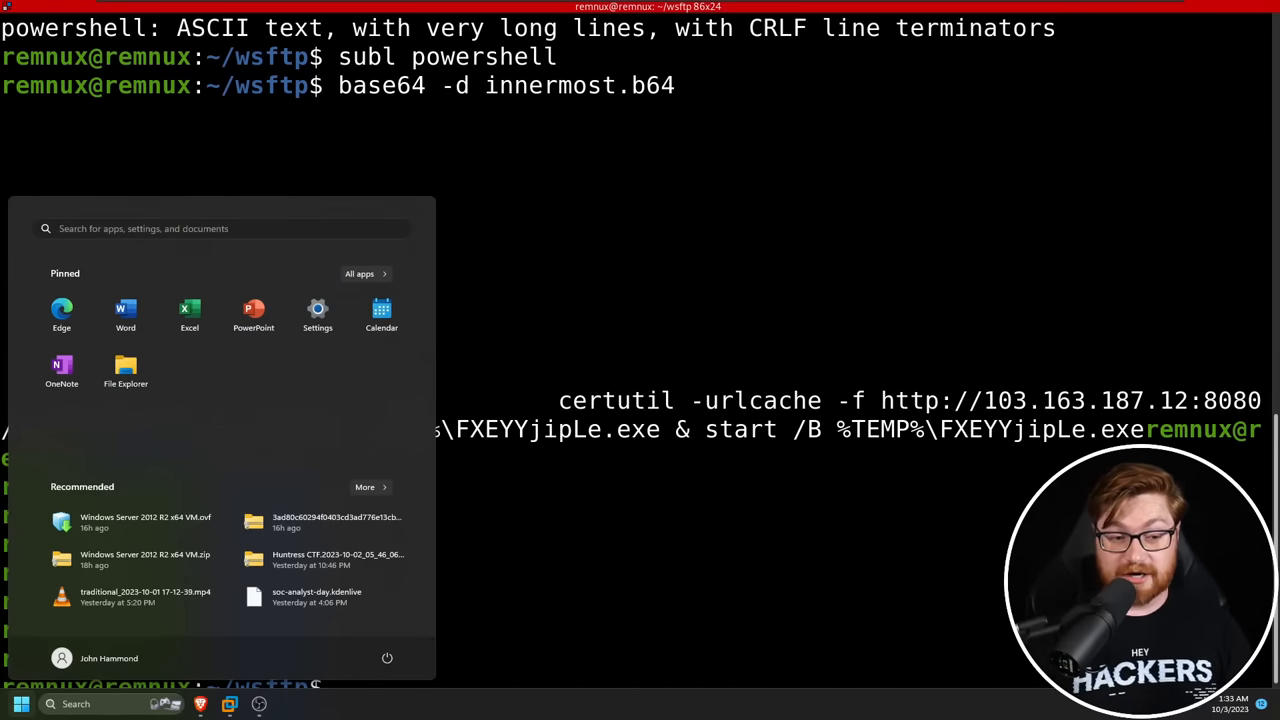
pyautogui.write('pr')
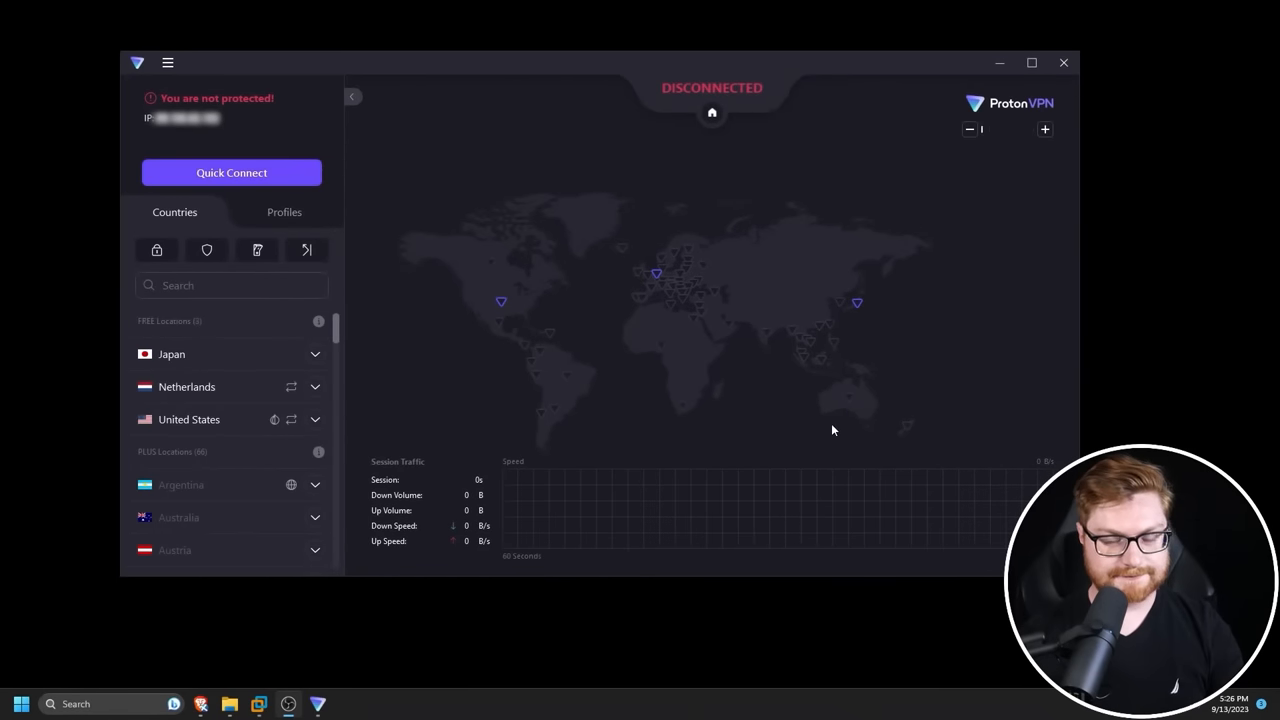
pyautogui.moveTo(270, 400)
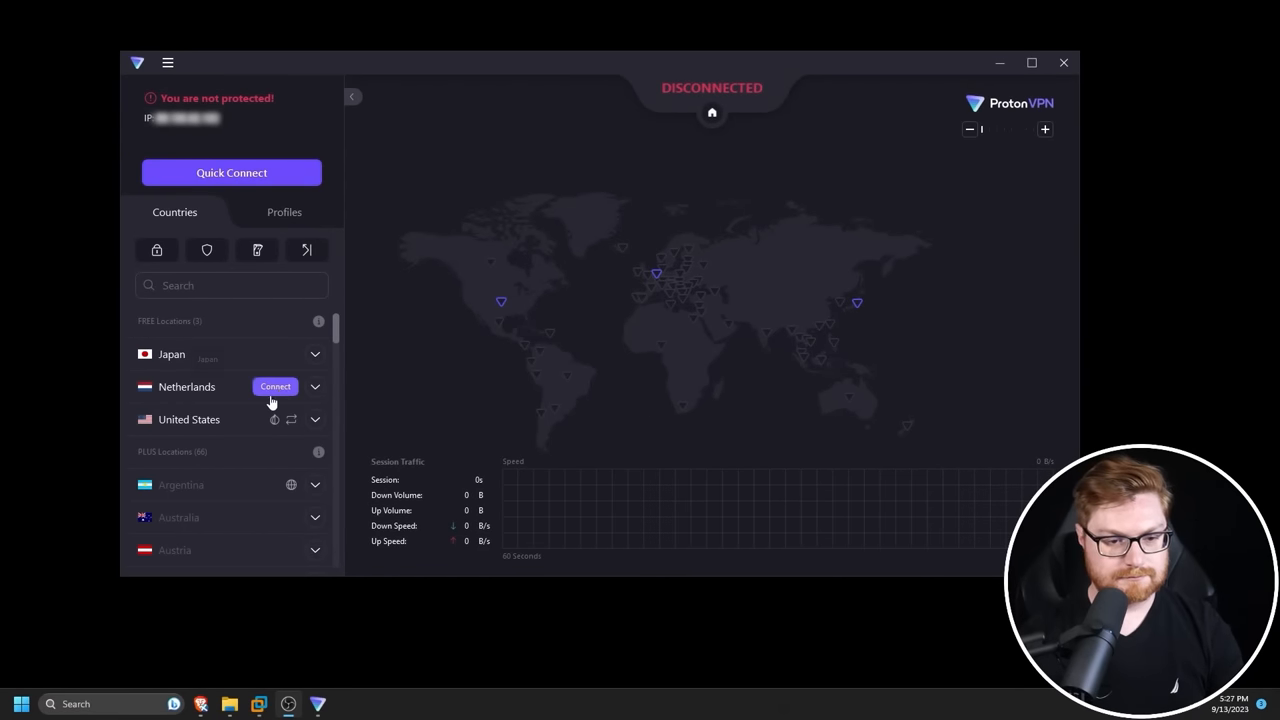
pyautogui.click(275, 386)
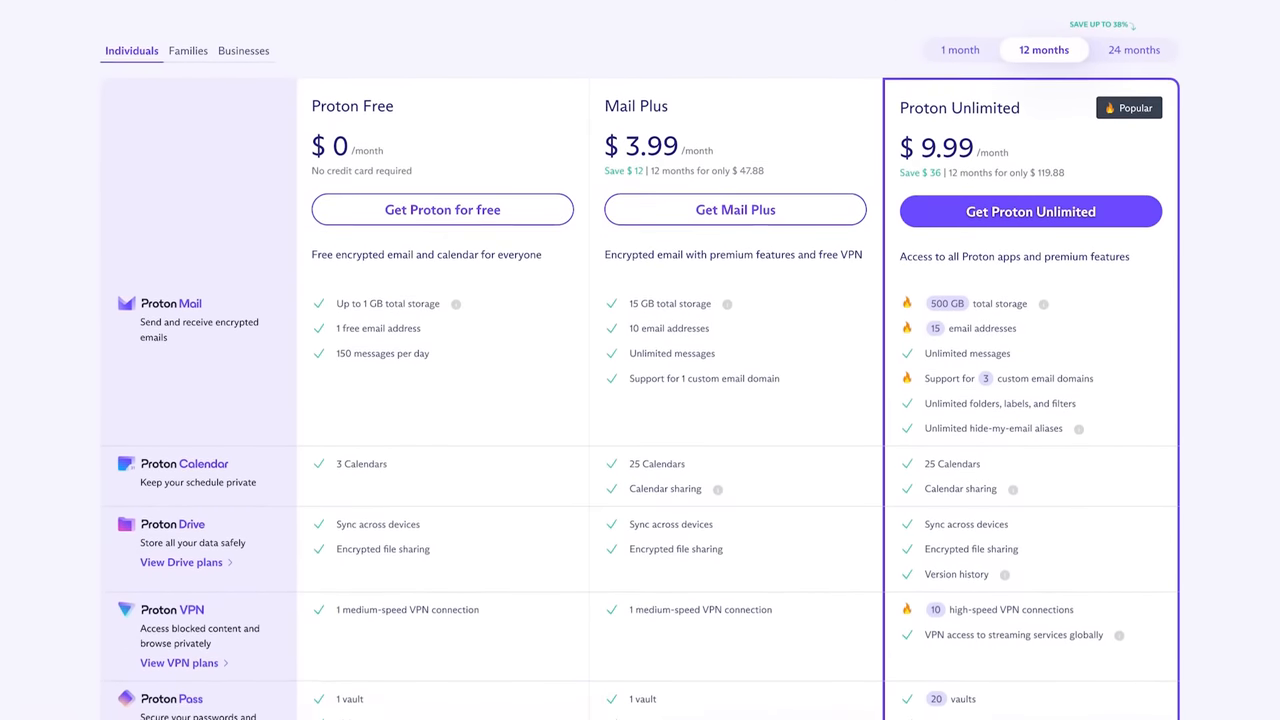
# - Scroll through the Proton Free, Mail Plus and Proton Unlimited pricing plans
pyautogui.scroll(-3)
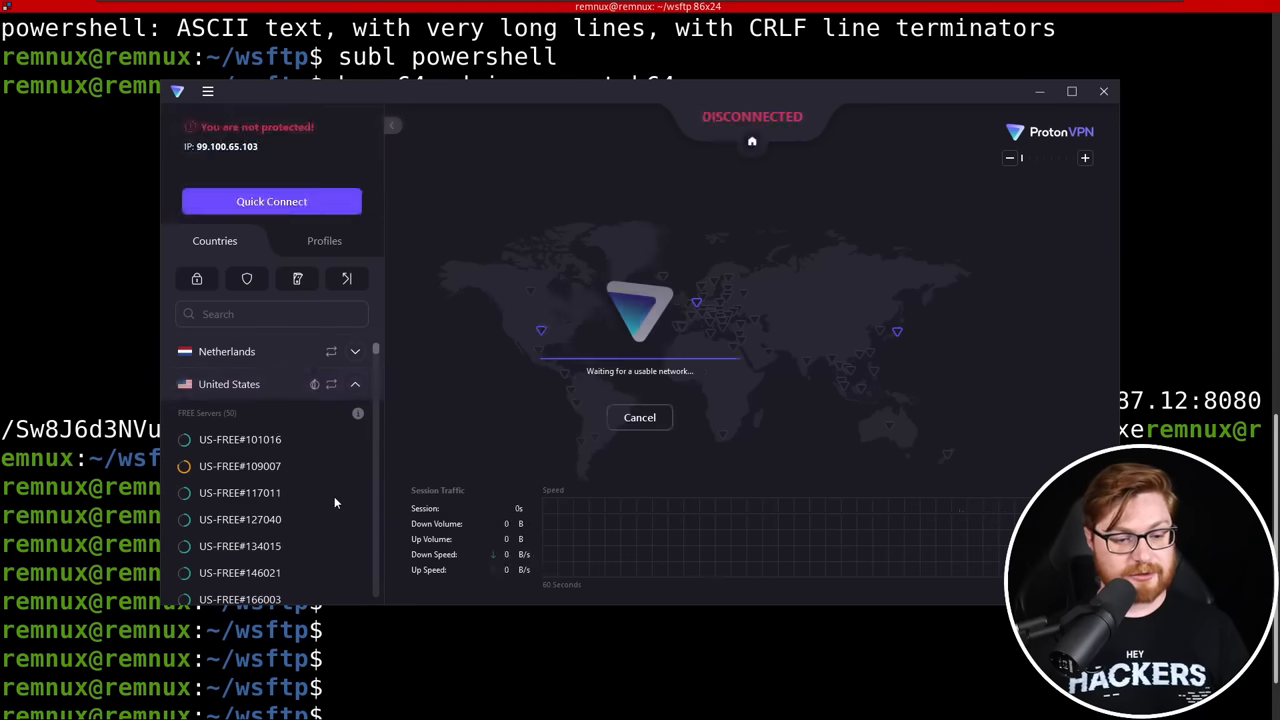
# - Cancel the stalled ProtonVPN connection attempt
pyautogui.click(240, 492)
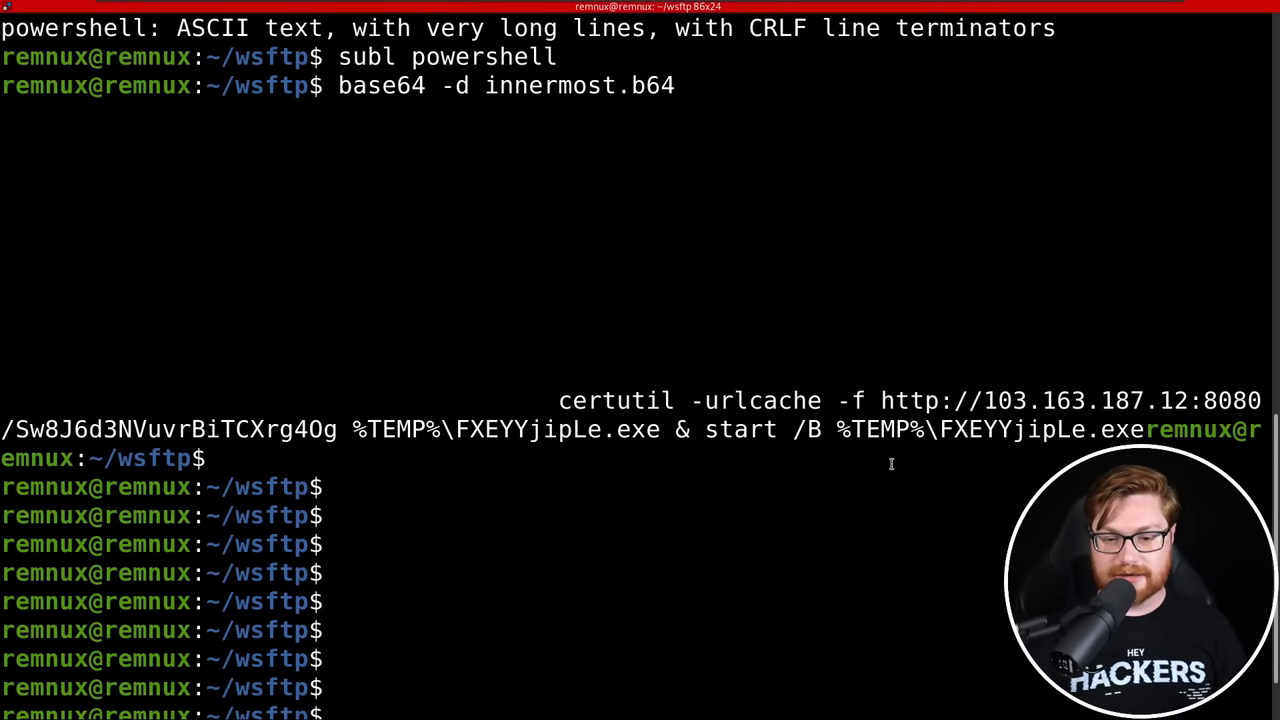
# - Curl 103.163.187.12:8080 (reset by peer), then run curl -vvv against the bare address
pyautogui.write('curl')
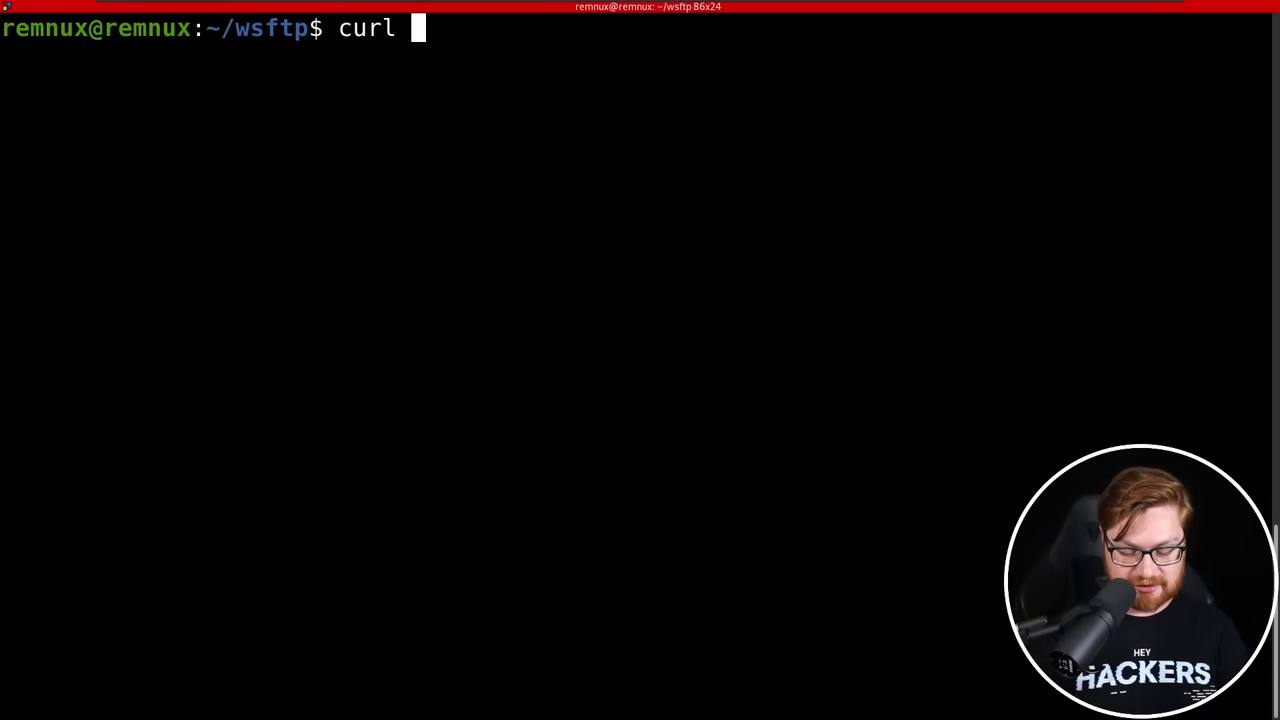
pyautogui.write("'http://103.163.187.12:8080")
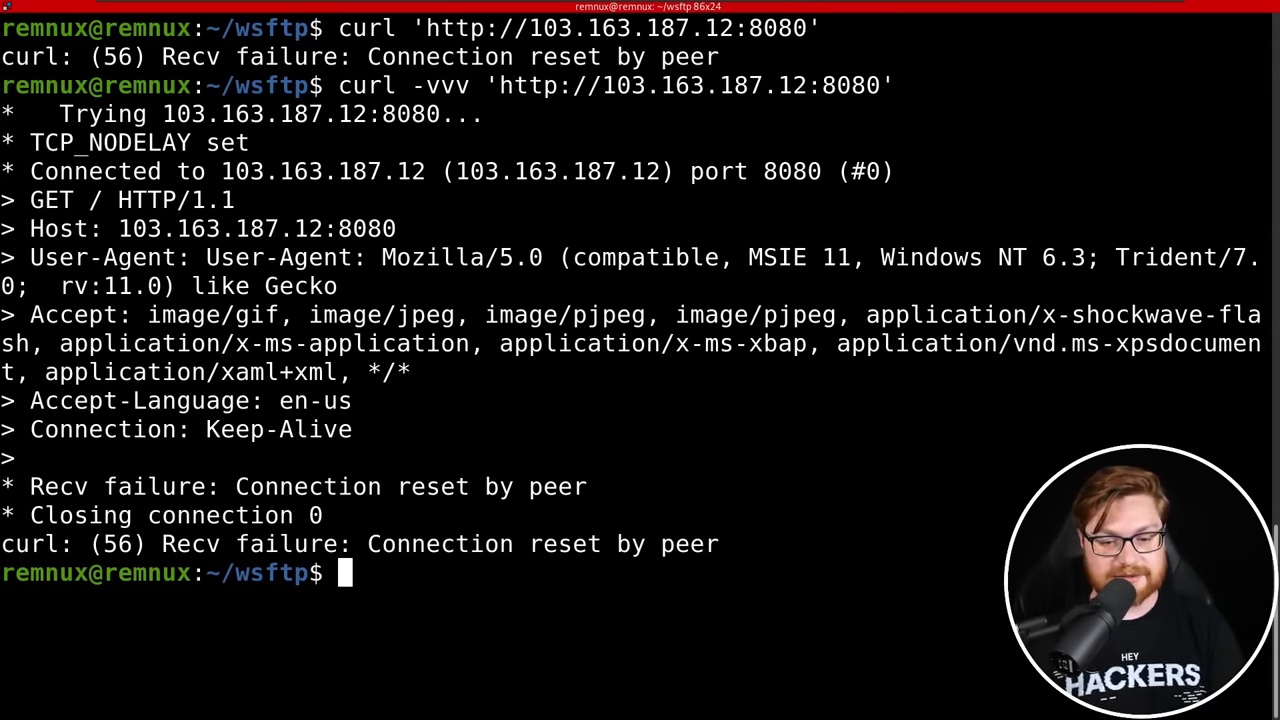
pyautogui.write("curl -vvv 'http://103.163.187.12'")
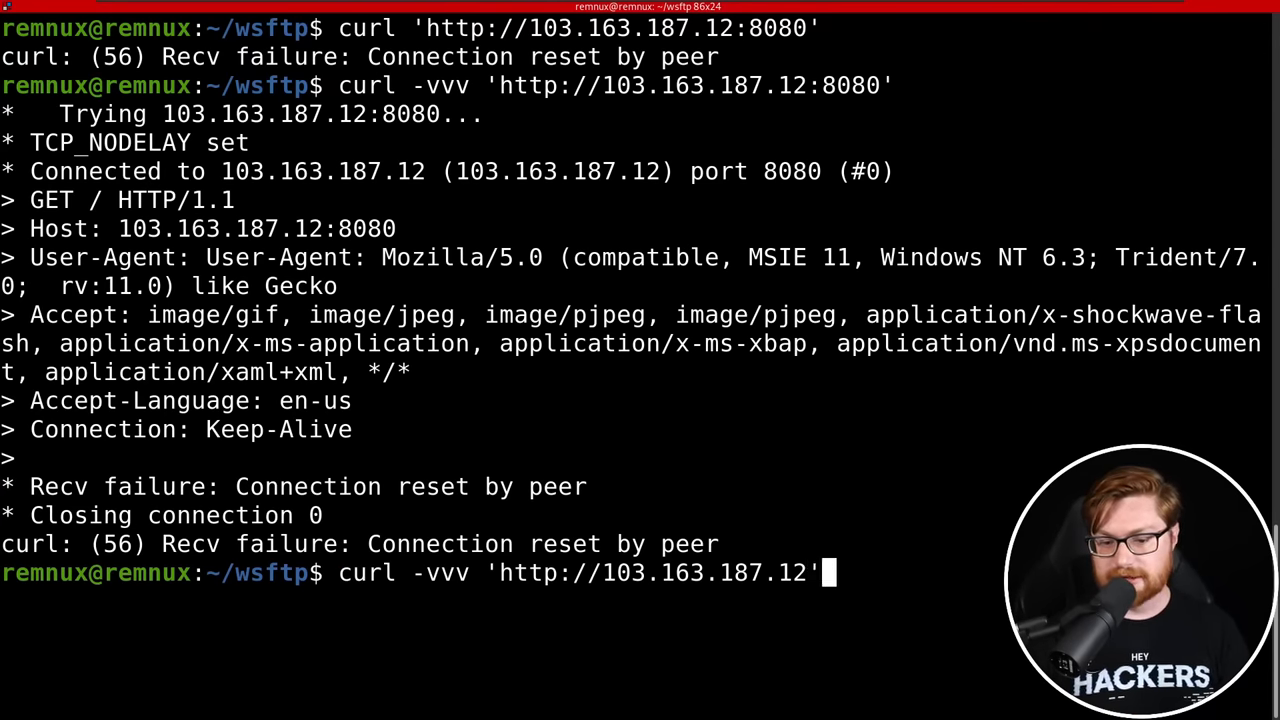
pyautogui.press('Return')
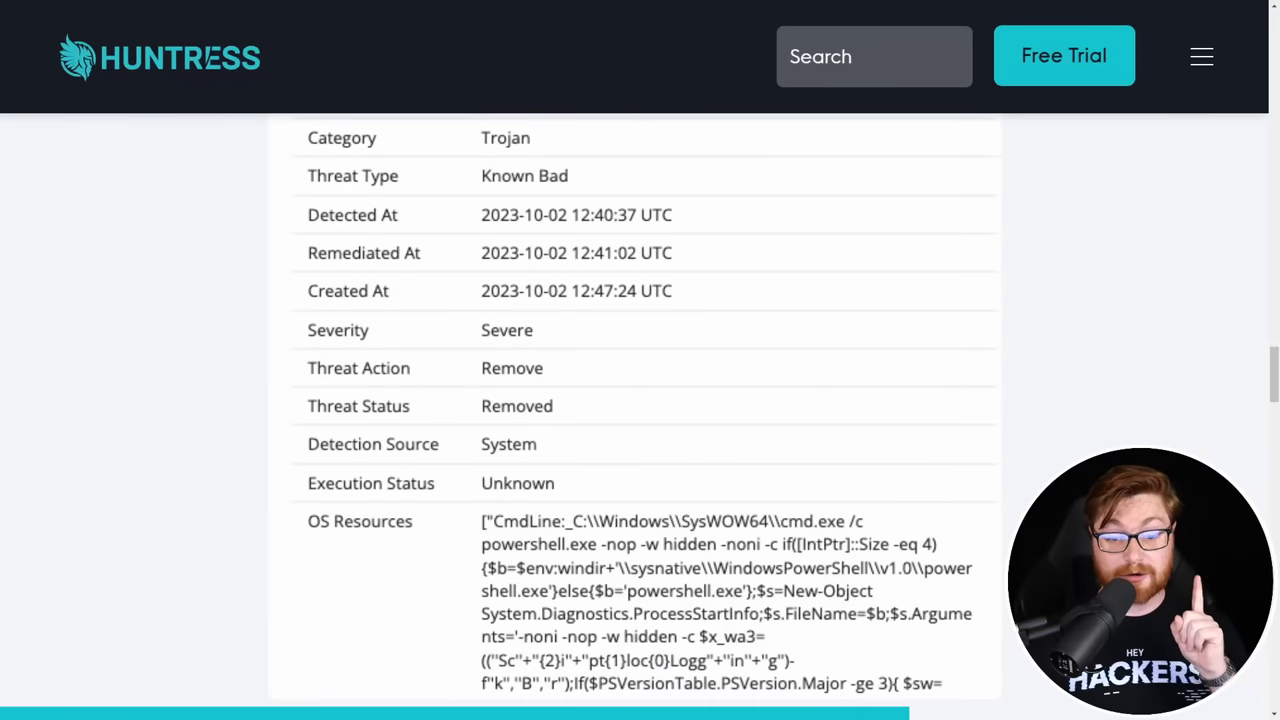
# - Scroll the Huntress post to the certutil command and the 103[.]163[.]187[.]12:8080 indicator
pyautogui.scroll(-3)
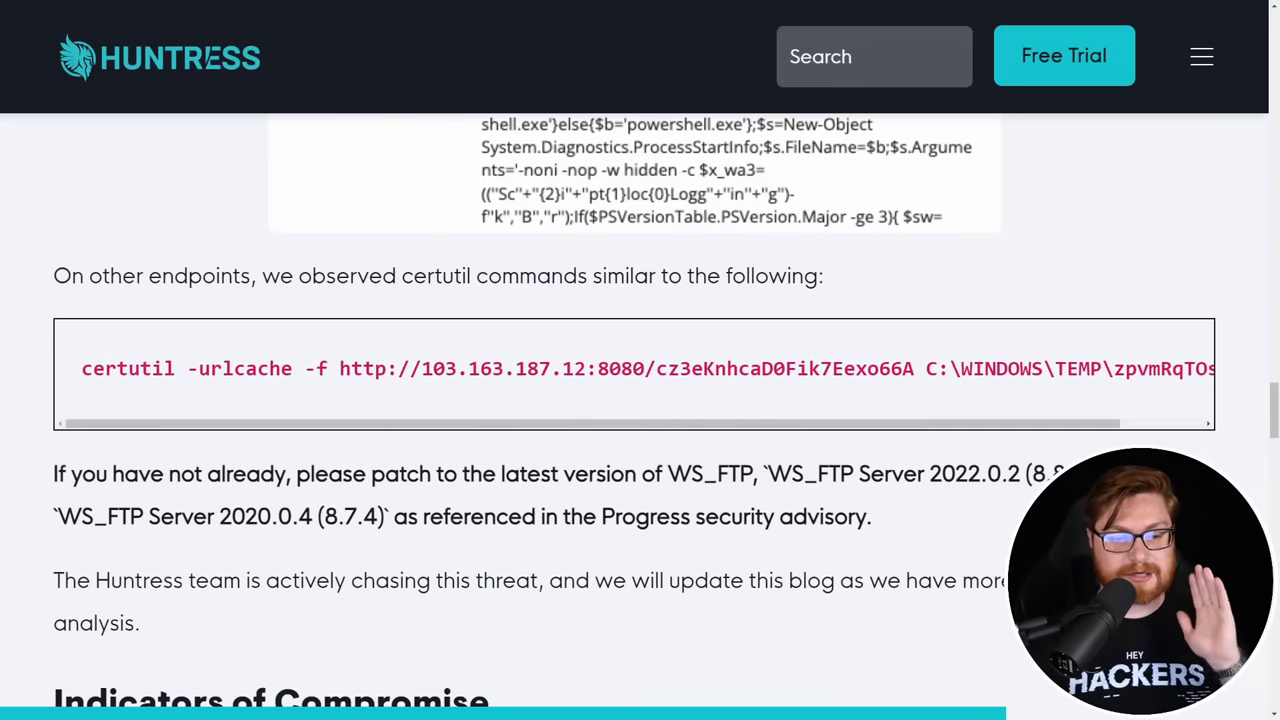
pyautogui.scroll(-3)
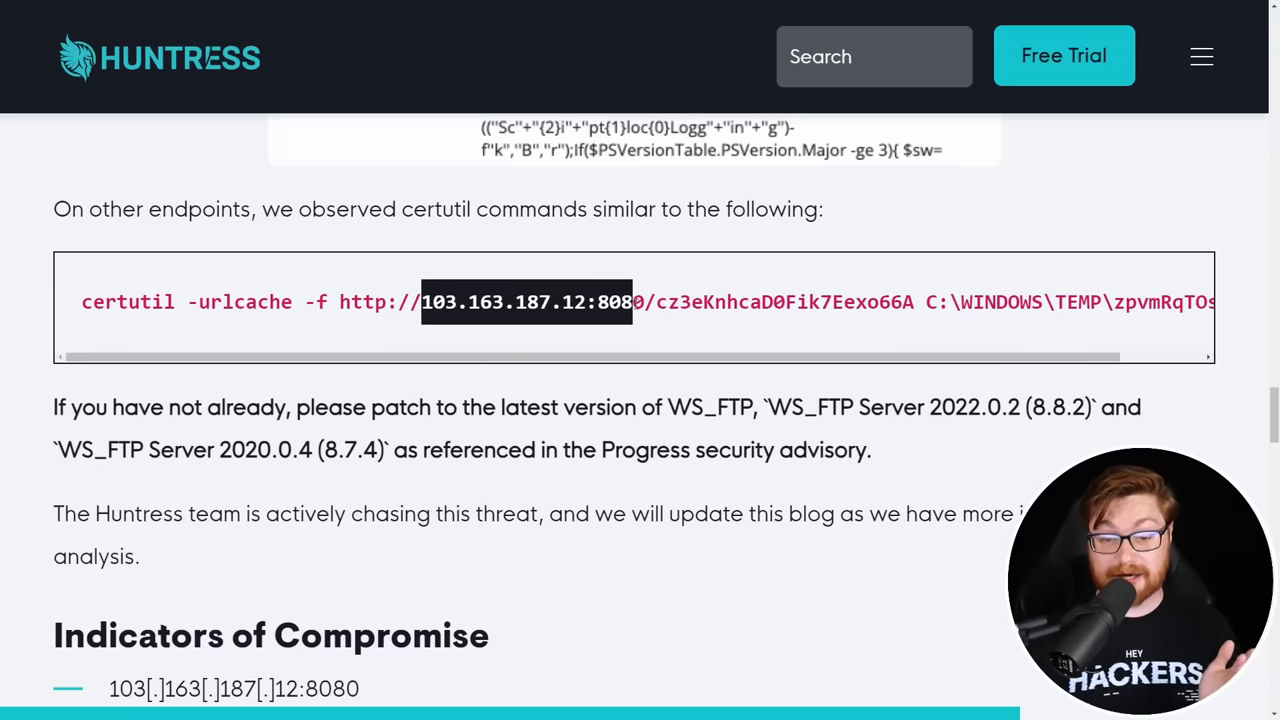
pyautogui.hscroll(3)
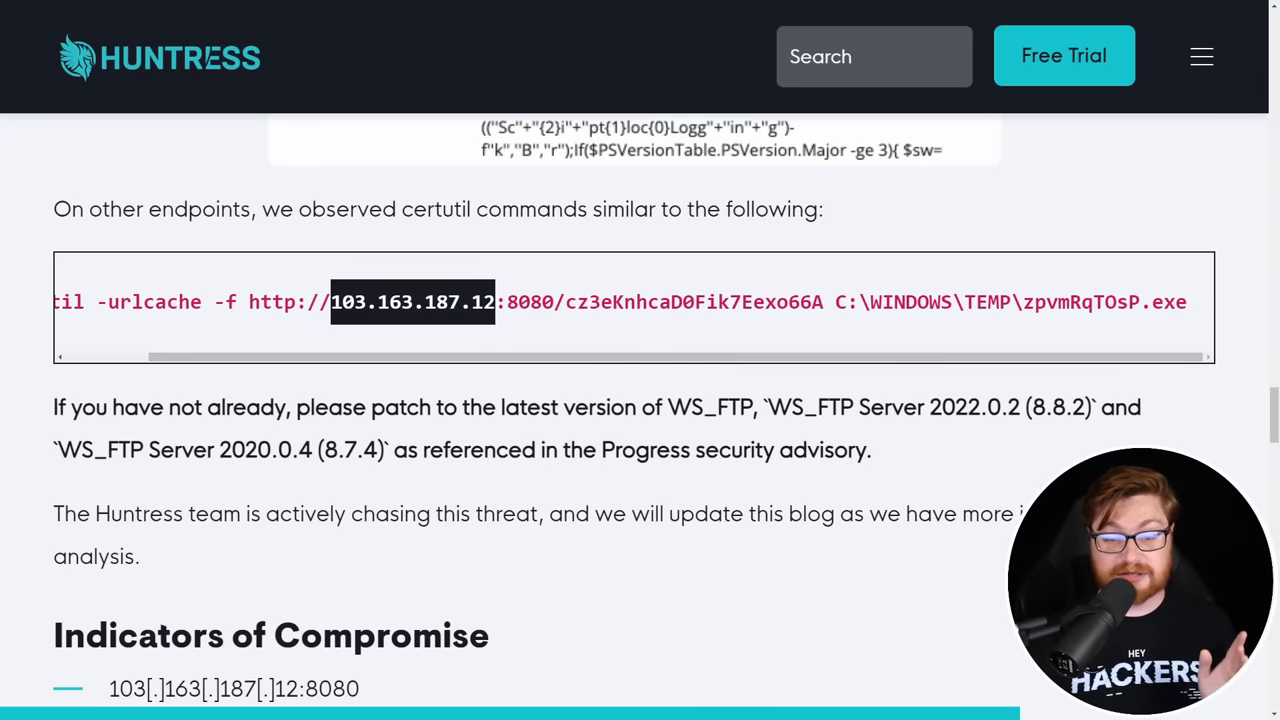
pyautogui.scroll(-3)
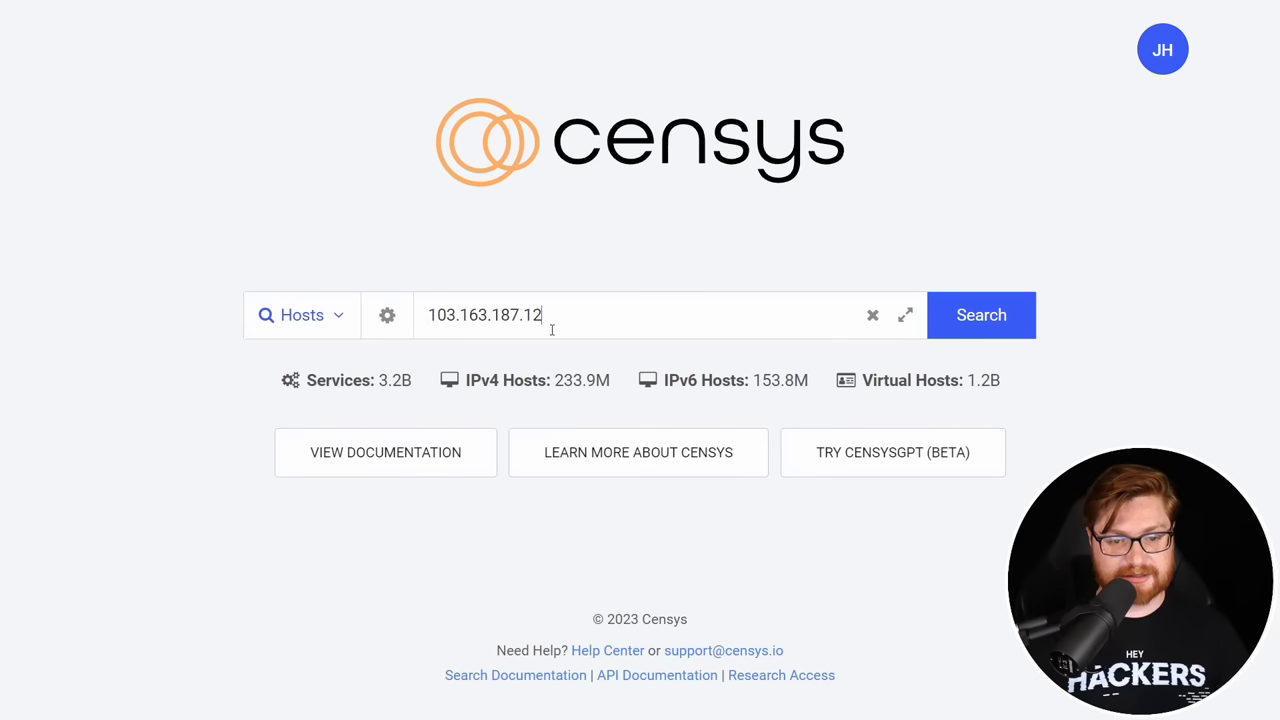
pyautogui.moveTo(708, 327)
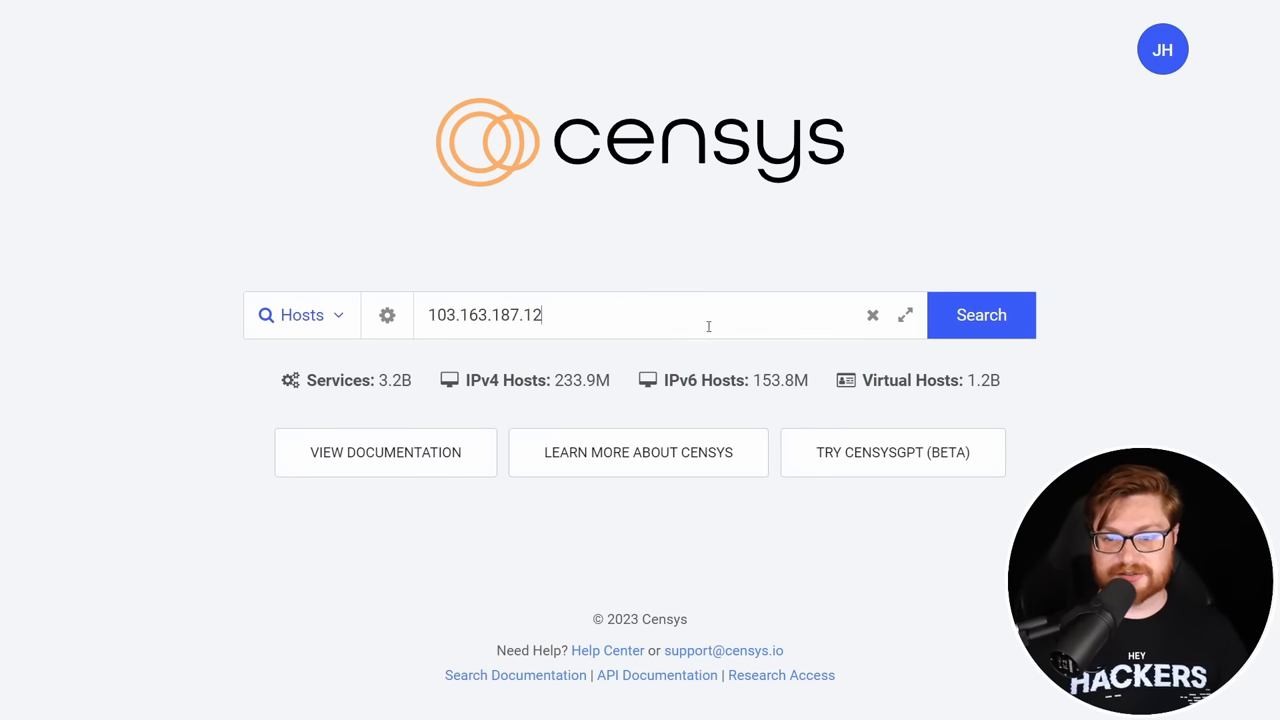
# - Search Censys Hosts for 103.163.187.12, mark its speedyvps.uk reverse DNS, and review the summary
pyautogui.click(981, 315)
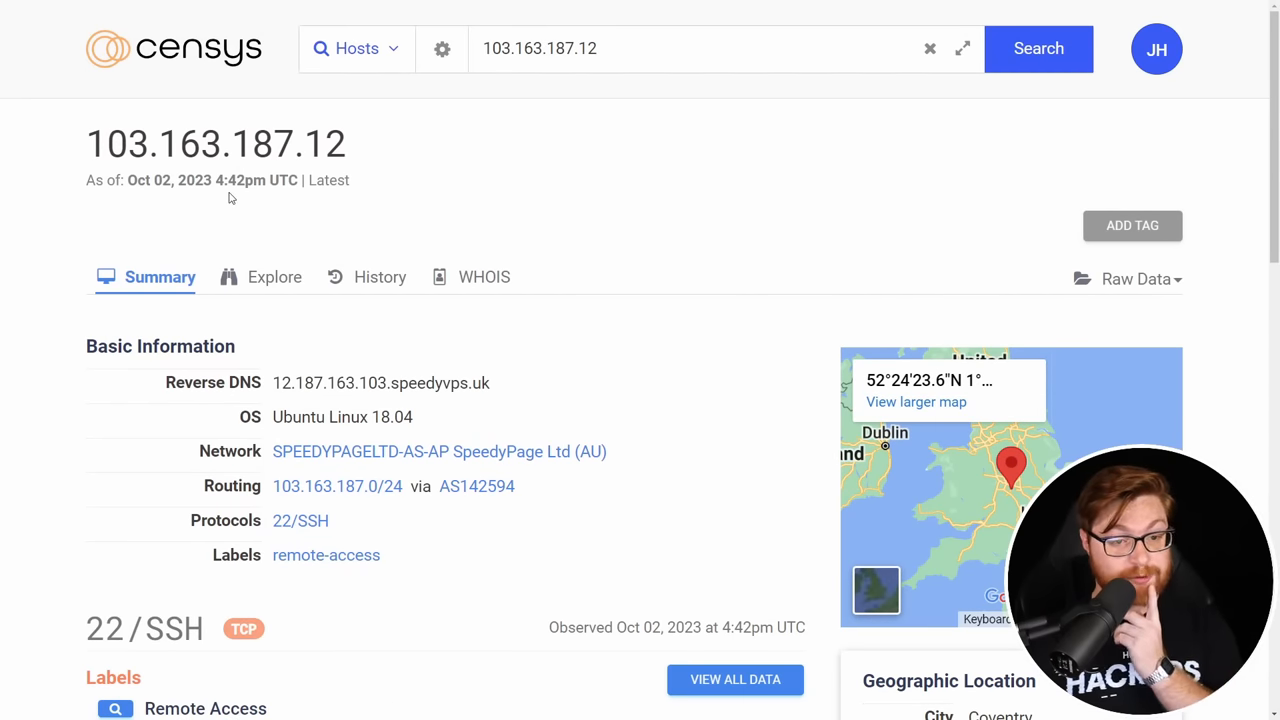
pyautogui.moveTo(259, 315)
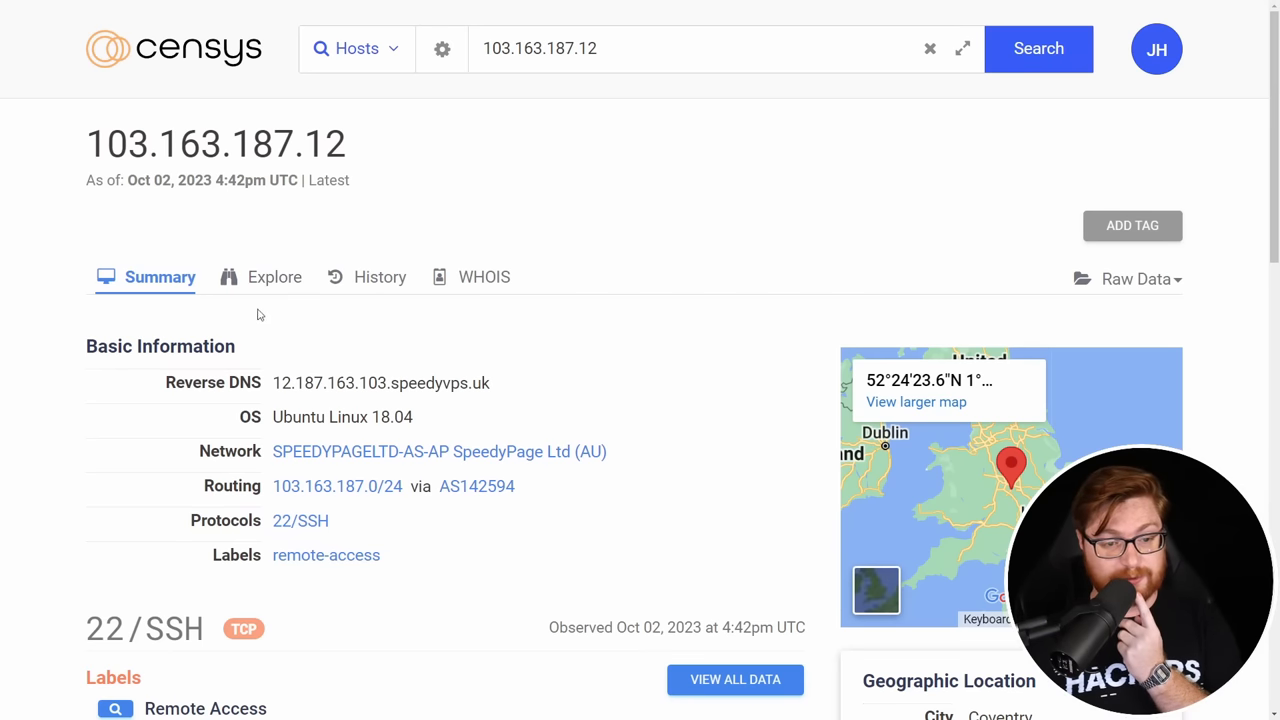
pyautogui.moveTo(428, 411)
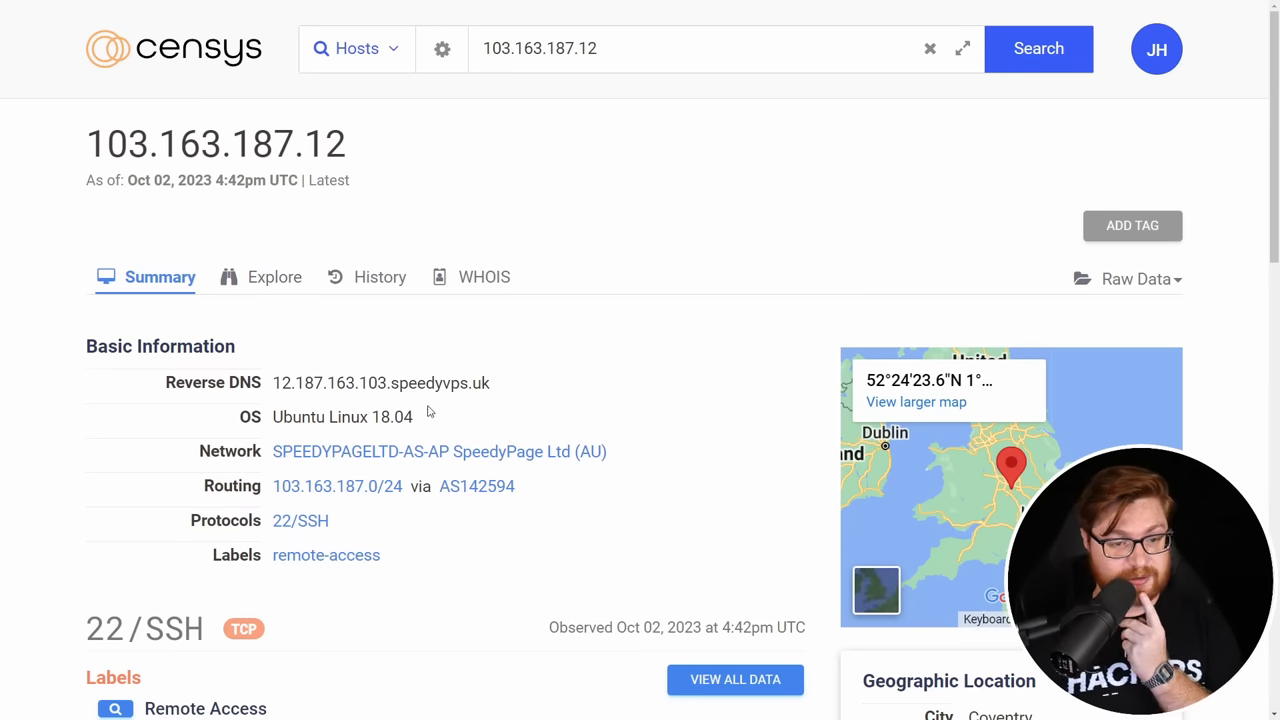
pyautogui.doubleClick(440, 383)
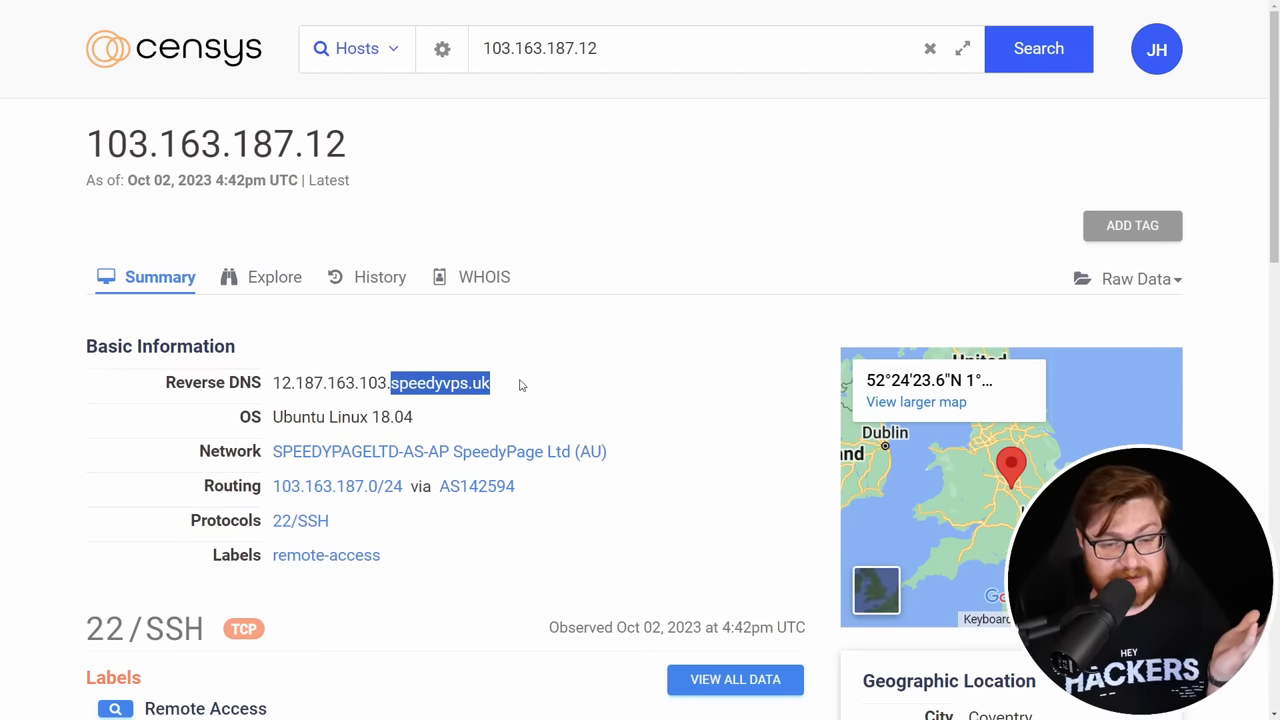
pyautogui.scroll(-3)
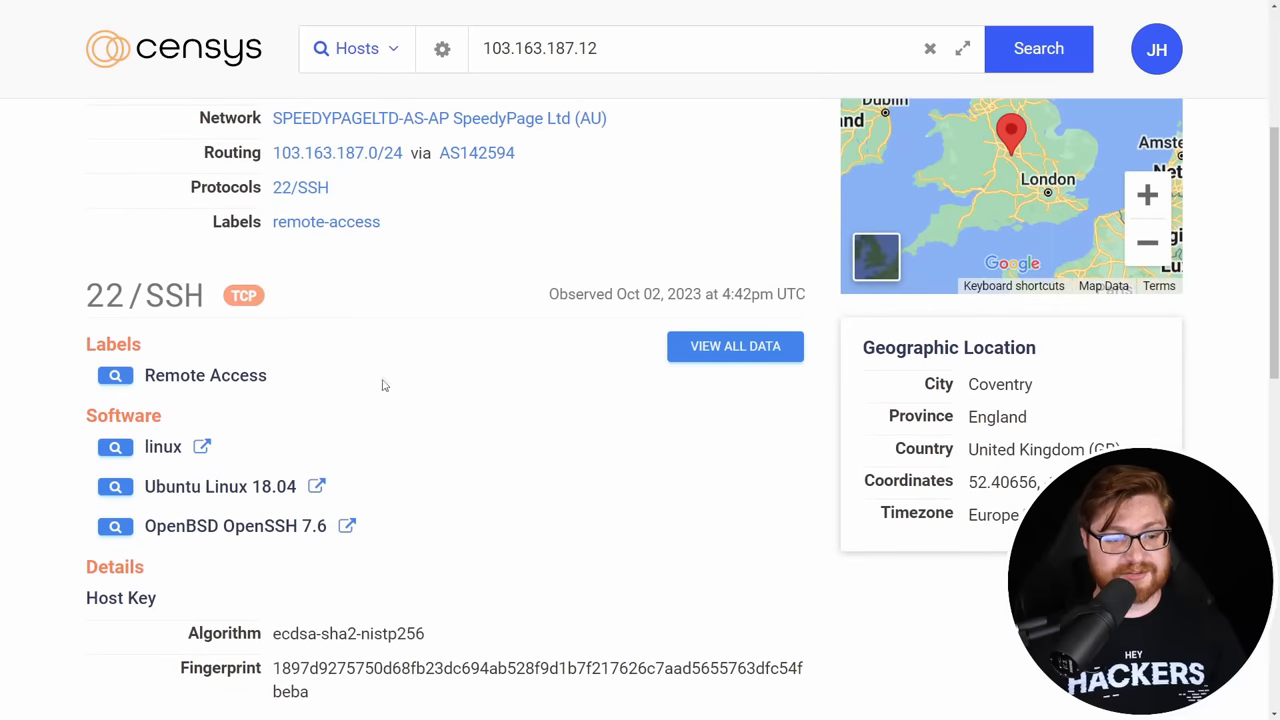
pyautogui.scroll(-3)
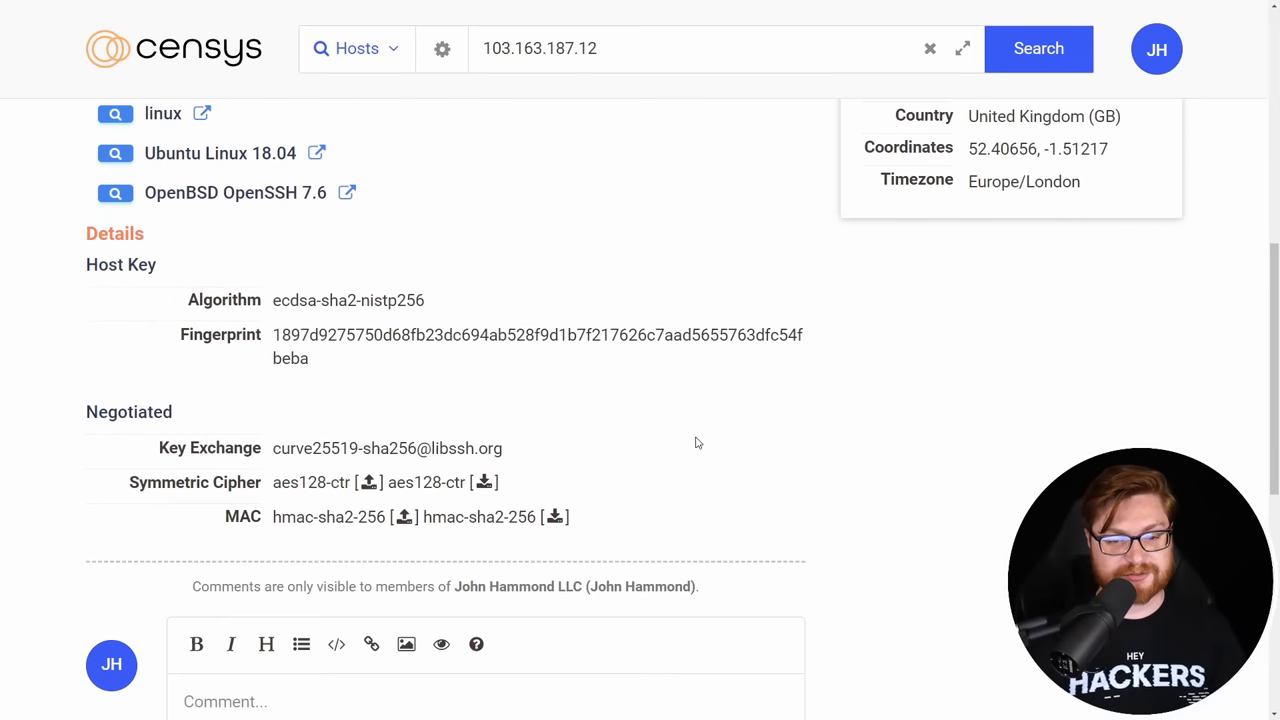
pyautogui.scroll(-3)
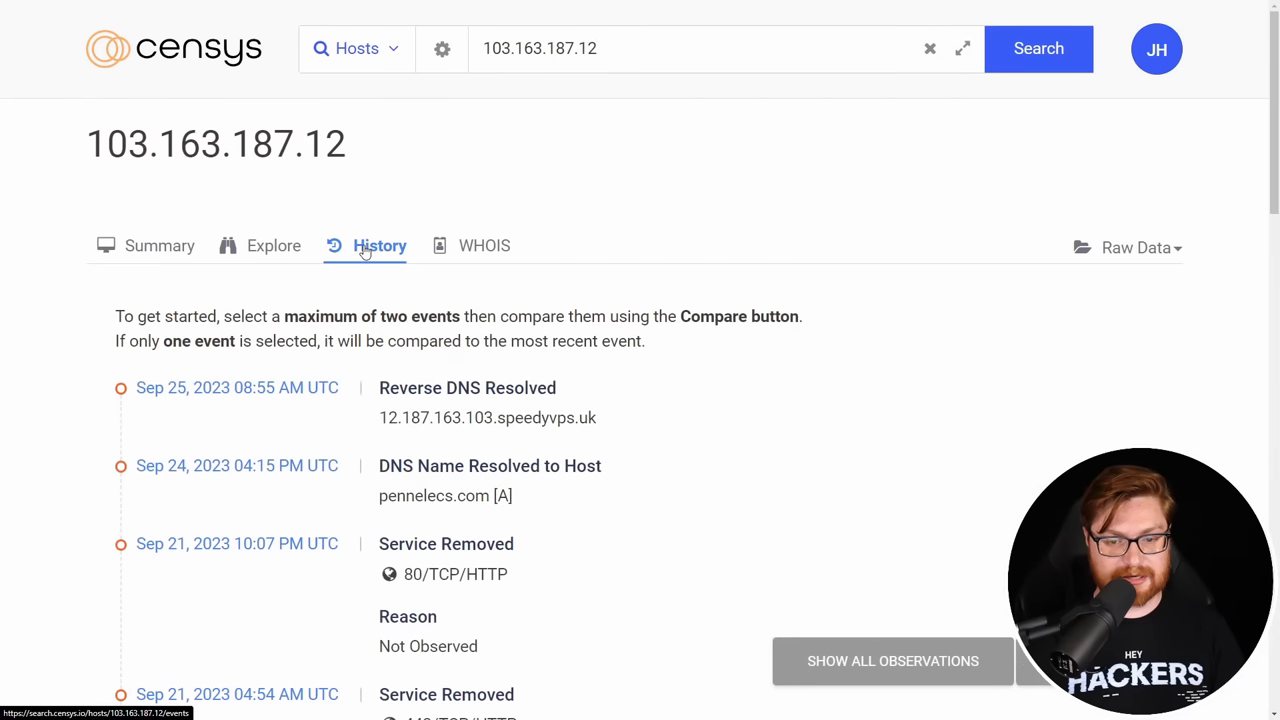
pyautogui.moveTo(70, 318)
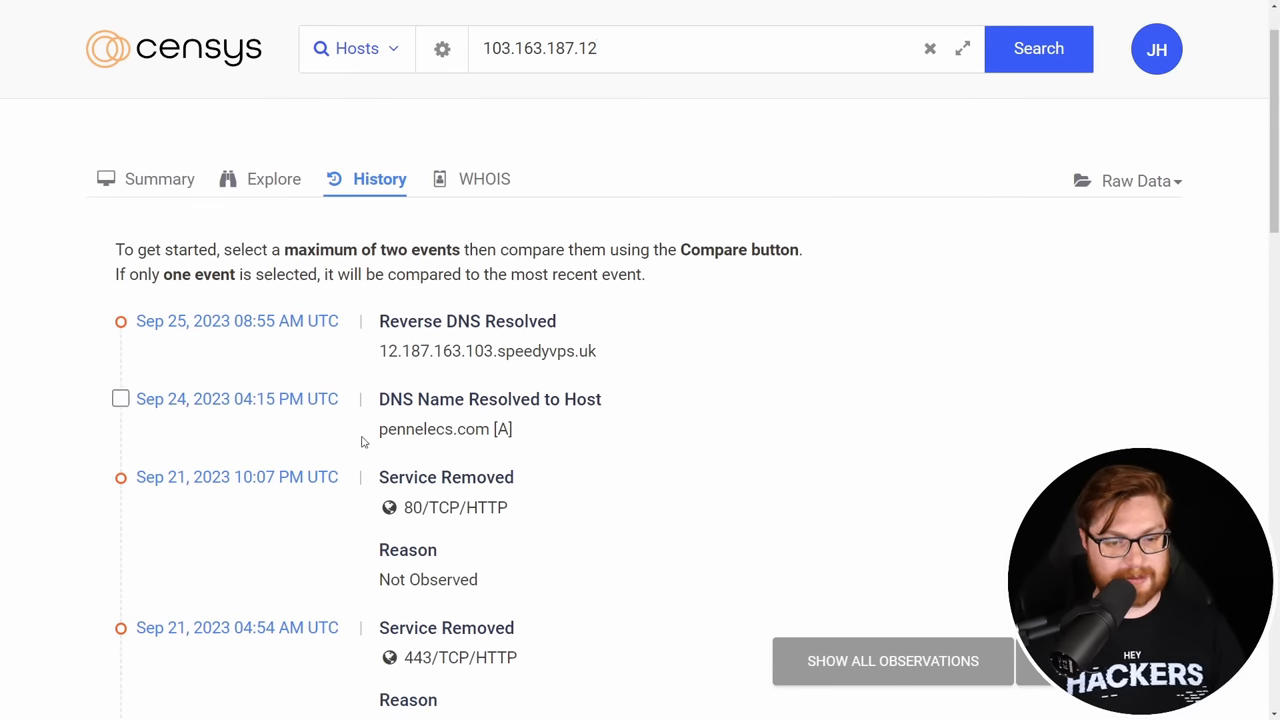
# - Scroll through the host's Censys event history
pyautogui.scroll(-3)
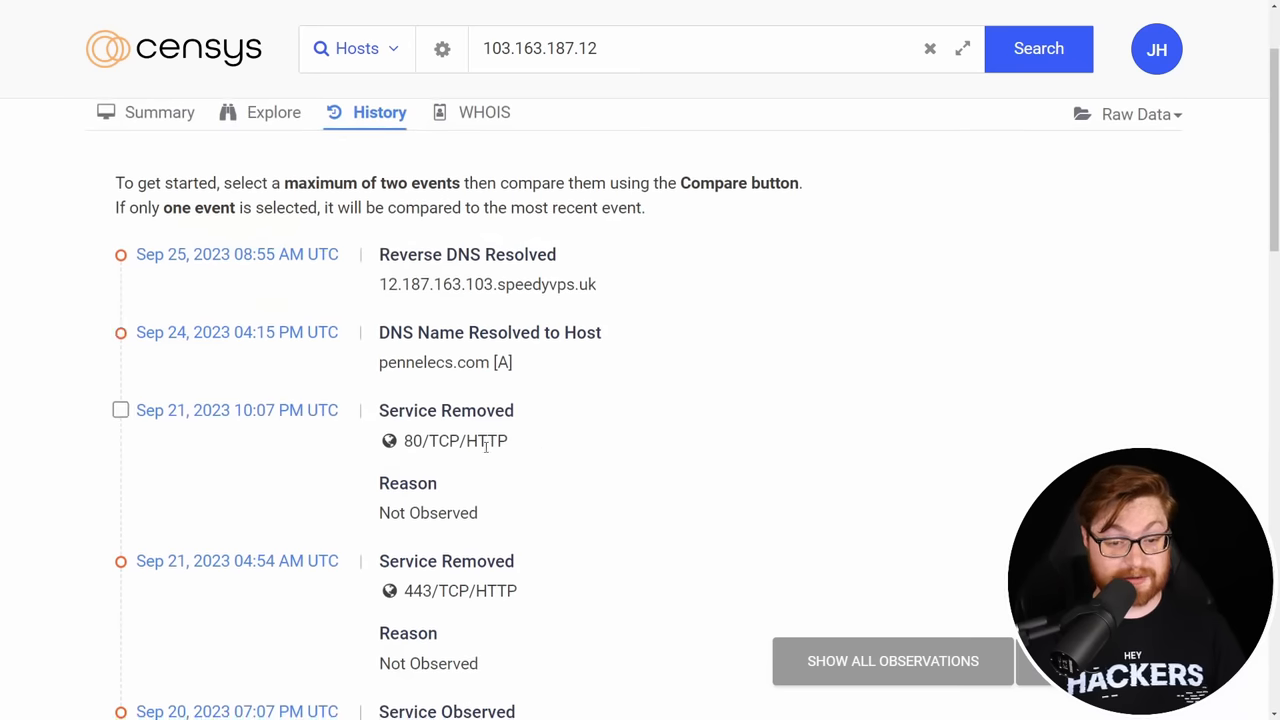
pyautogui.scroll(-3)
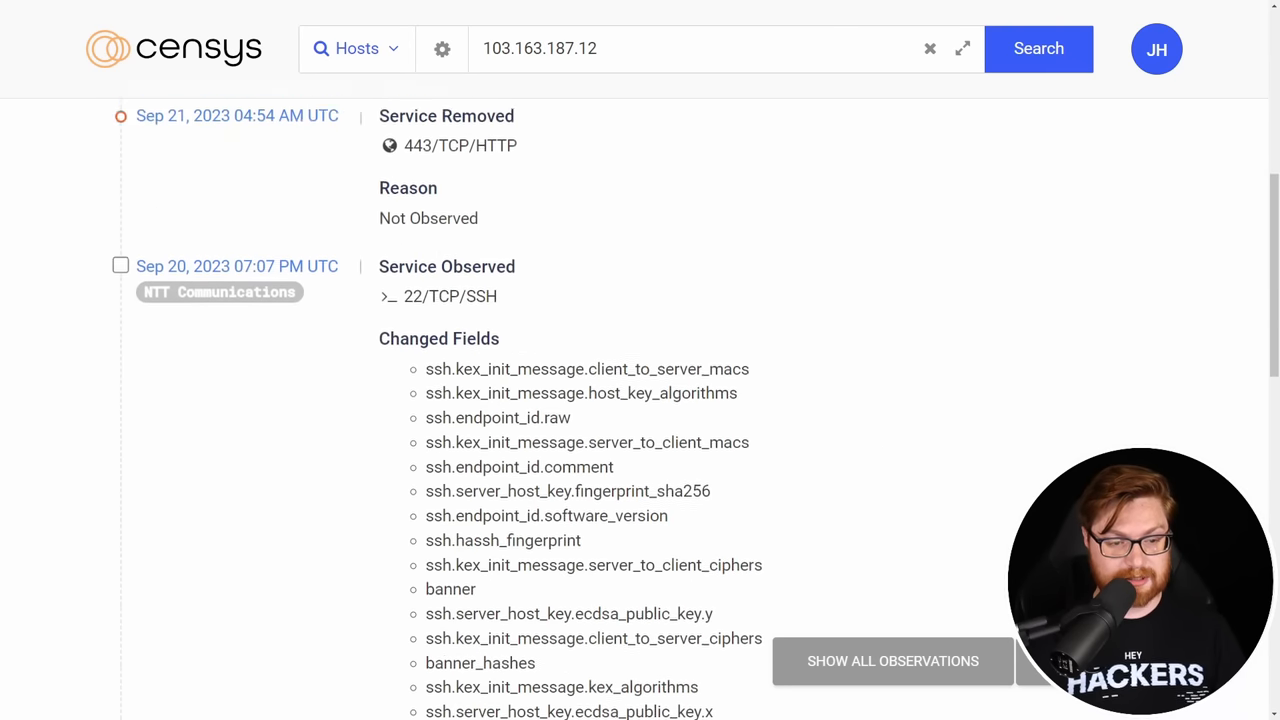
pyautogui.scroll(-3)
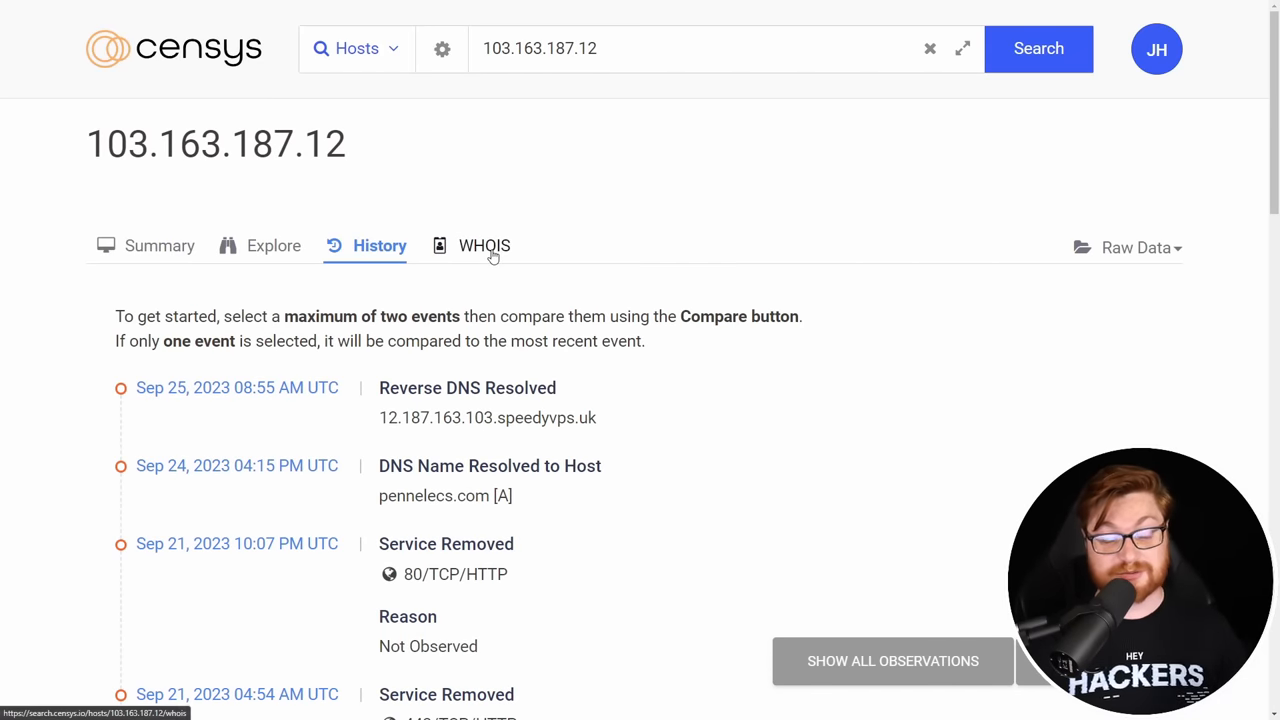
# - Review the WHOIS record with ASN 142594 and the IRT-BITSPEEDYPAGE-AP abuse contact
pyautogui.click(484, 245)
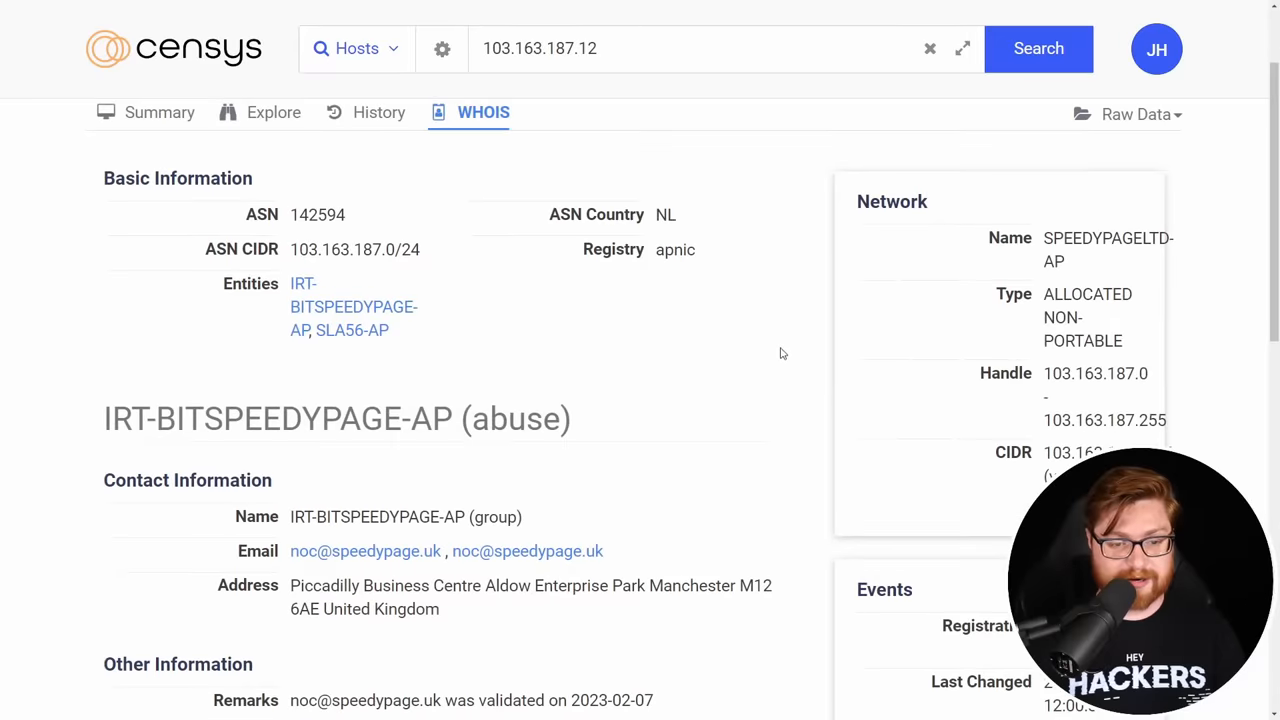
pyautogui.scroll(-3)
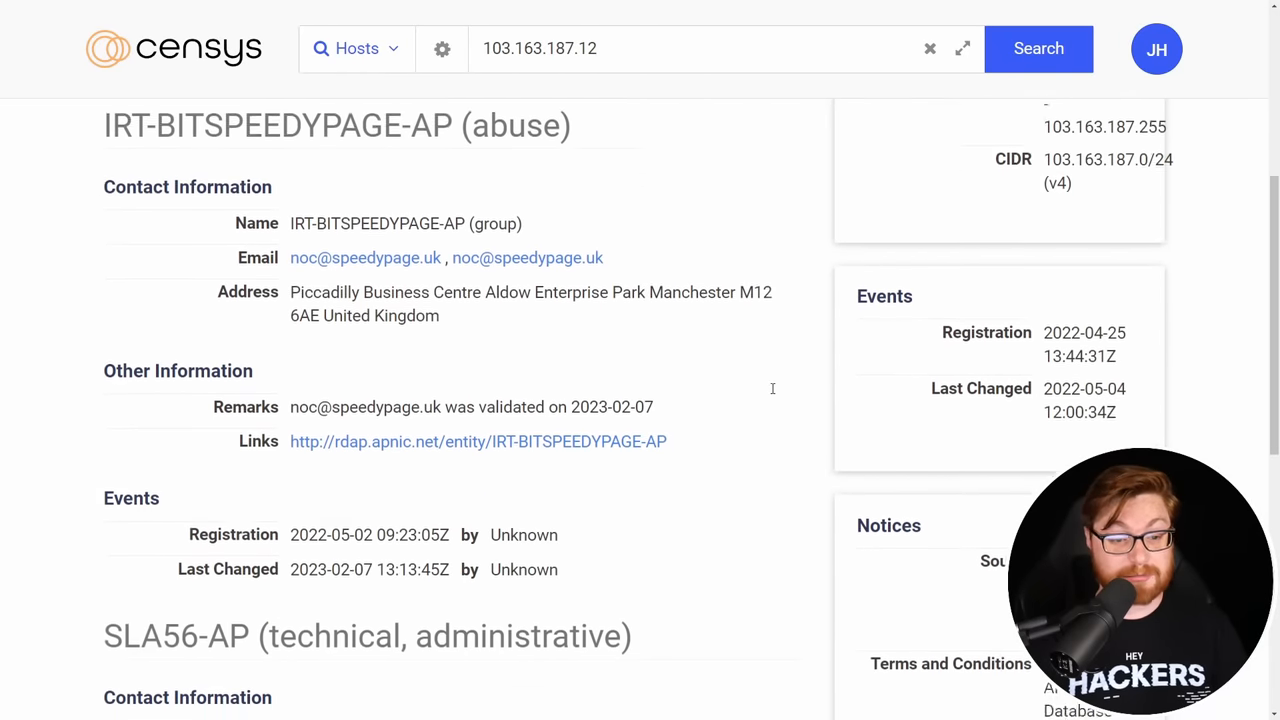
pyautogui.scroll(-3)
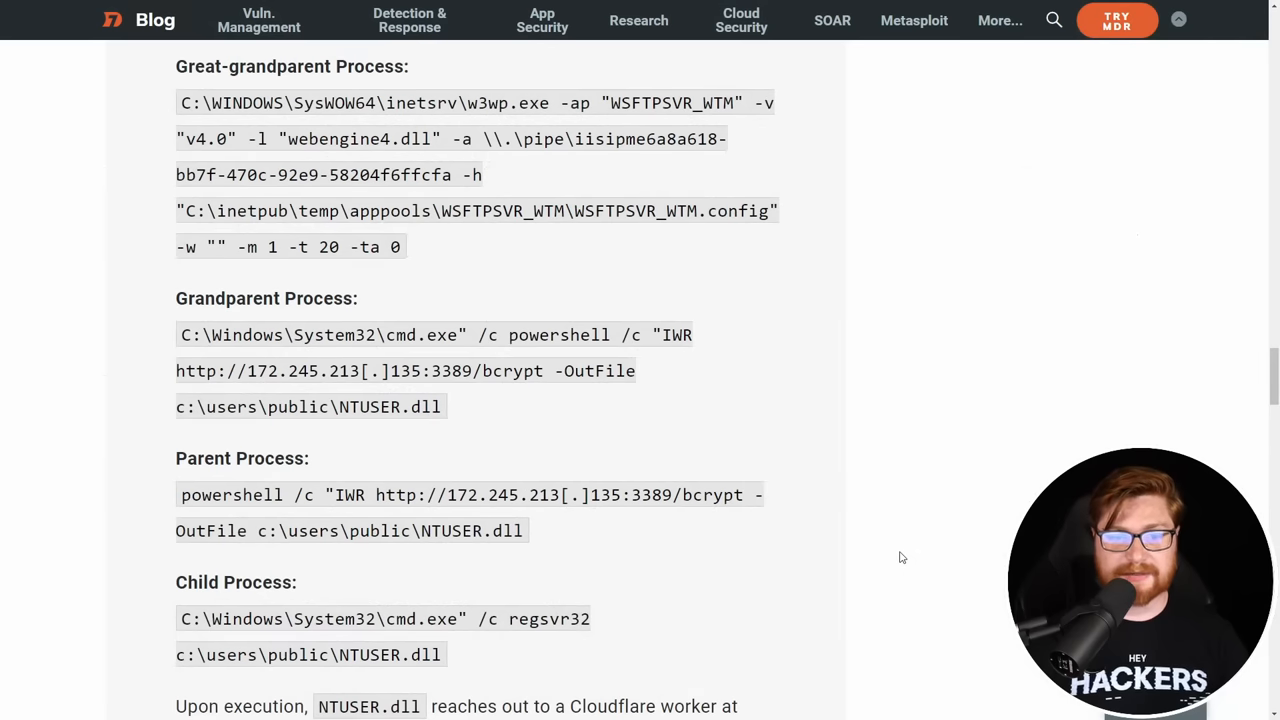
# - Scroll the Rapid7 post through the process indicators and NTUSER.dll Sliver analysis to Mitigation guidance
pyautogui.scroll(-3)
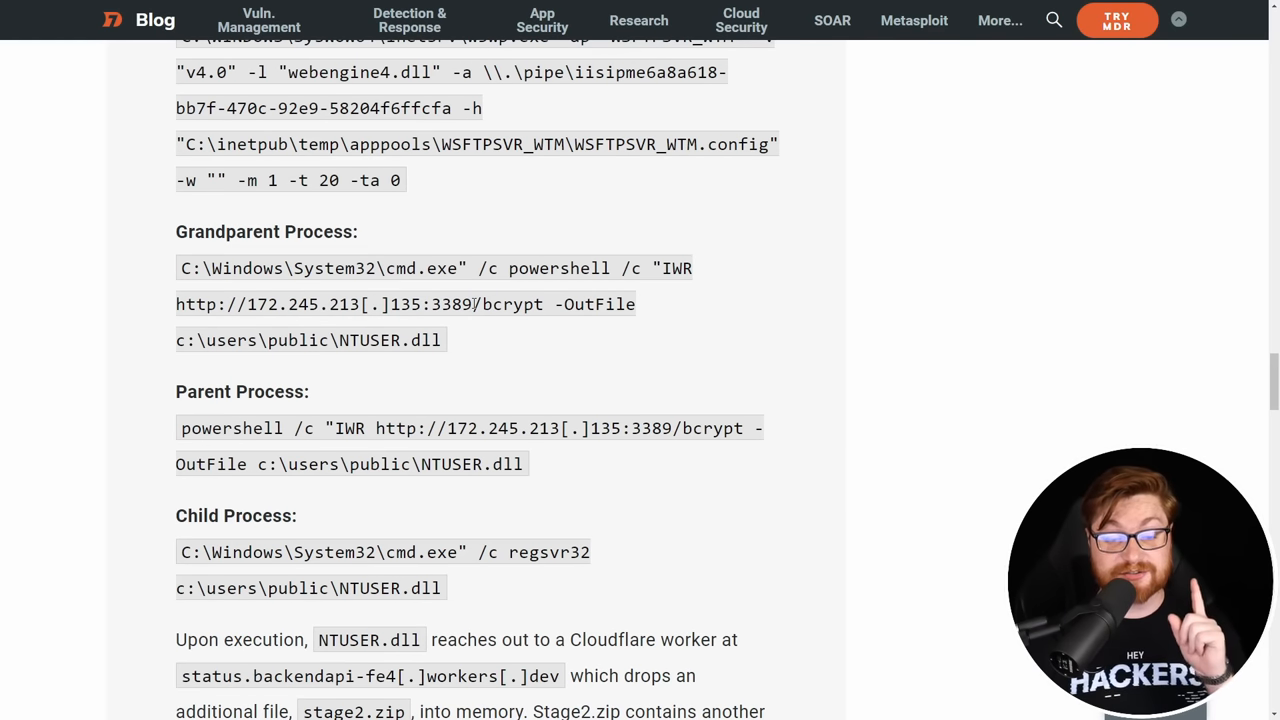
pyautogui.moveTo(875, 423)
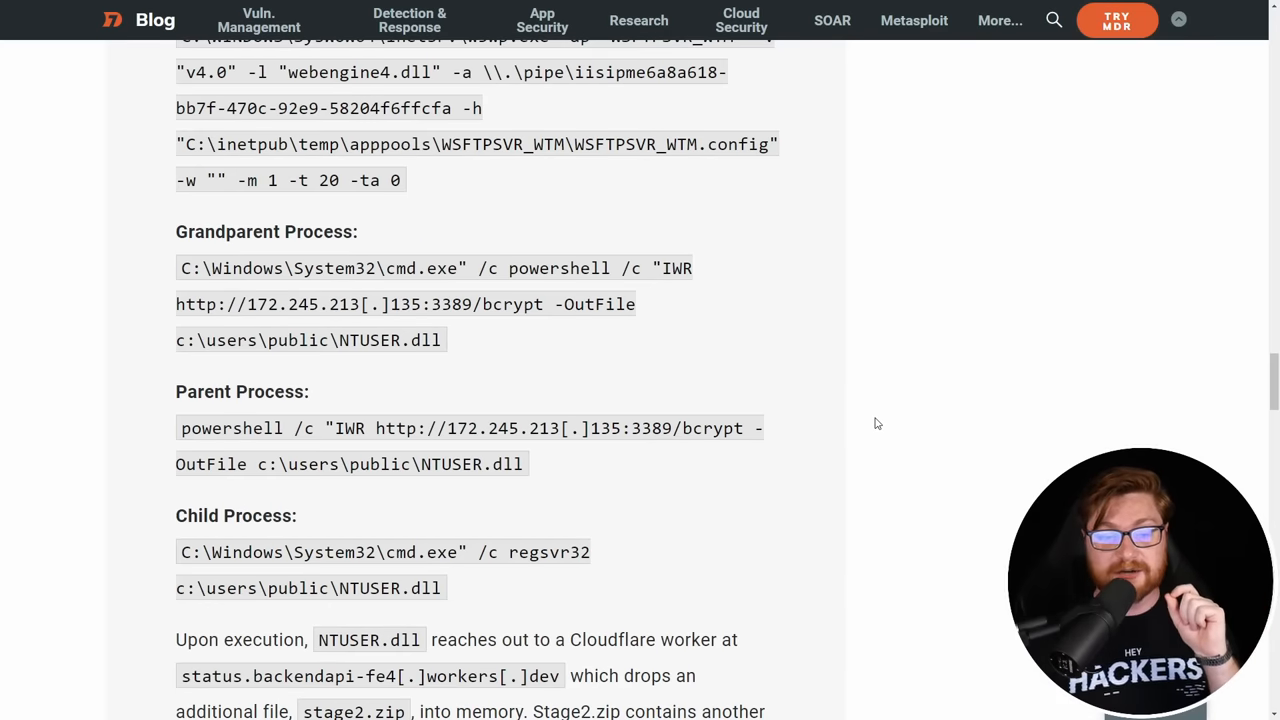
pyautogui.scroll(-3)
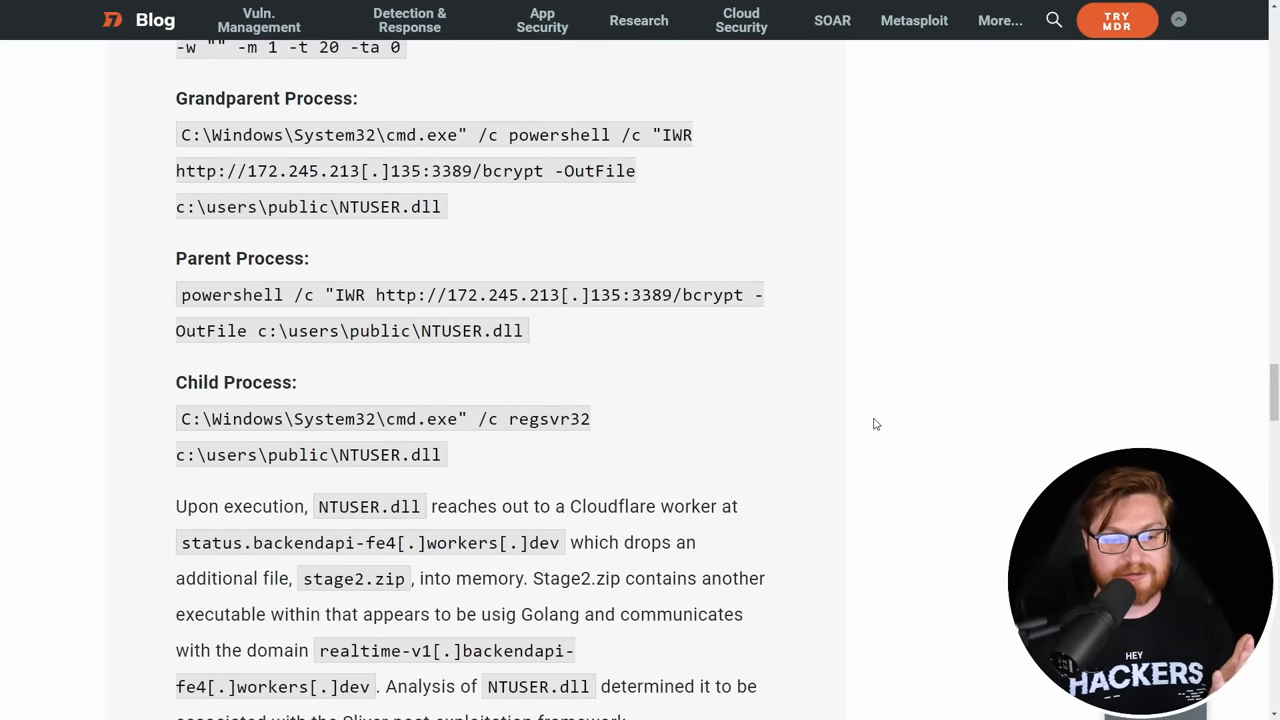
pyautogui.scroll(-3)
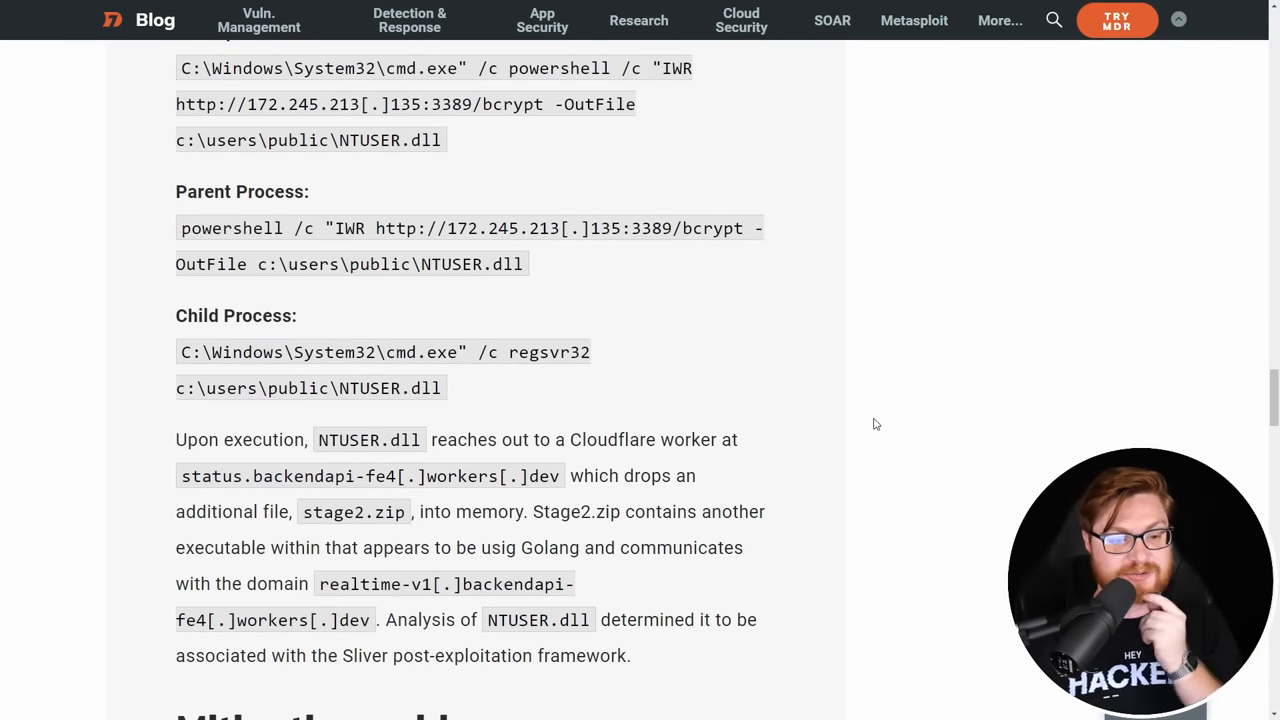
pyautogui.scroll(-3)
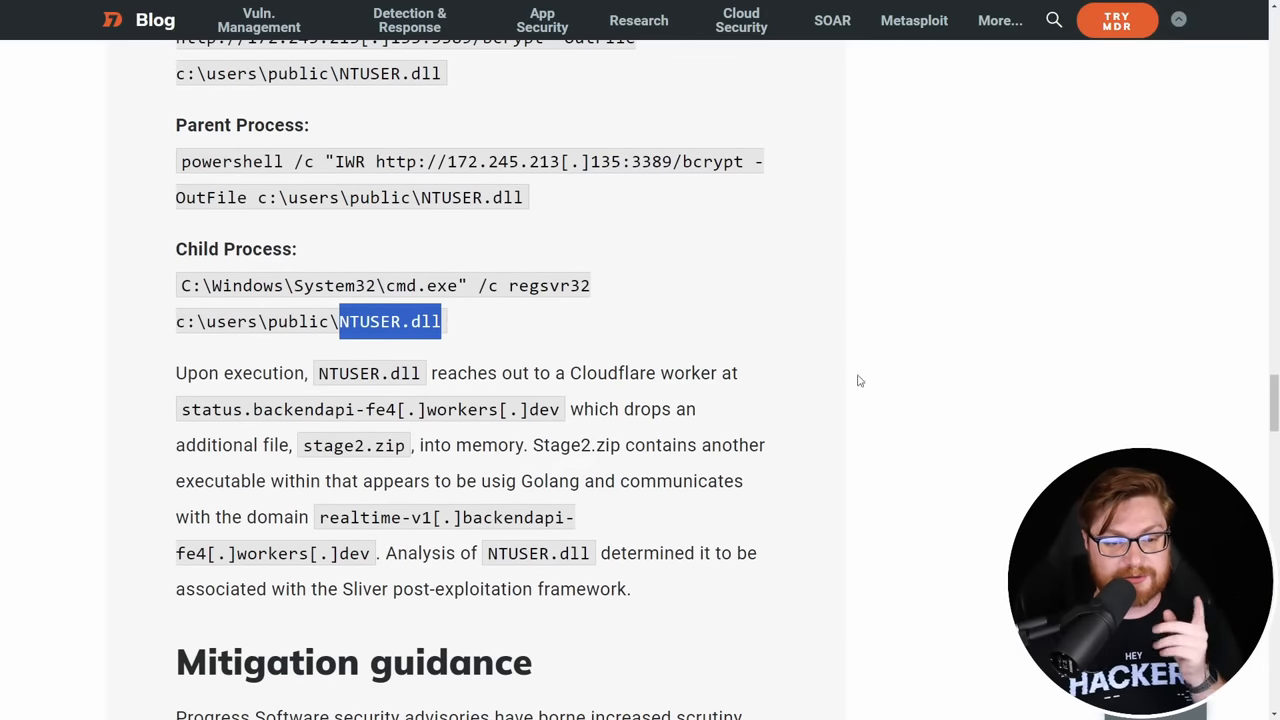
pyautogui.scroll(-3)
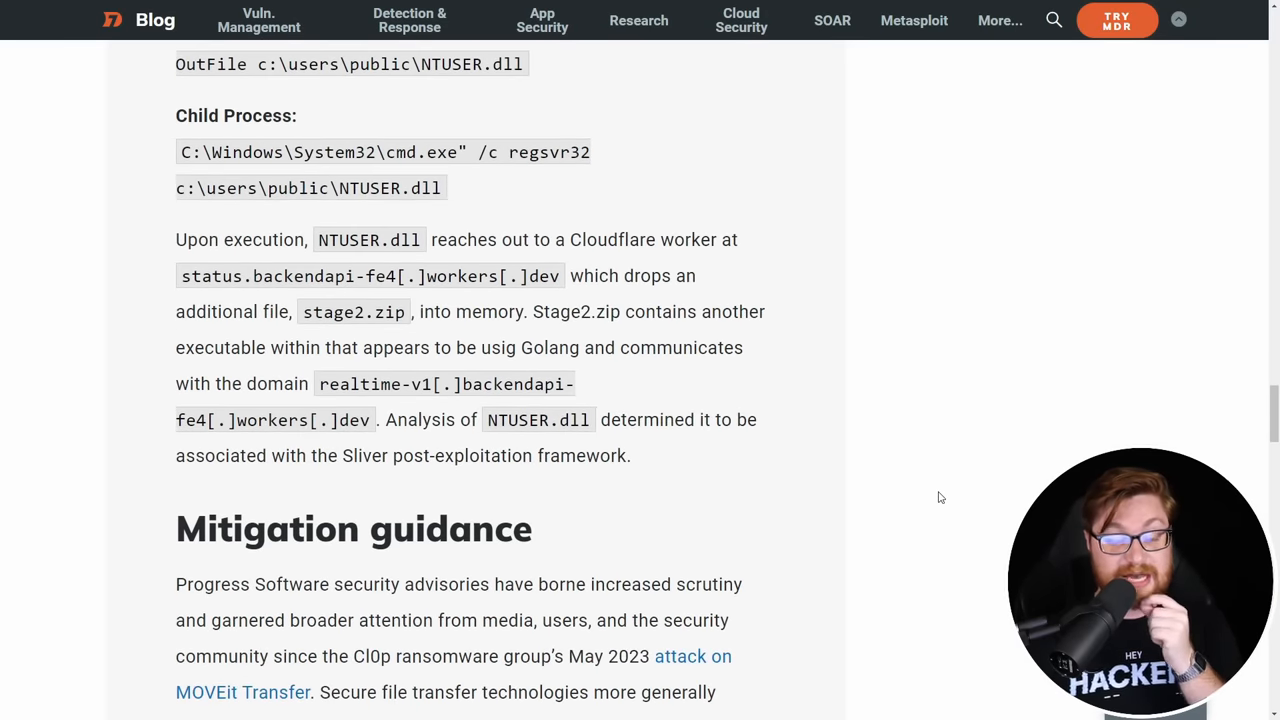
pyautogui.scroll(-3)
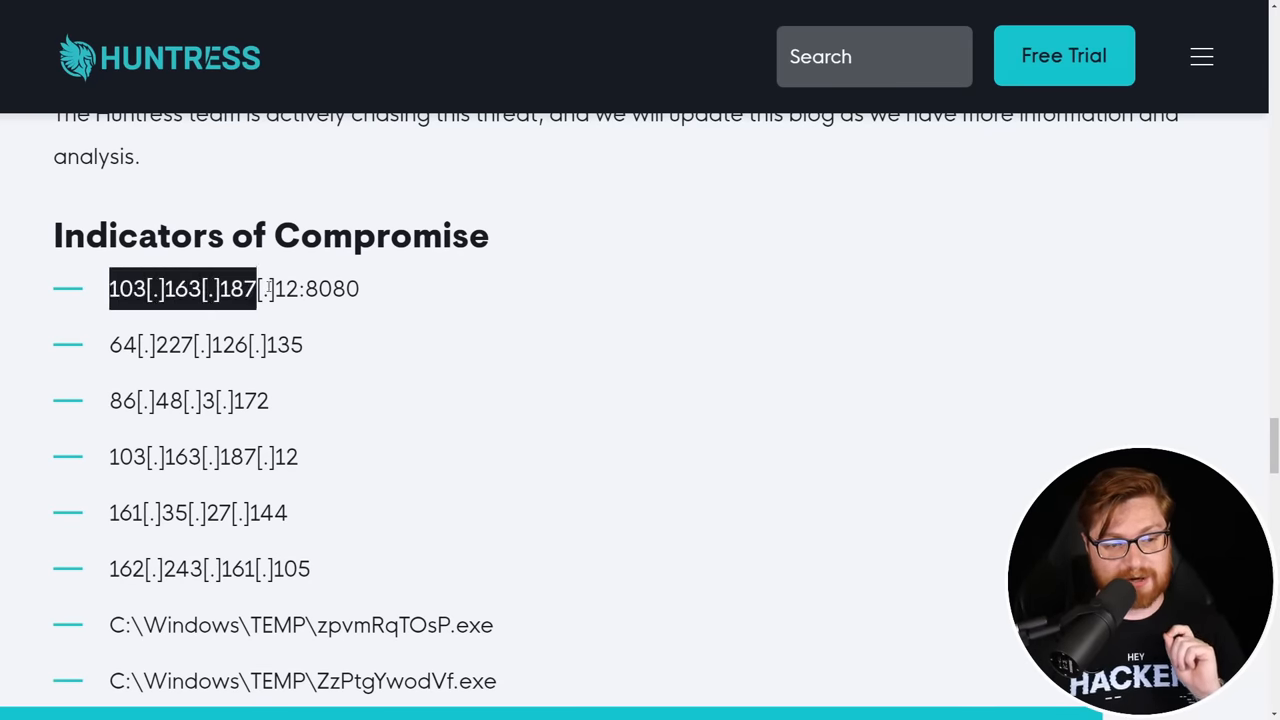
# - Select the first IOC and review the certutil command fetching from 103.163.187.12:8080
pyautogui.click(835, 568)
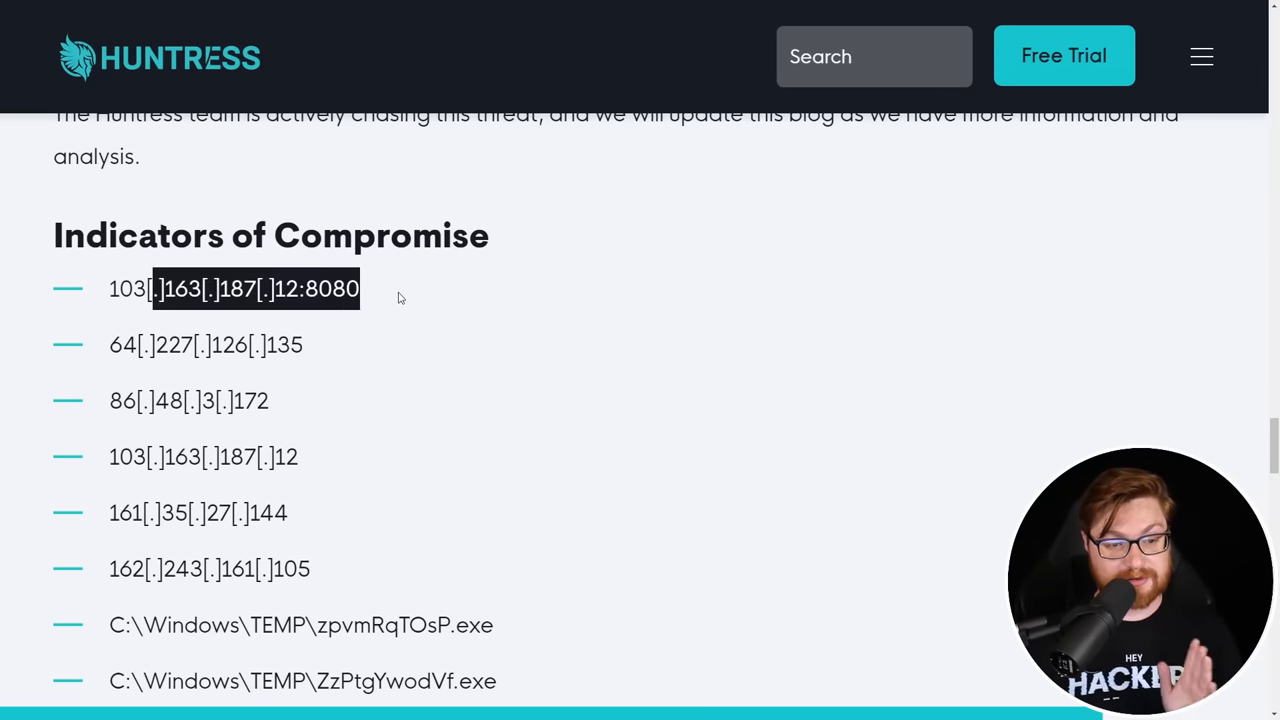
pyautogui.scroll(3)
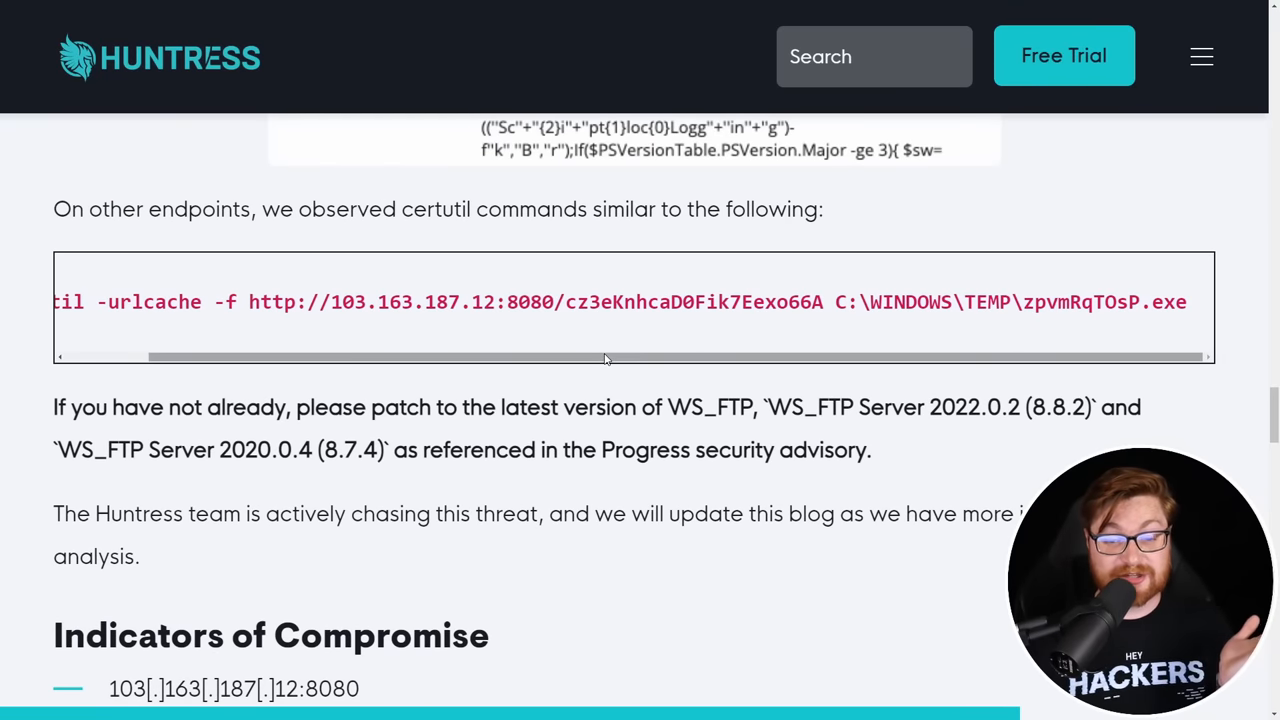
pyautogui.doubleClick(635, 302)
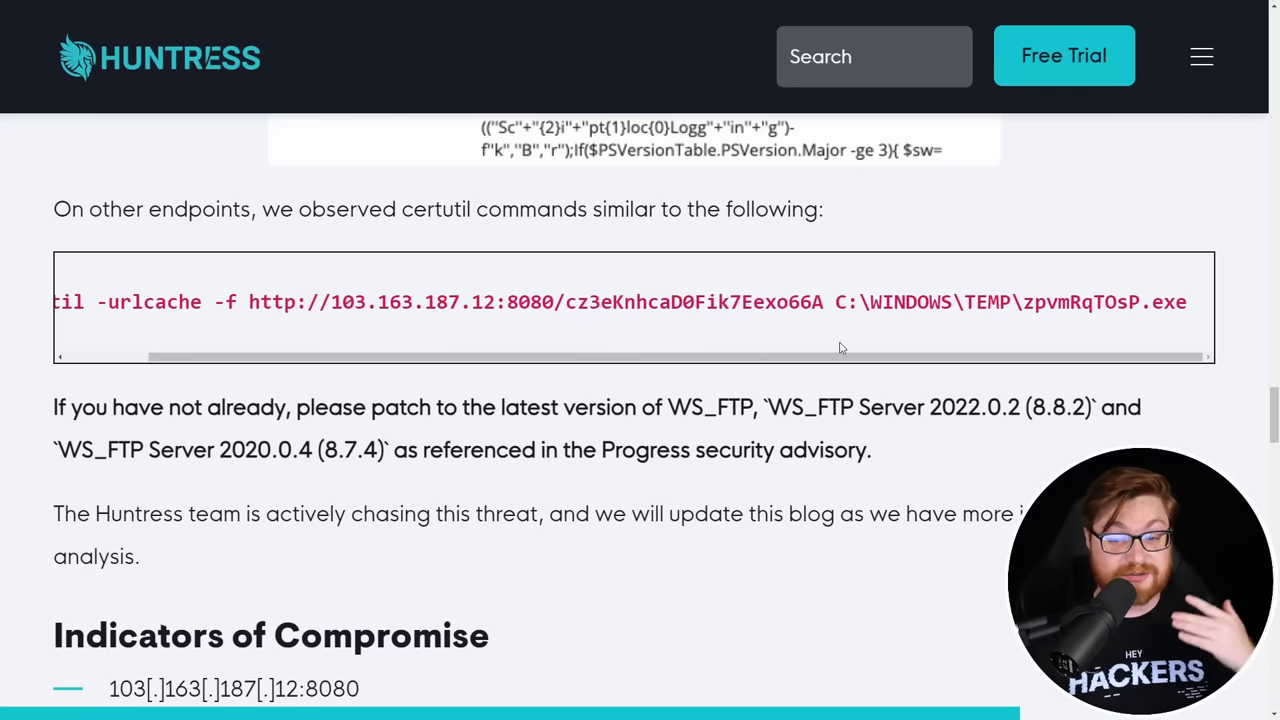
pyautogui.moveTo(862, 350)
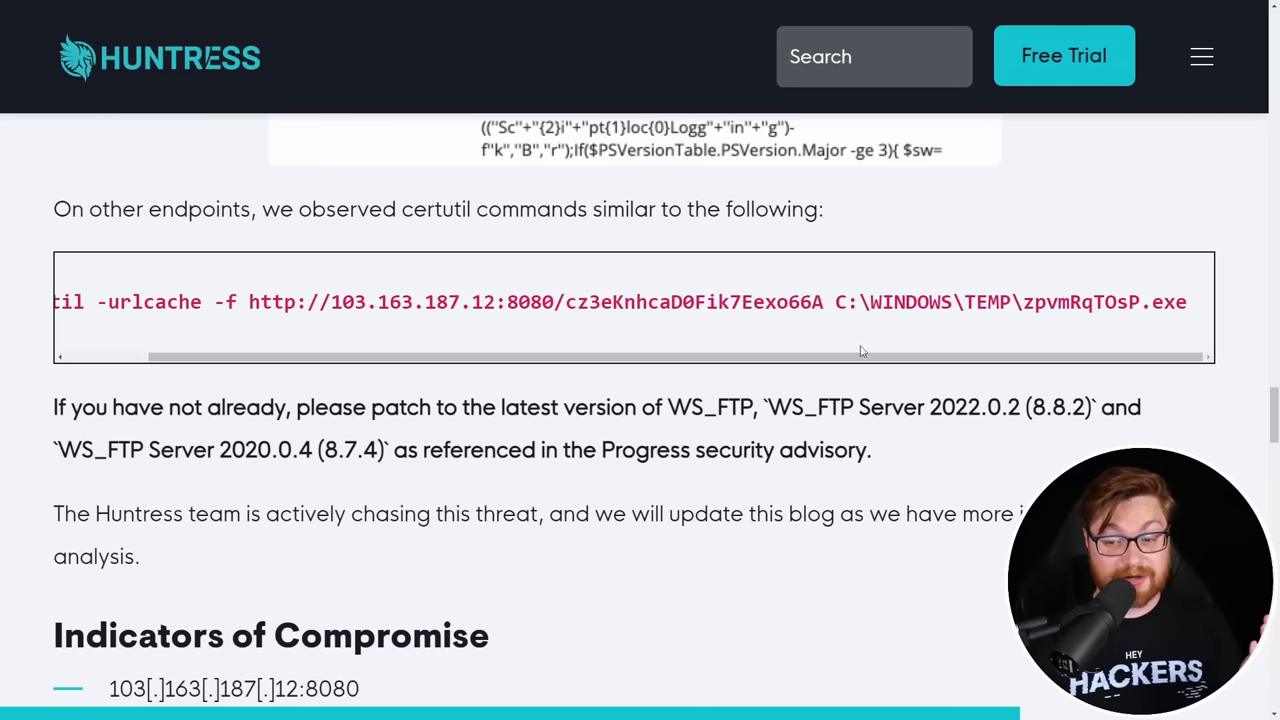
pyautogui.doubleClick(1100, 302)
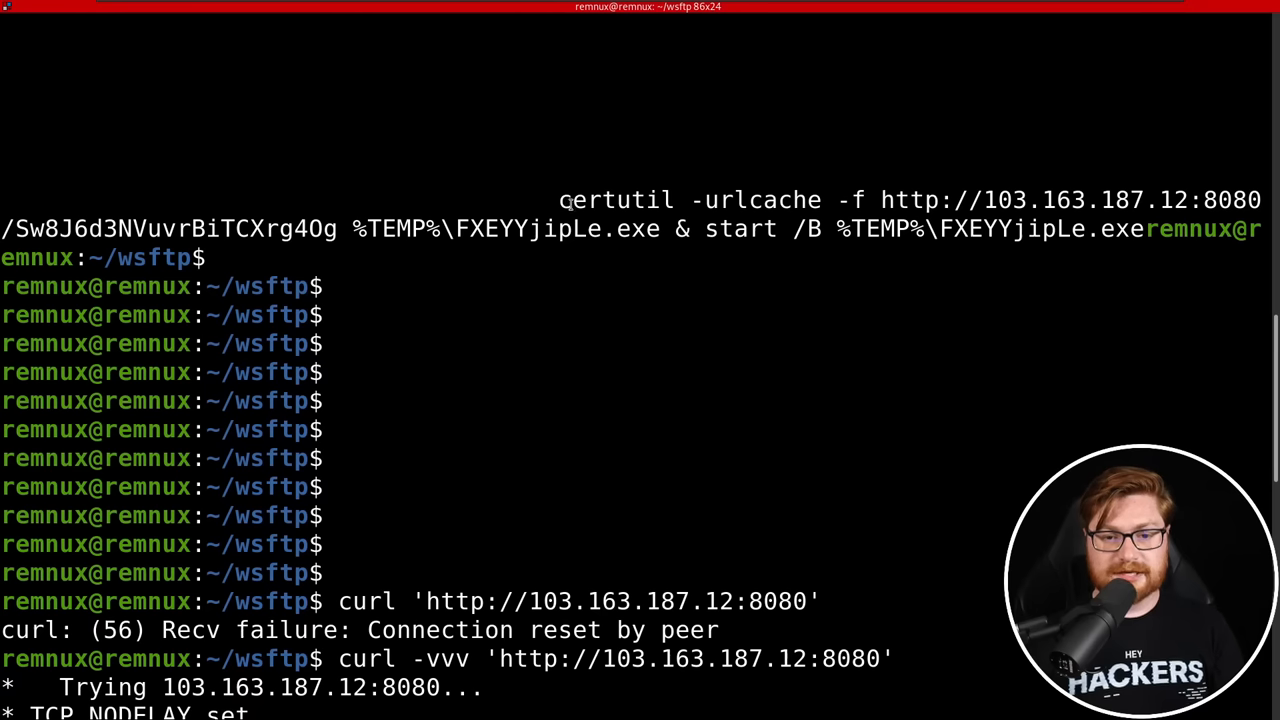
pyautogui.moveTo(693, 183)
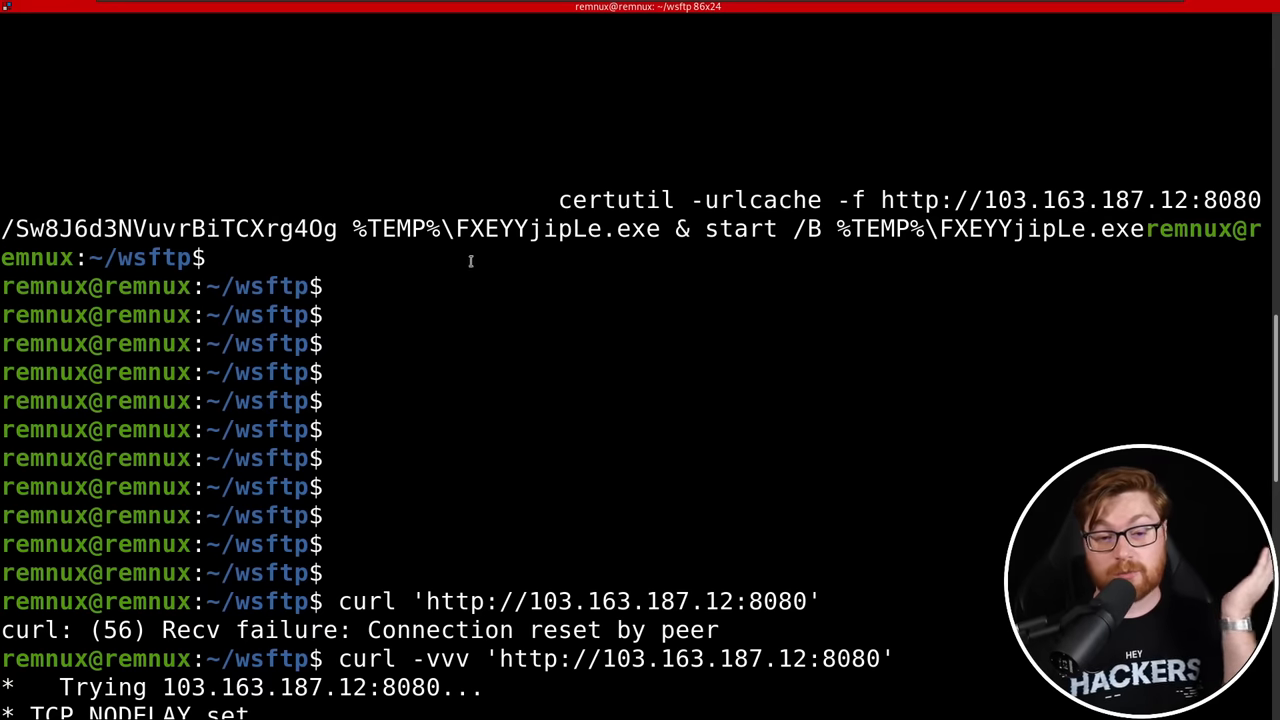
# - Select text in the decoded certutil stager output in the REMnux terminal
pyautogui.doubleClick(555, 229)
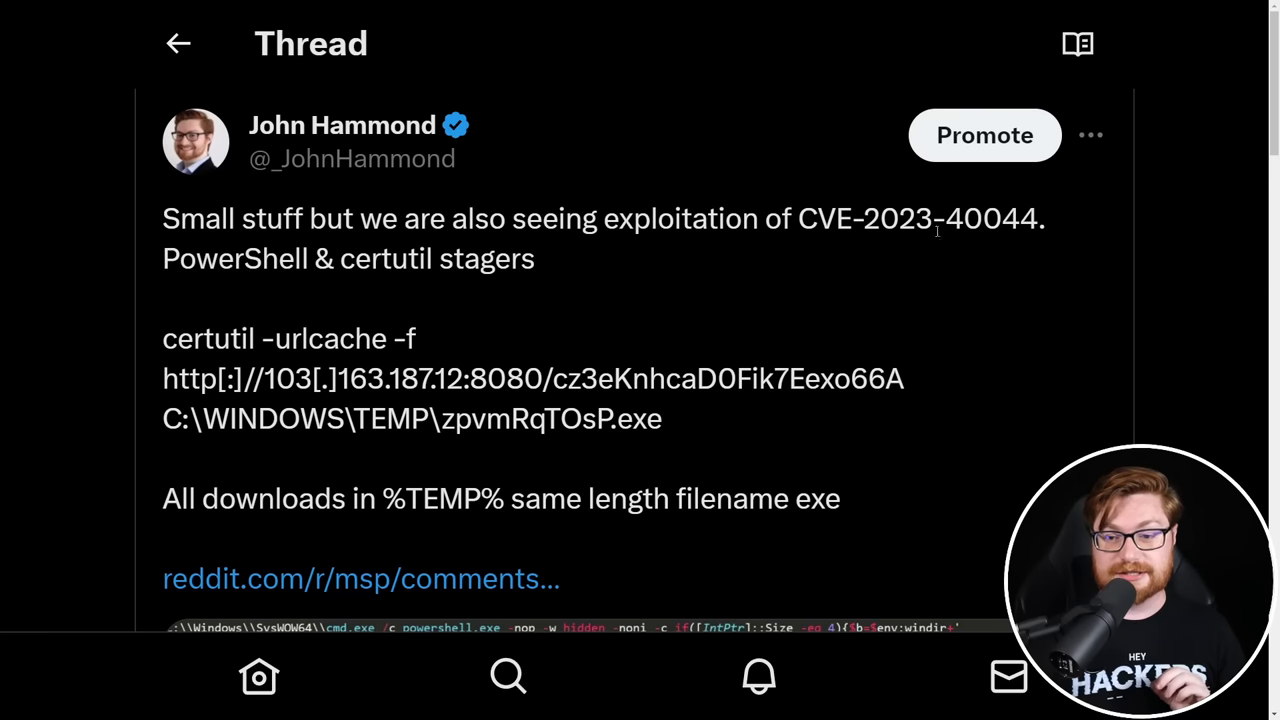
pyautogui.moveTo(973, 493)
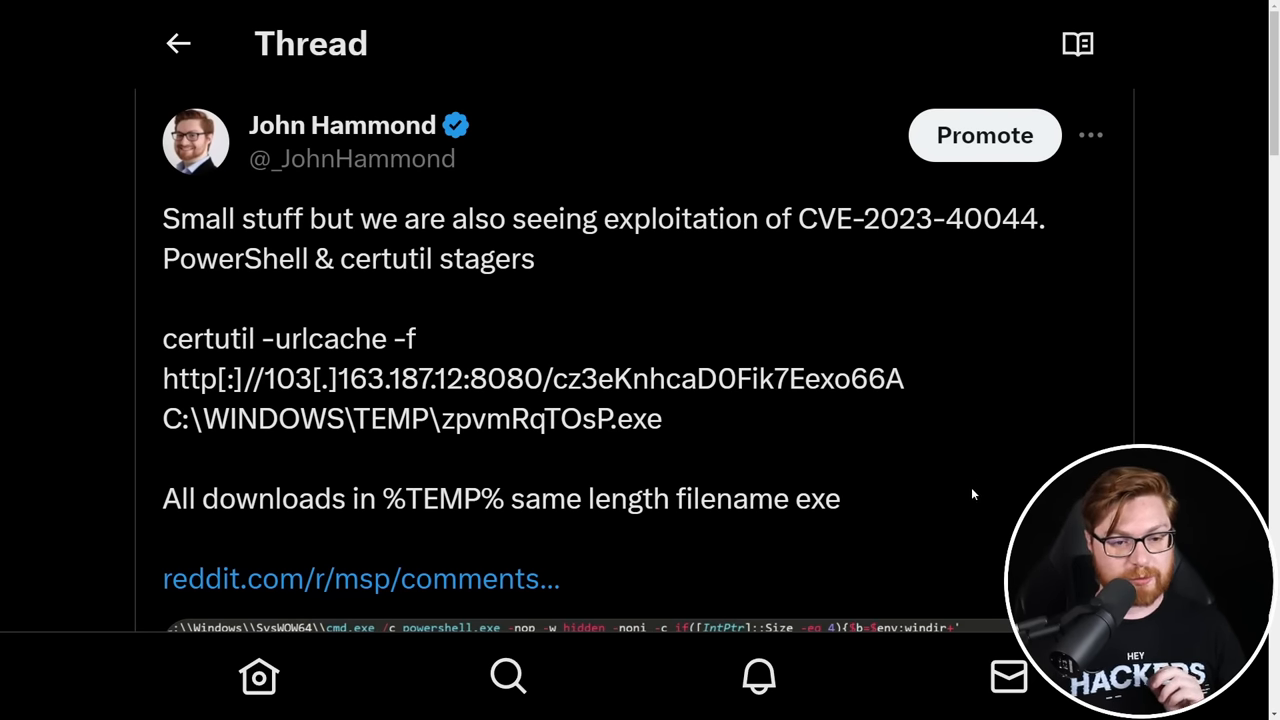
# - Scroll to the port 3389 reply and follow its svchost.exe VirusTotal link
pyautogui.scroll(-3)
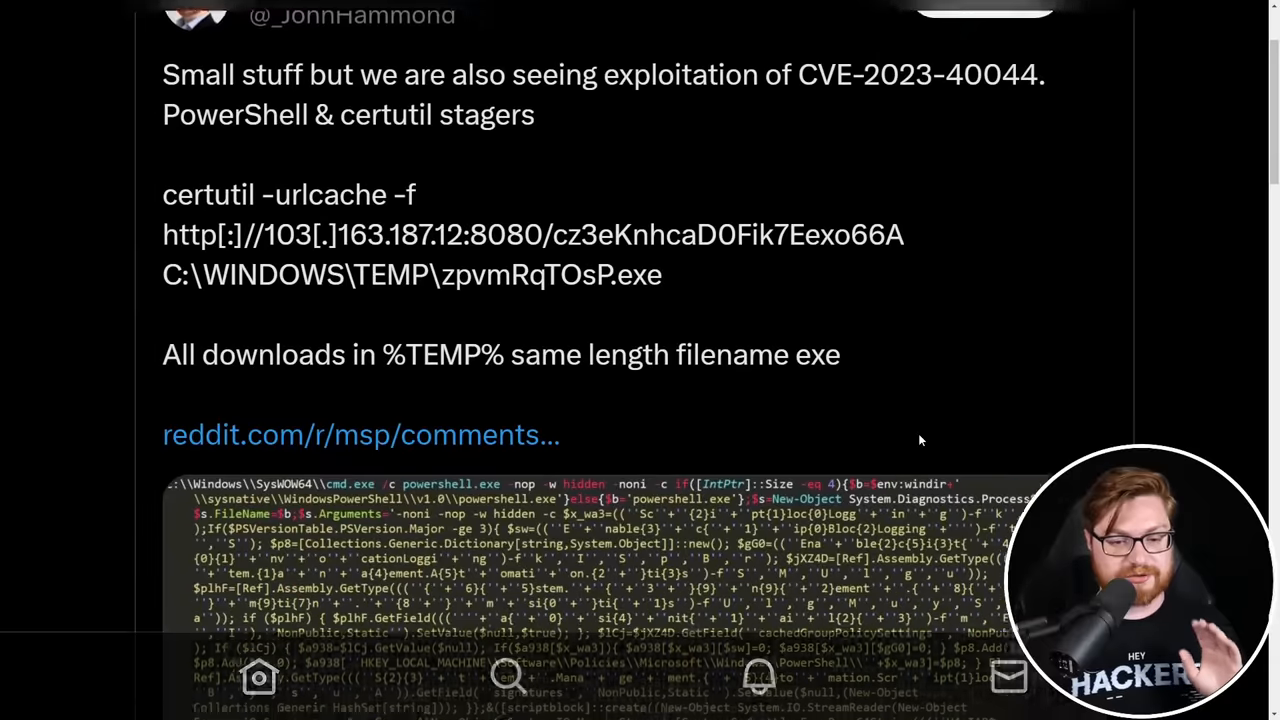
pyautogui.scroll(-3)
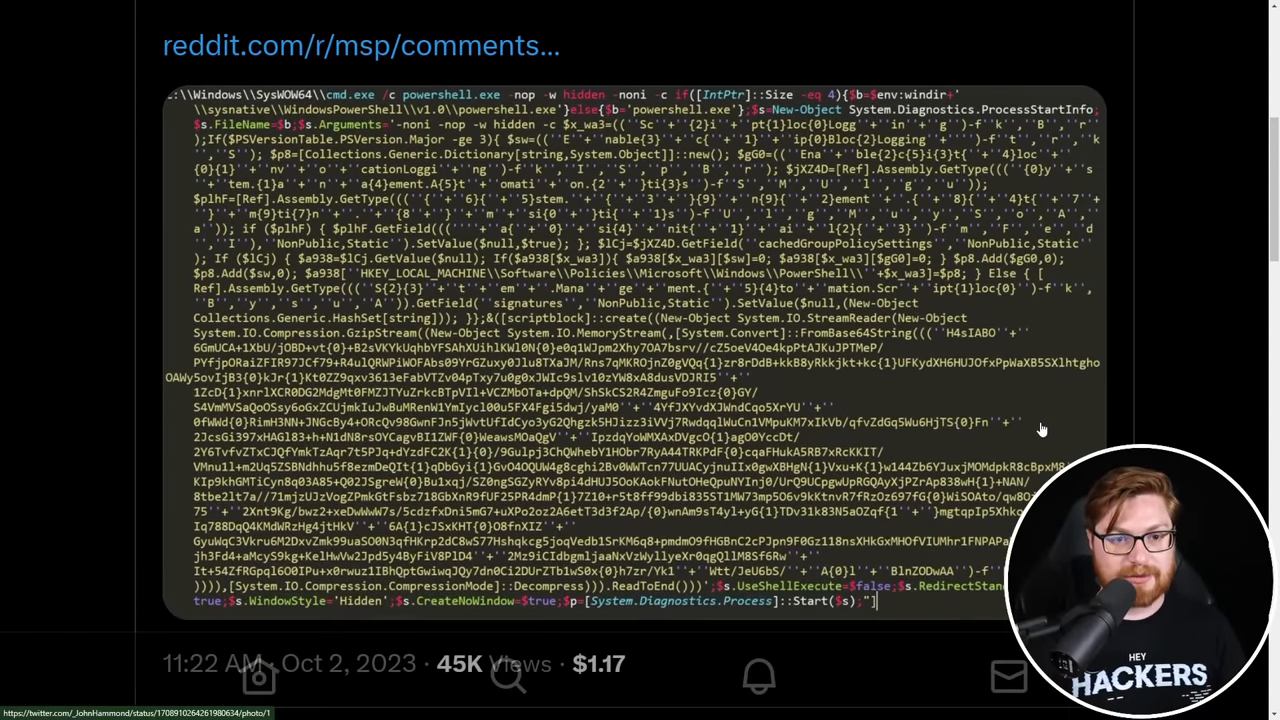
pyautogui.scroll(-3)
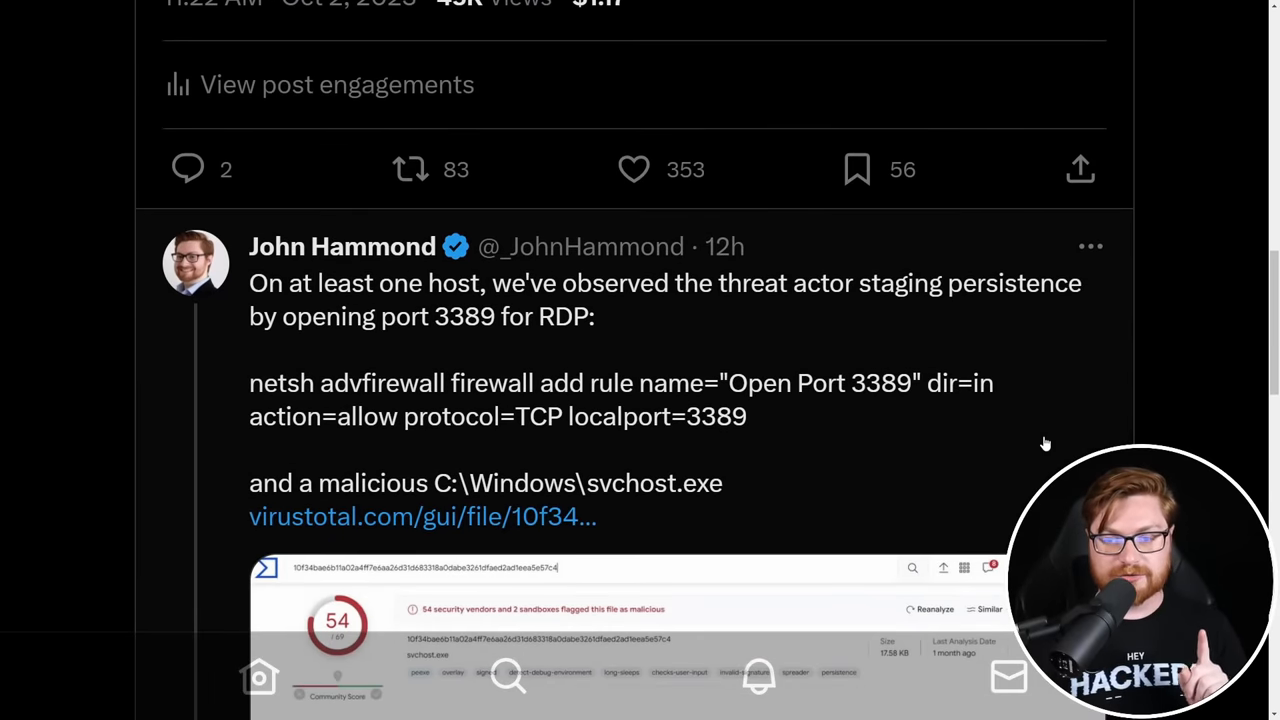
pyautogui.scroll(-3)
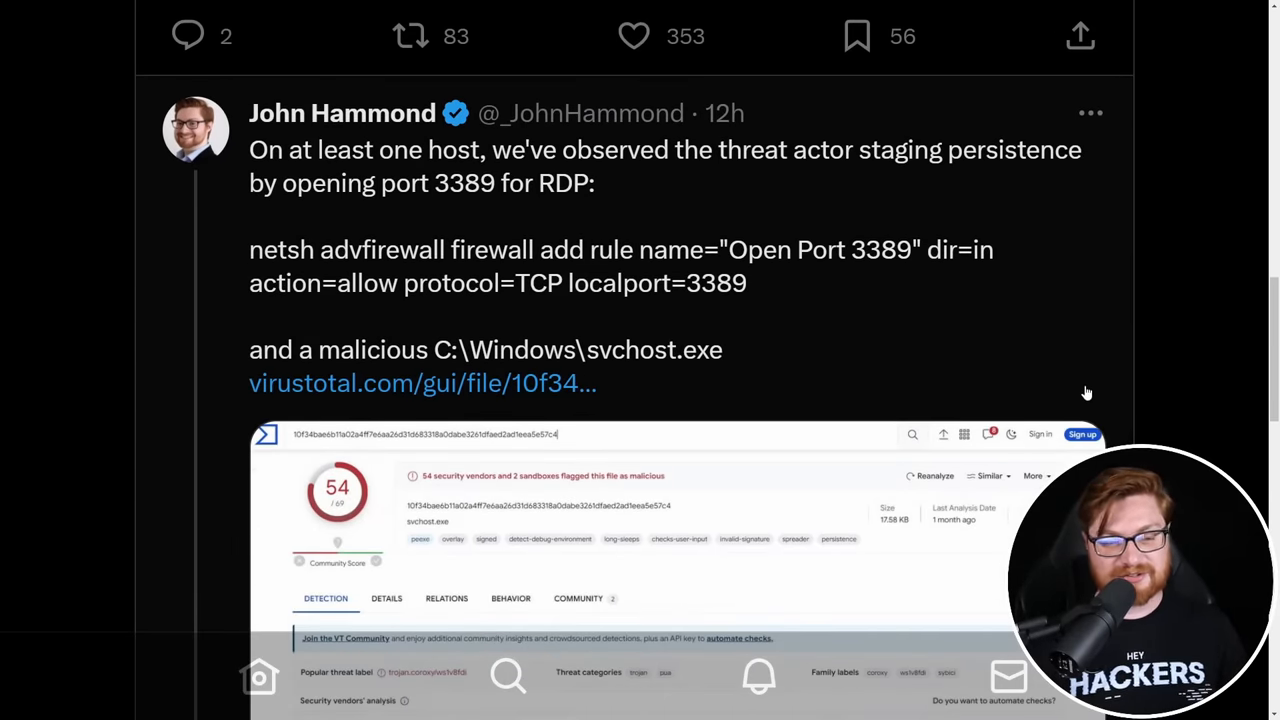
pyautogui.moveTo(1083, 381)
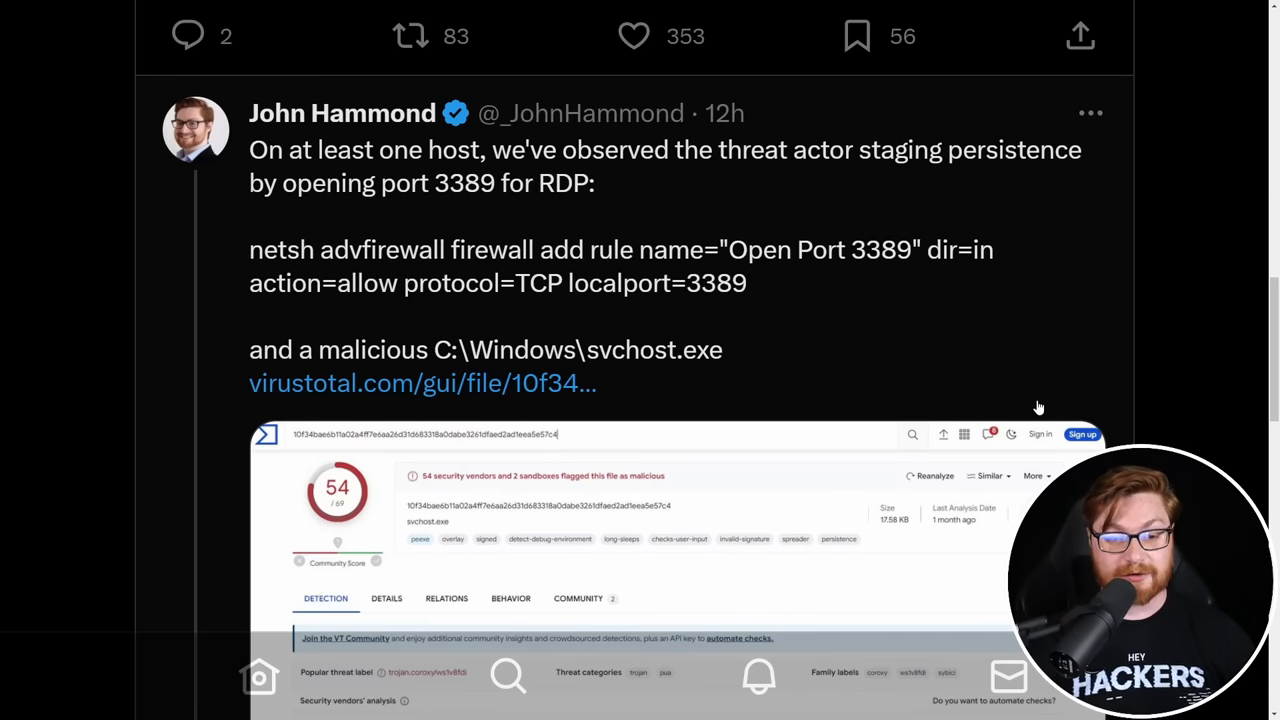
pyautogui.scroll(-3)
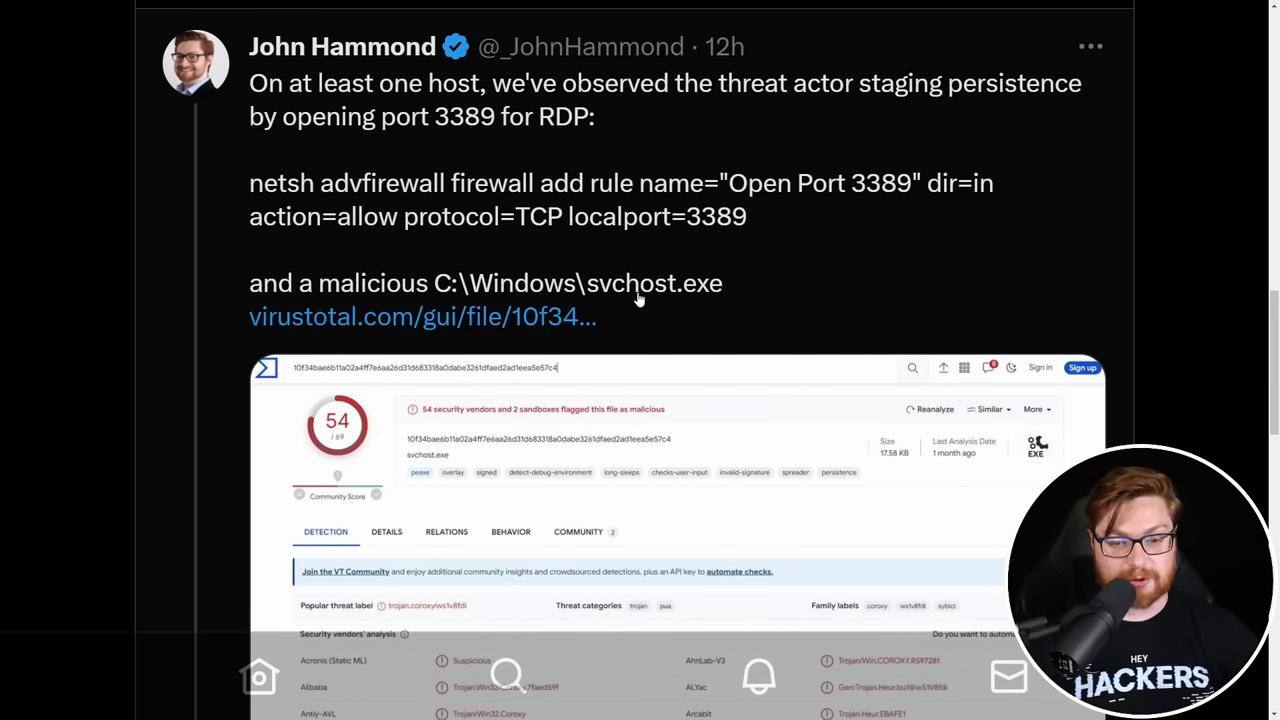
pyautogui.click(422, 316)
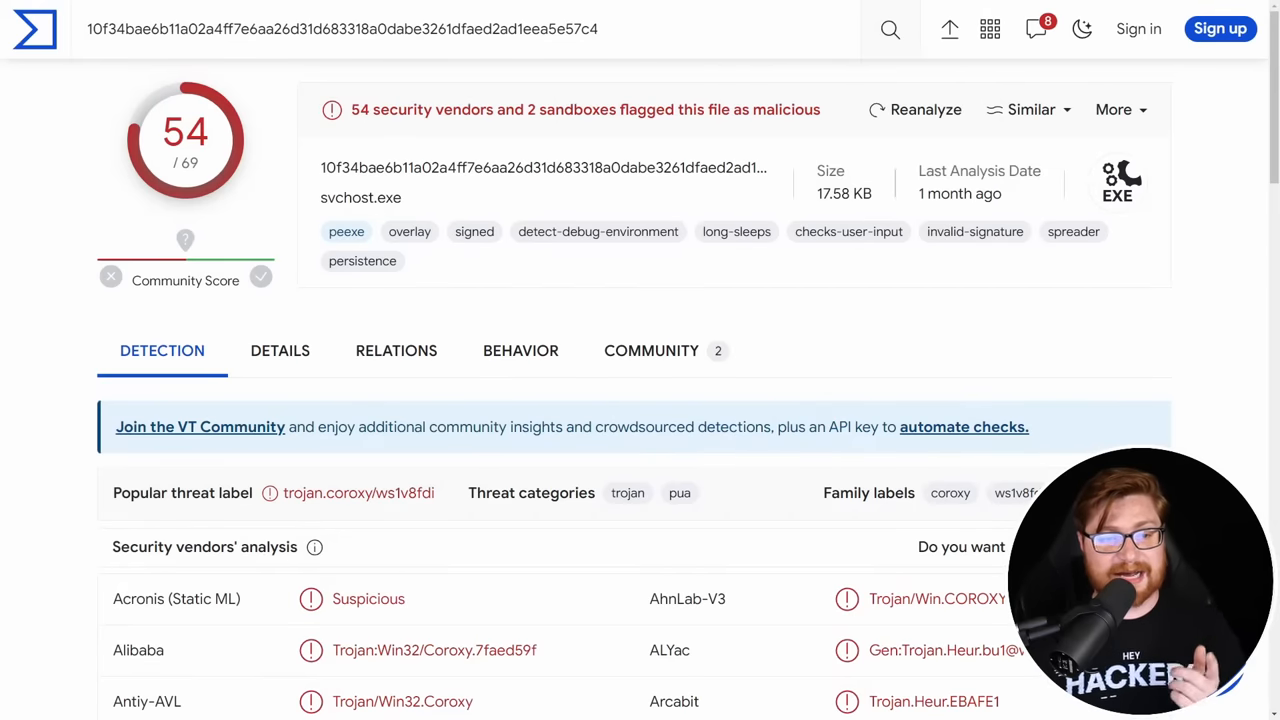
# - Review the vendor detections for svchost.exe, then view its file details and hashes
pyautogui.scroll(-3)
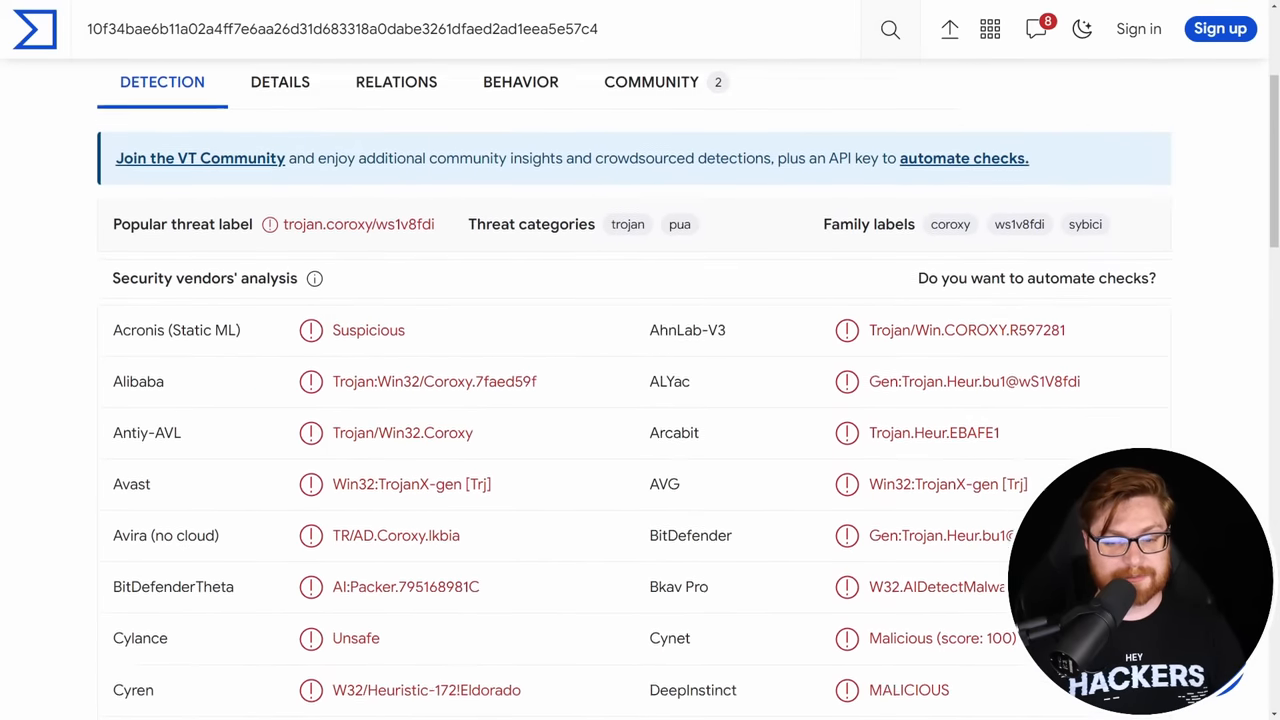
pyautogui.scroll(-3)
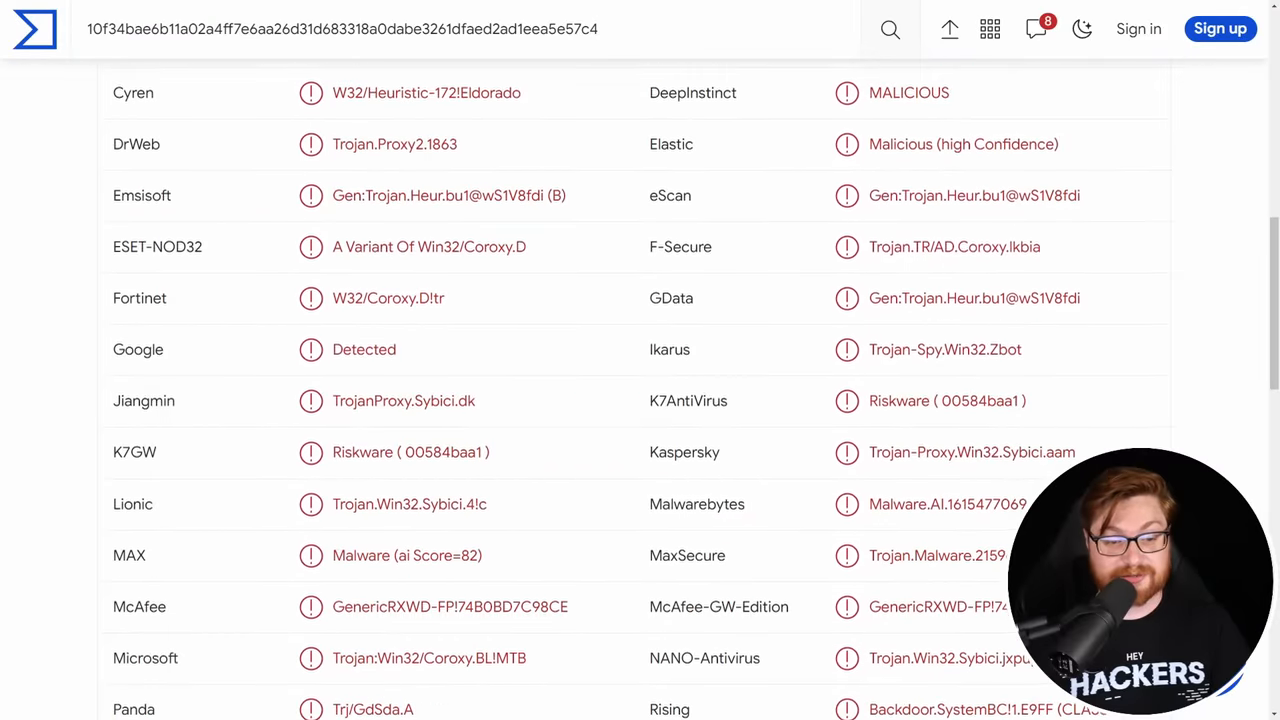
pyautogui.scroll(-3)
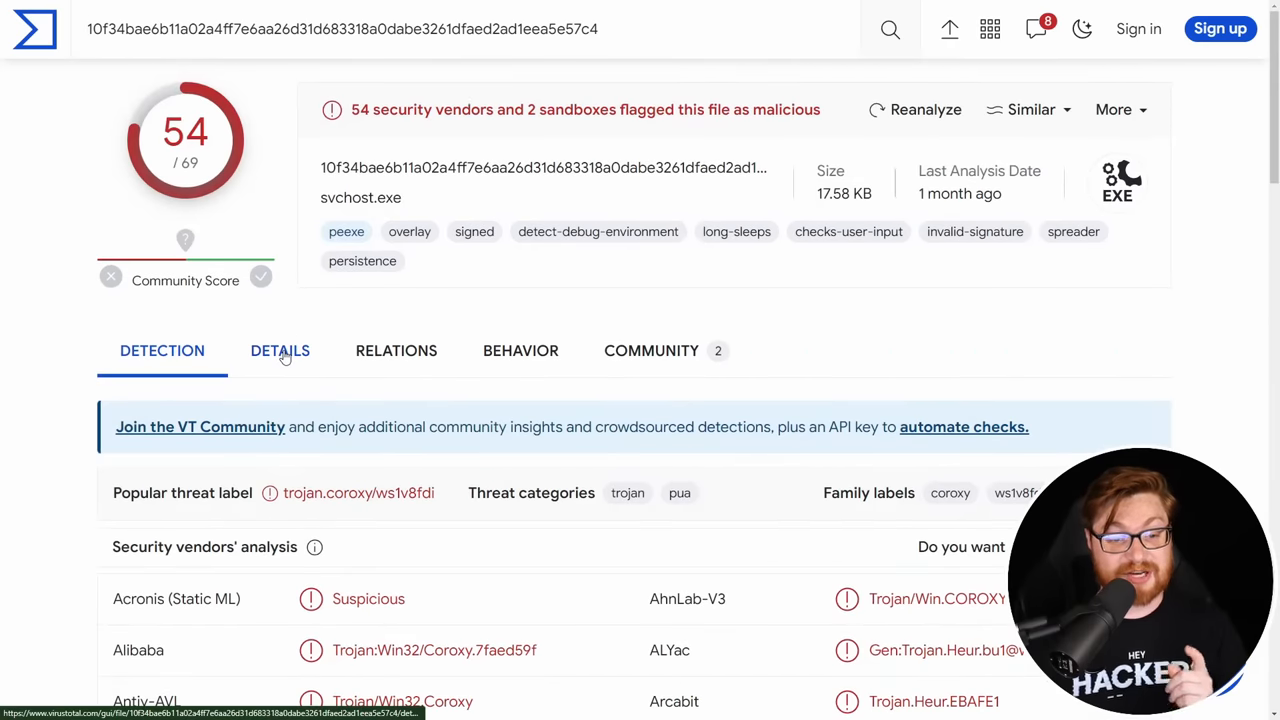
pyautogui.click(280, 350)
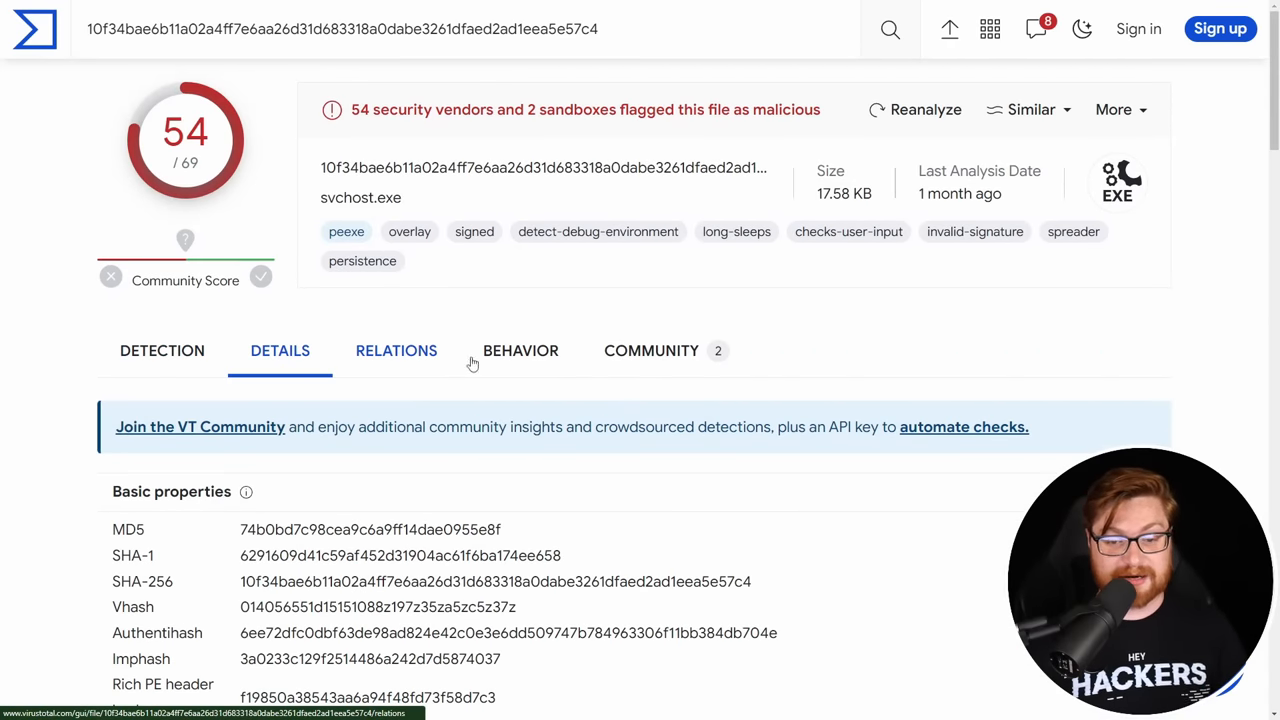
pyautogui.click(651, 350)
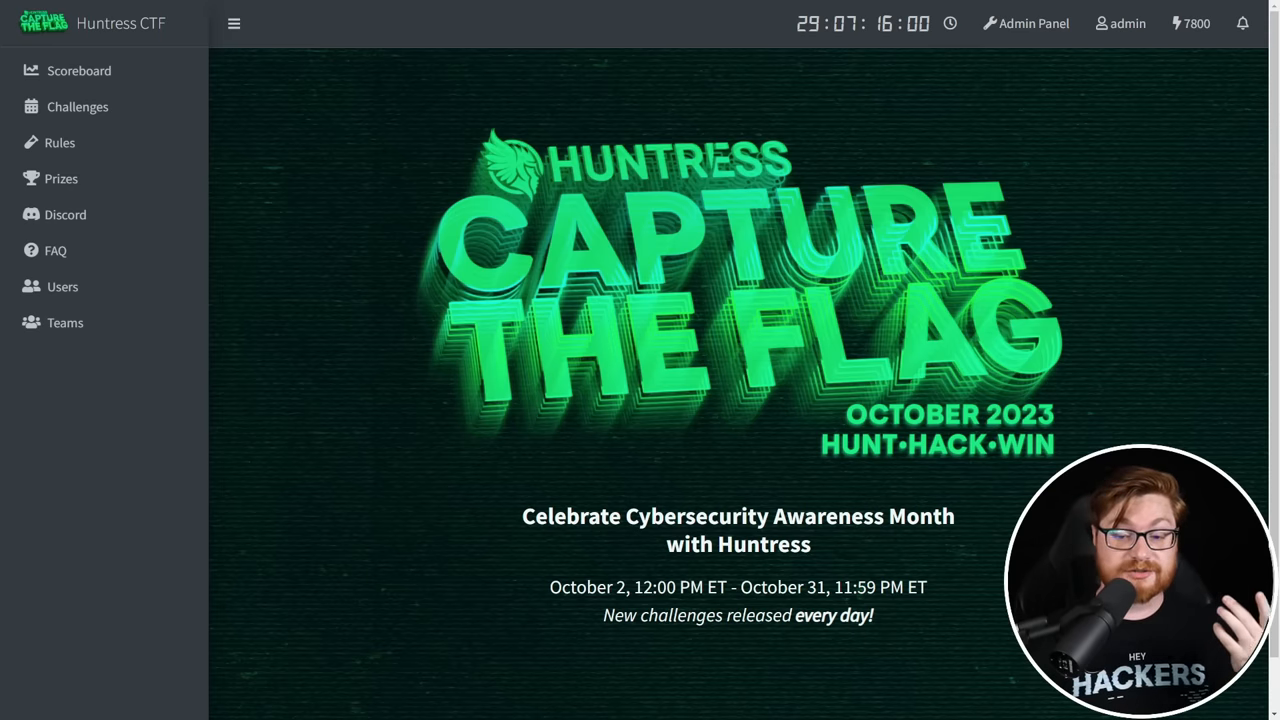
# - Select text on the Huntress CTF home page, then go to Challenges
pyautogui.tripleClick(738, 615)
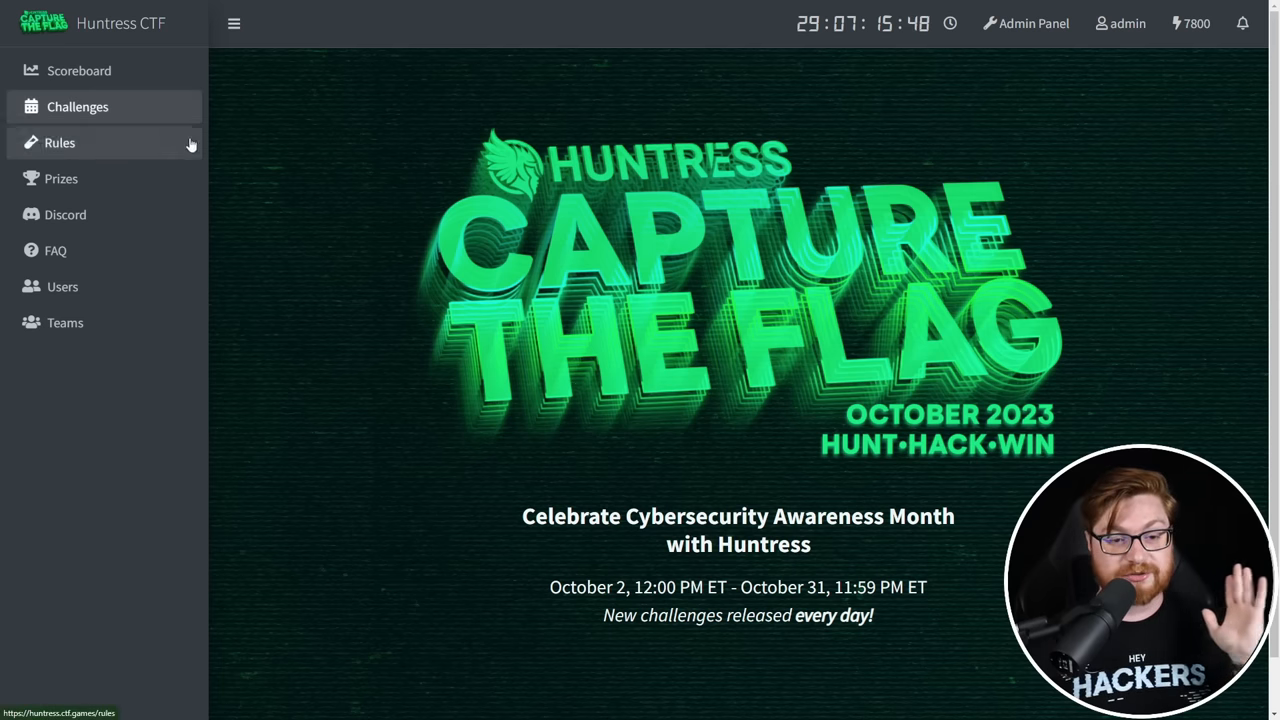
pyautogui.click(77, 107)
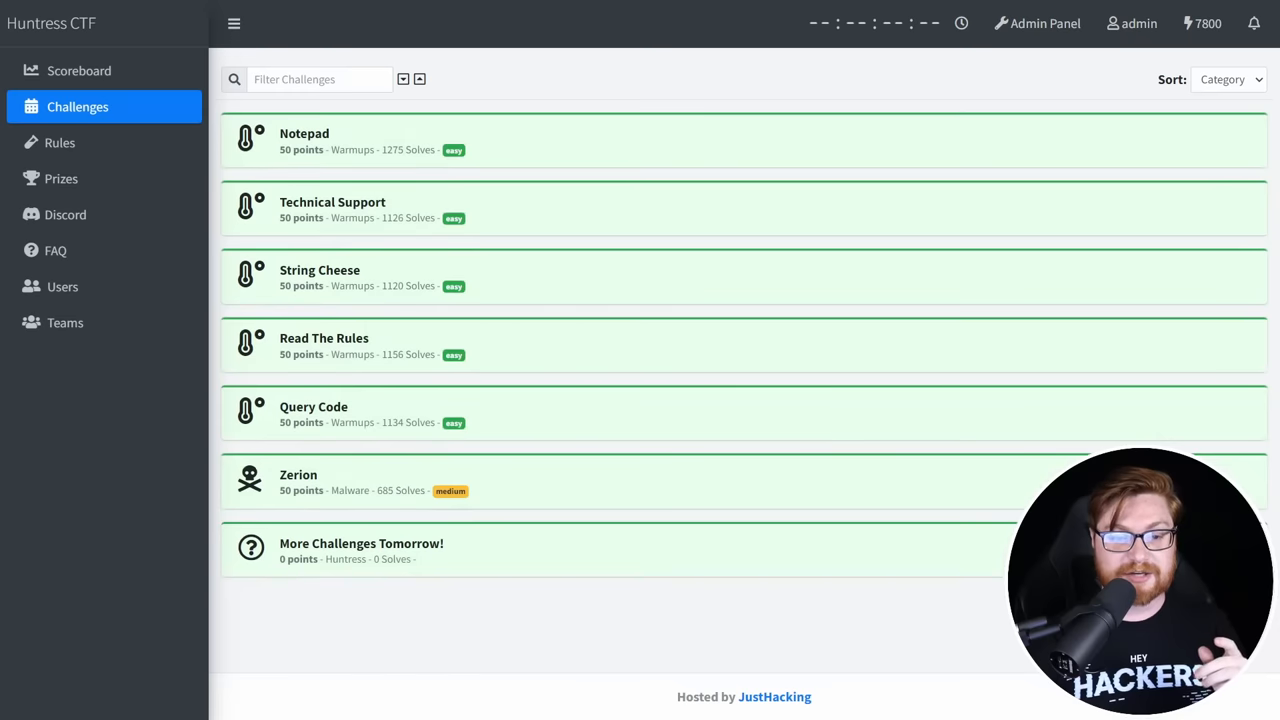
pyautogui.moveTo(868, 612)
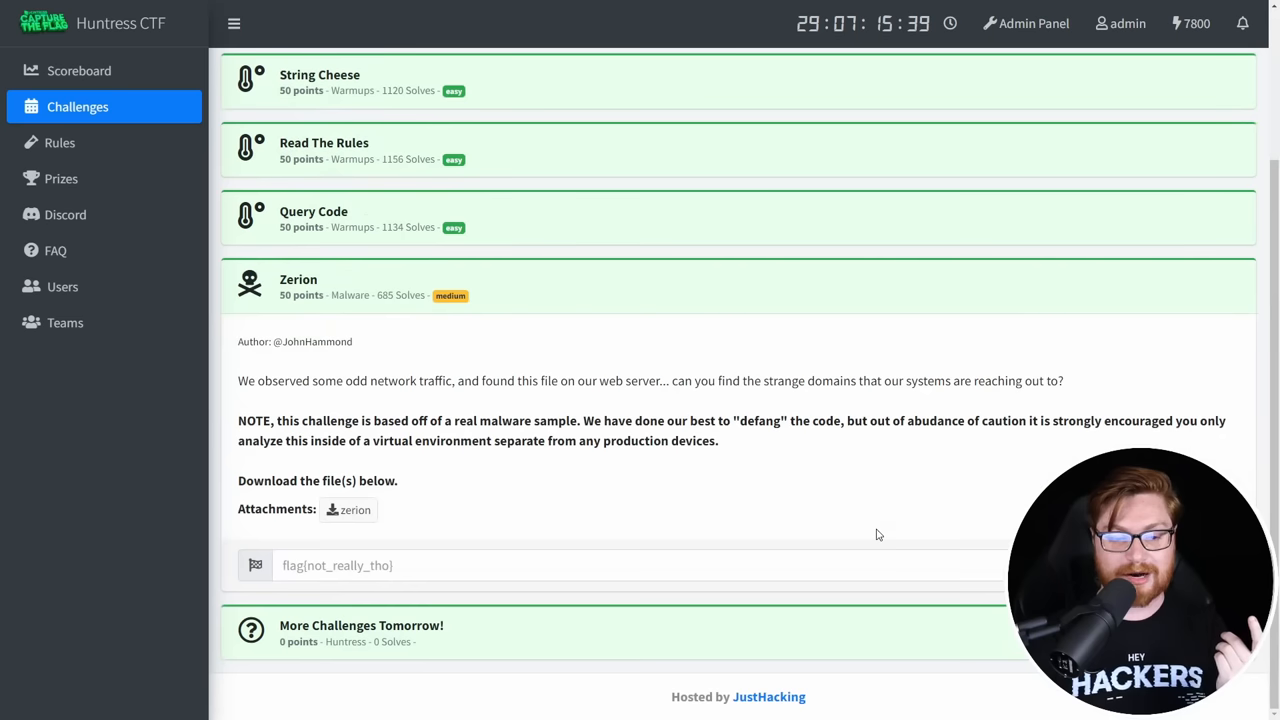
pyautogui.moveTo(936, 483)
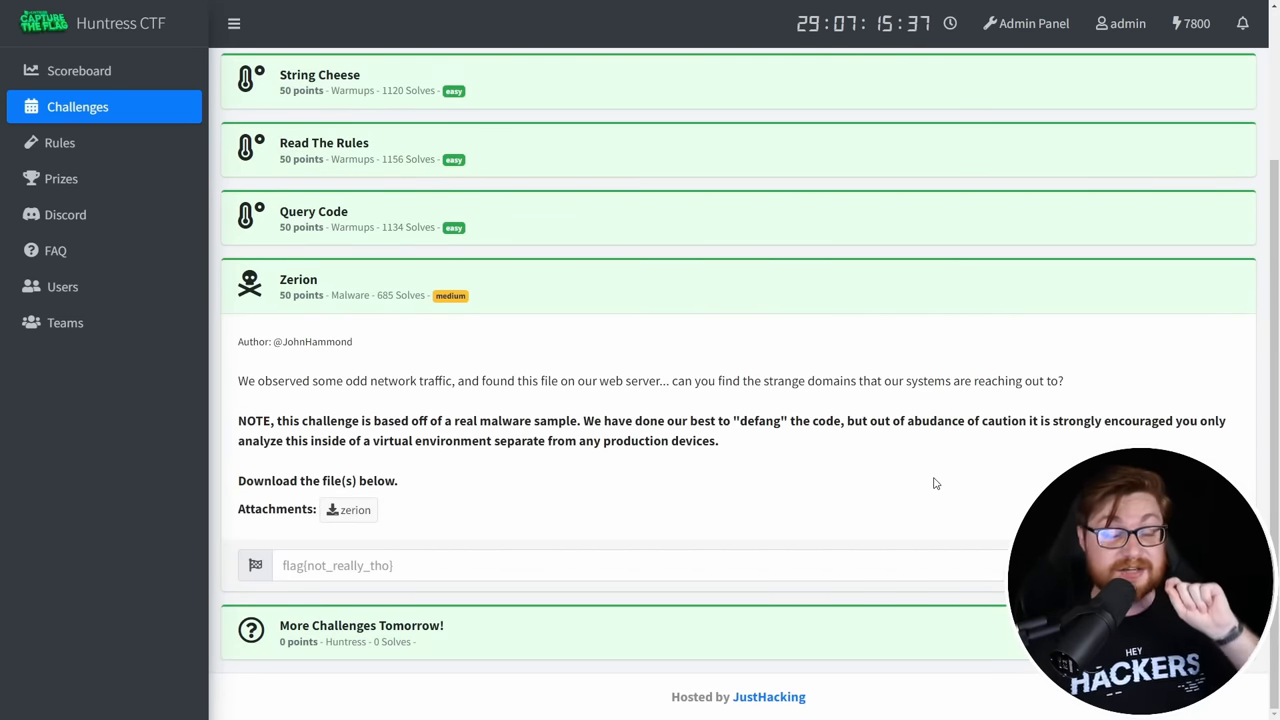